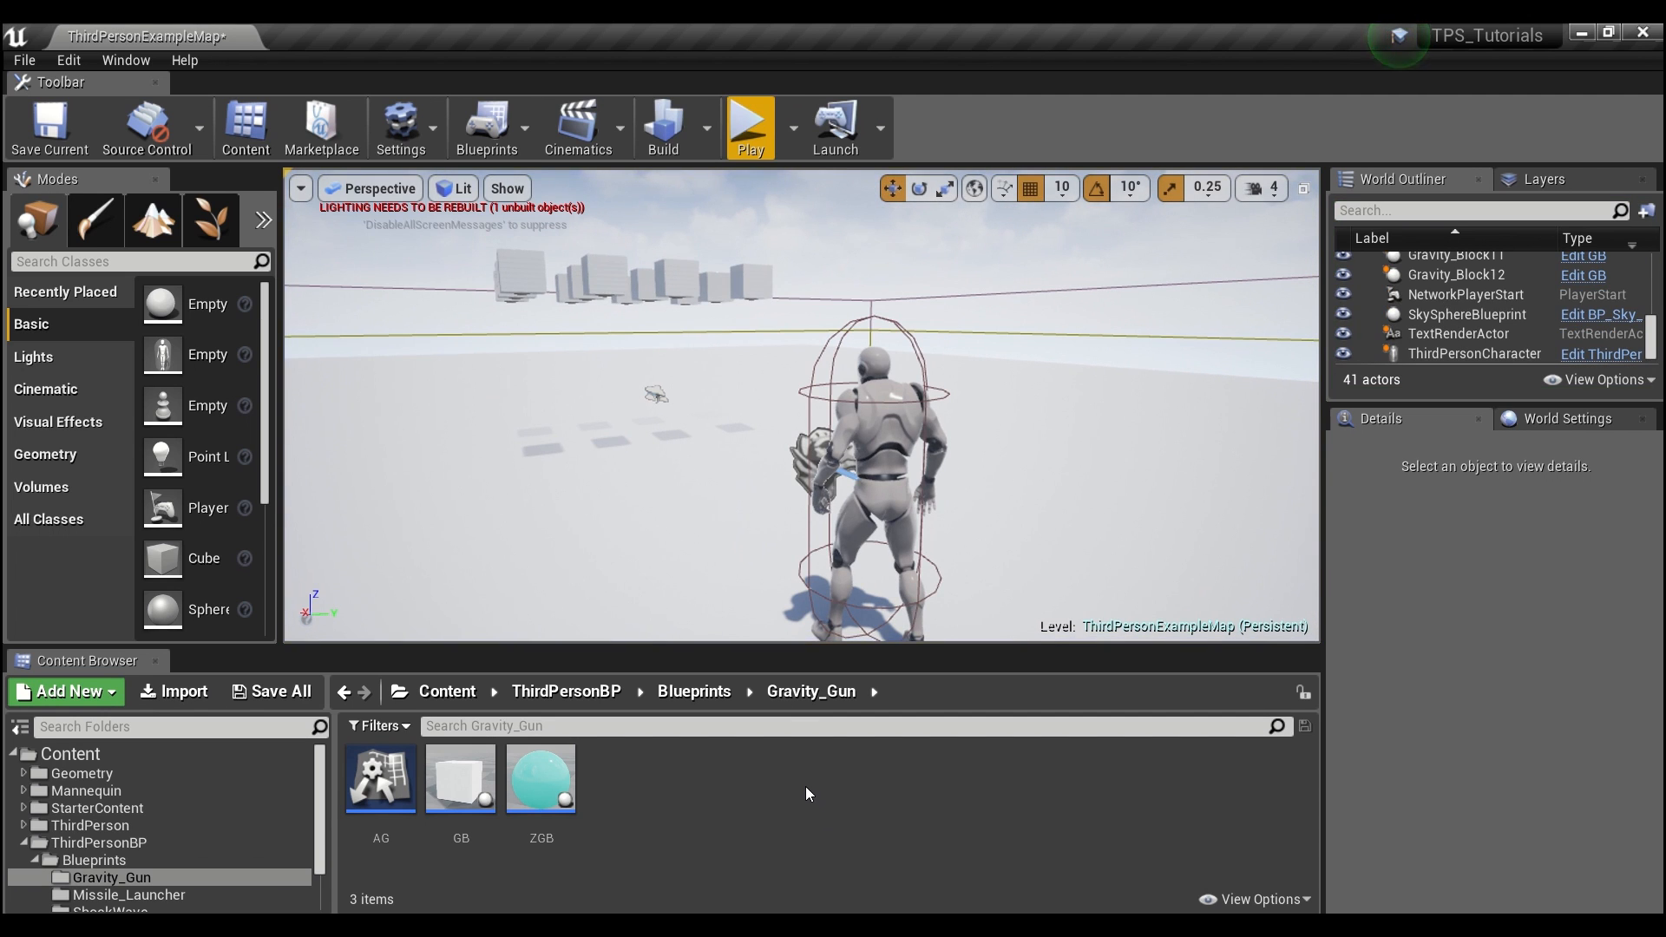
mouse_move(742, 799)
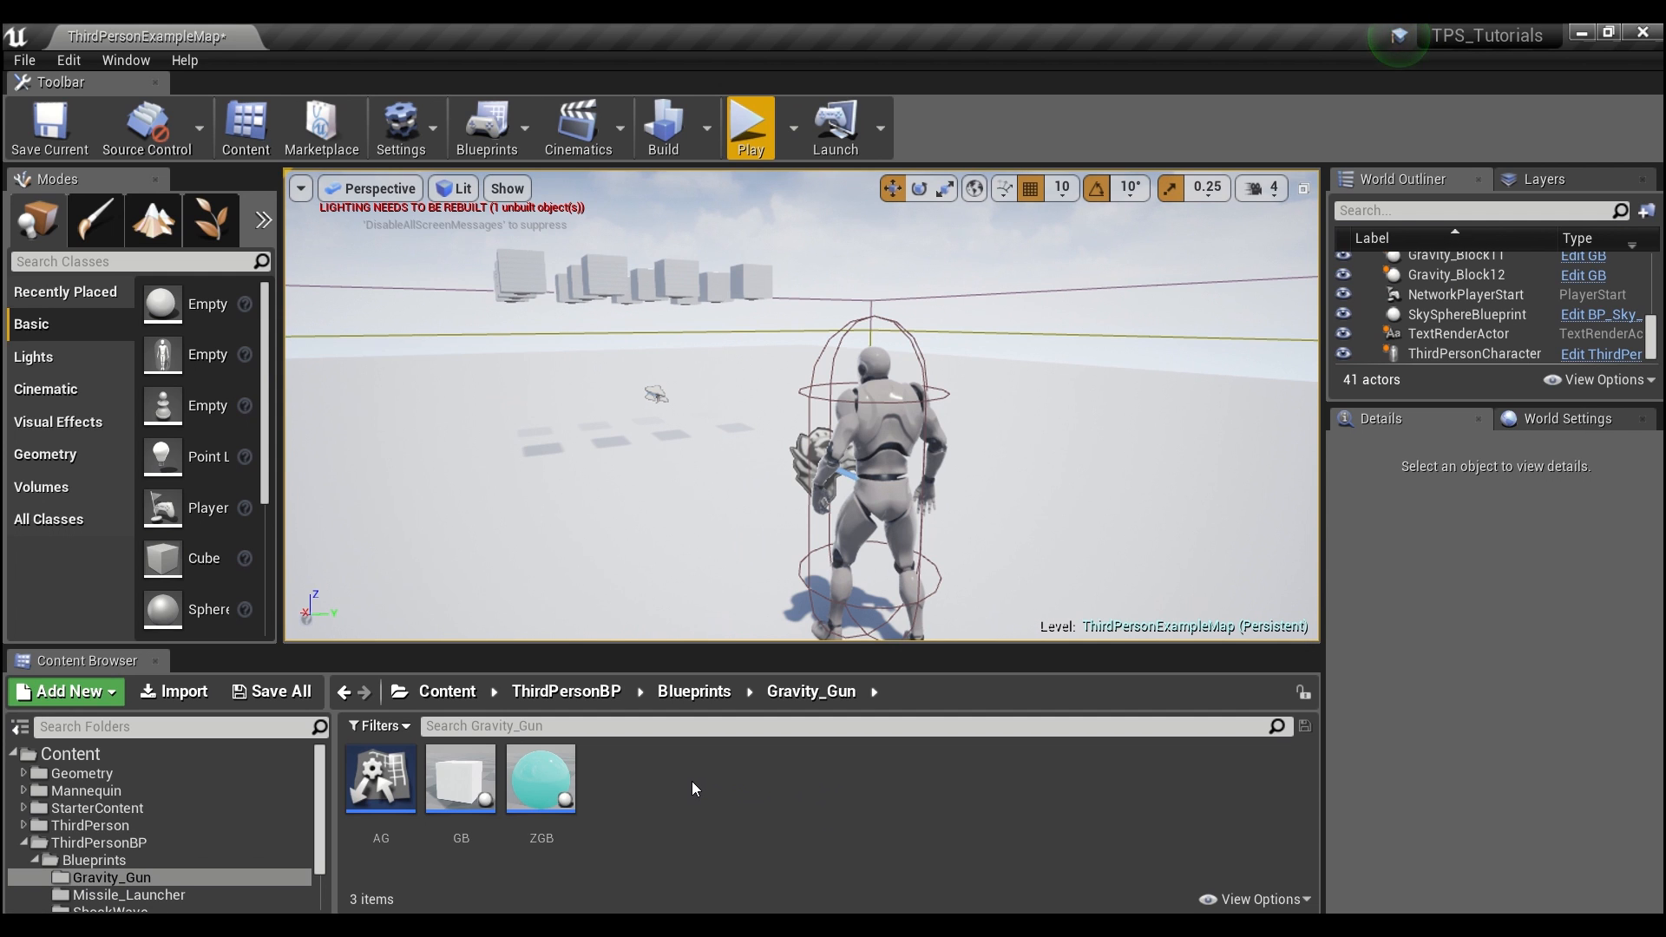
- Create a Blueprint Interface asset named Anti_Gravity in the Gravity_Gun folder
click(64, 690)
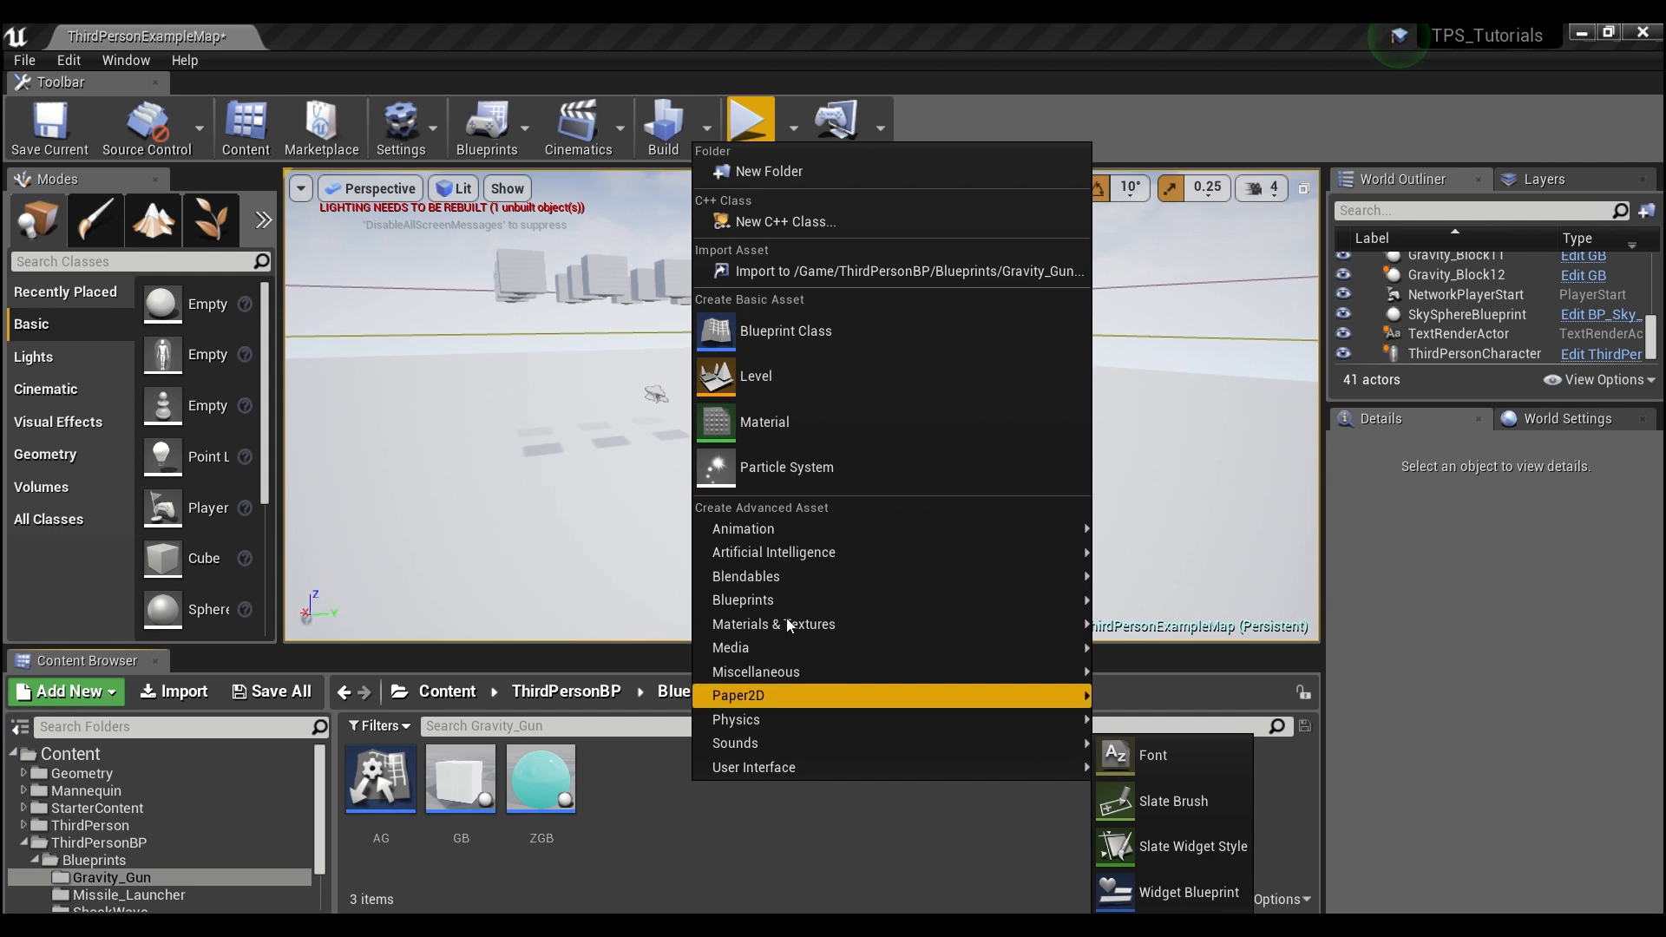
mouse_move(743, 598)
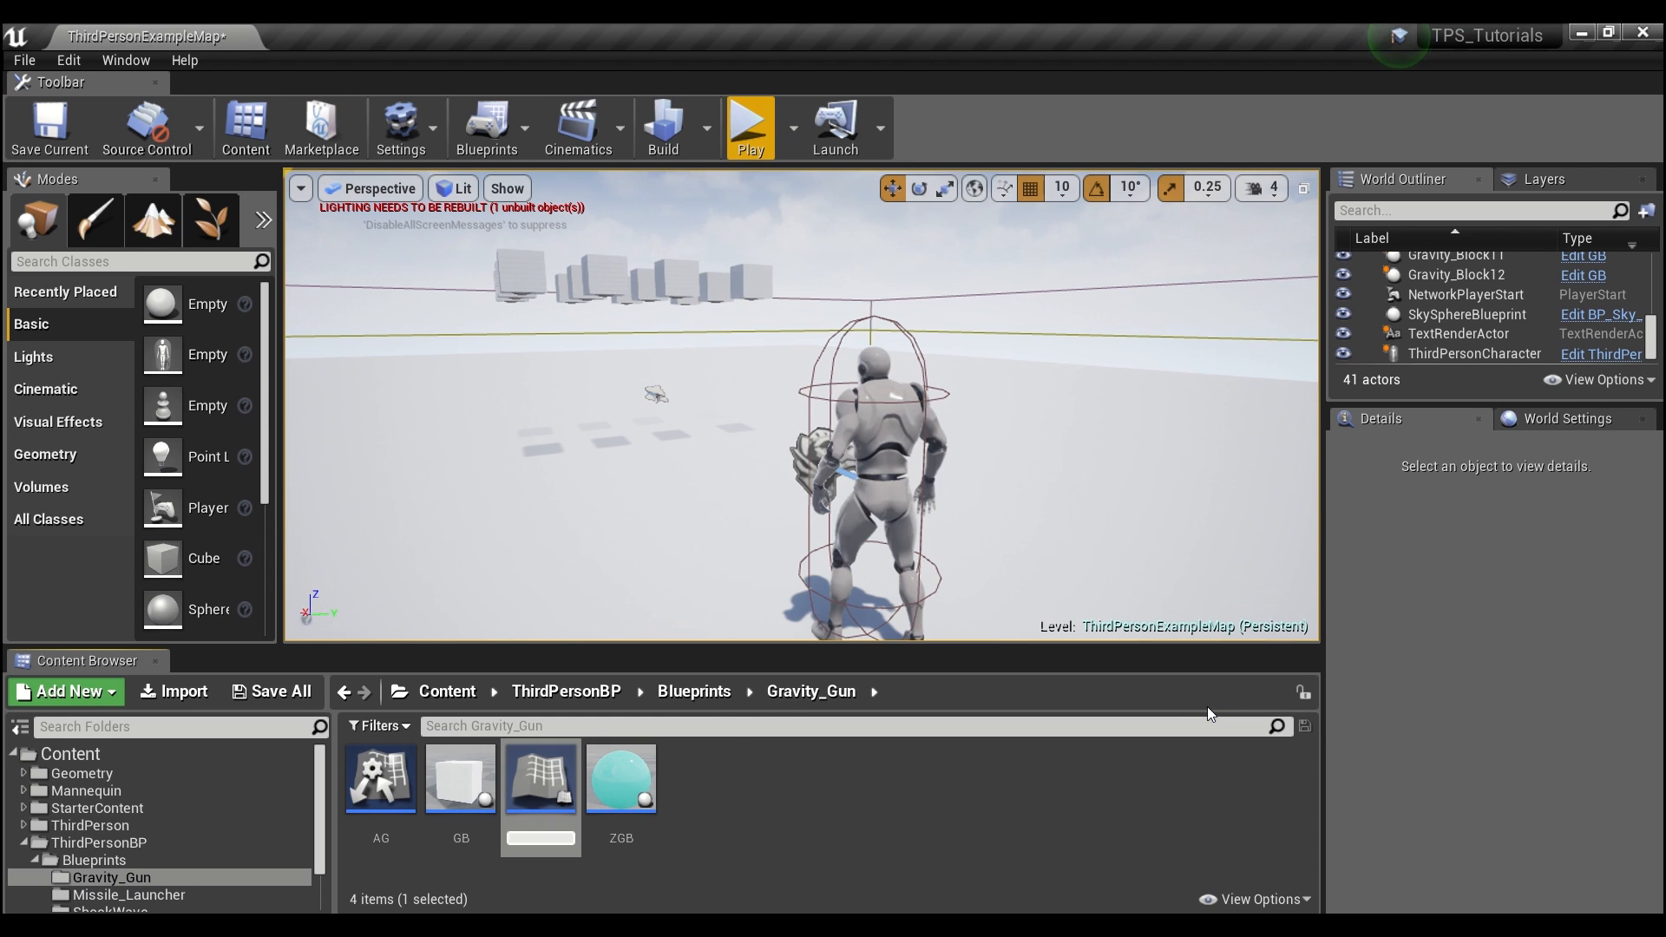
double_click(542, 838)
text(Anti_Gravity)
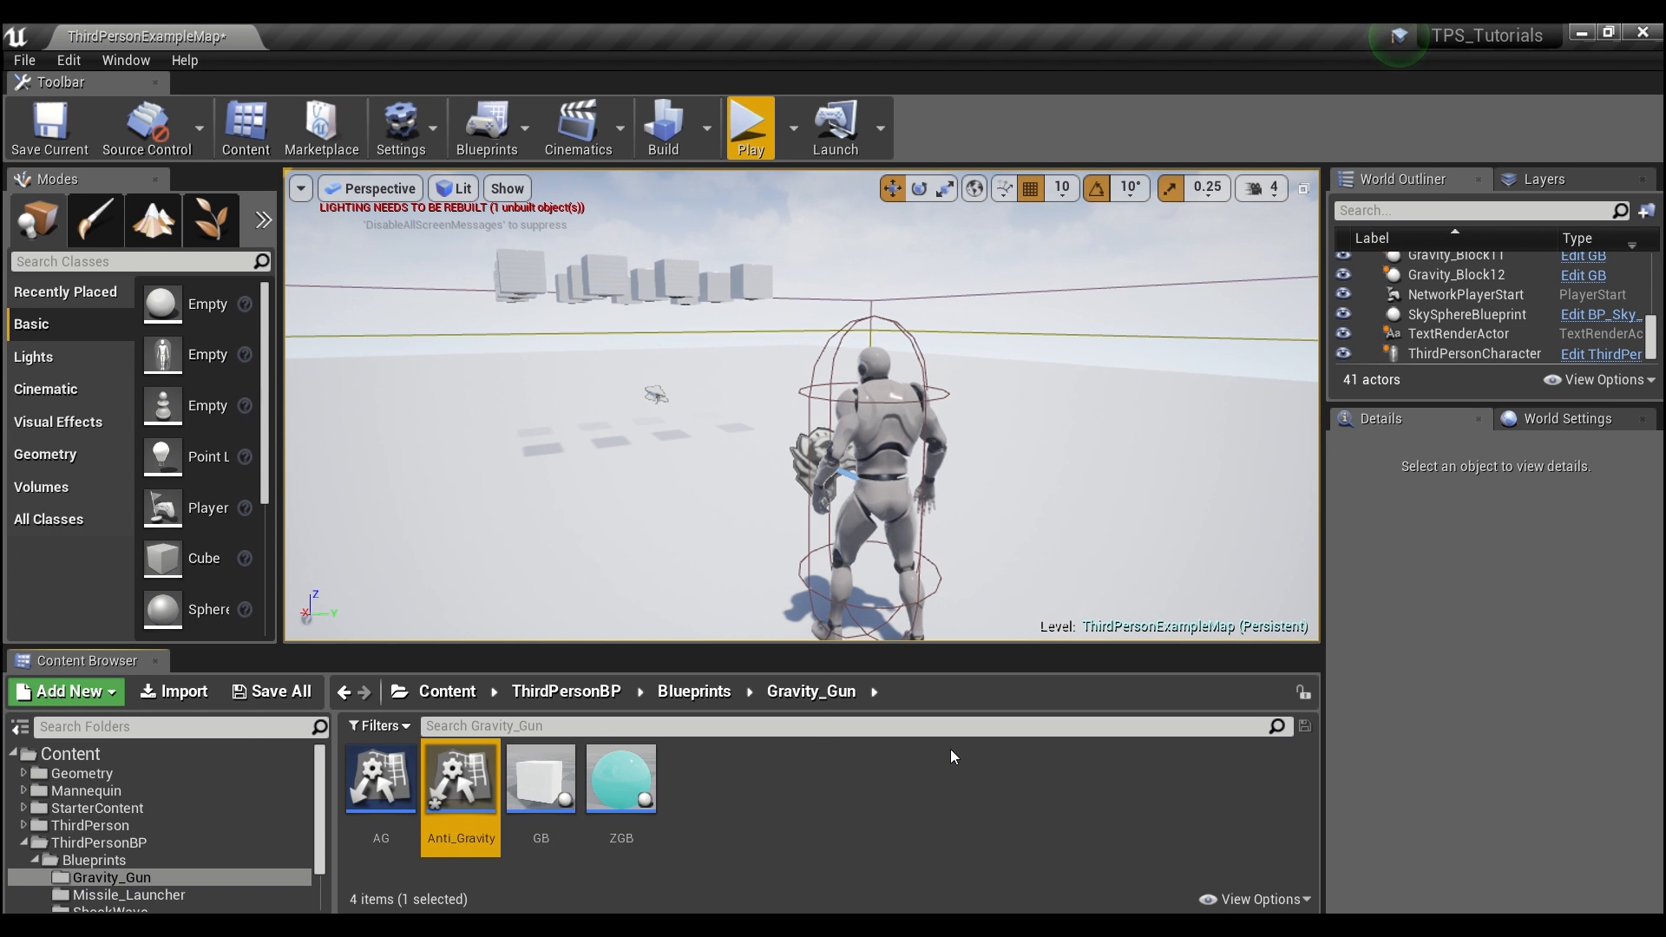
- Rename the interface's default function to Zero Gravity Attack
double_click(462, 777)
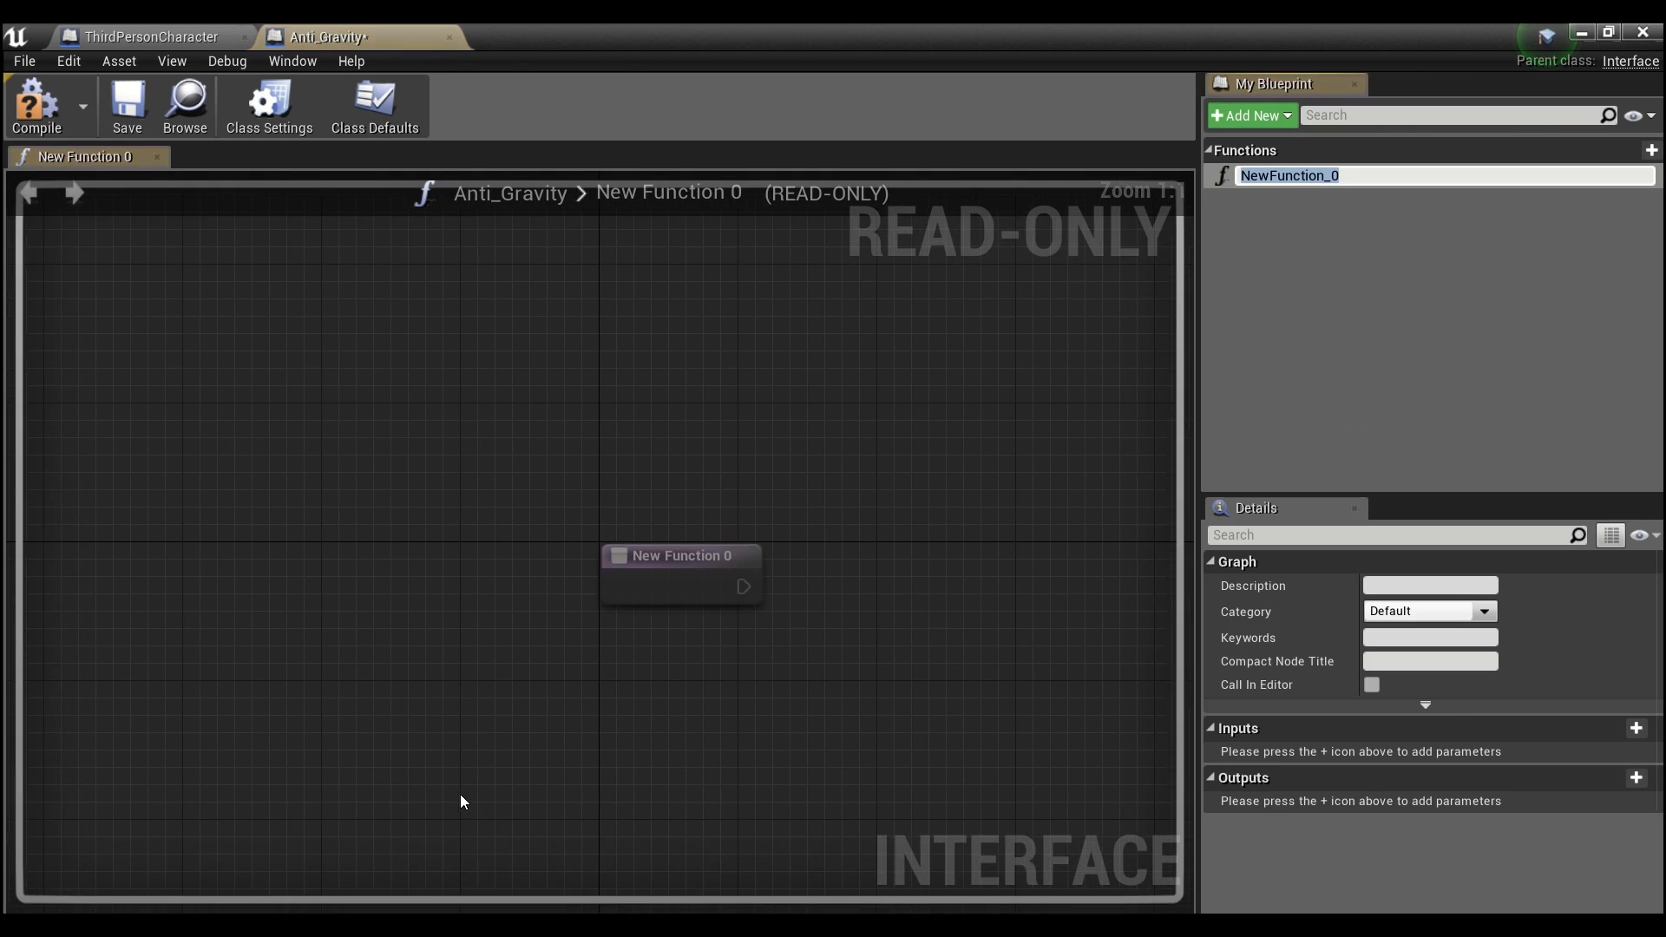
mouse_move(1287, 175)
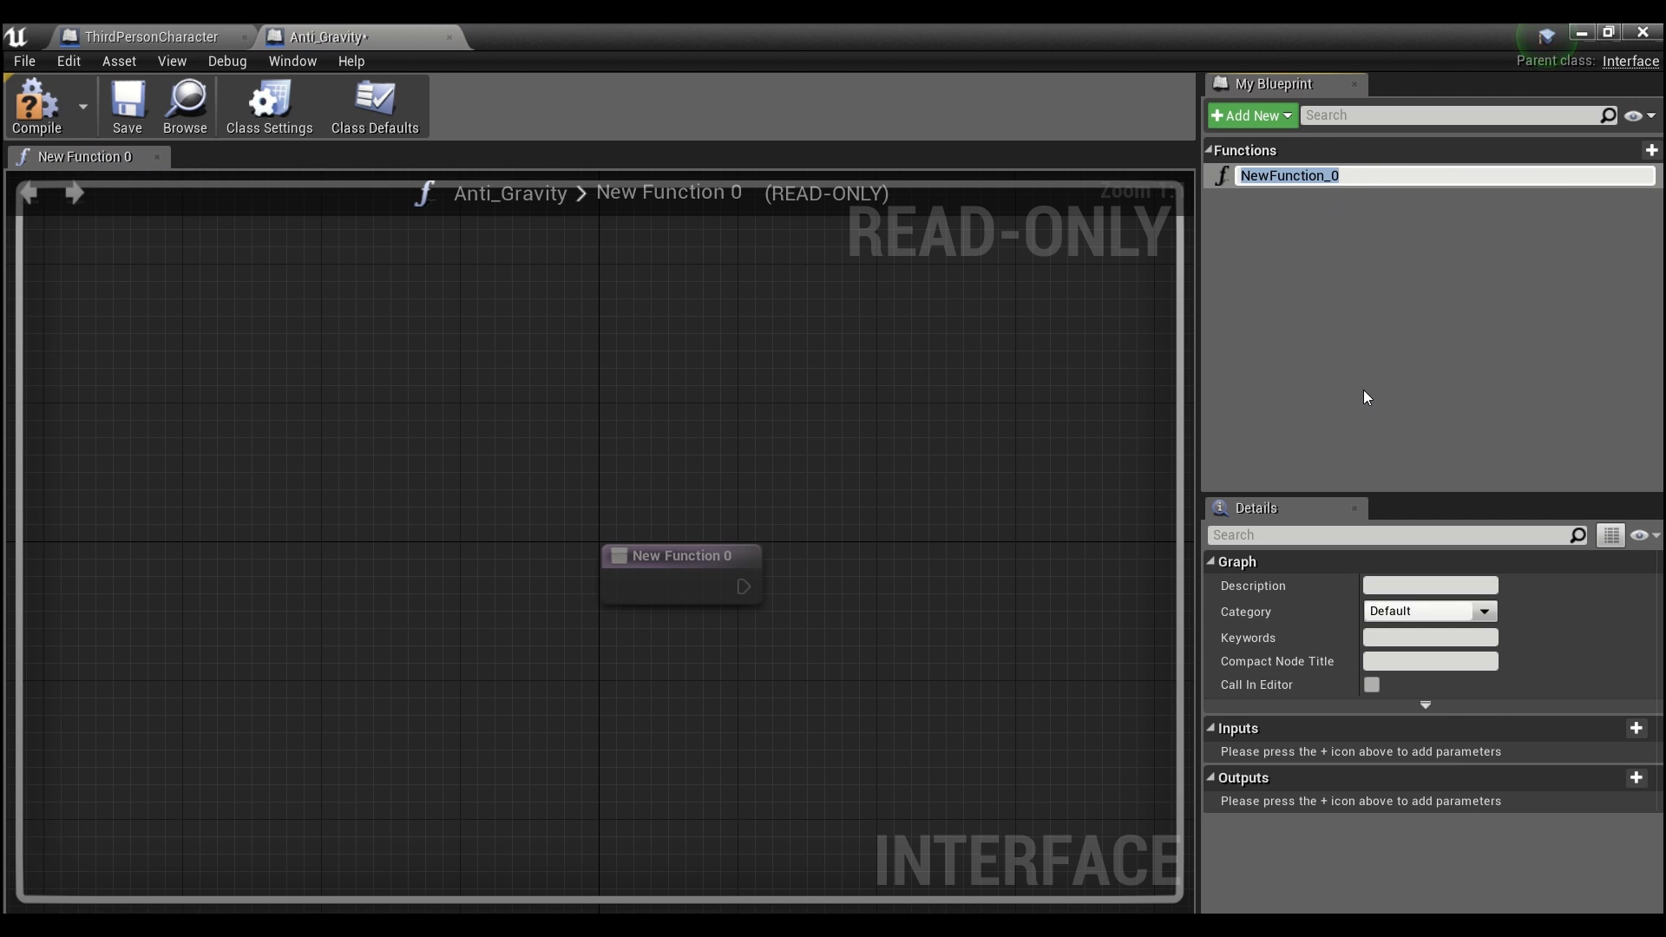
text(Zero)
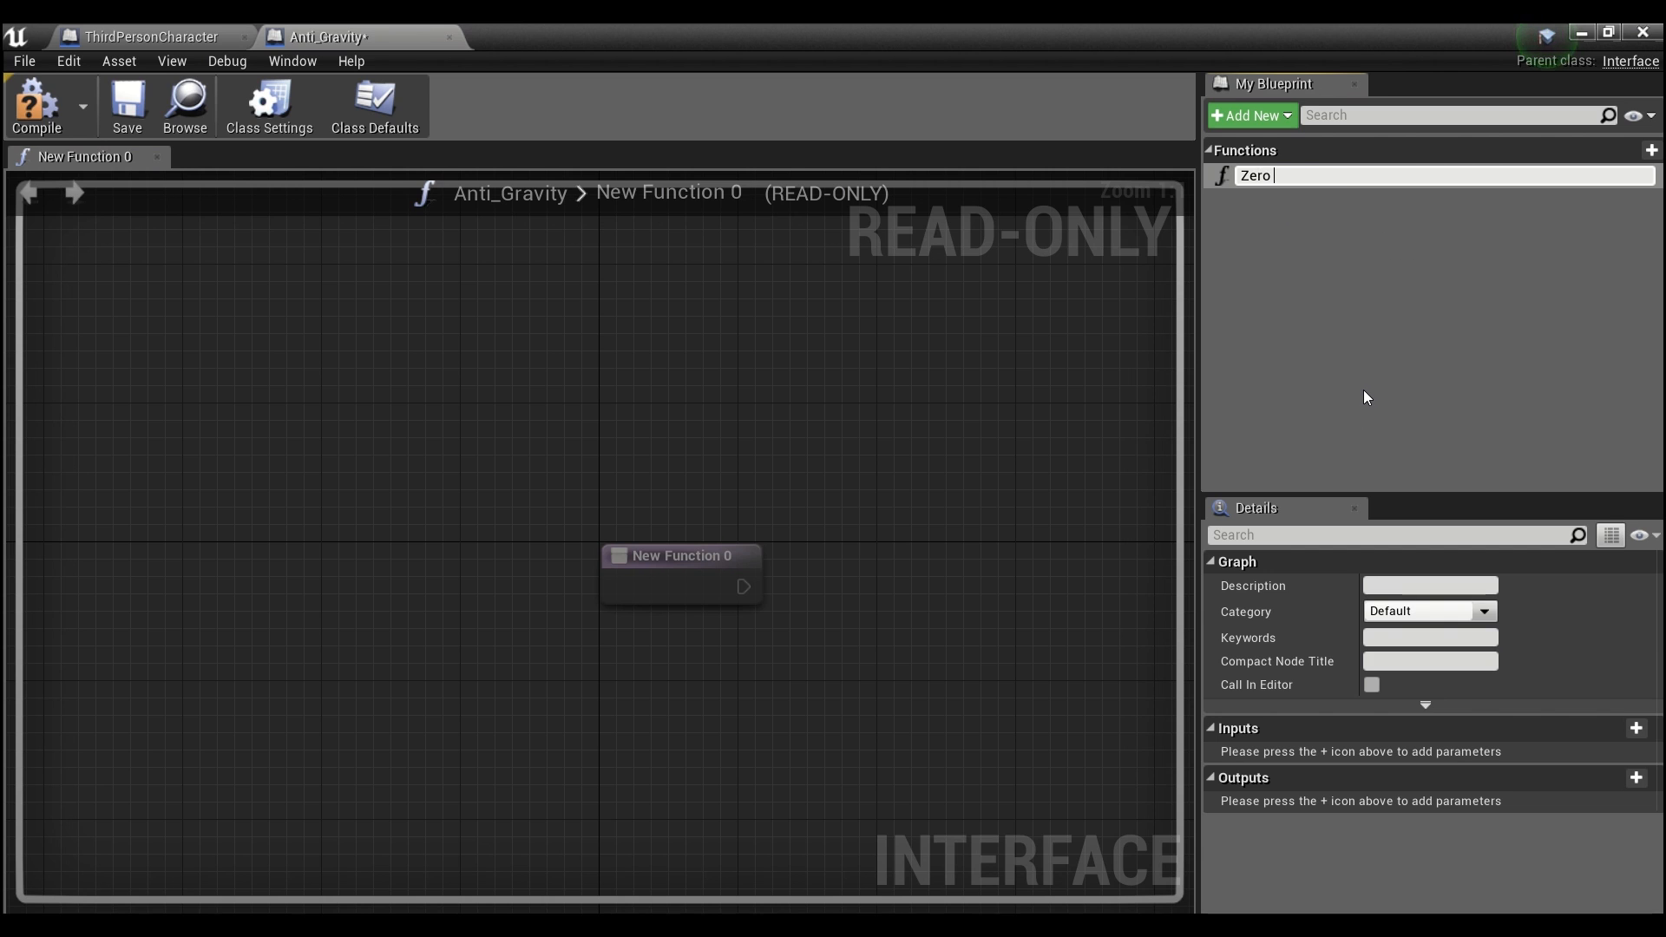
text(Gravity)
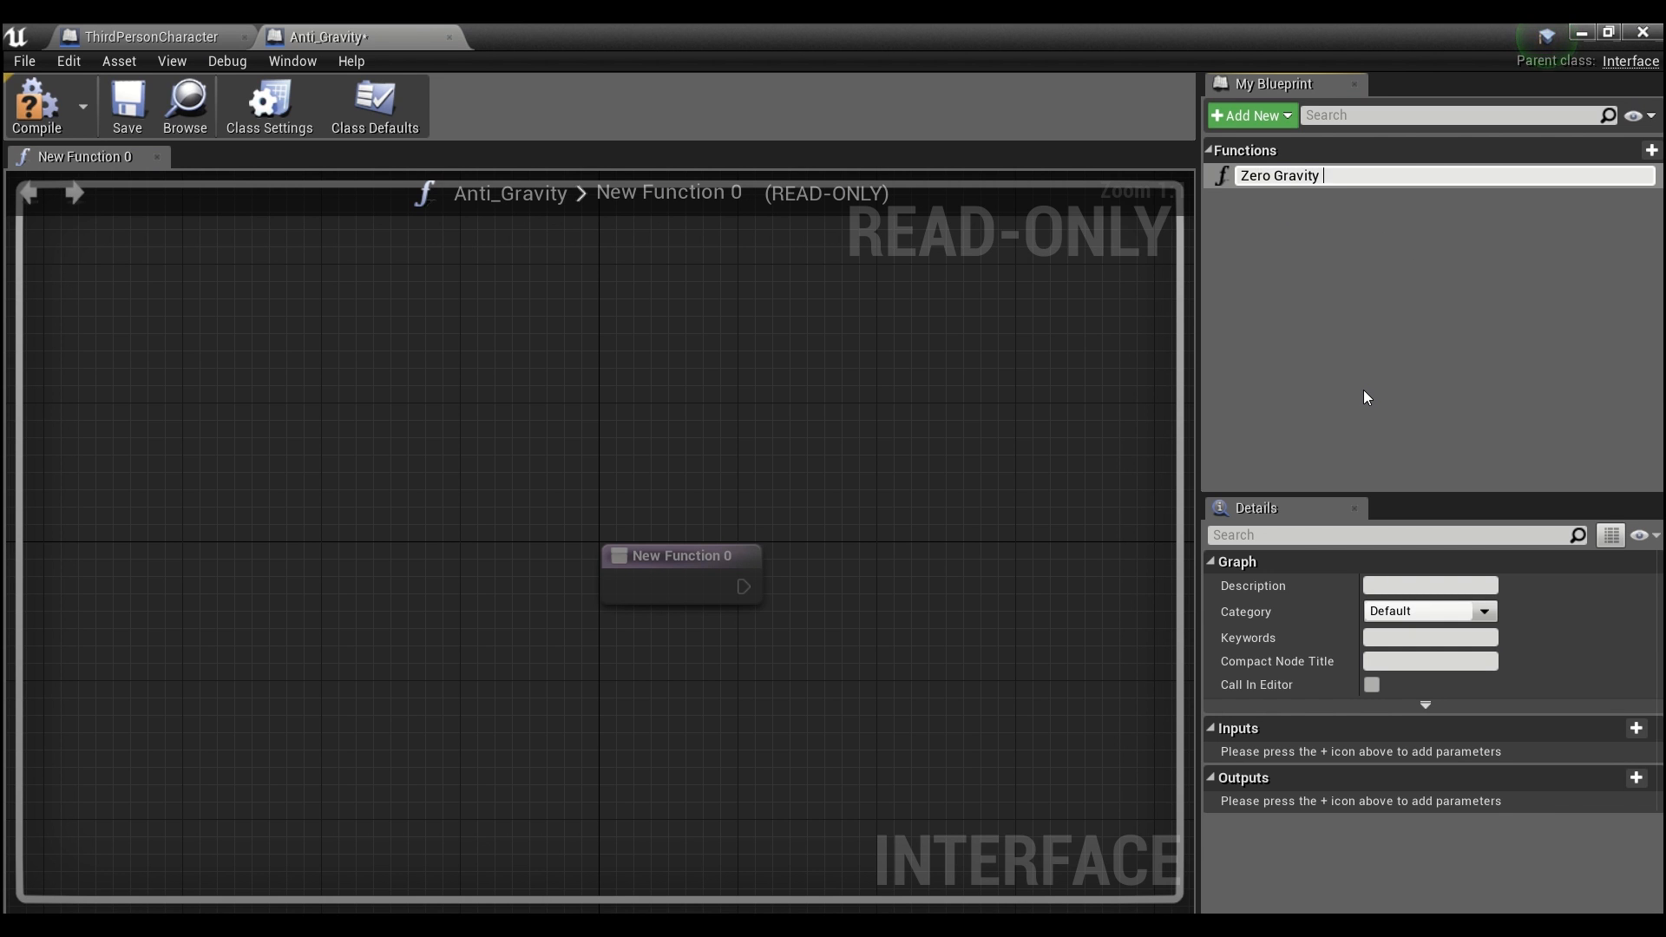
text(Zero Gravity Attack)
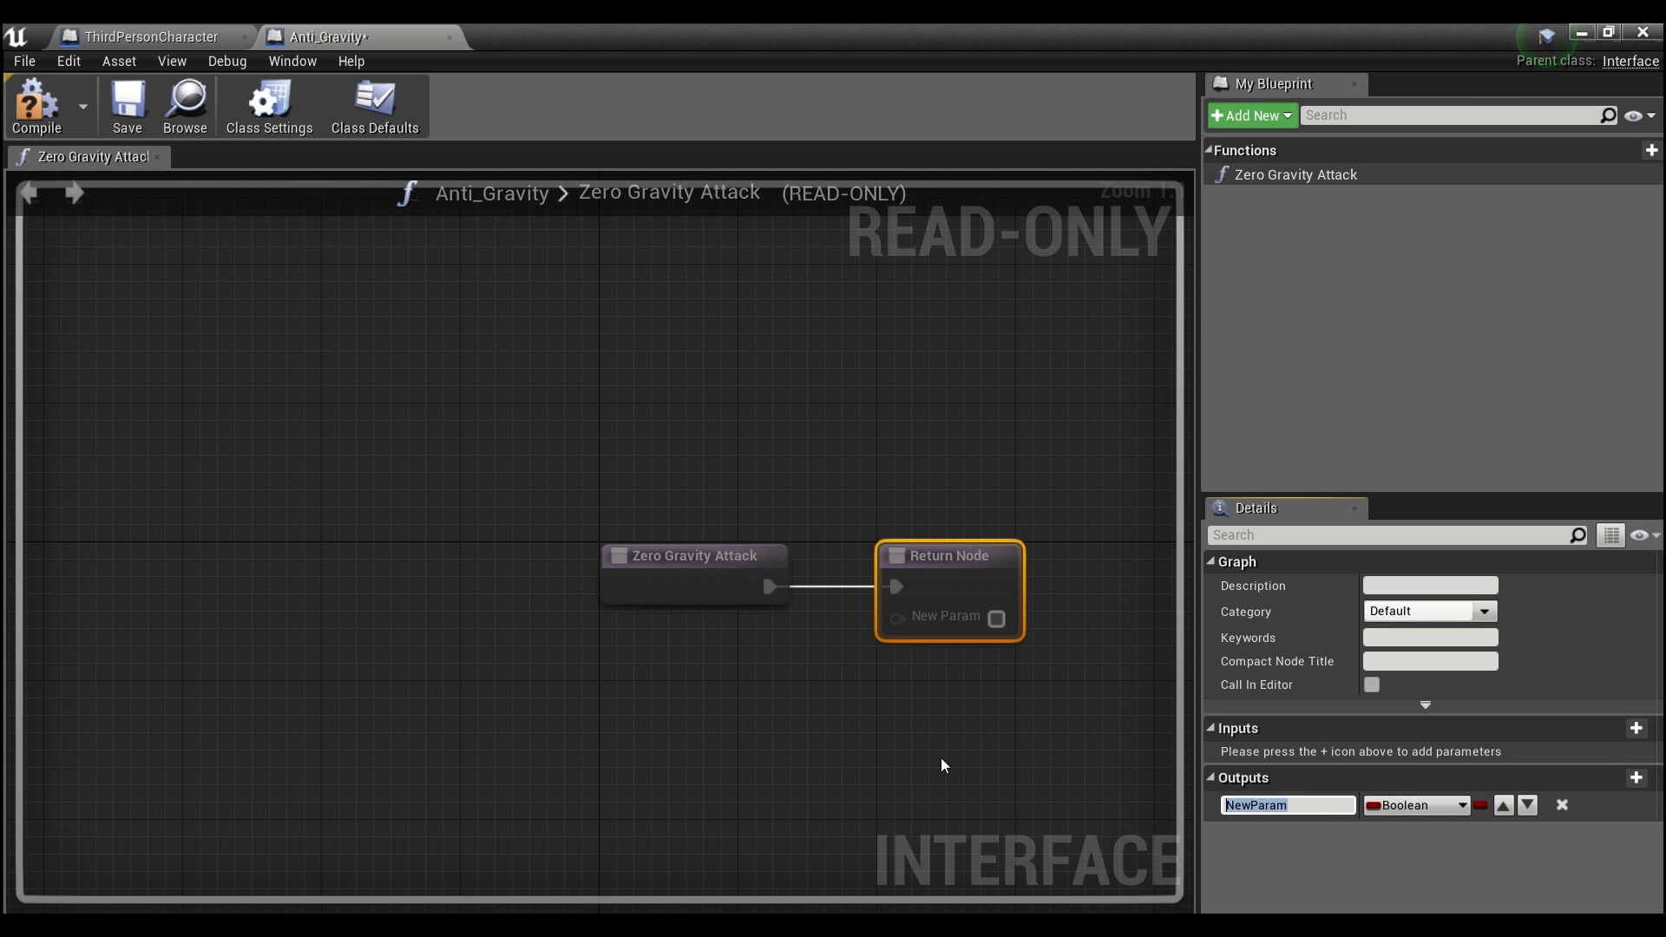
- Add a Boolean output named Suspended and close the Anti_Gravity editor
text(Suspended)
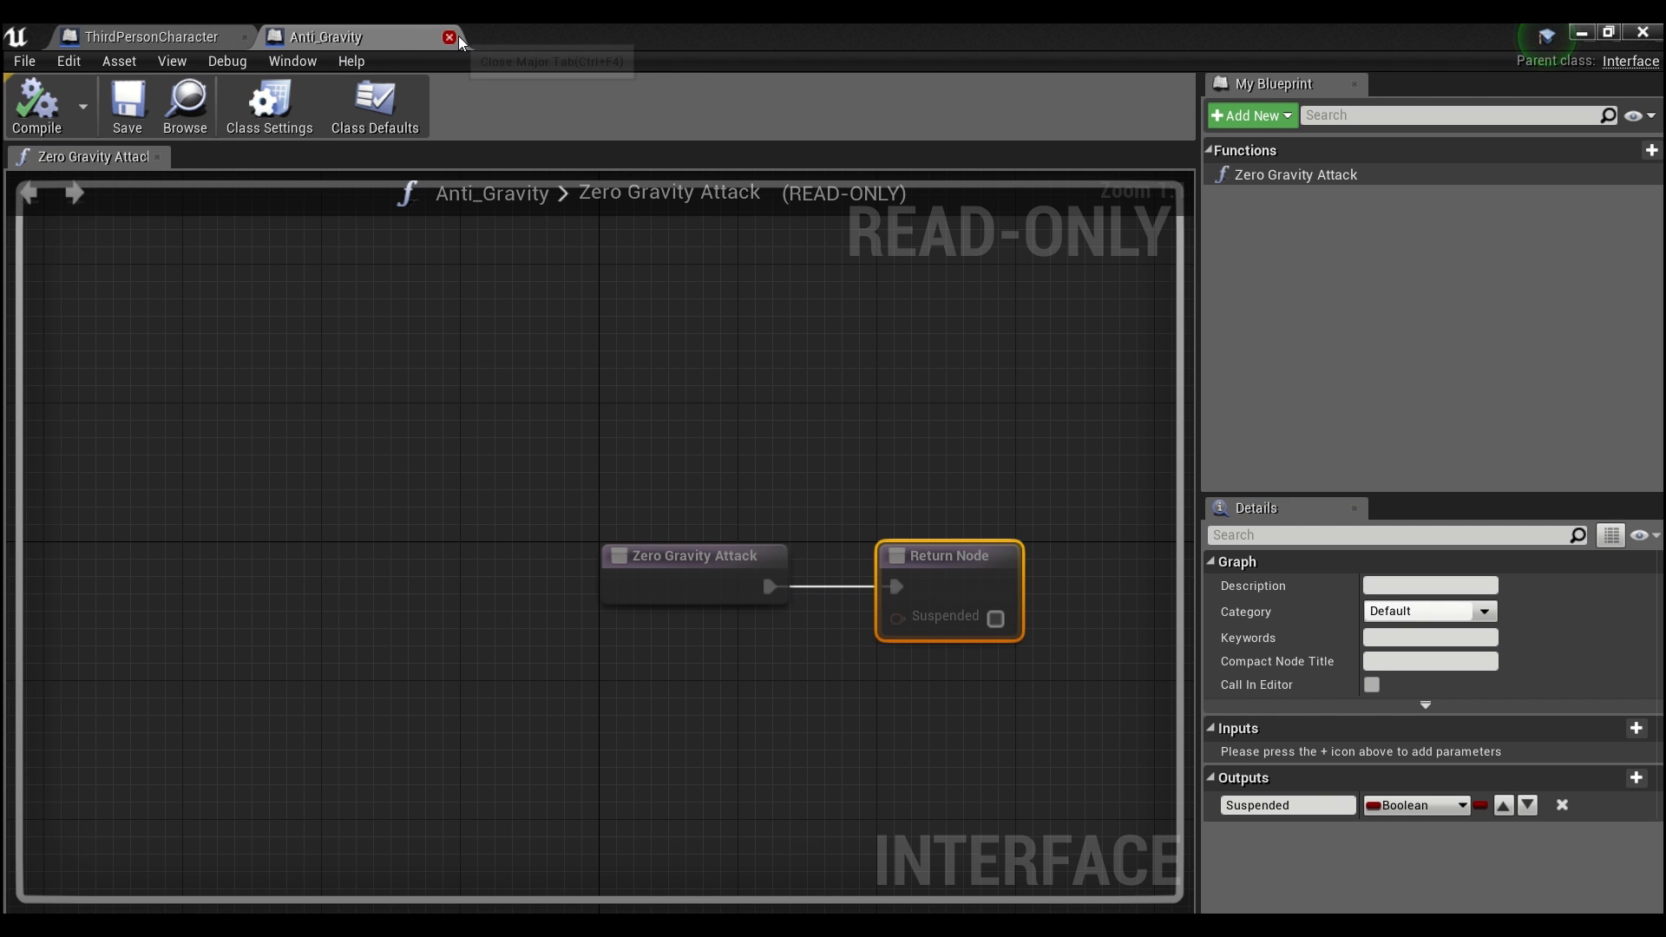
click(445, 36)
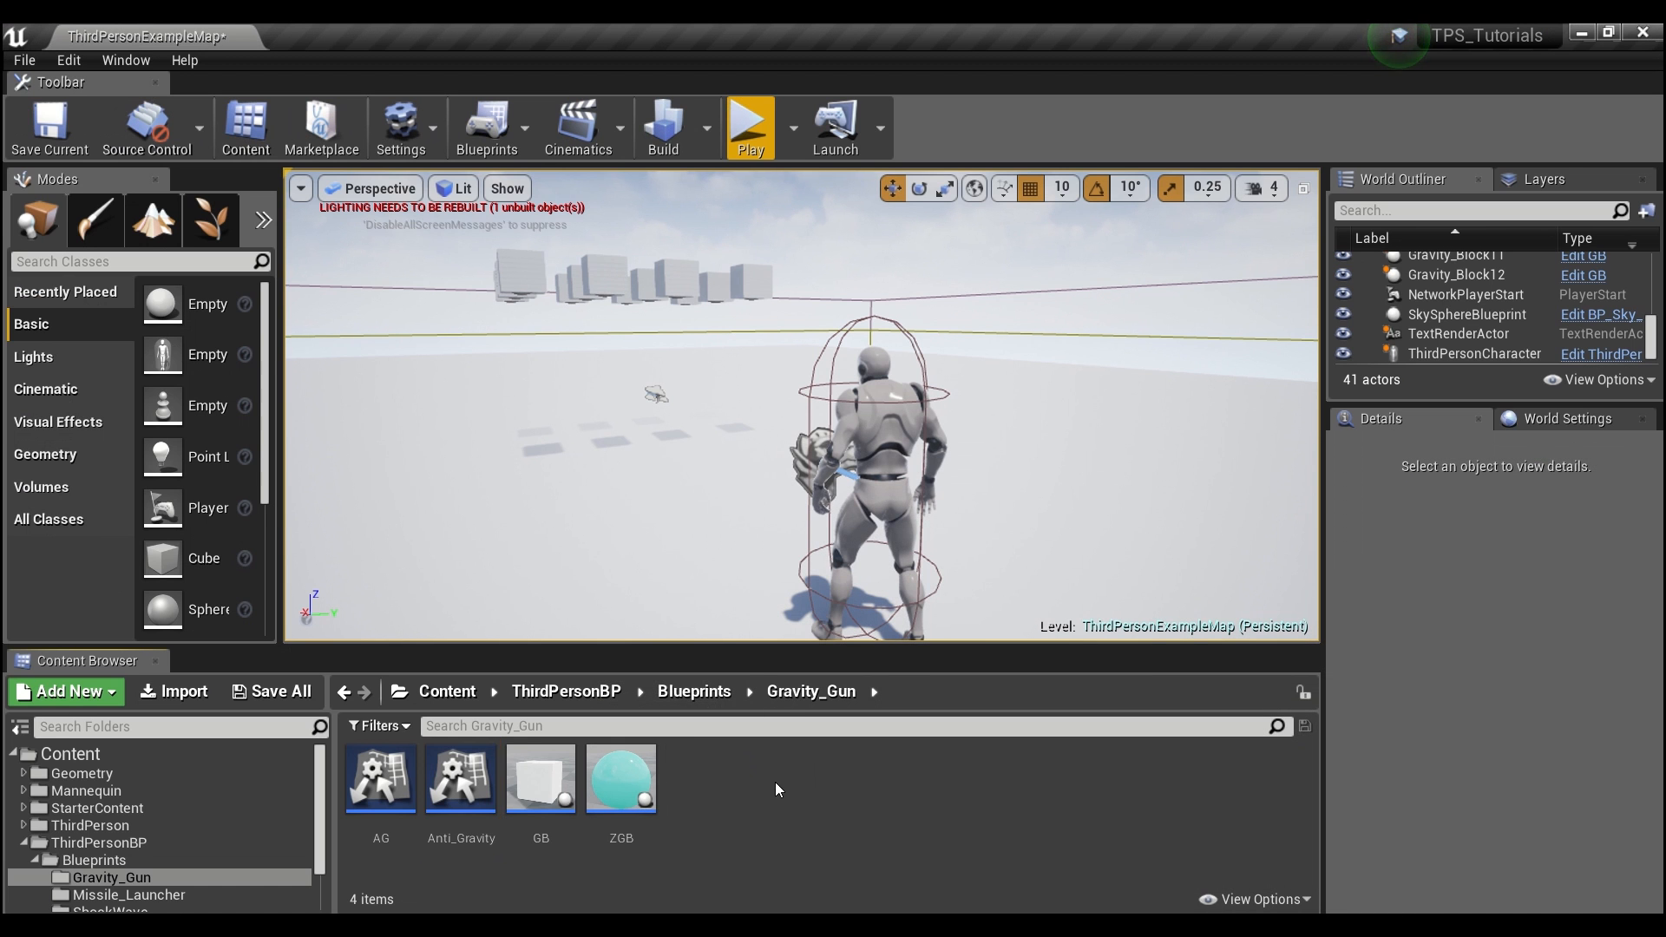
- Create an Actor Blueprint named Zero_Gravity_Bullet and open it for editing
click(64, 690)
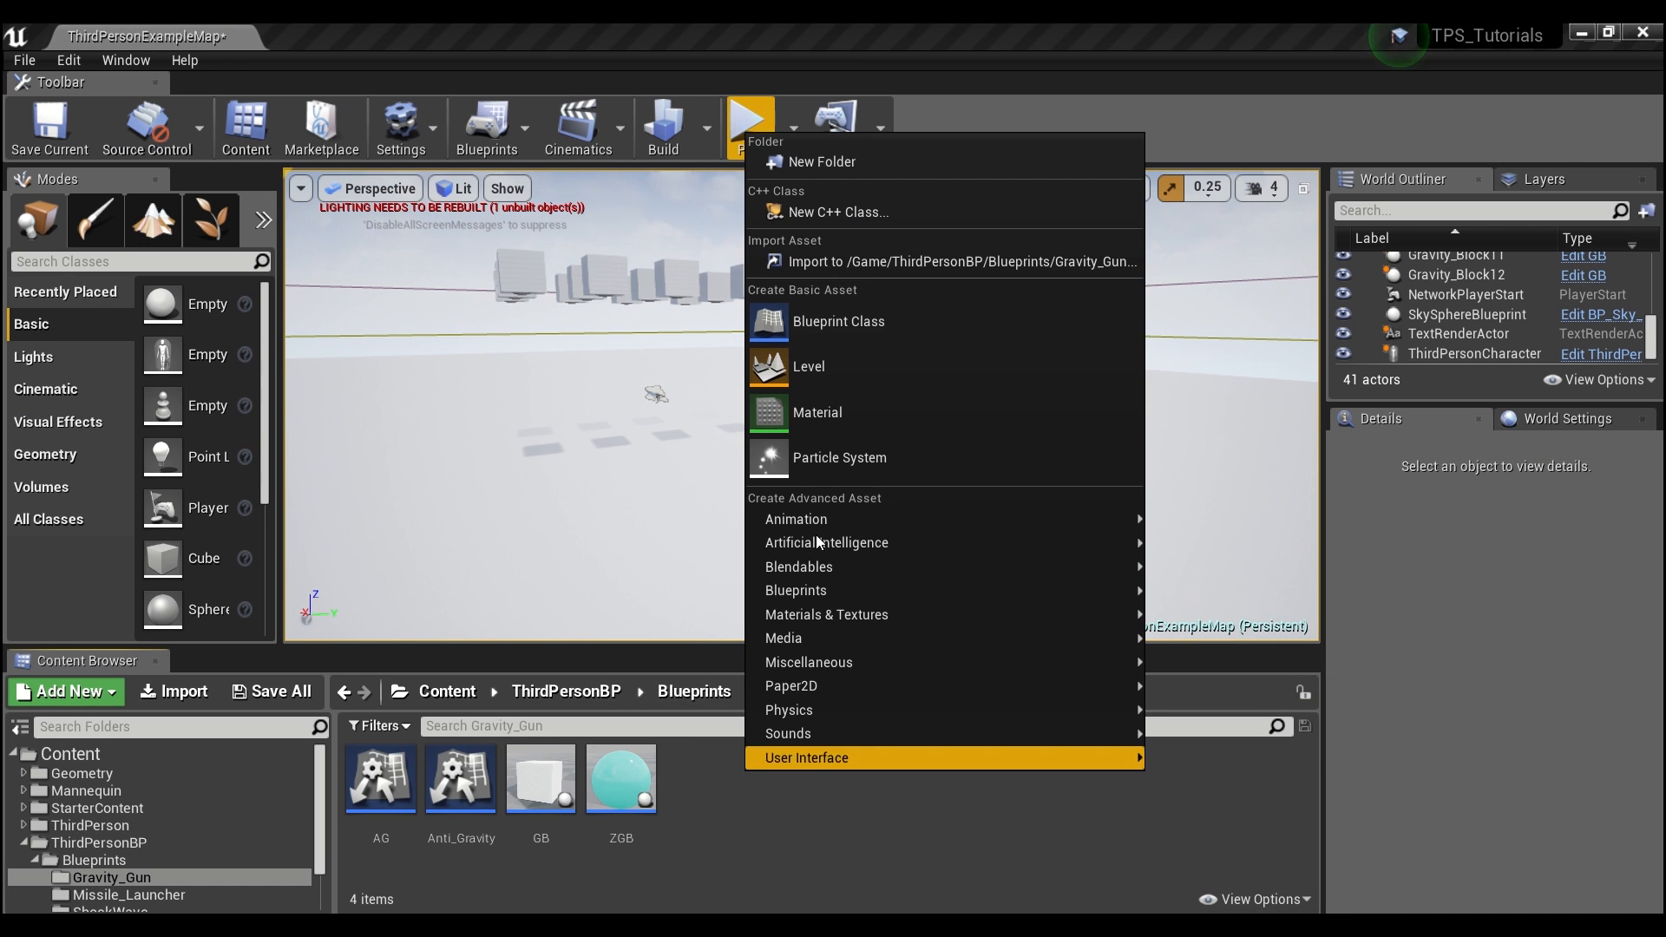
mouse_move(847, 331)
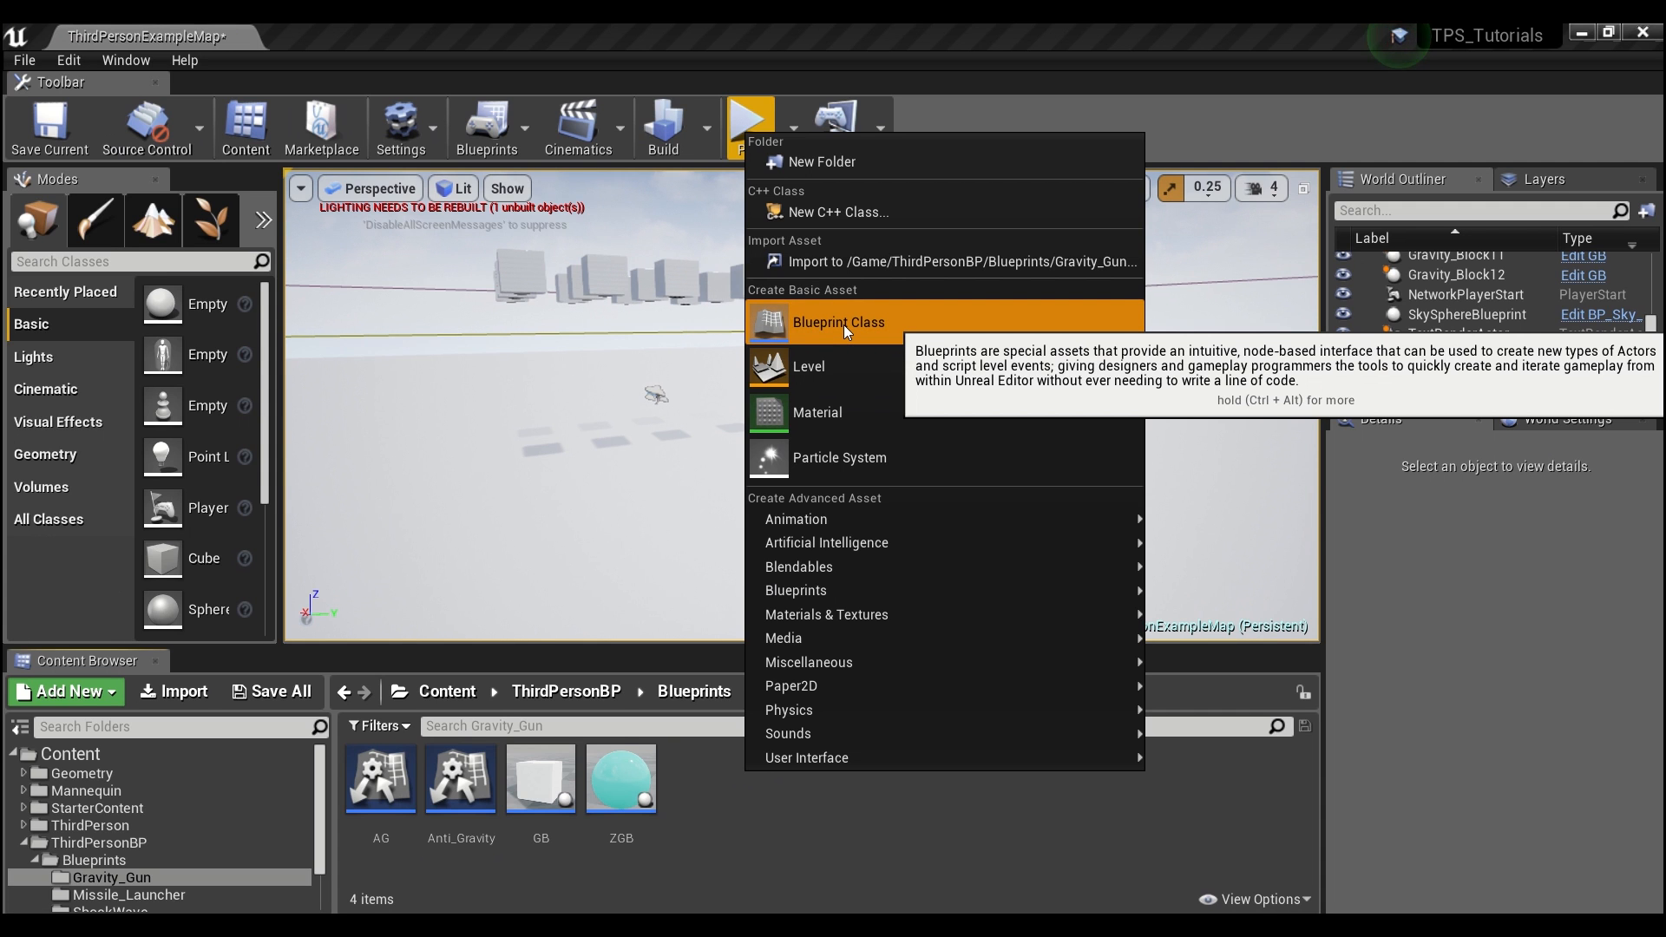
click(838, 323)
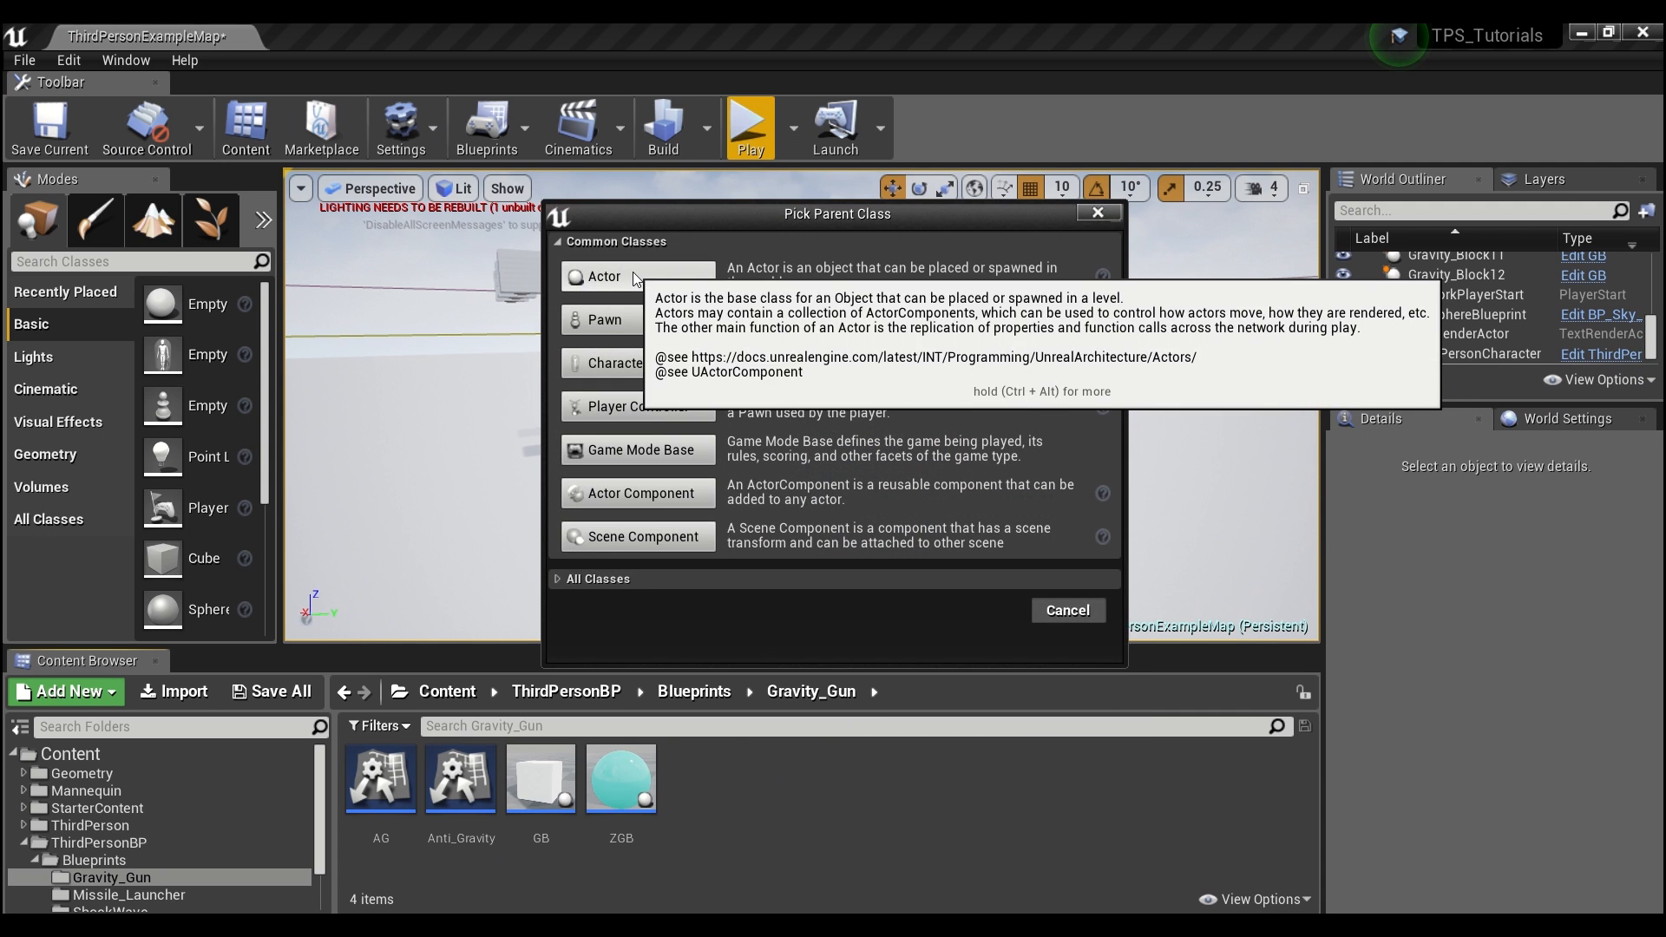
click(604, 276)
text(Zero_Gravity_Bullet)
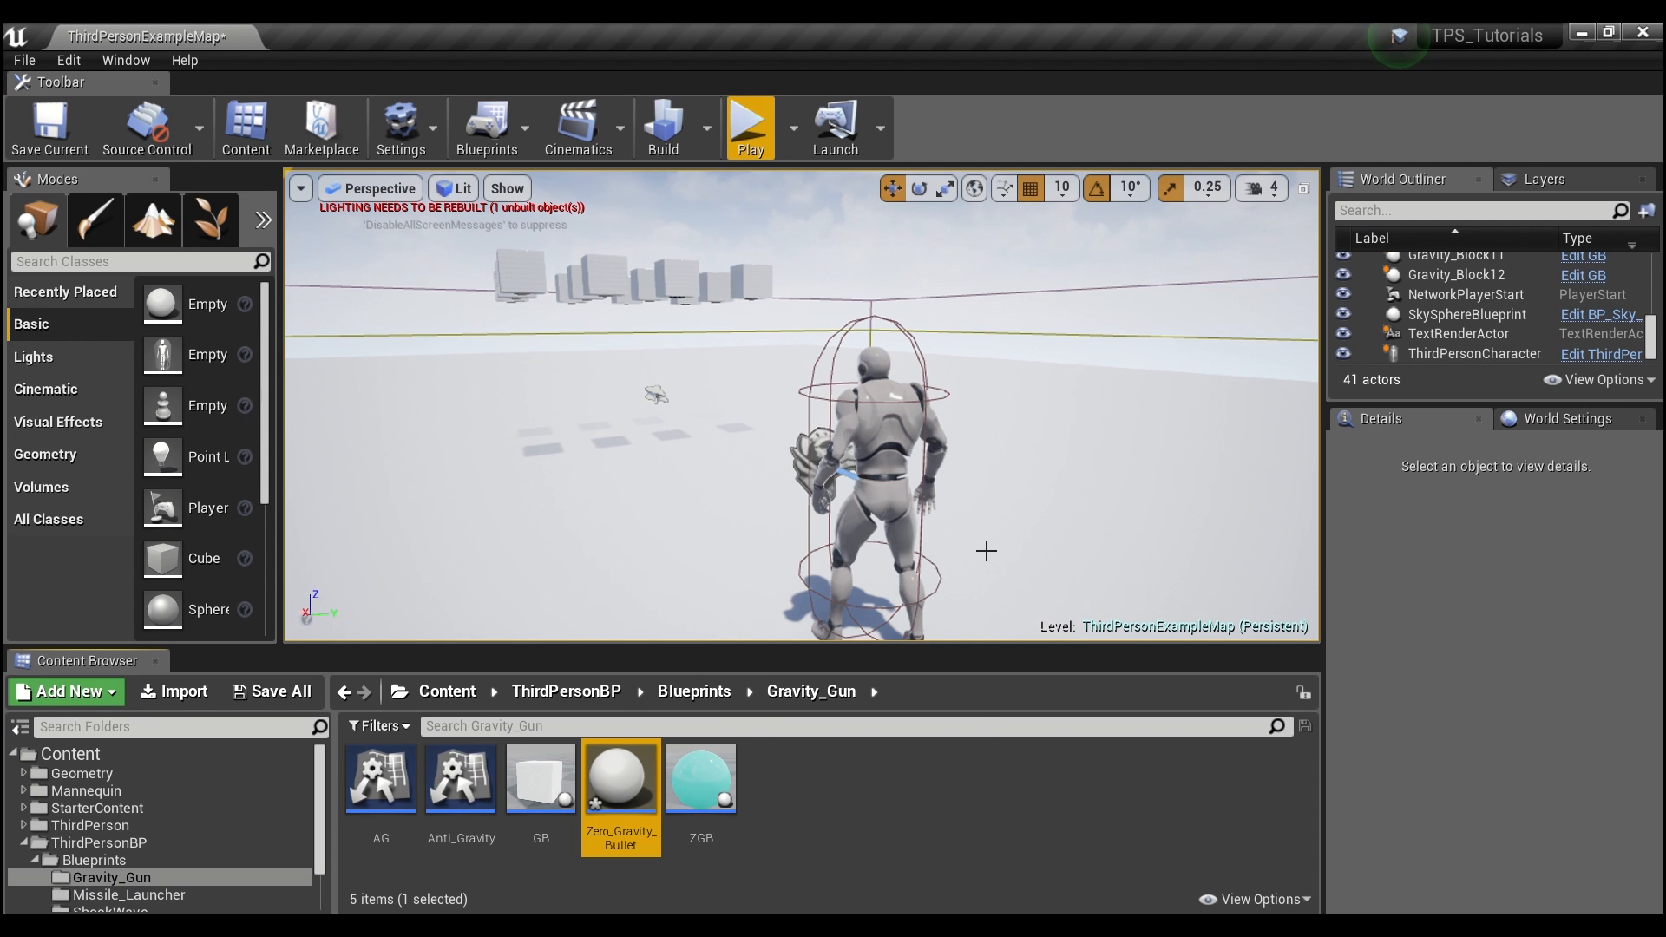
double_click(622, 782)
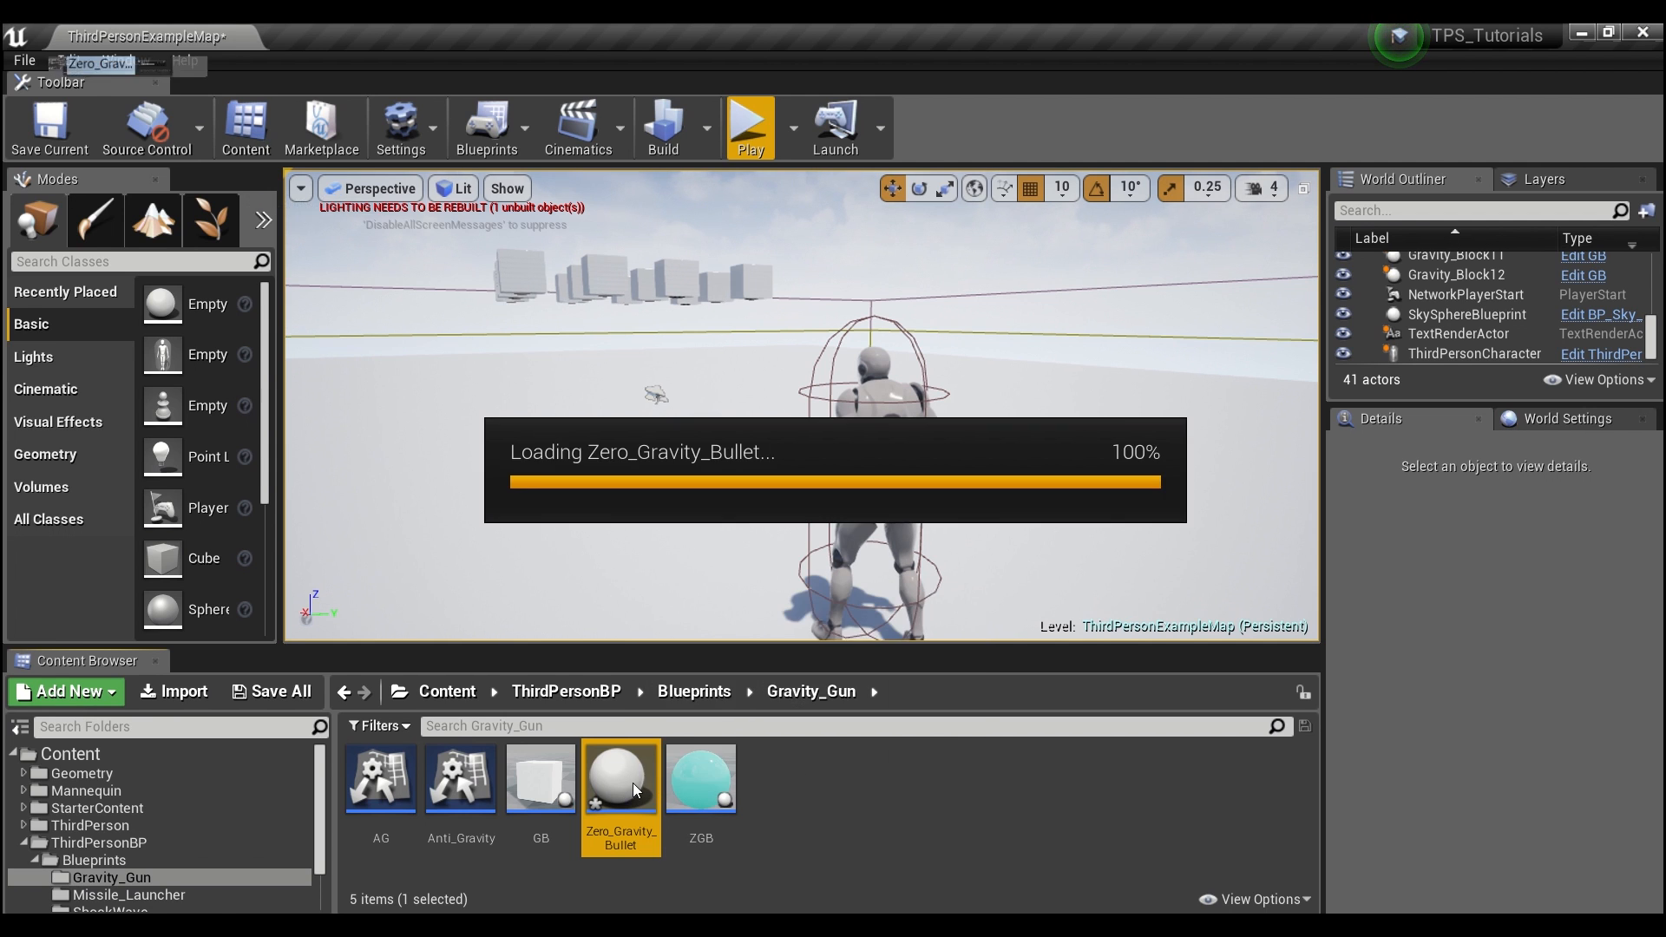
- Add a sphere mesh component named Bullet scaled to 0.25 on all axes
double_click(621, 778)
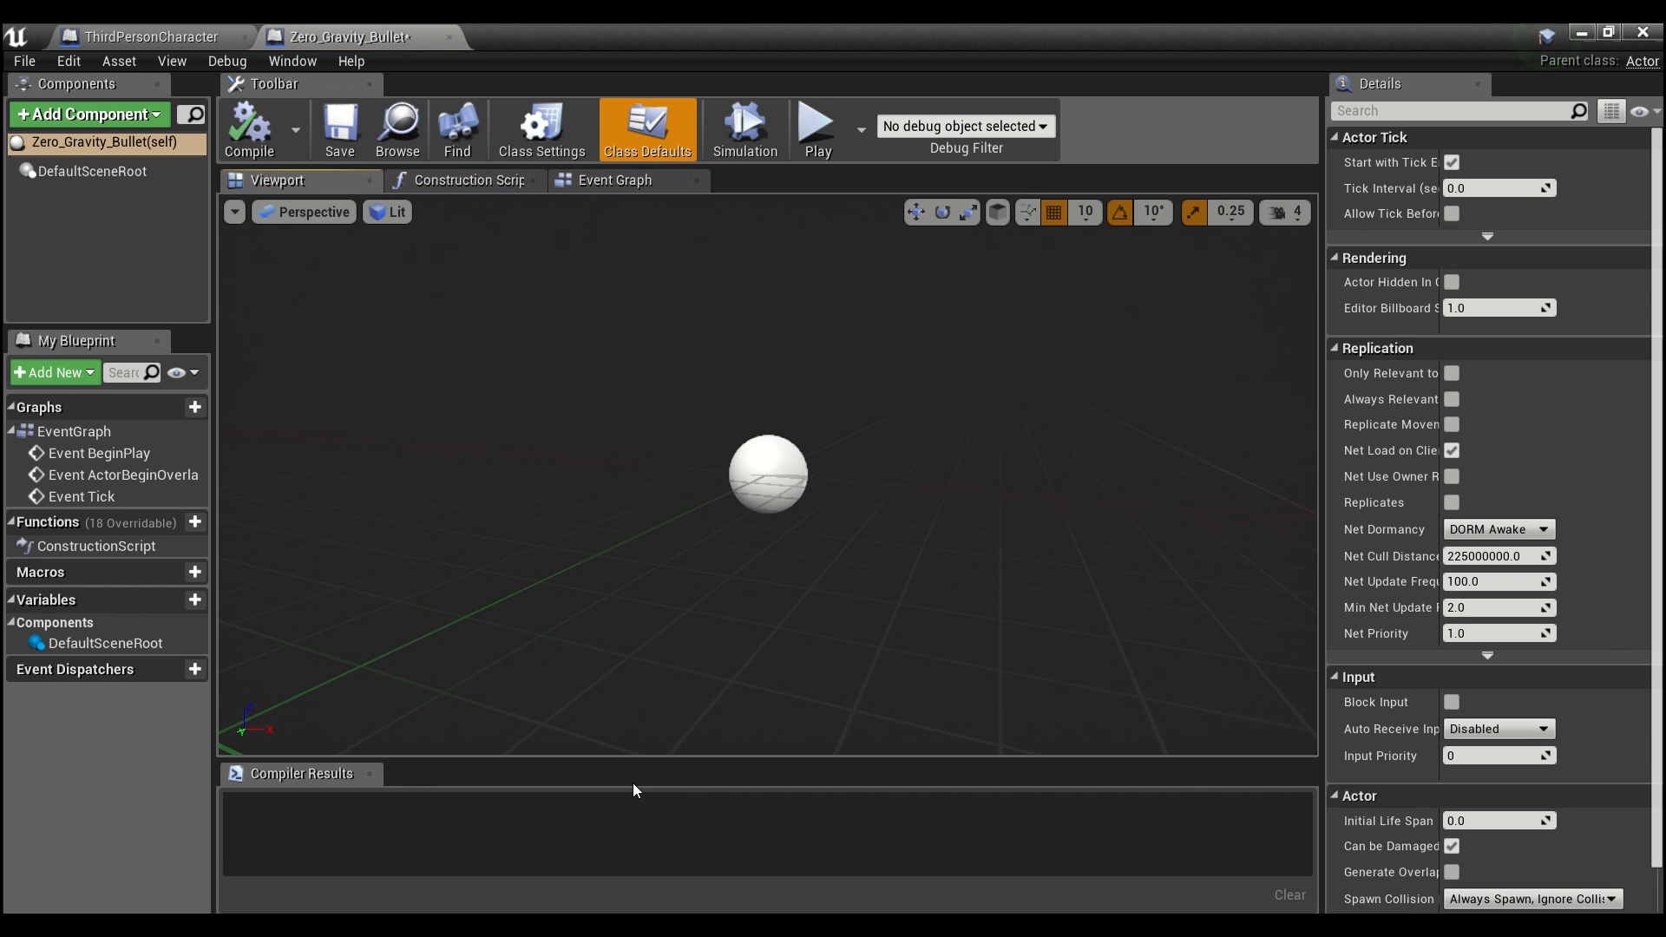
mouse_move(83, 115)
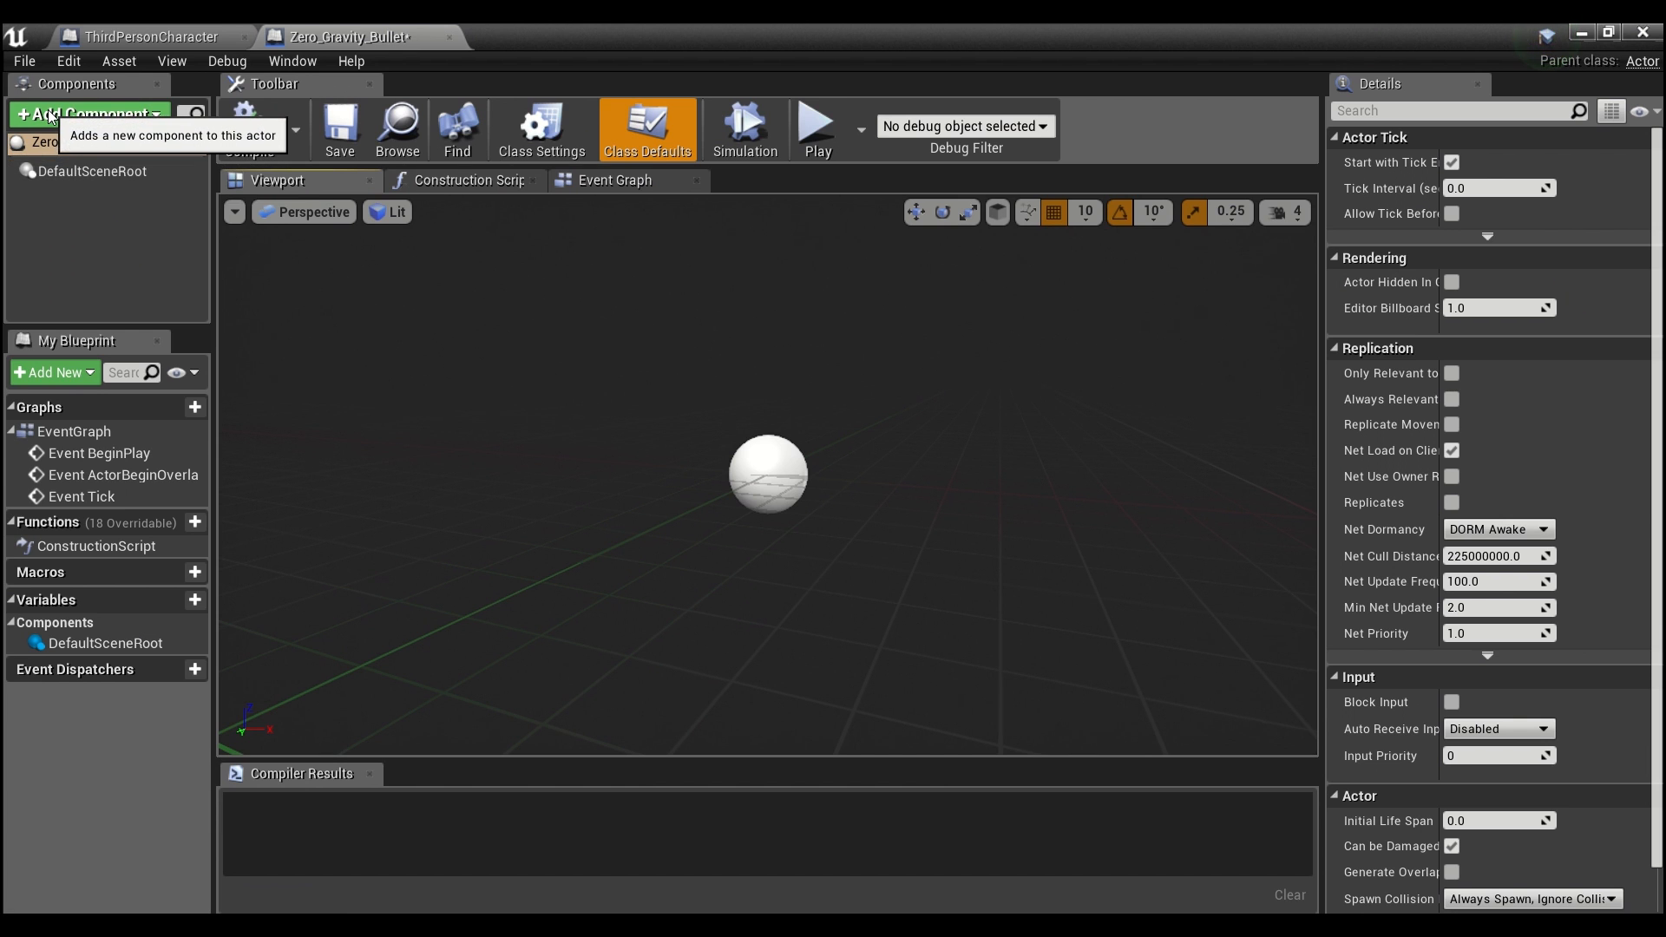
text(spher)
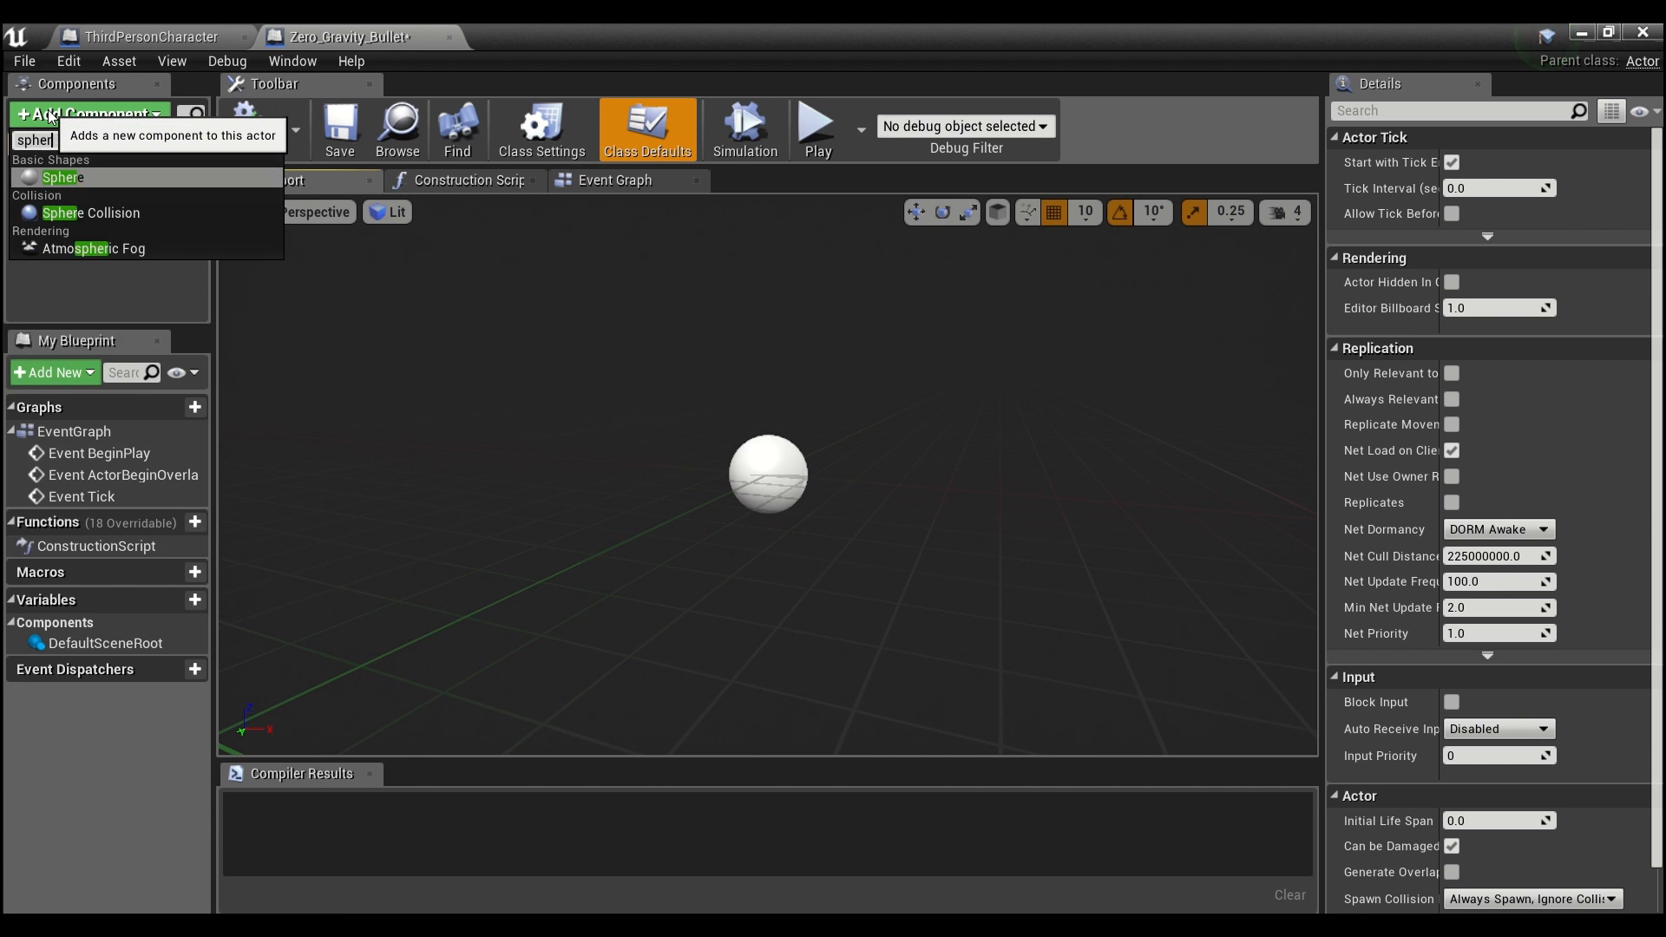
click(49, 177)
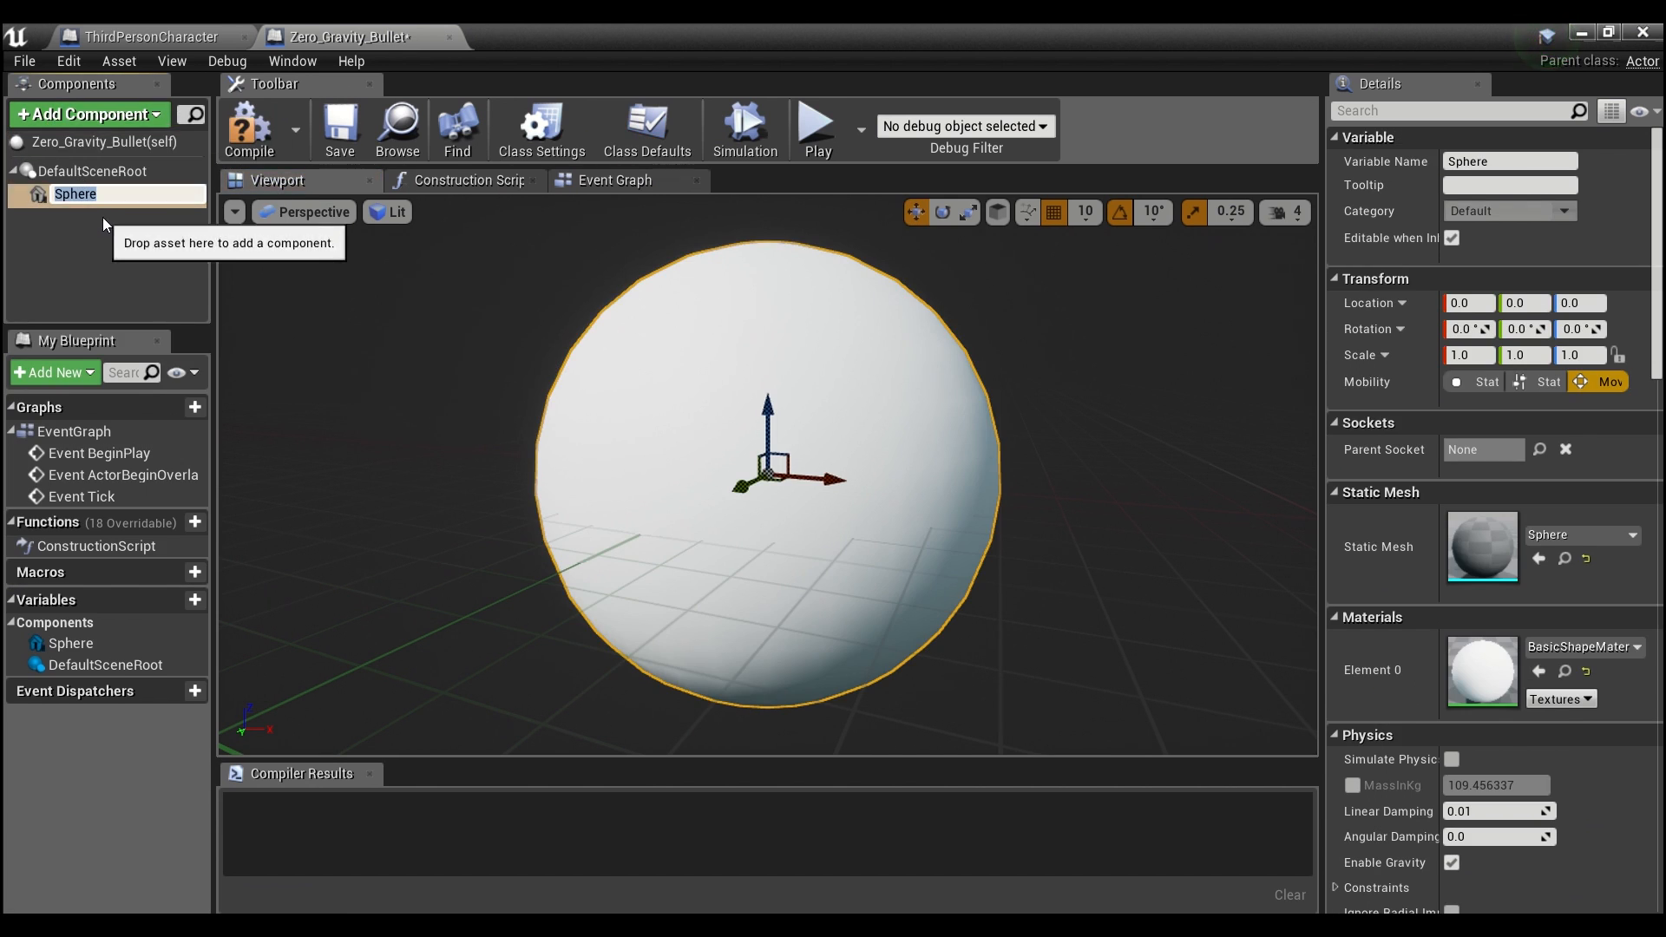
text(Bullet)
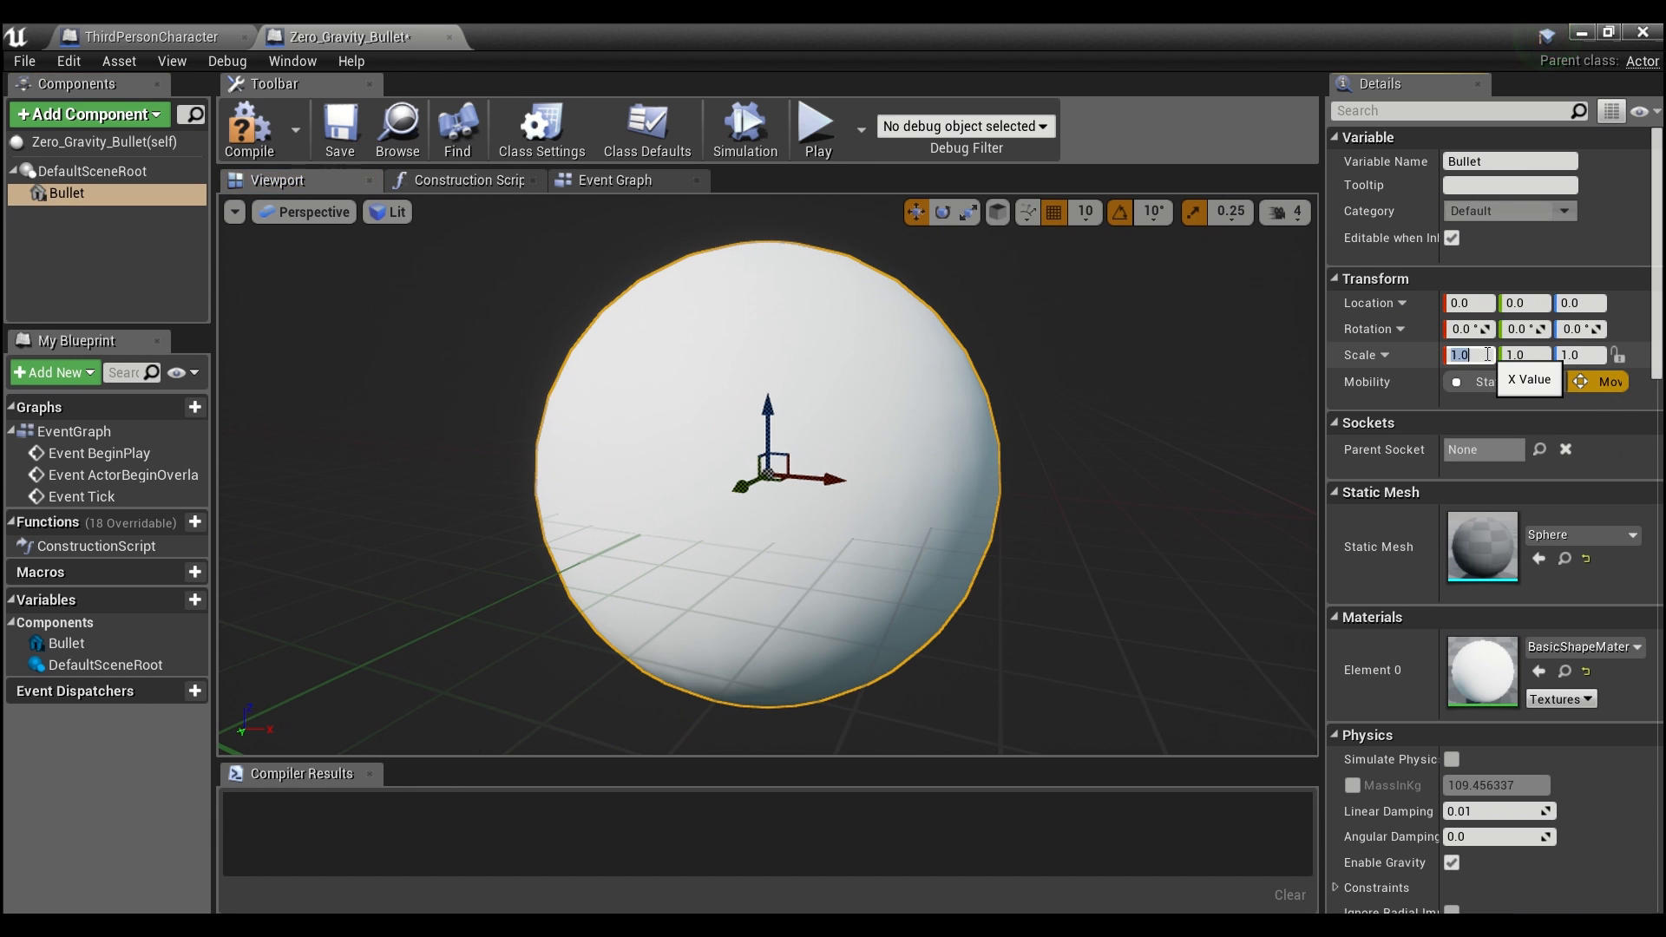
text(0.25)
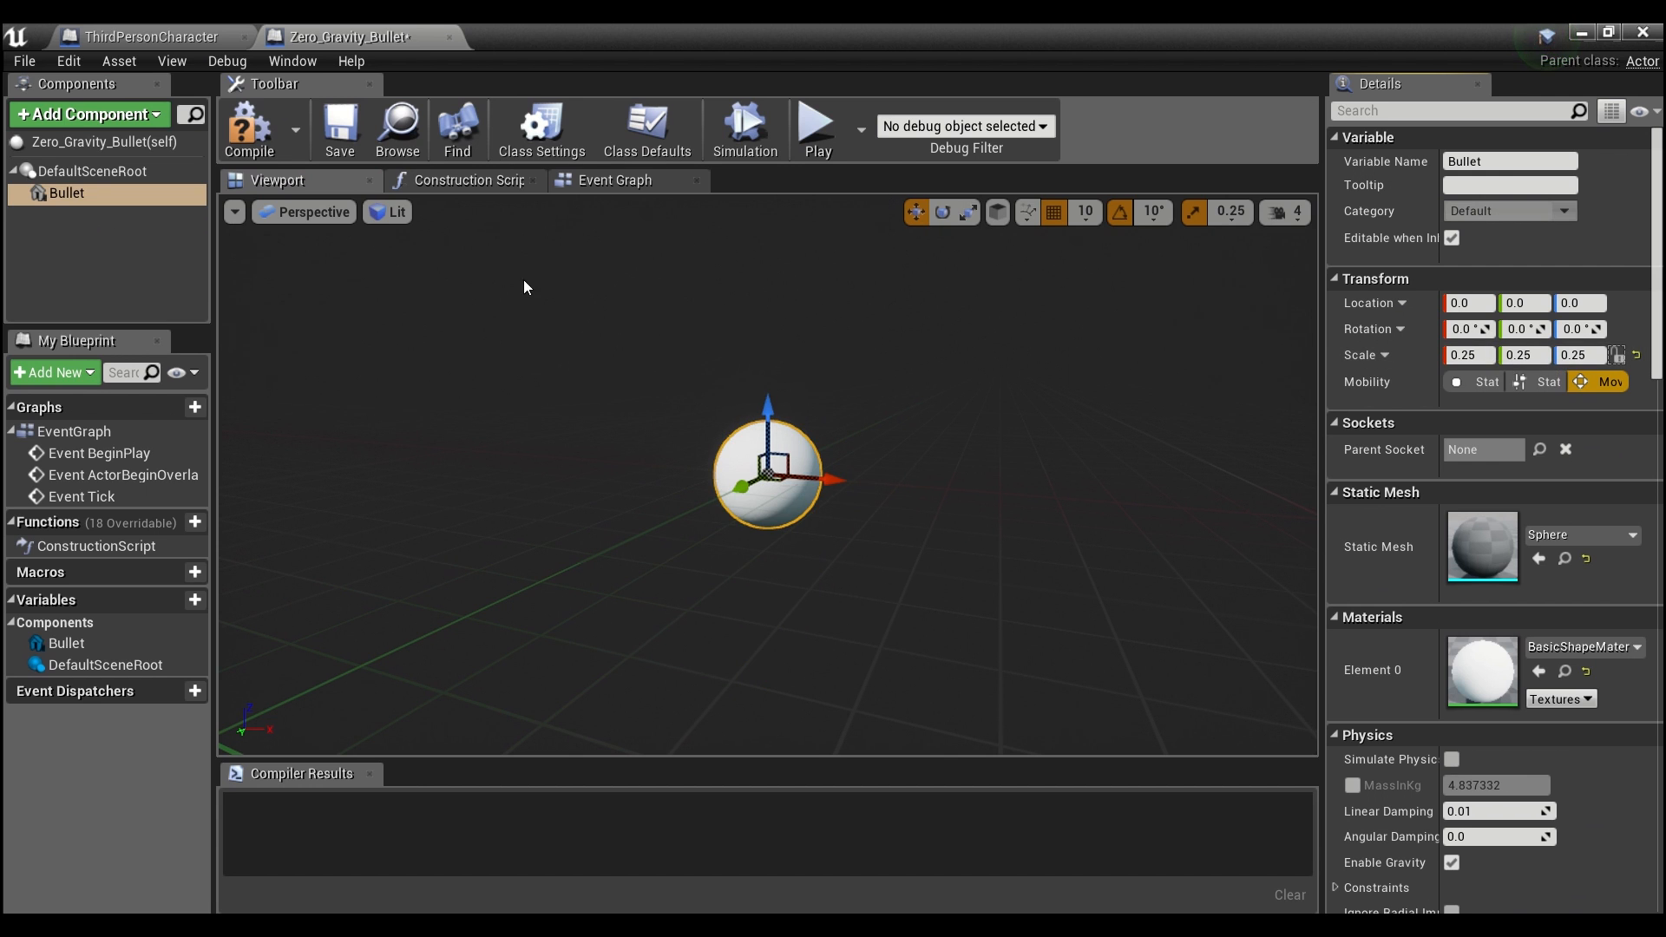
- Add a sphere collision named Zero Gravity Zone under Bullet, scaled to 10.0
click(87, 114)
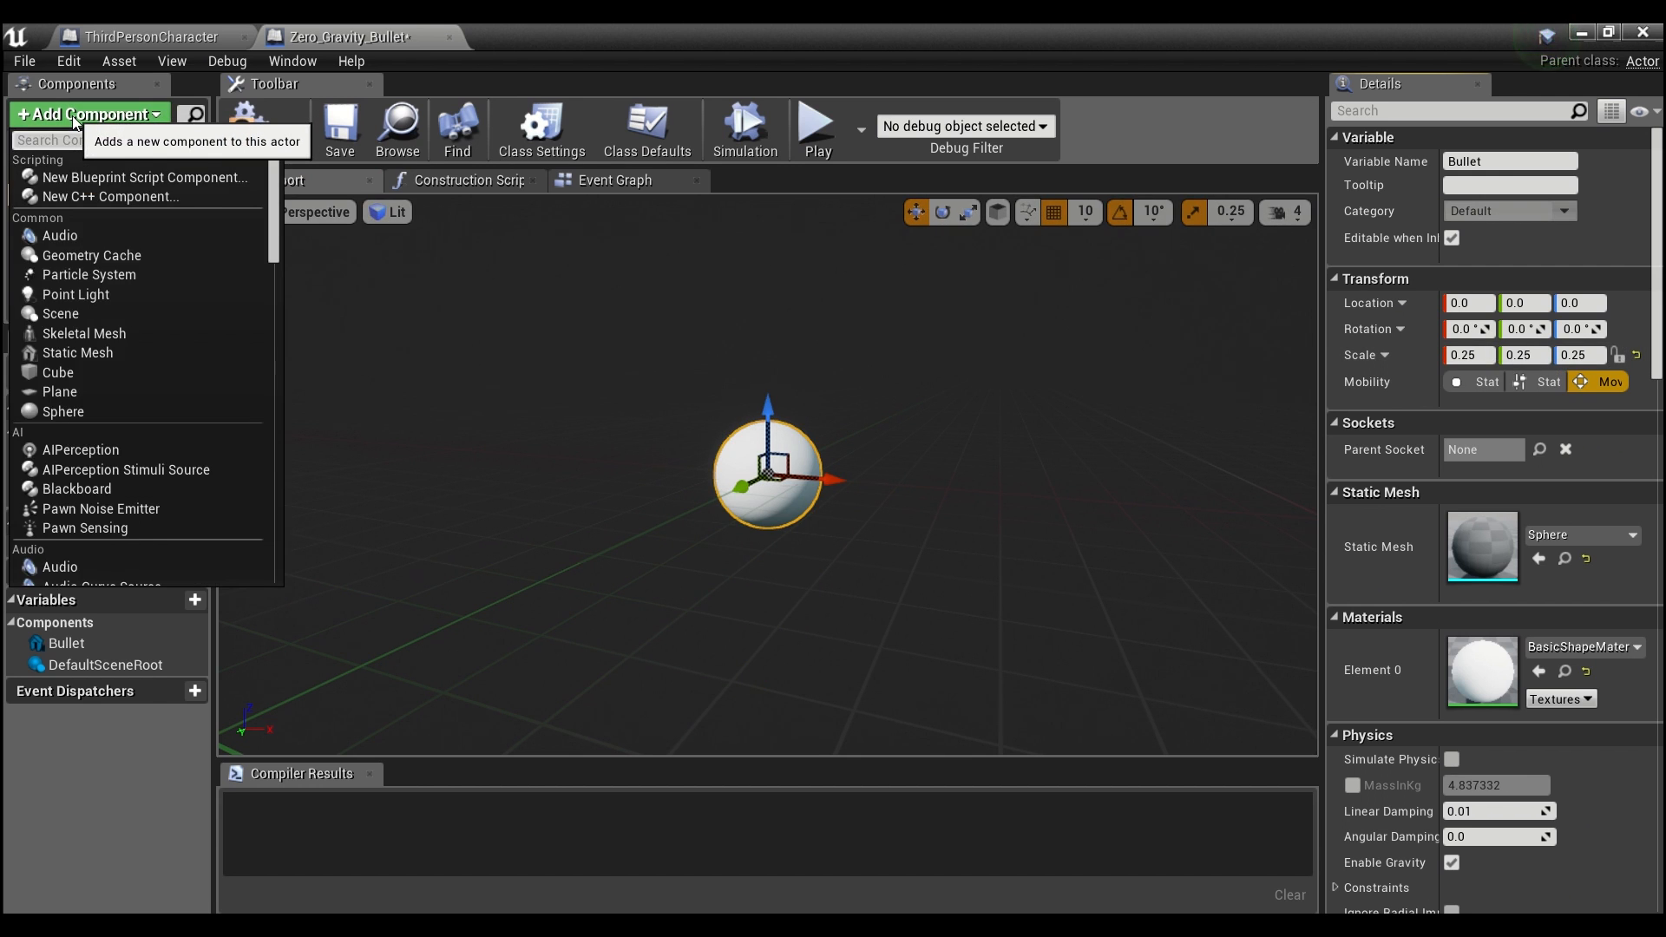
text(sphere)
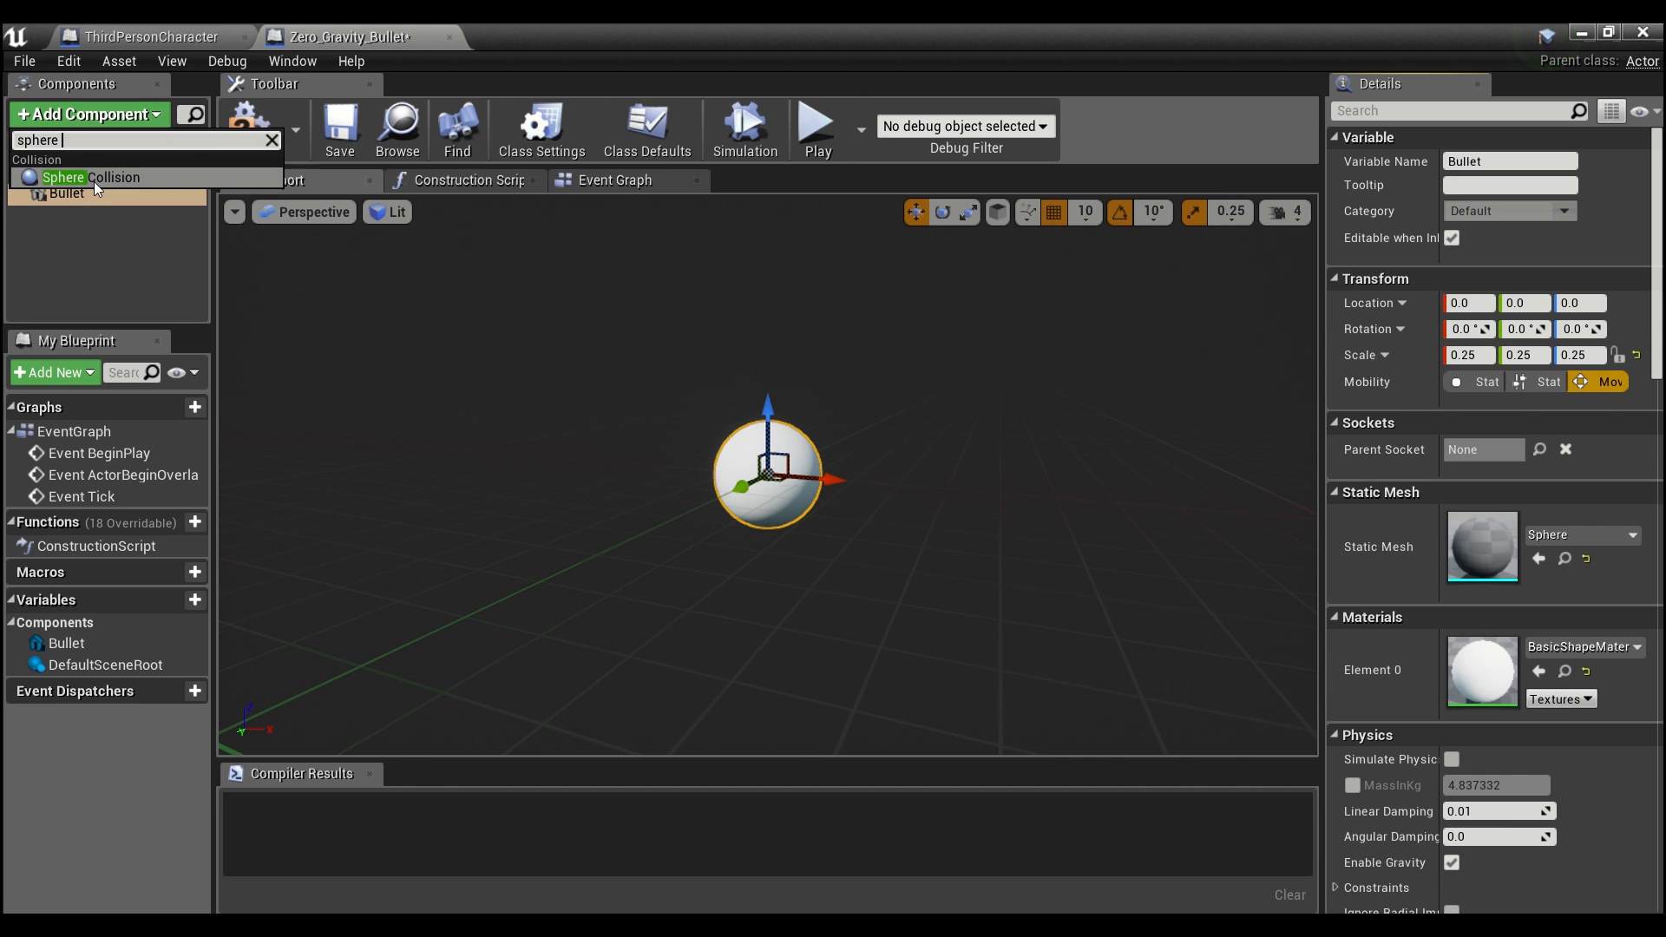
click(84, 177)
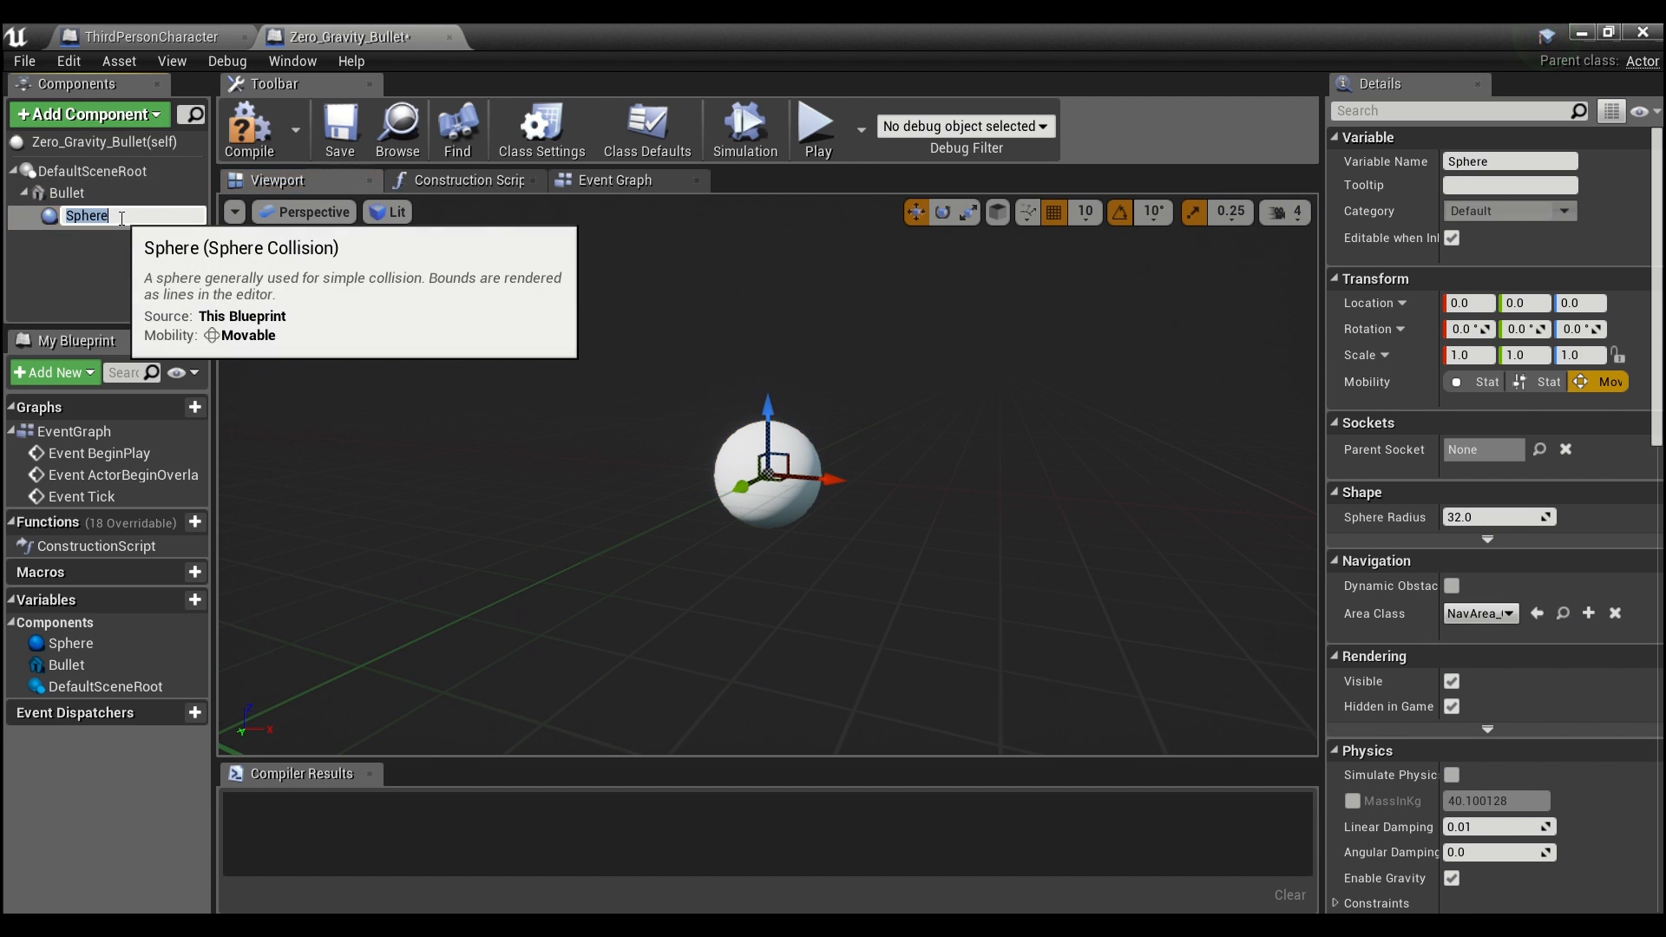
text(Zero Gravity Zon)
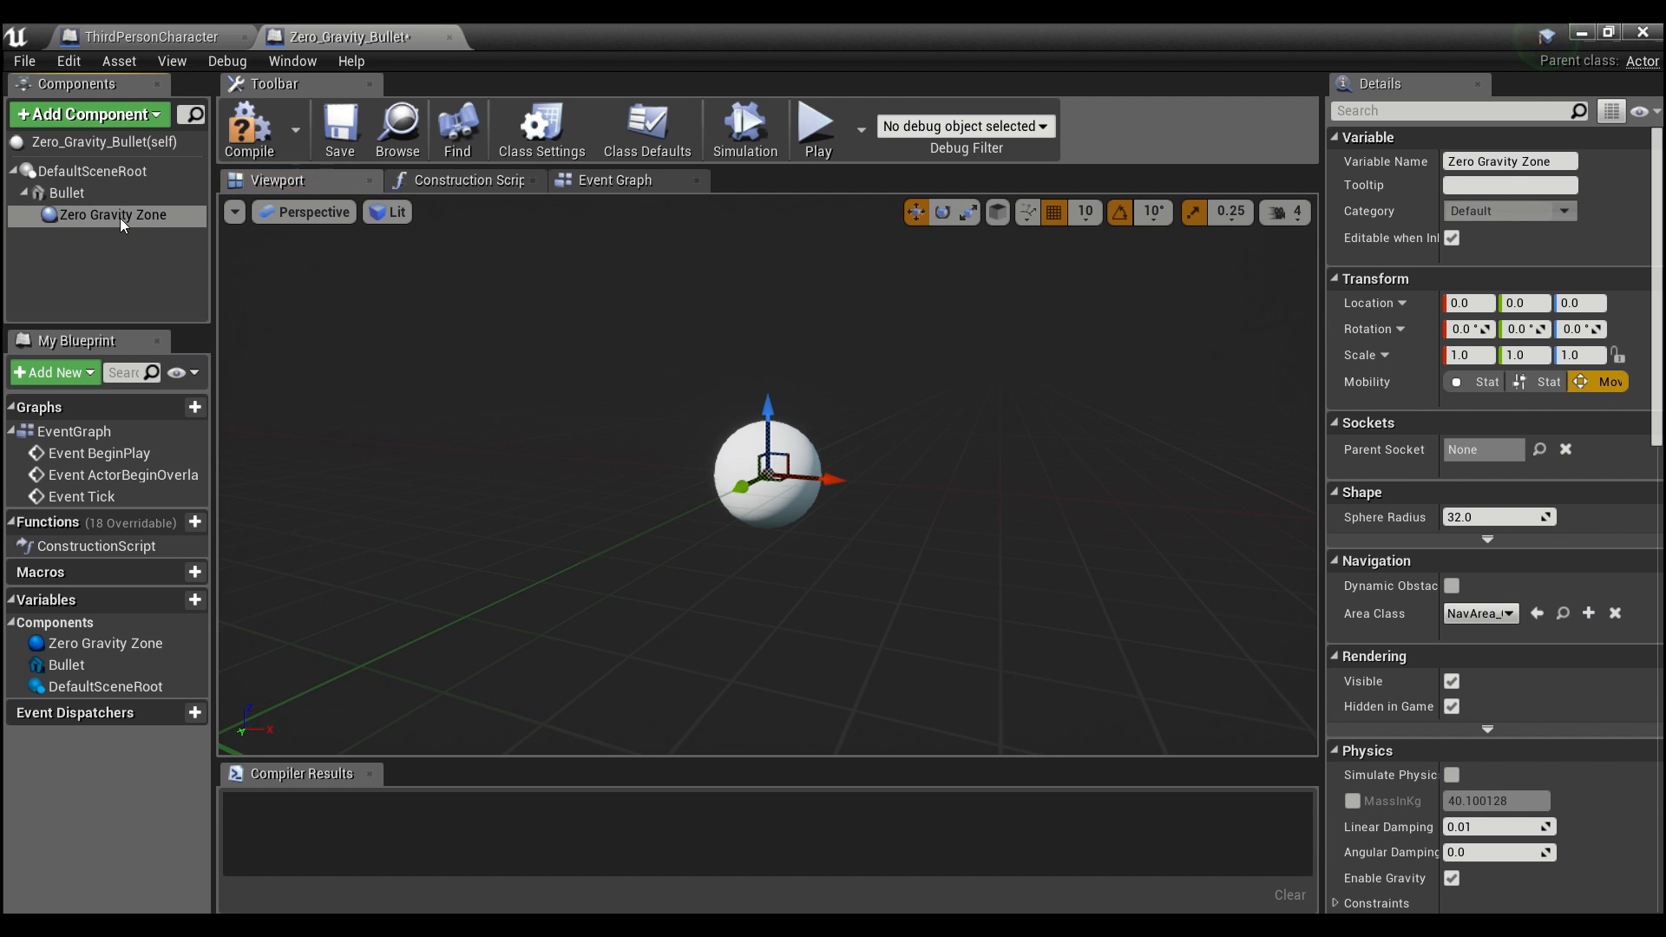
click(1468, 354)
text(5)
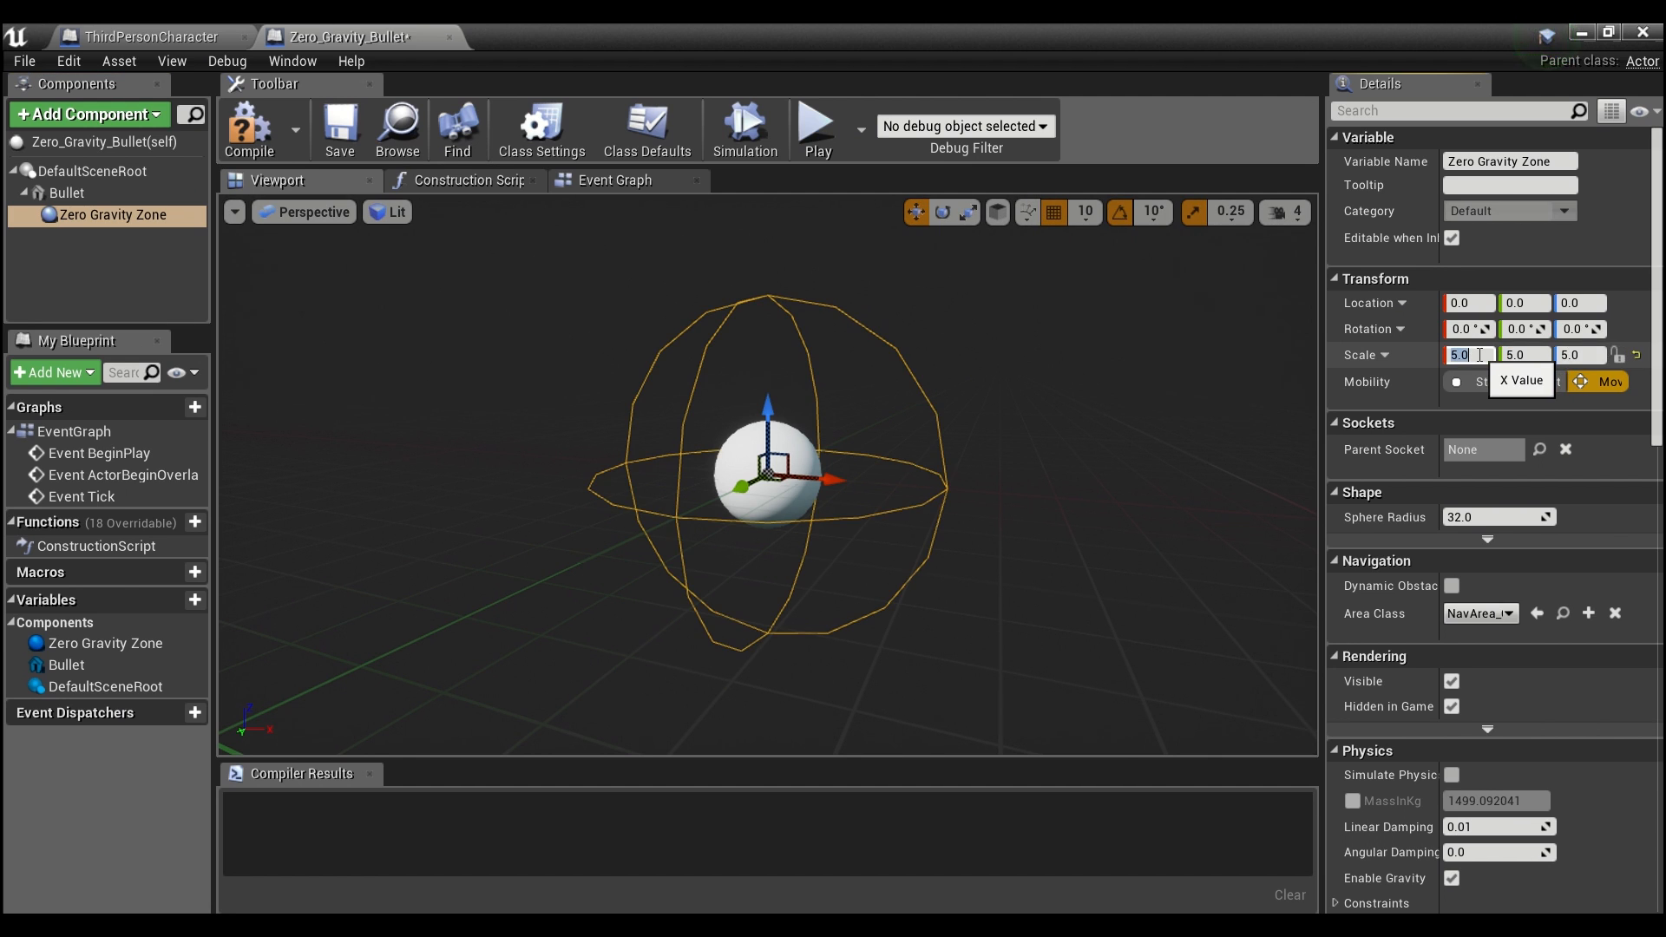
text(10.0)
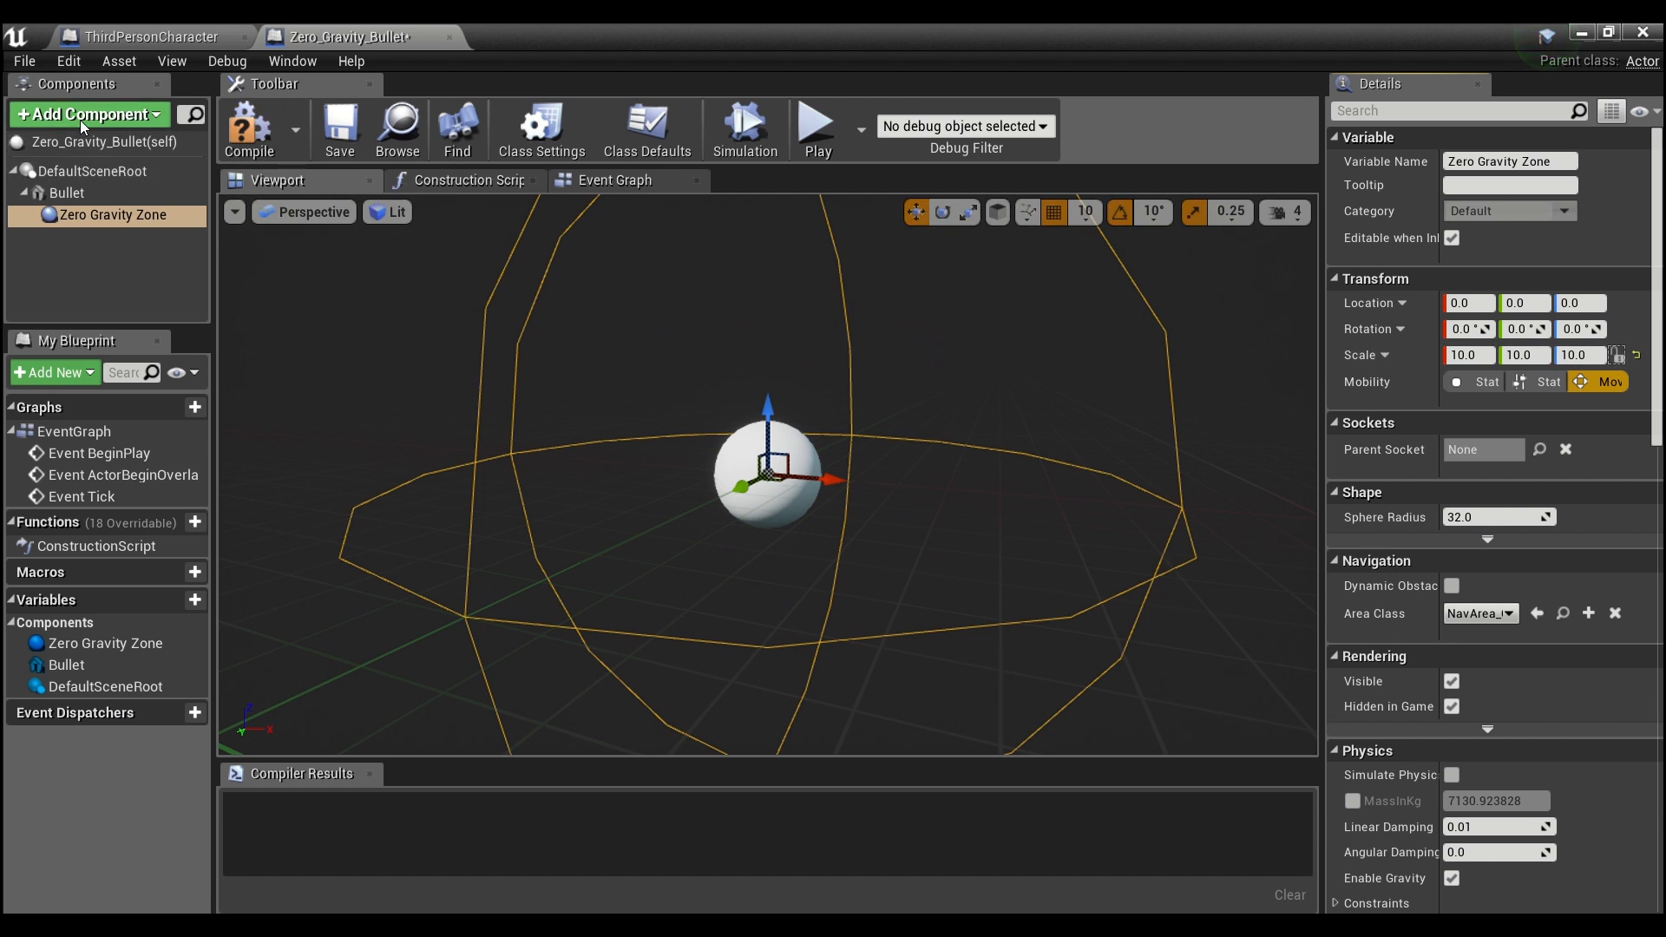
- Add a ProjectileMovement component with Projectile Gravity Scale 0.0
click(87, 114)
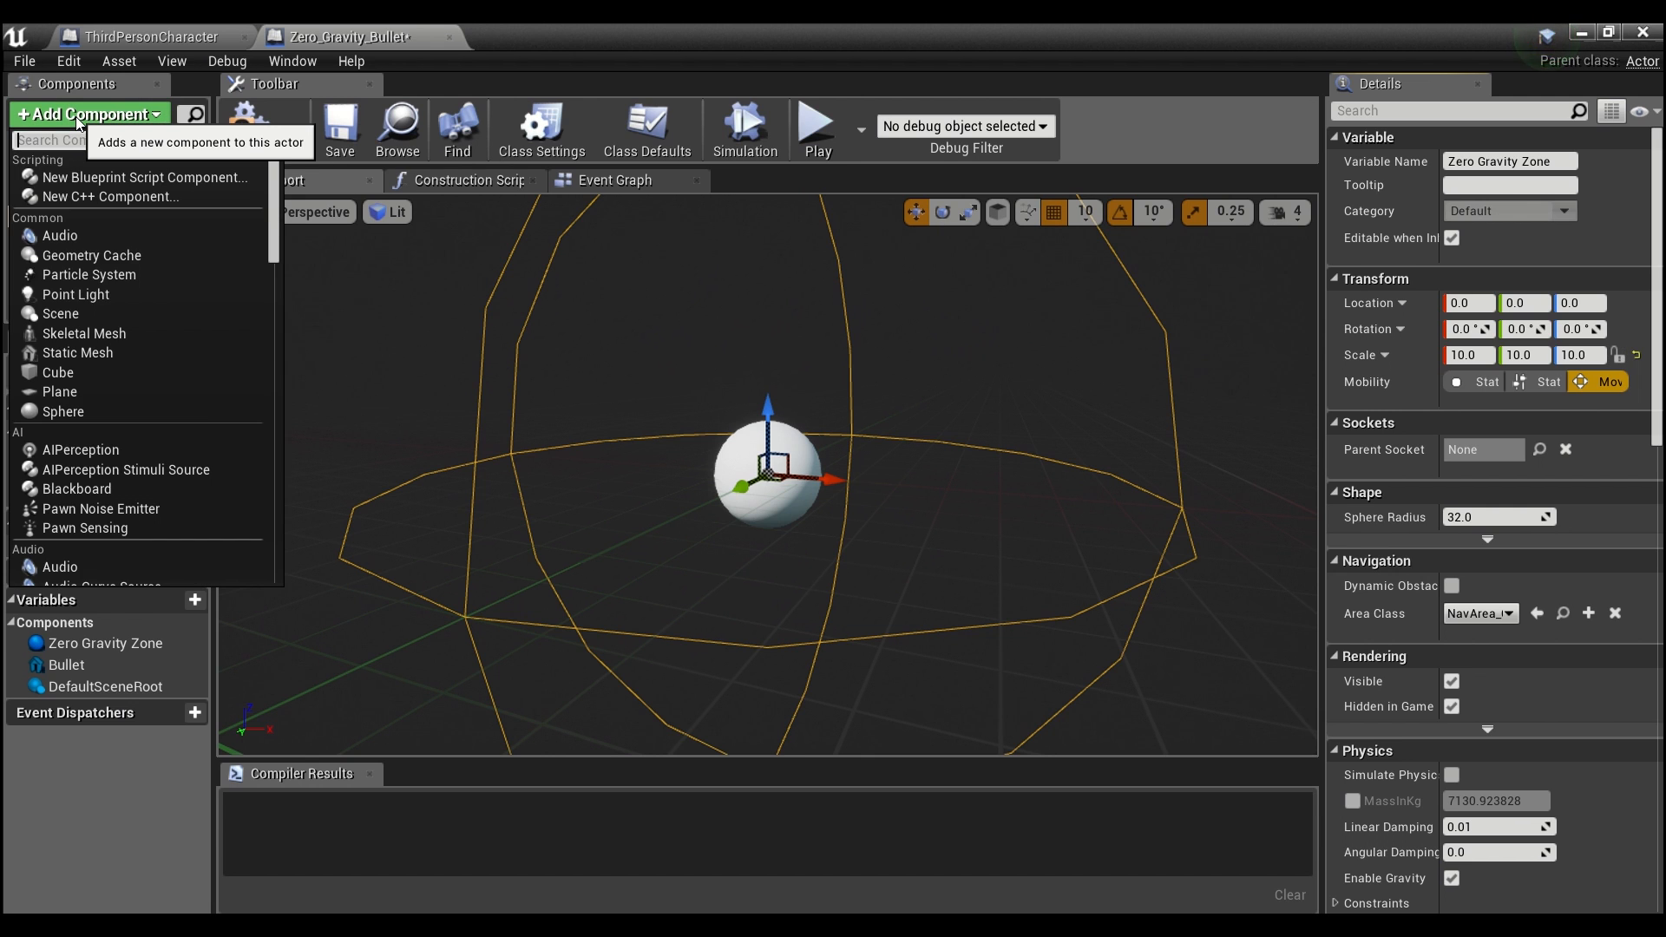
text(projectile)
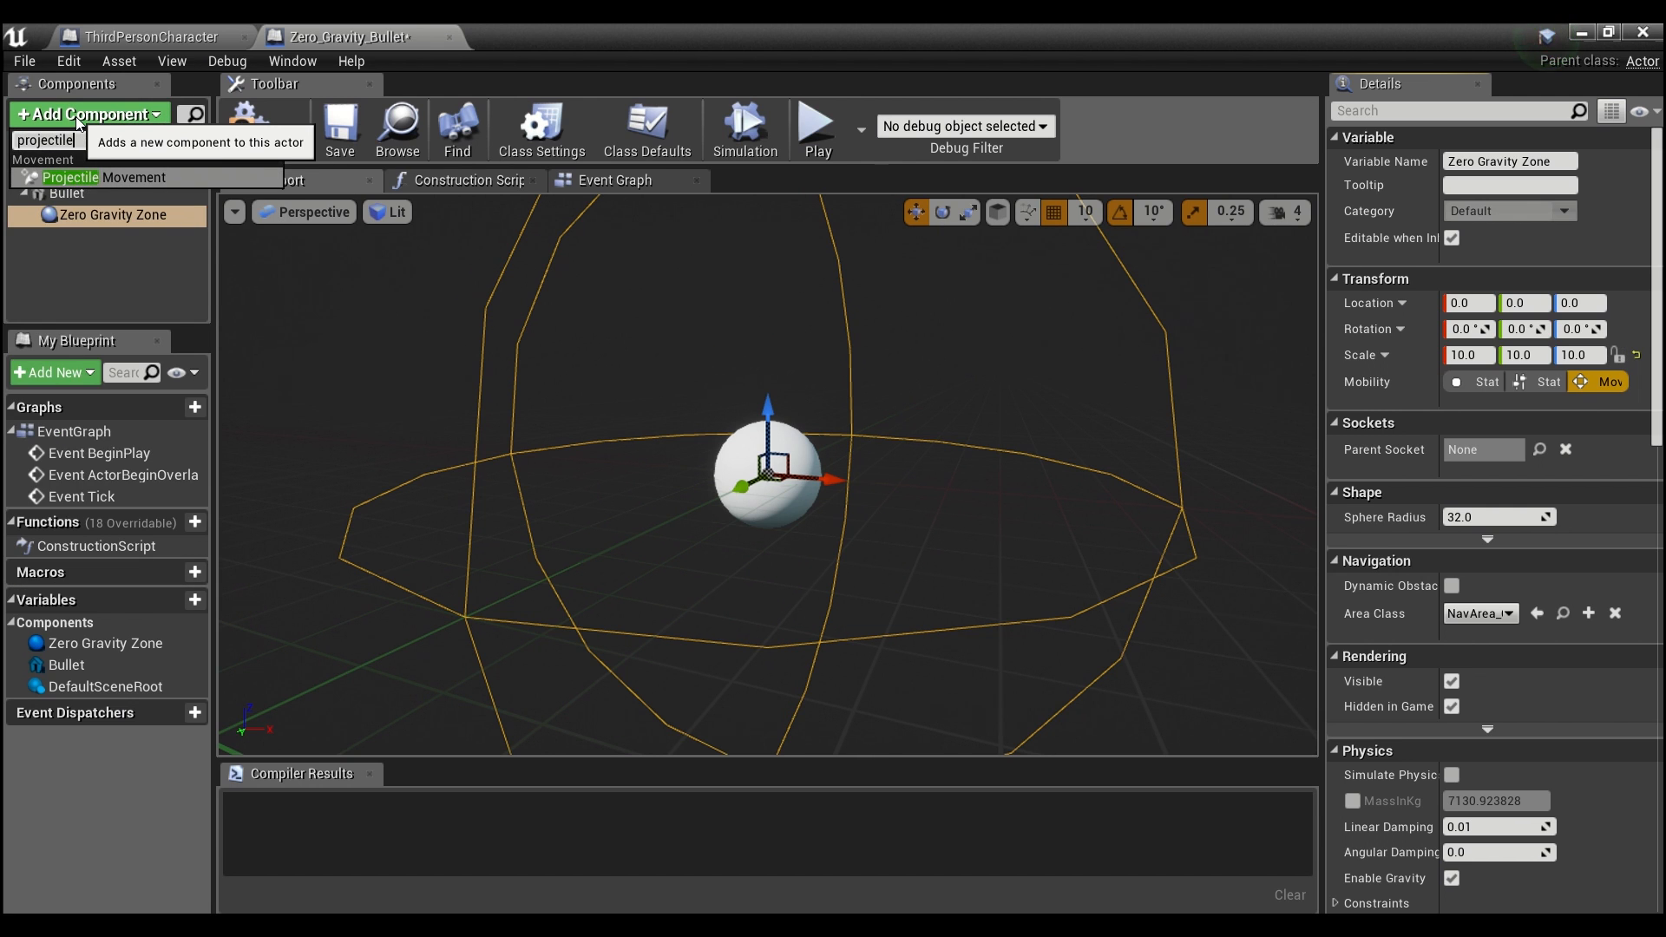
click(96, 177)
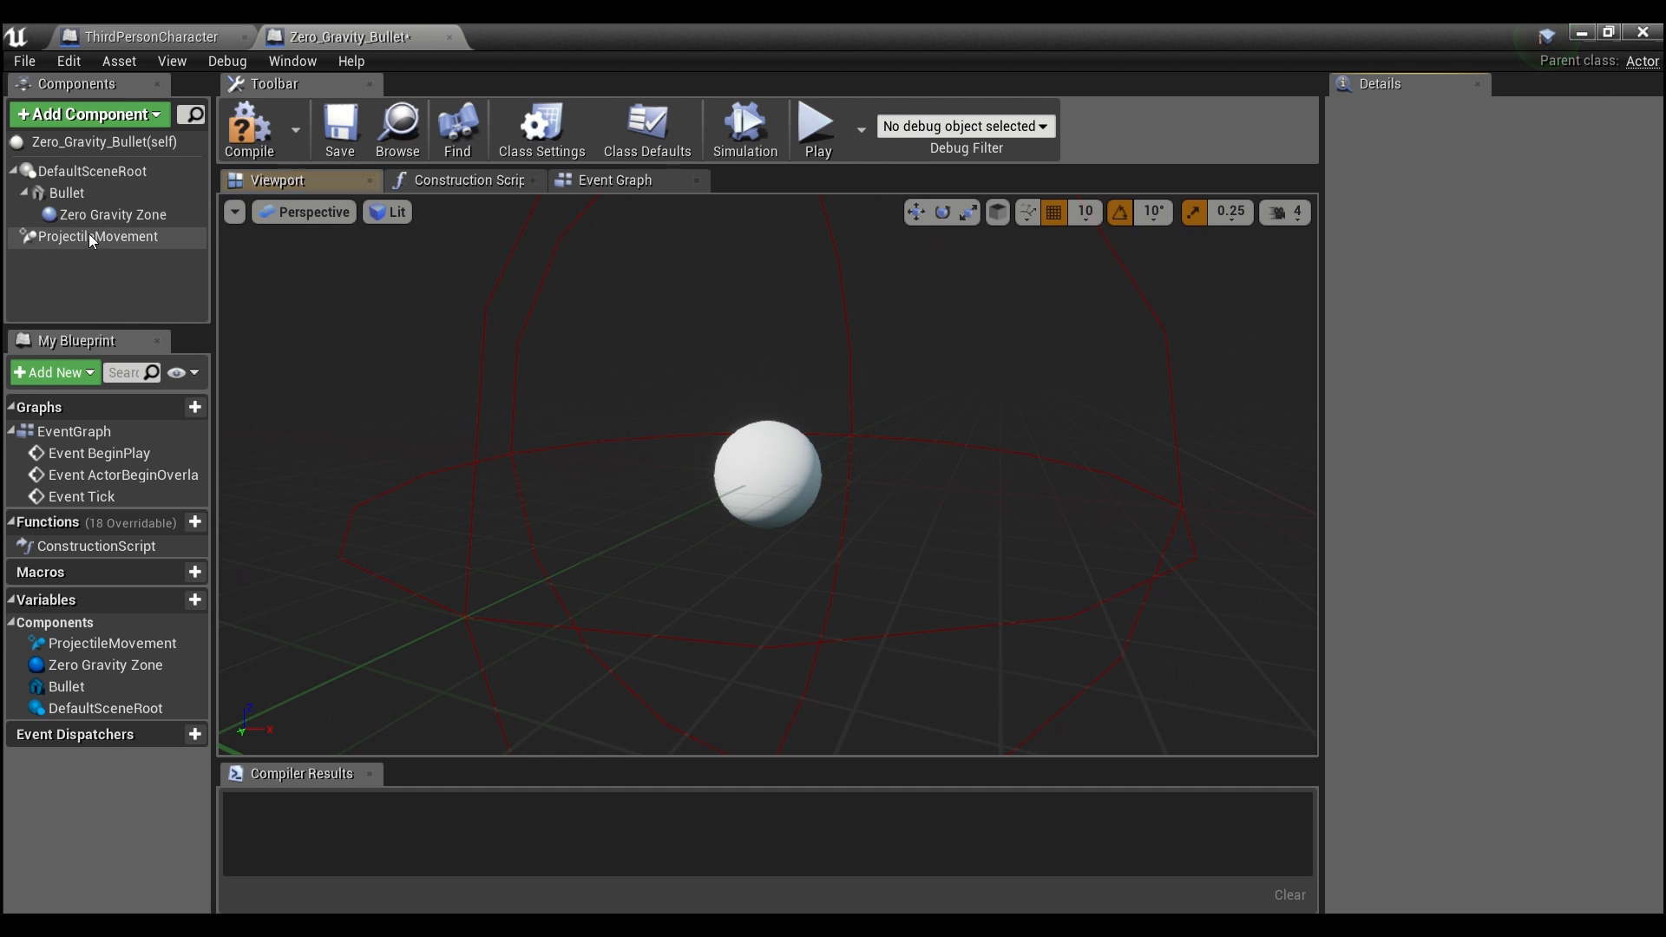
click(96, 236)
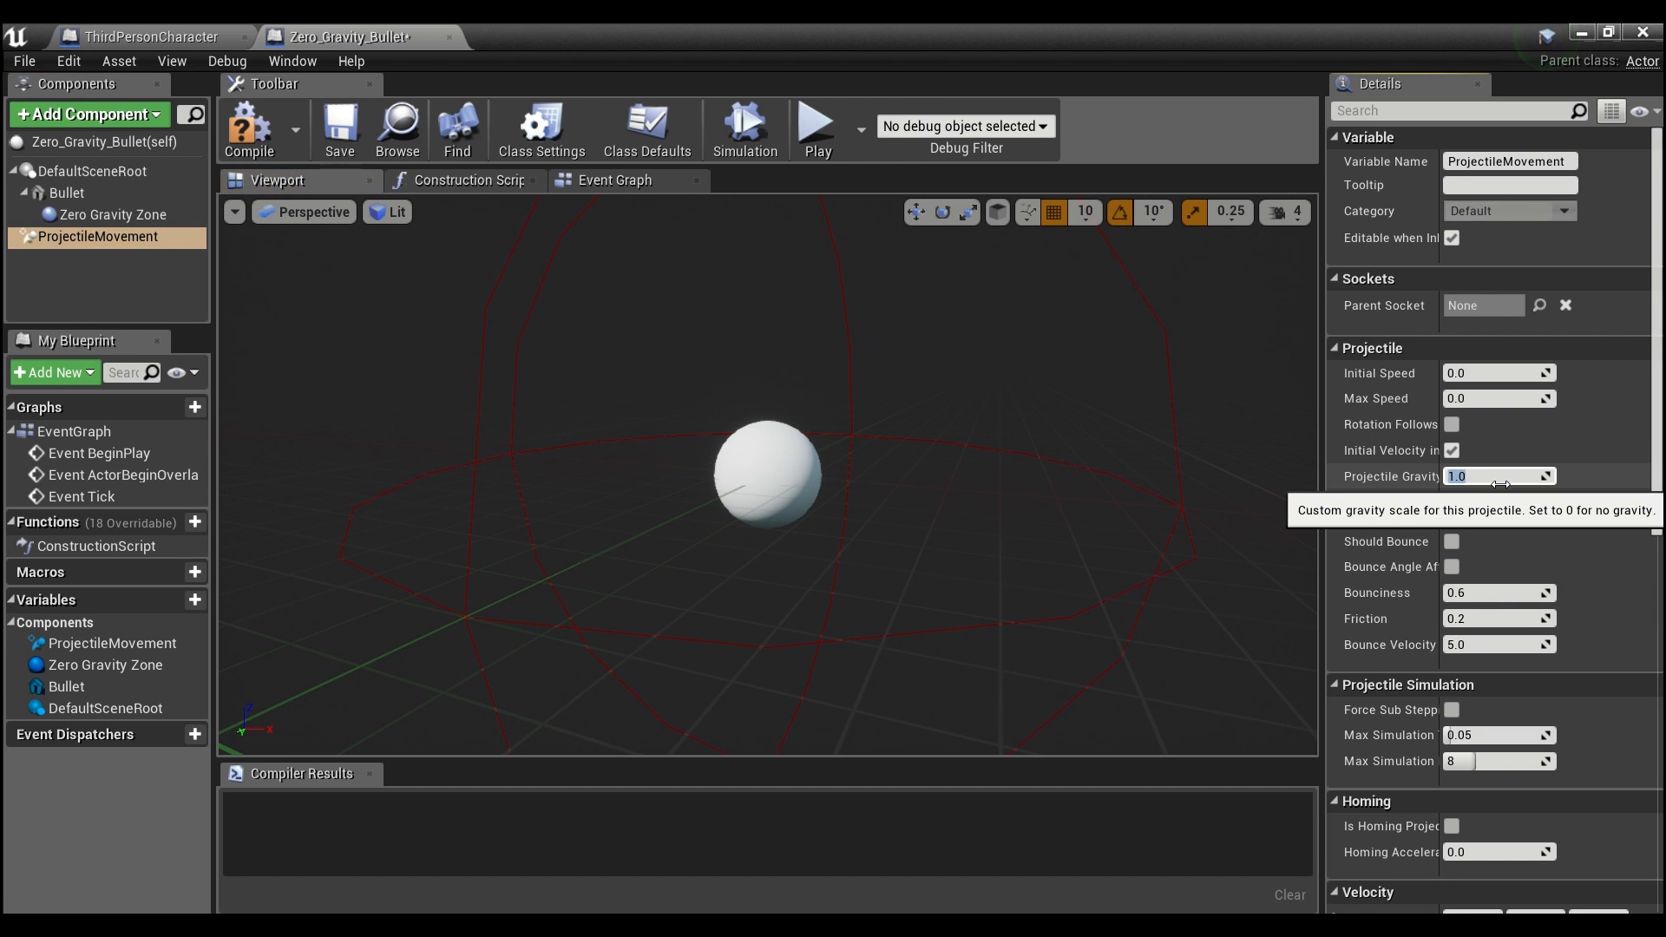
text(0.0)
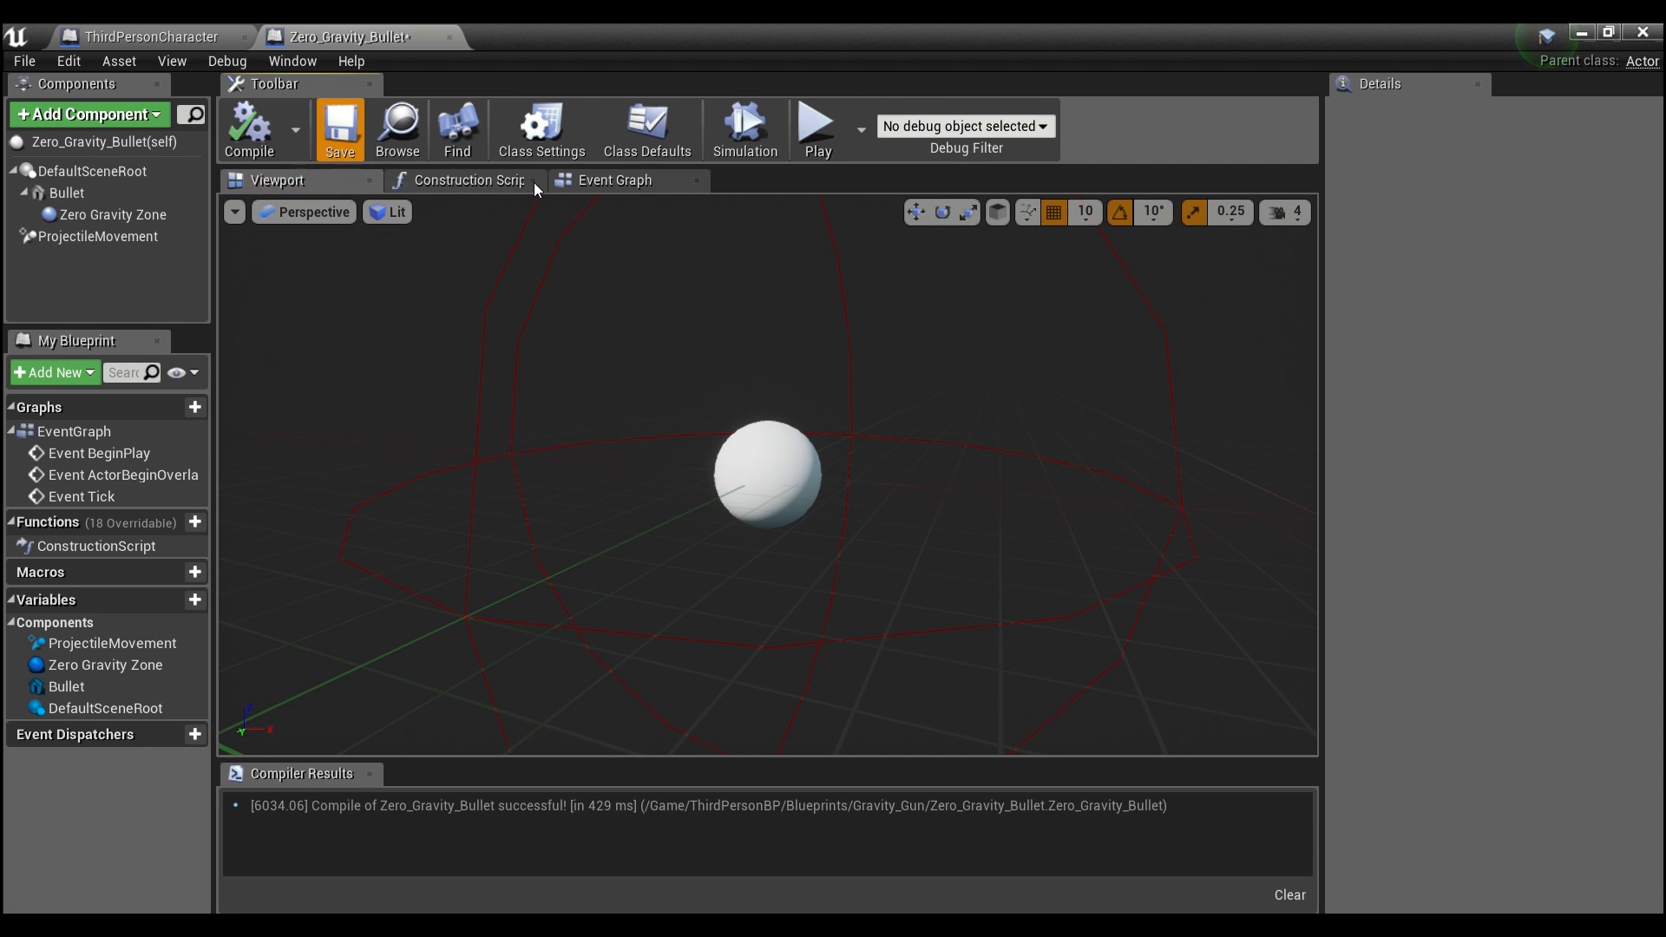
click(615, 180)
text(del)
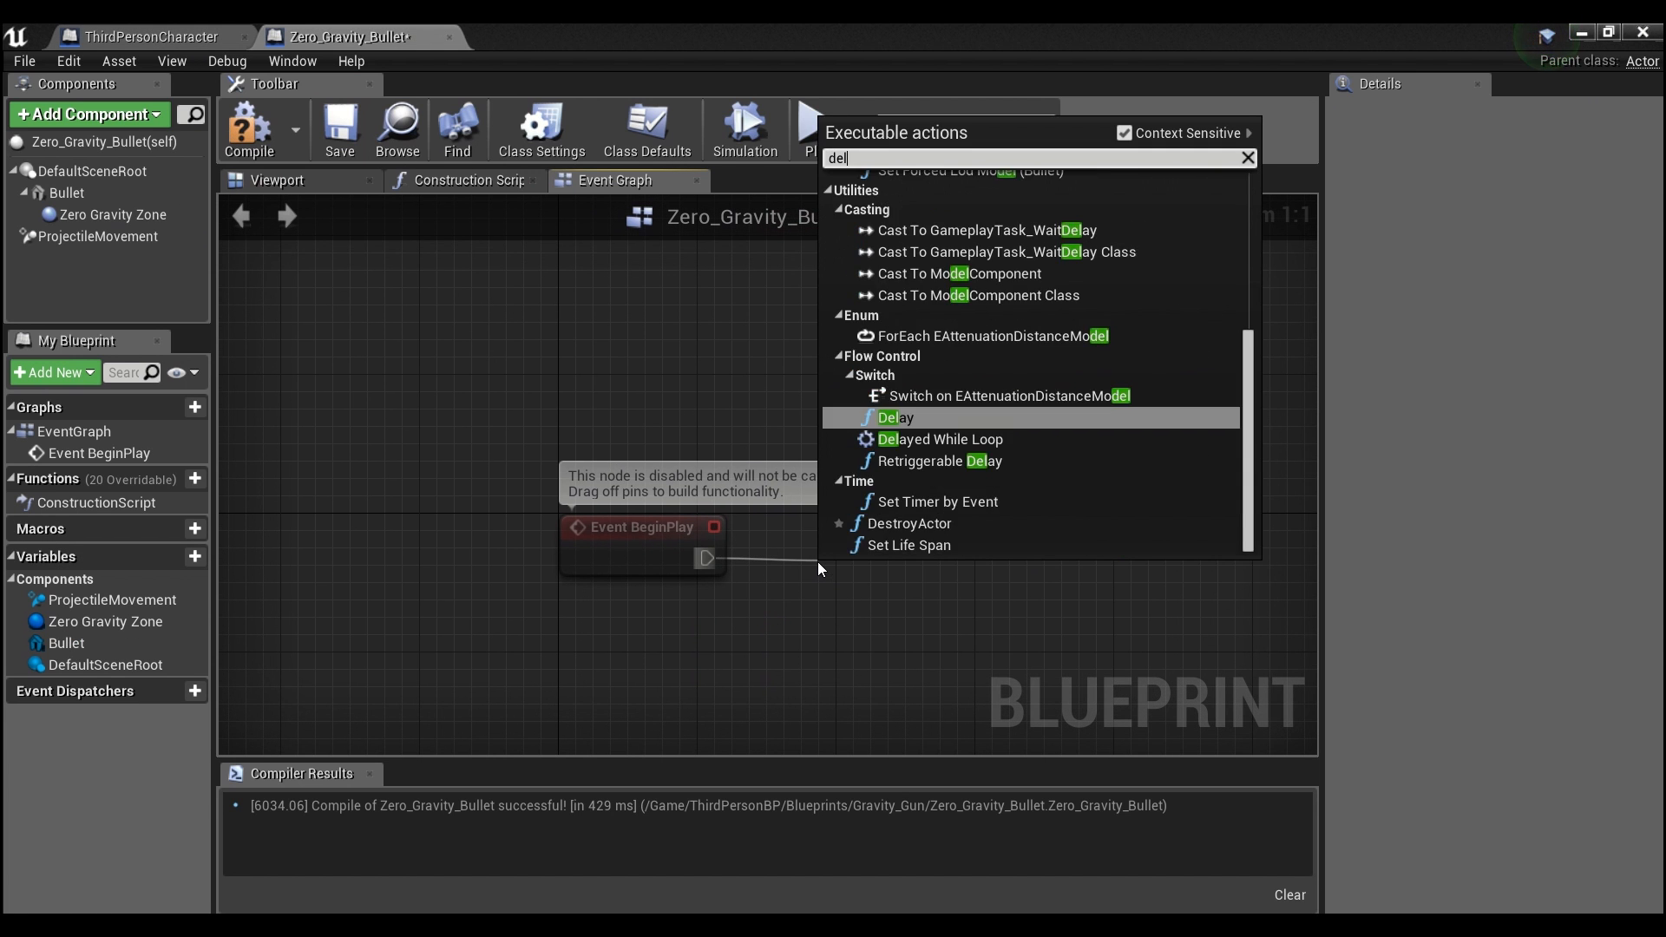
- After BeginPlay, delay then loop over actors overlapping the Zero Gravity Zone
click(895, 417)
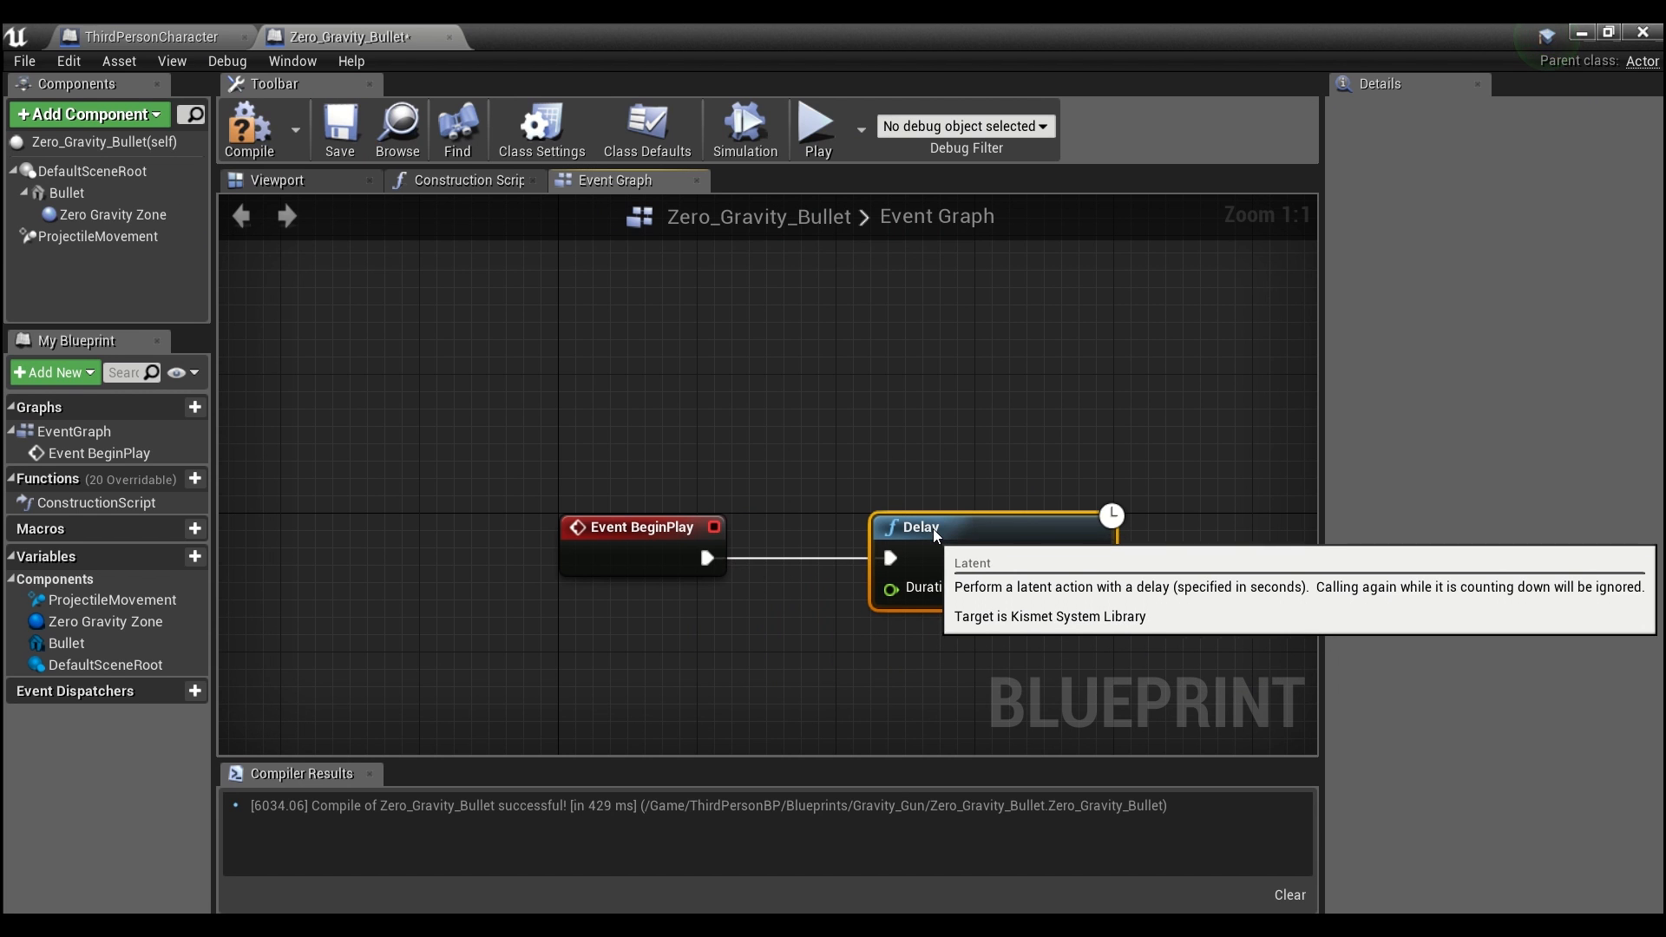
mouse_move(1024, 576)
text(g)
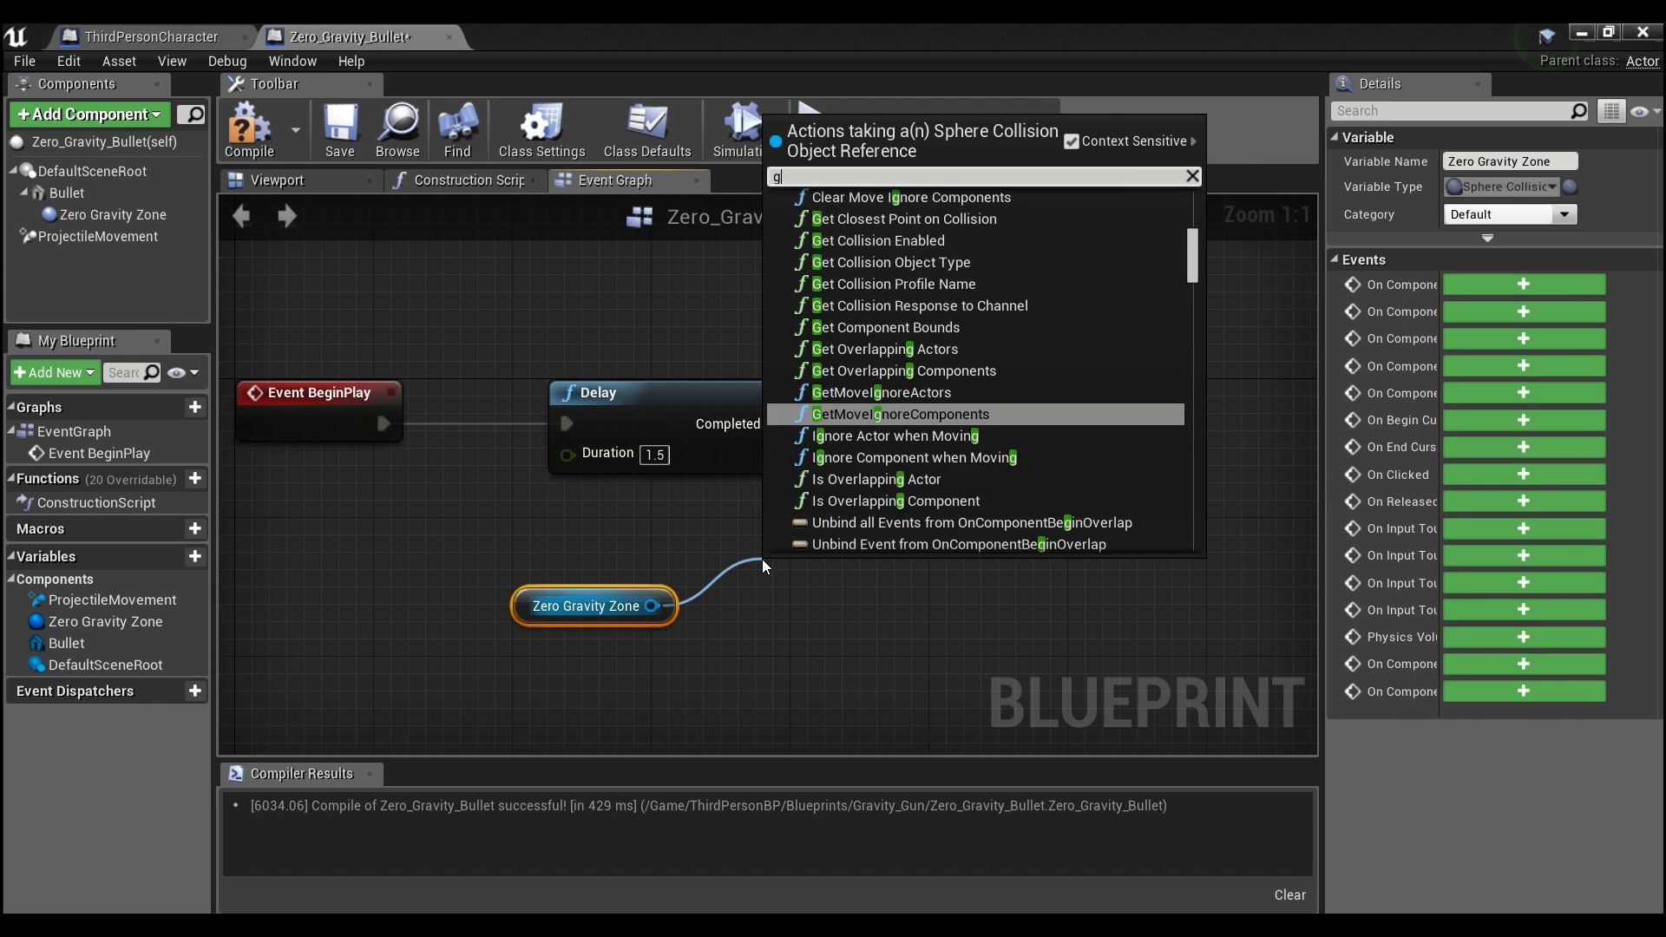
text(et overla)
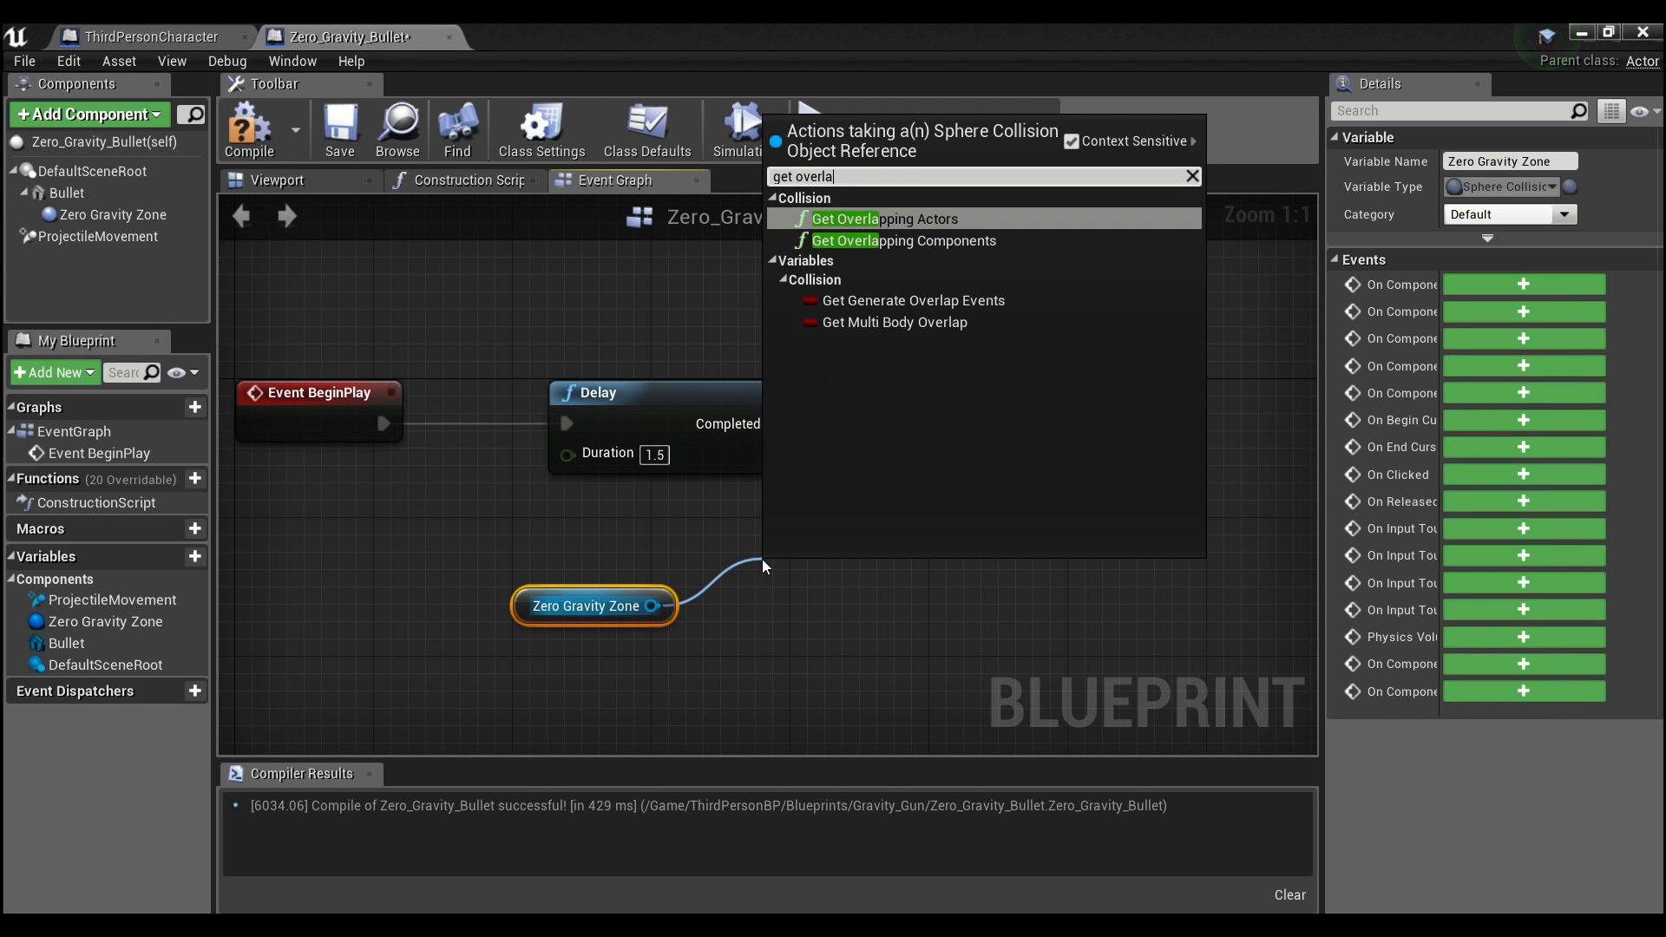
click(873, 218)
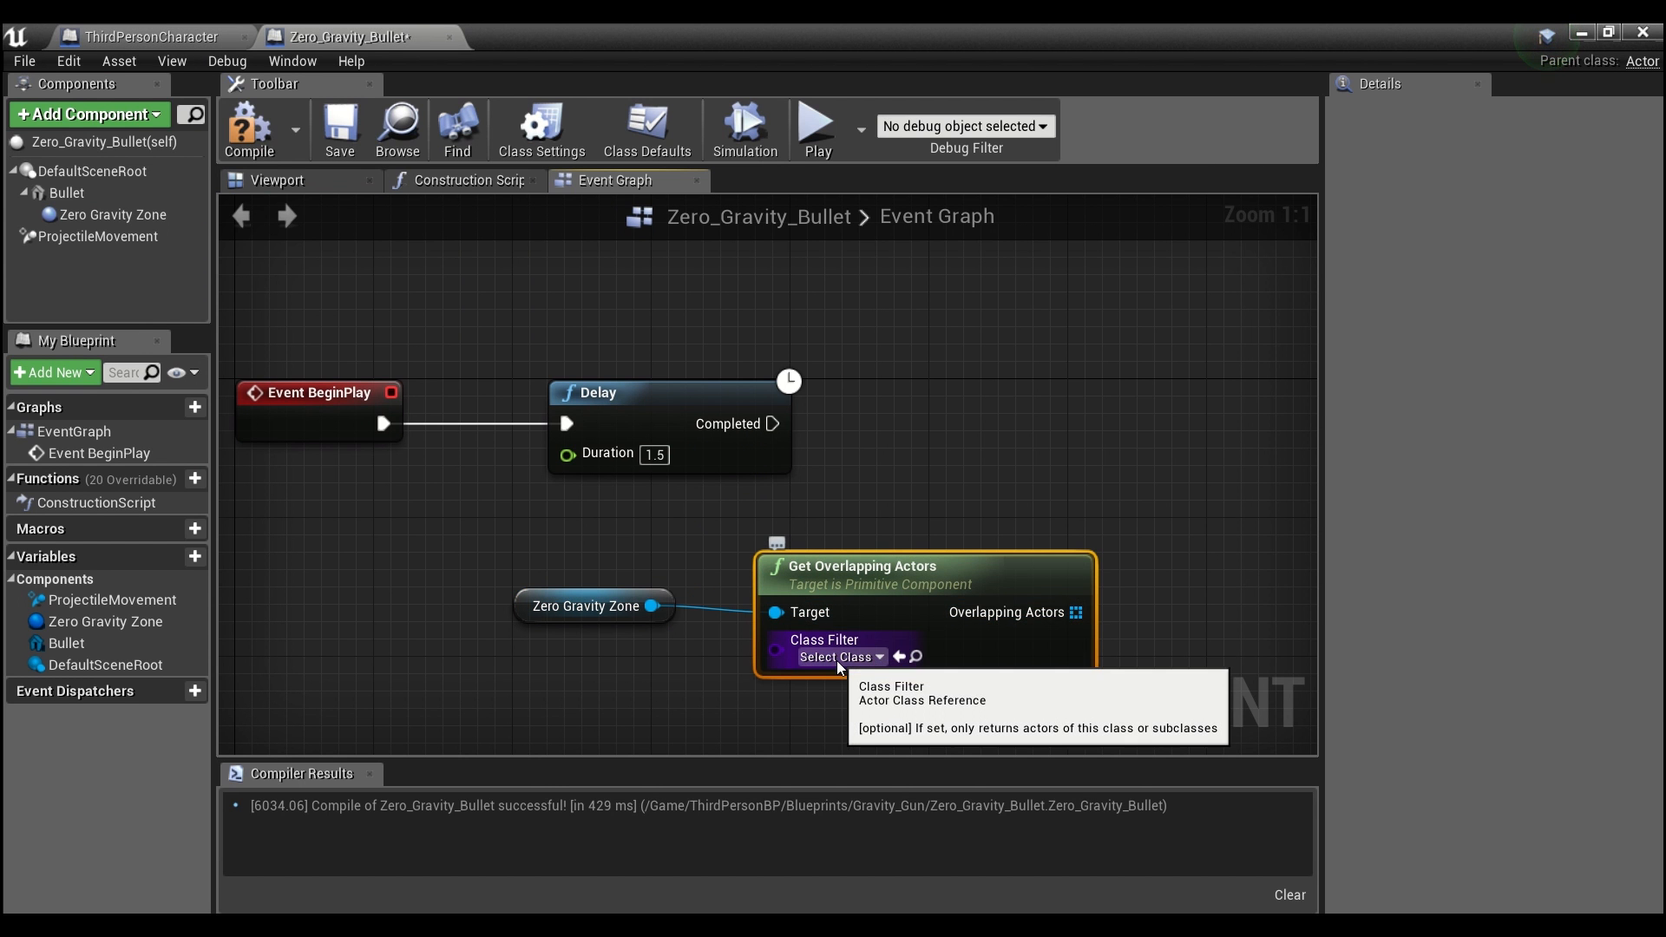
click(839, 655)
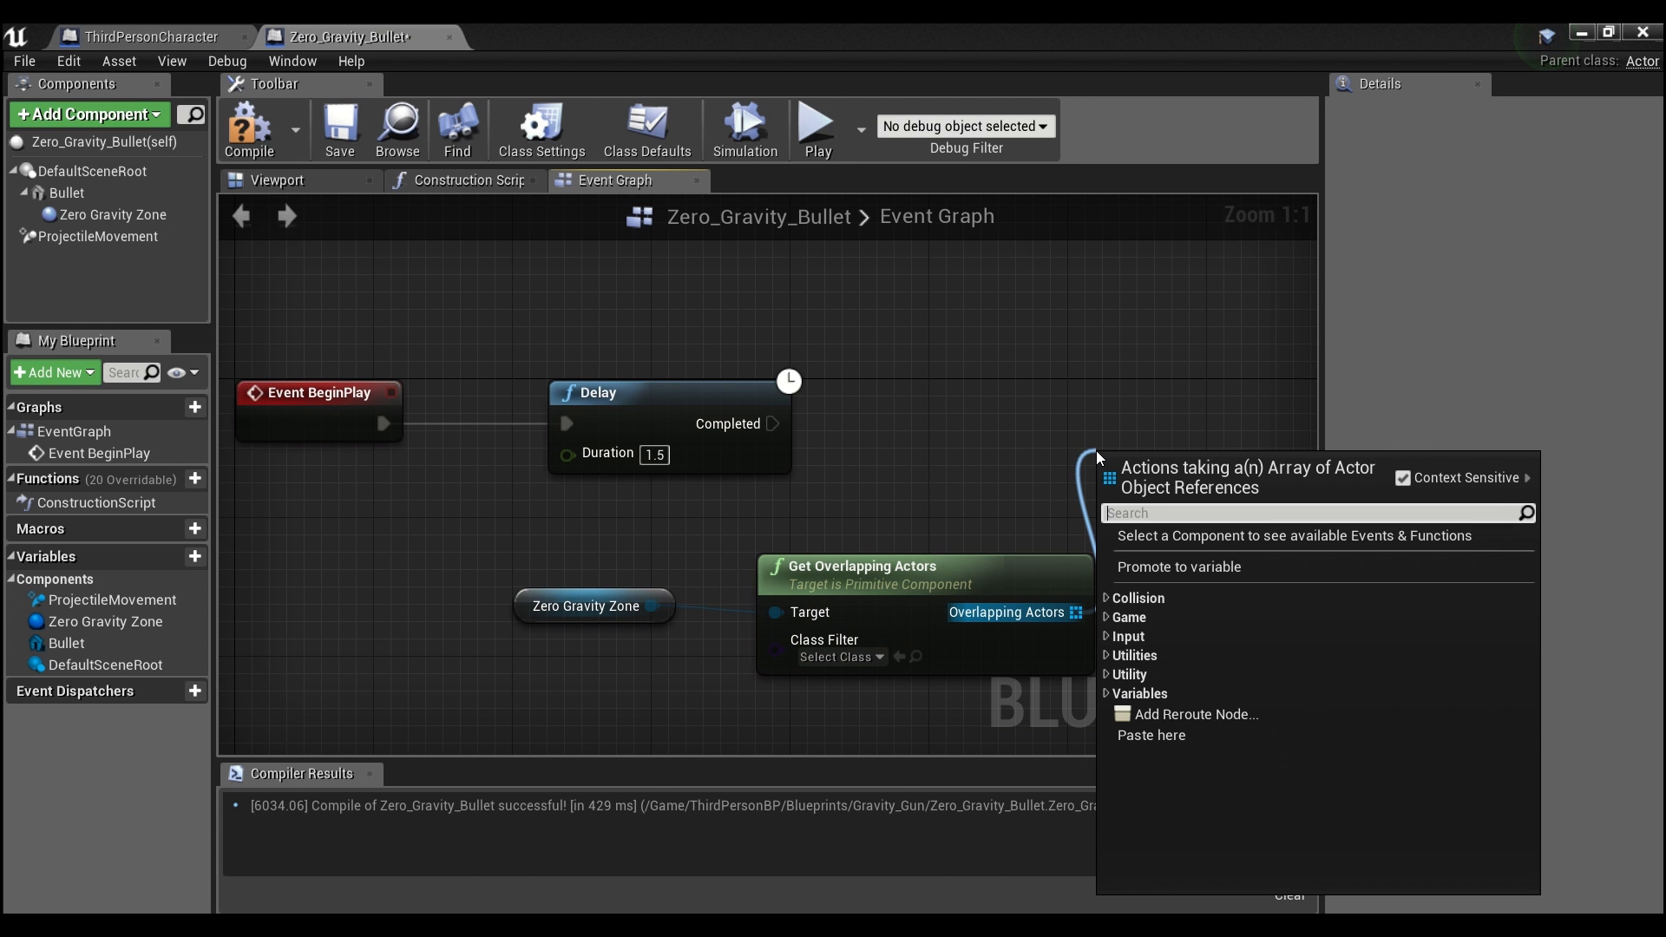
click(1138, 512)
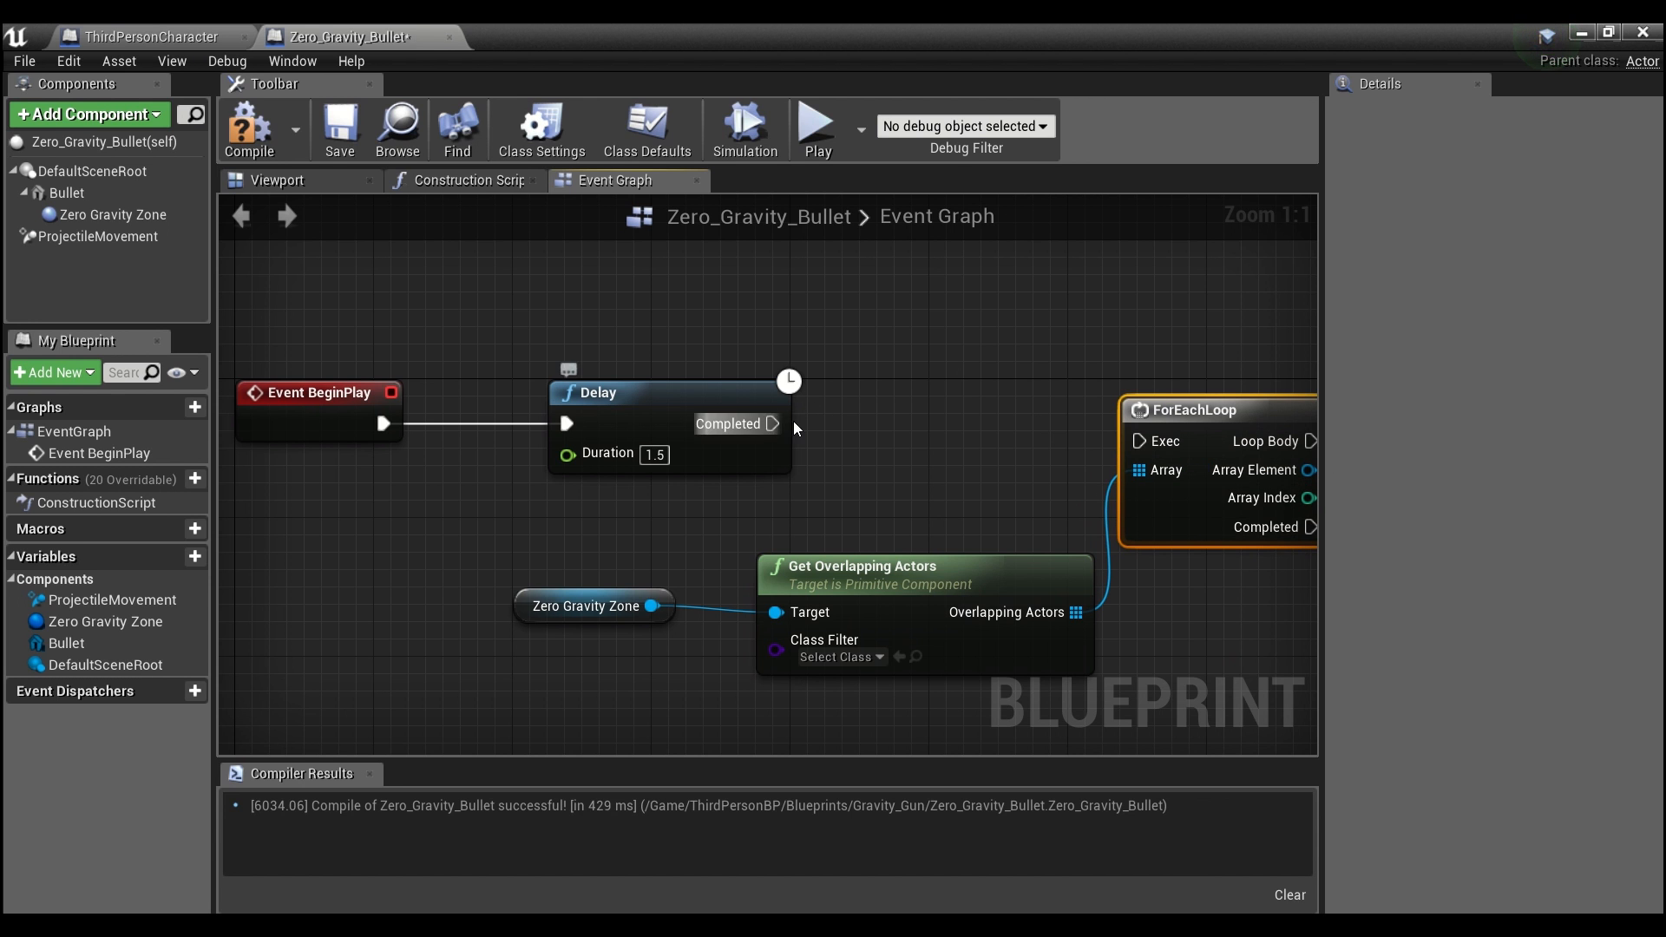
drag(792, 424, 1131, 424)
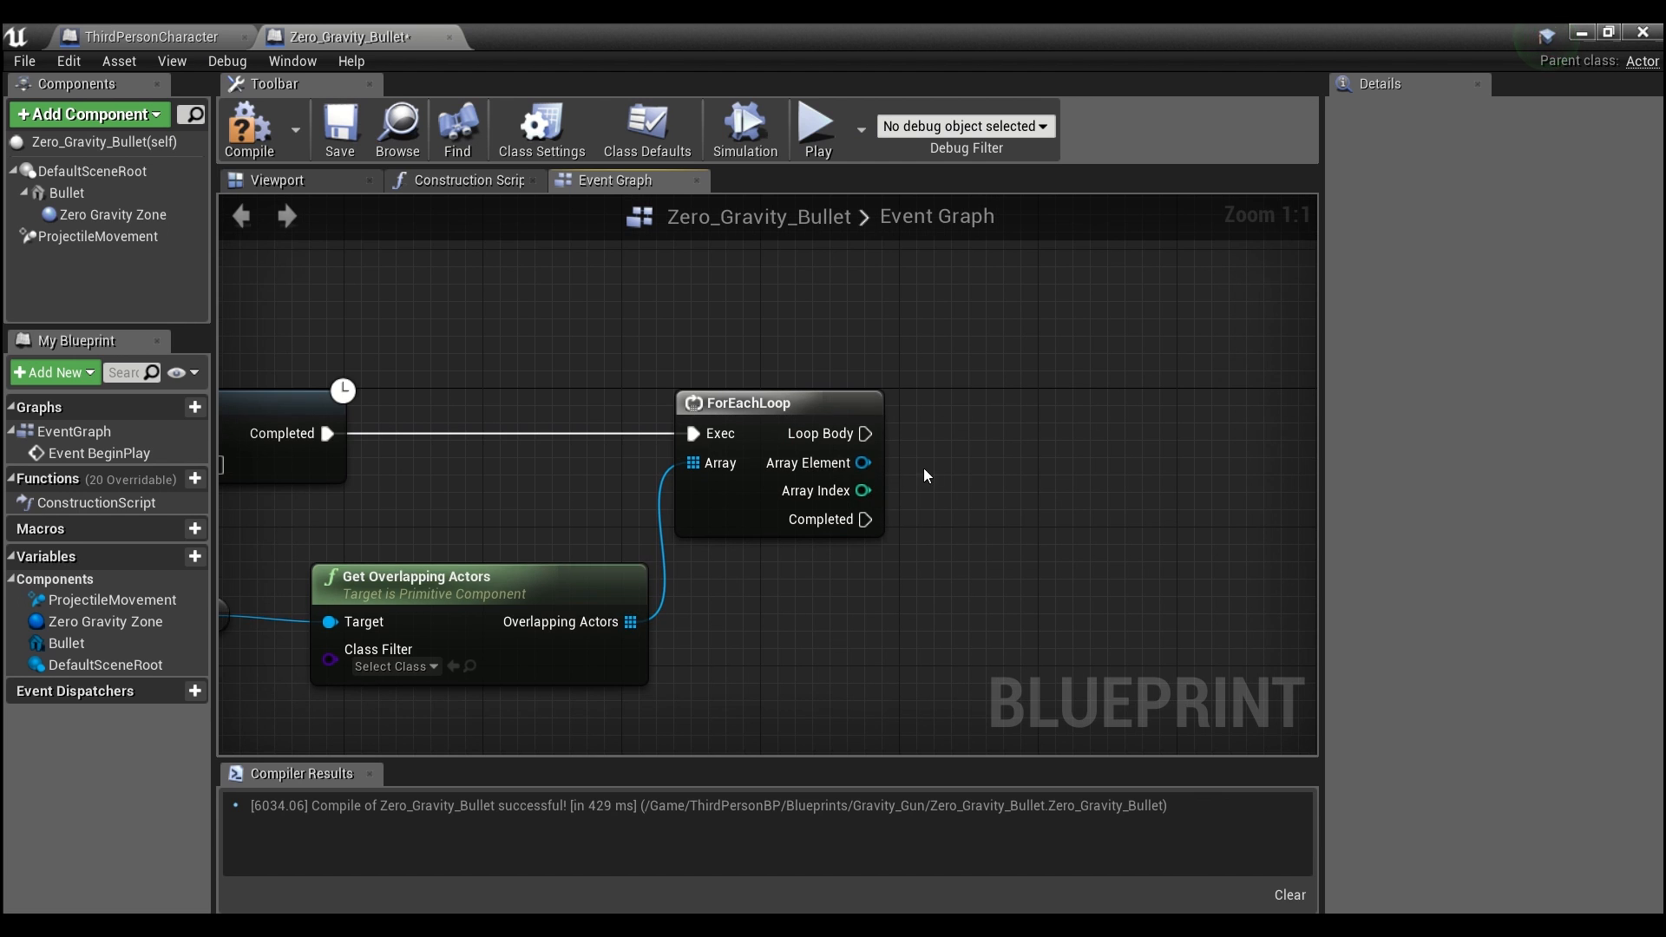
mouse_move(864, 464)
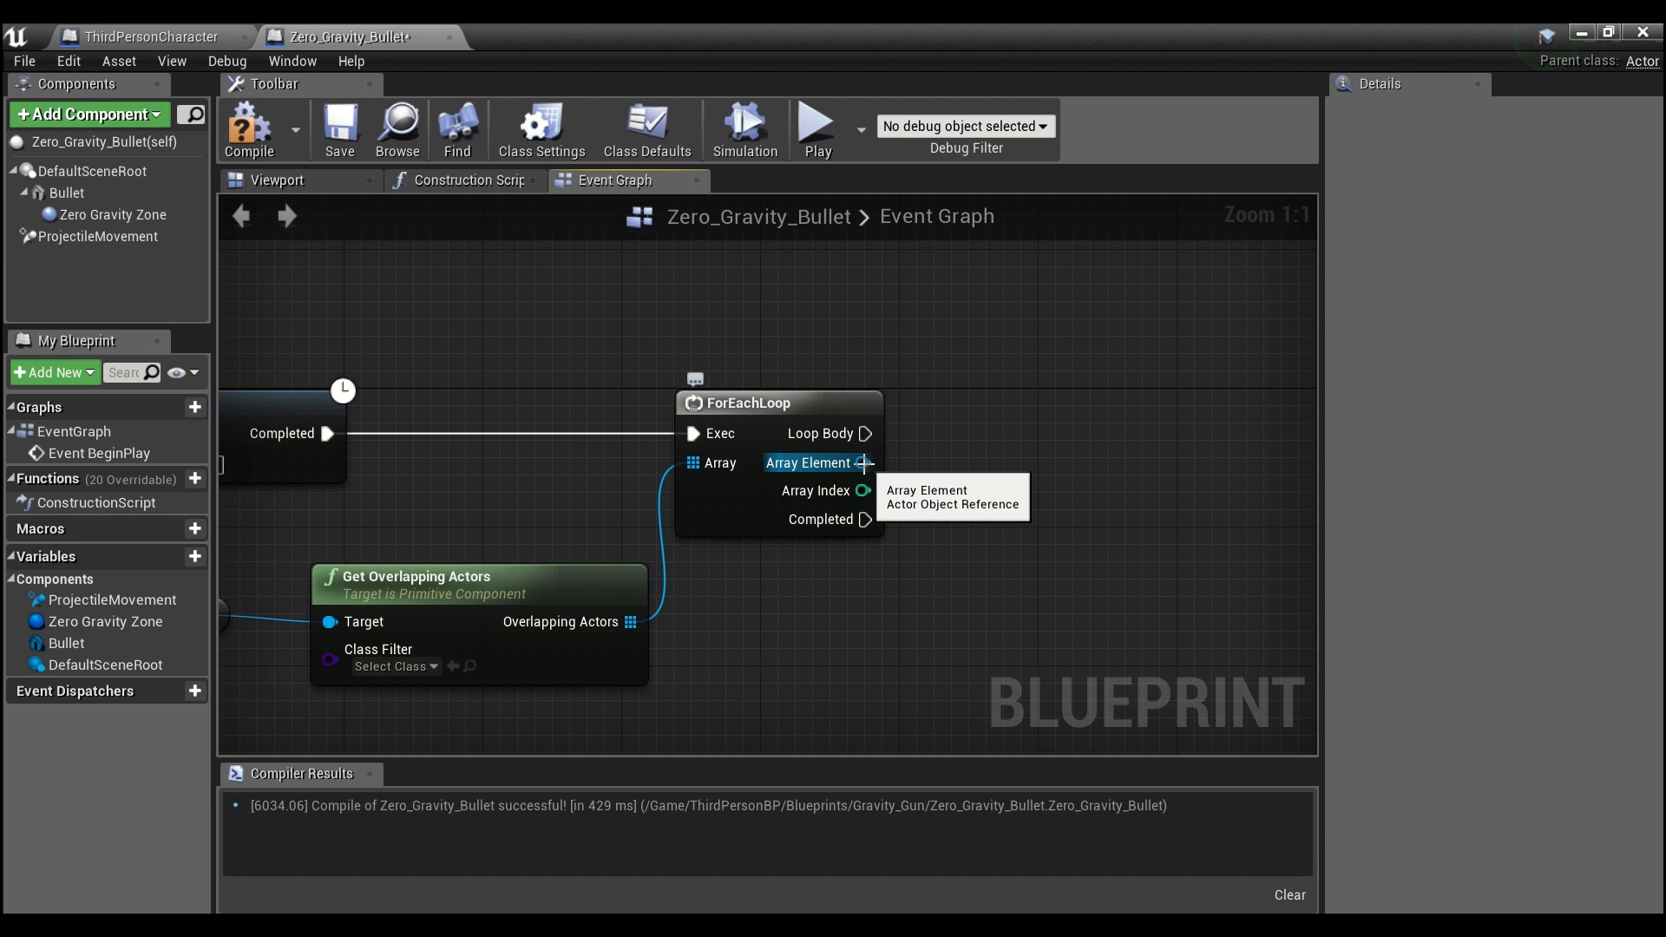
- Branch each looped actor on whether it implements the Anti_Gravity interface
drag(869, 461, 982, 507)
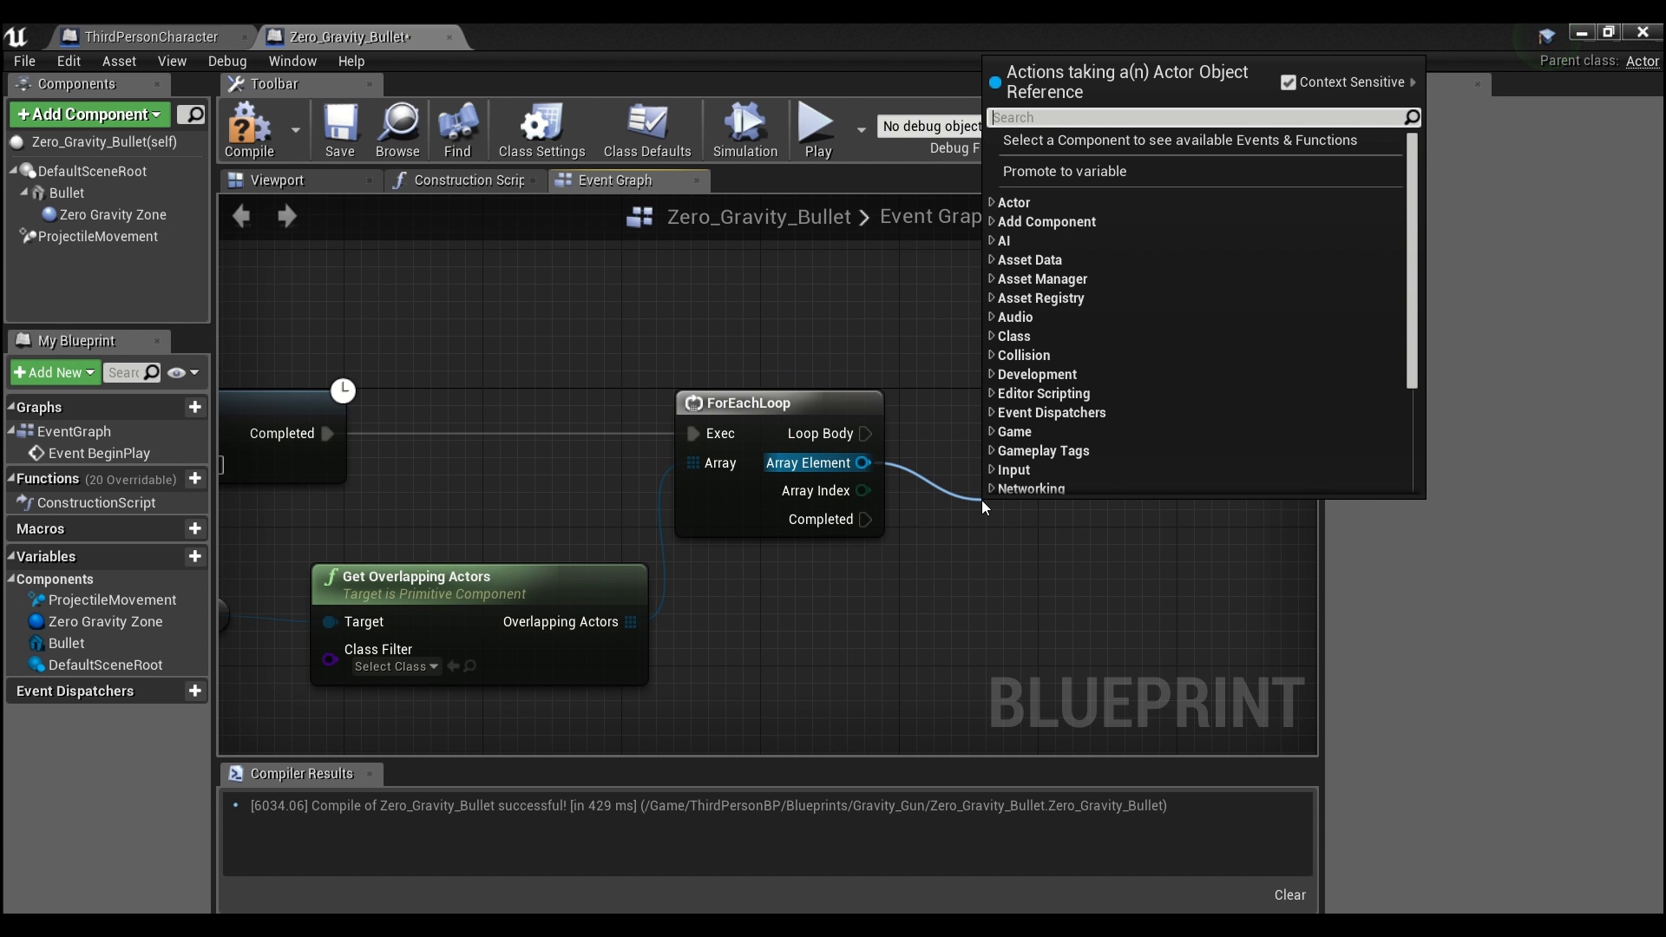
text(implem)
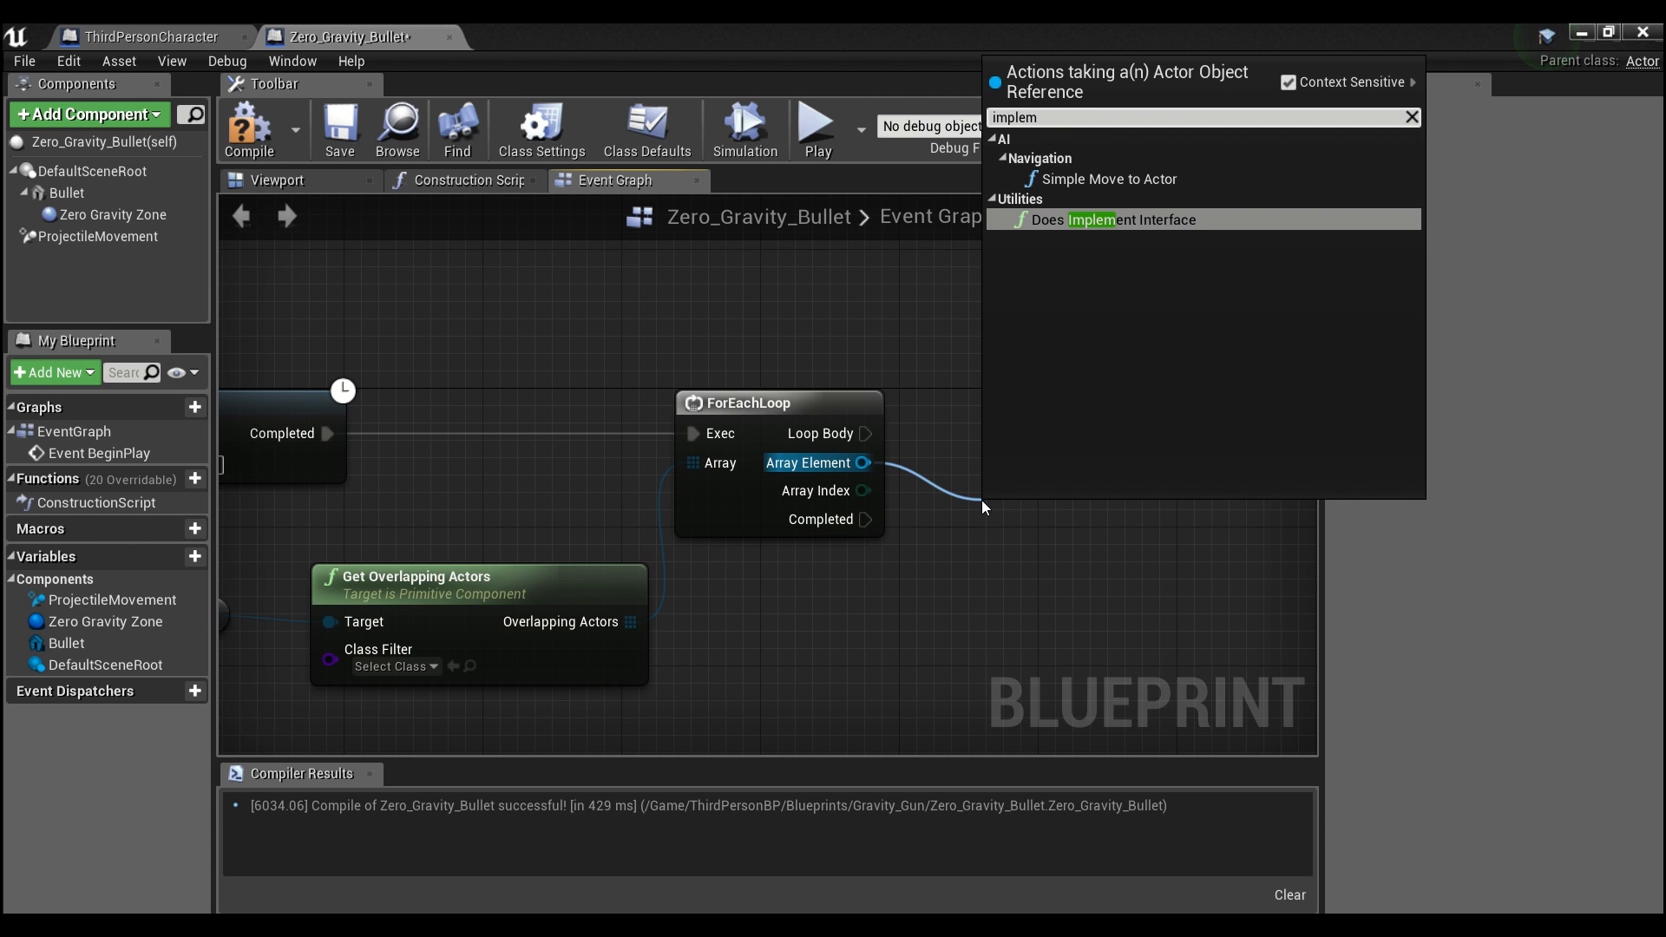
click(1102, 220)
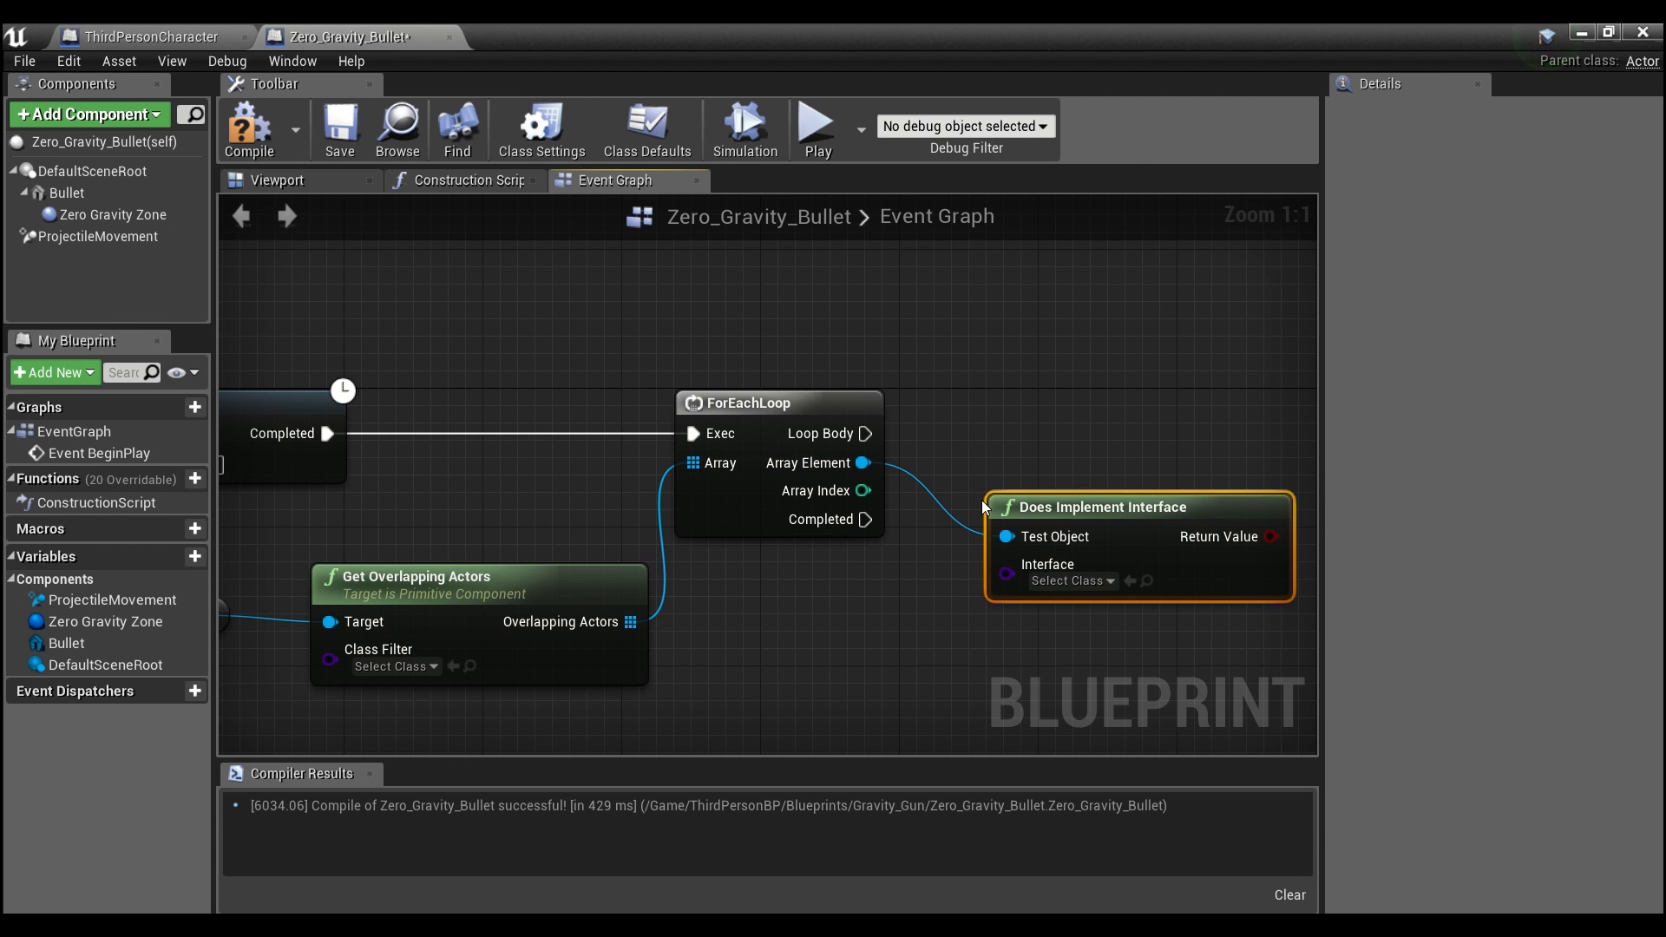
click(1067, 579)
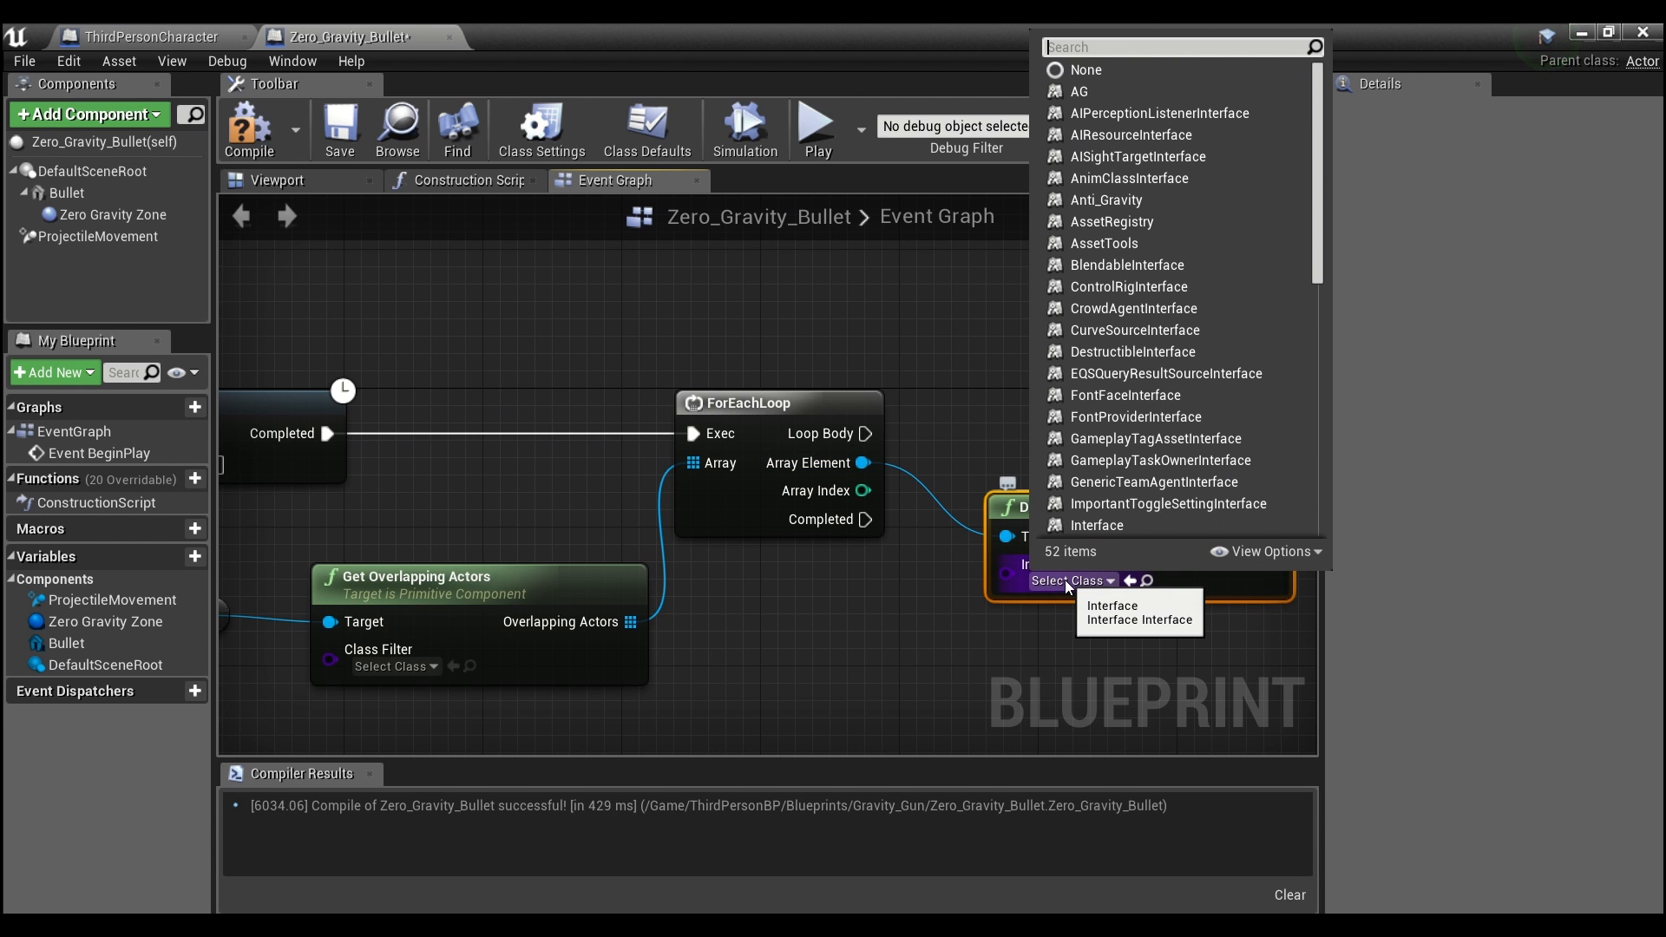
text(ze)
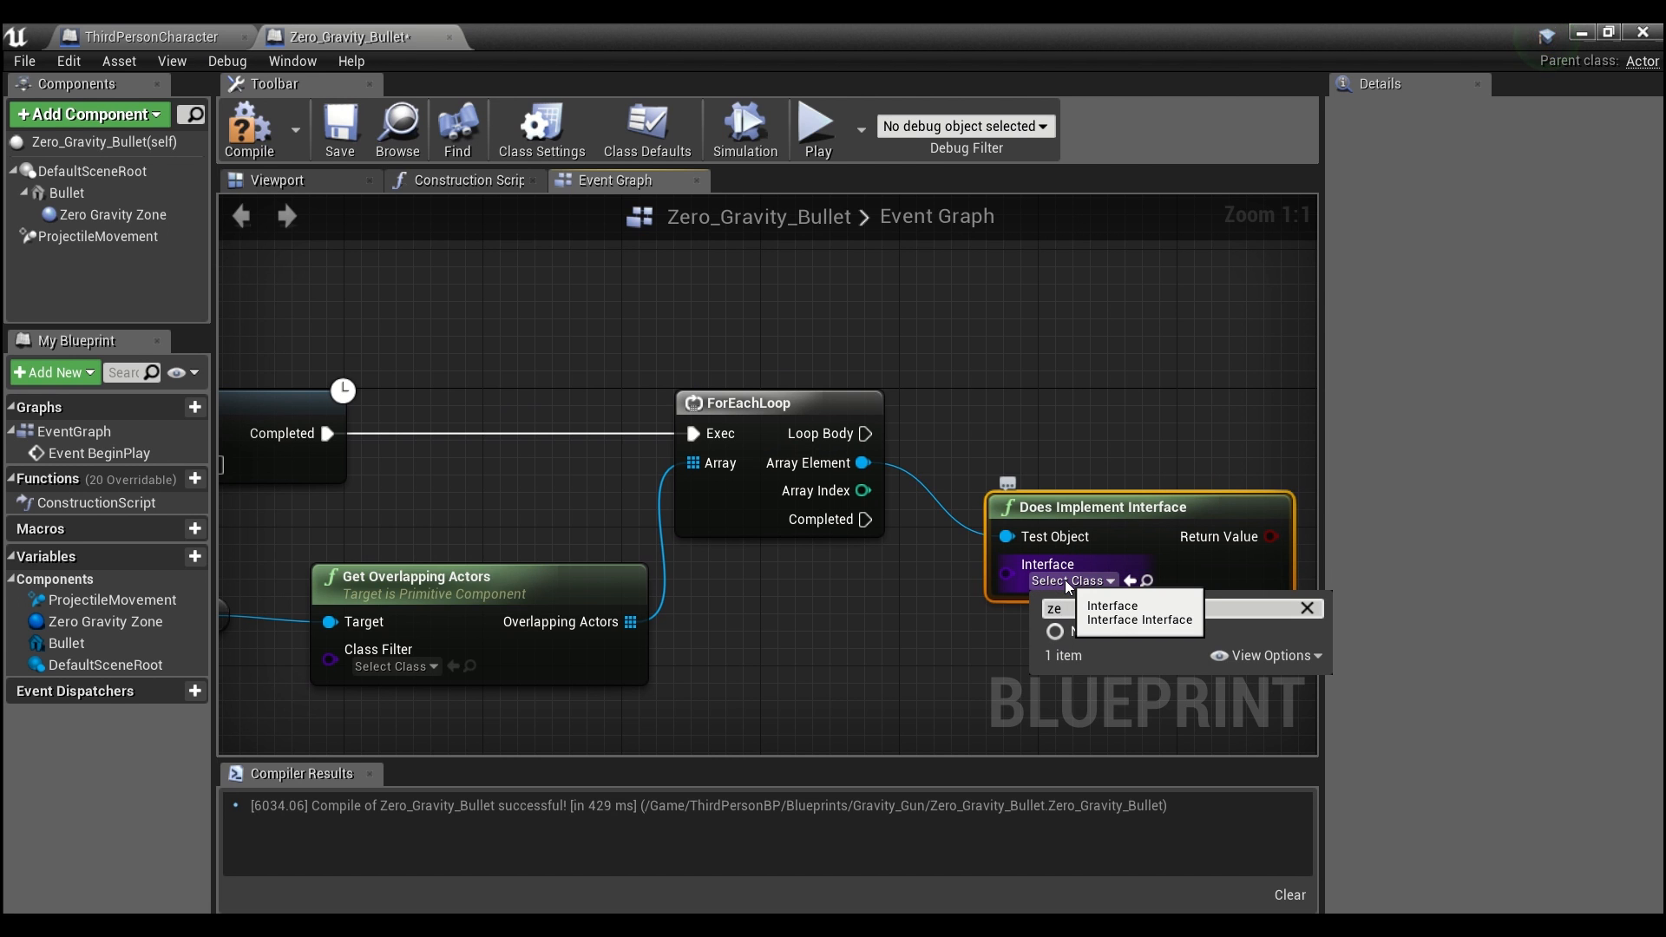
text(anti)
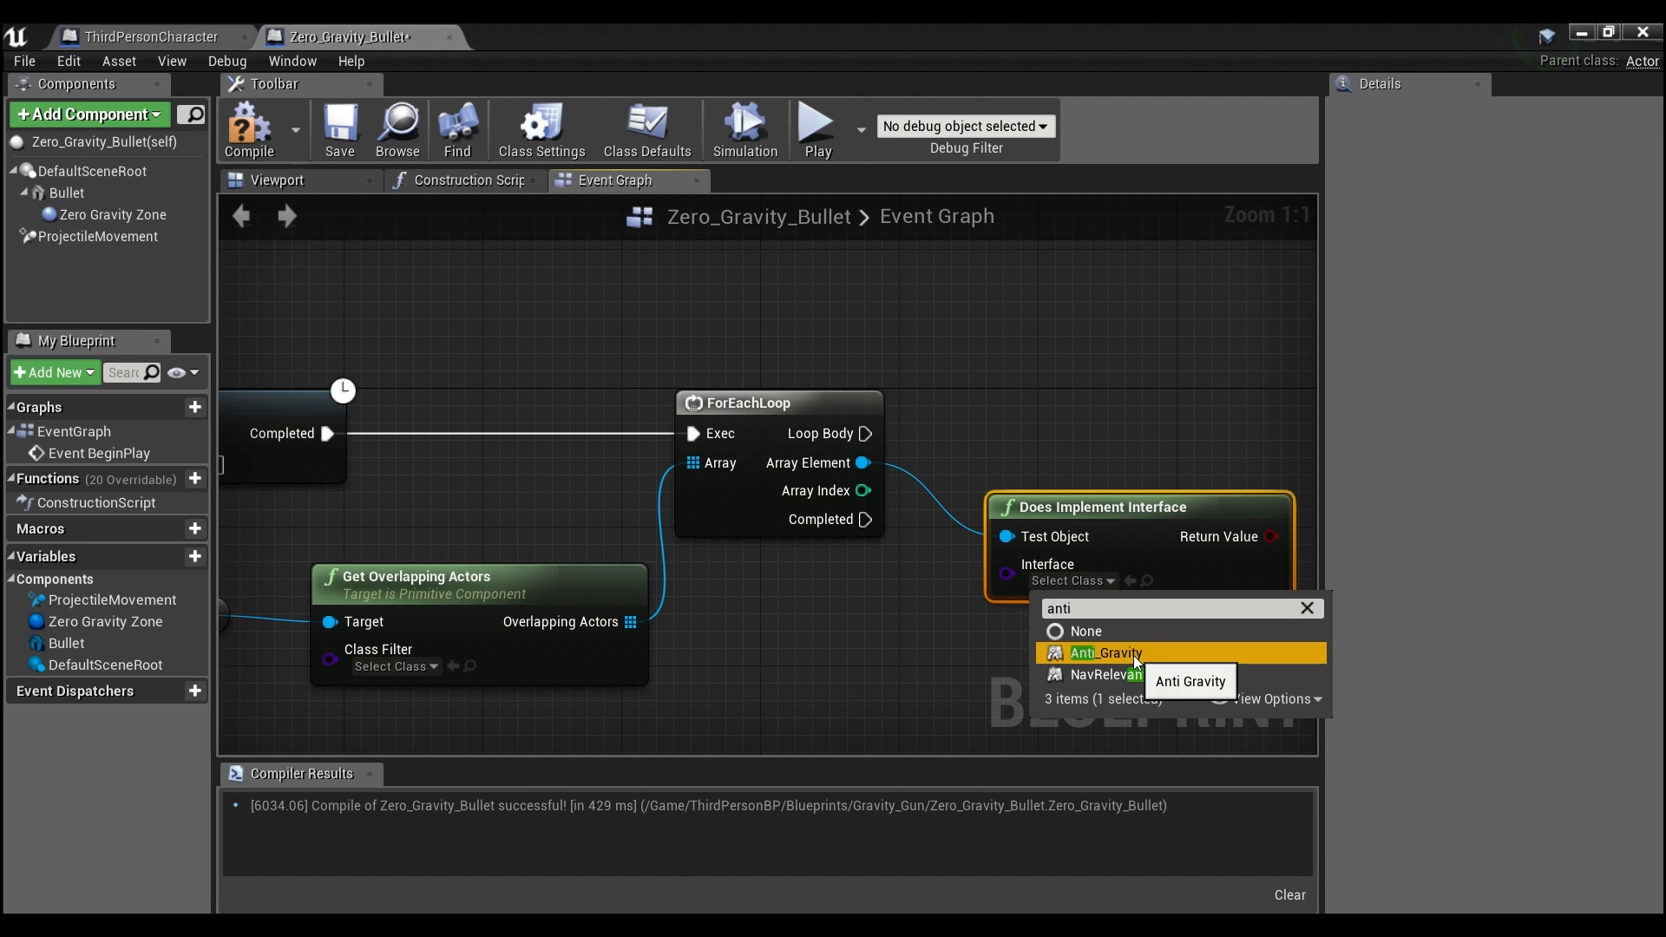
click(1104, 653)
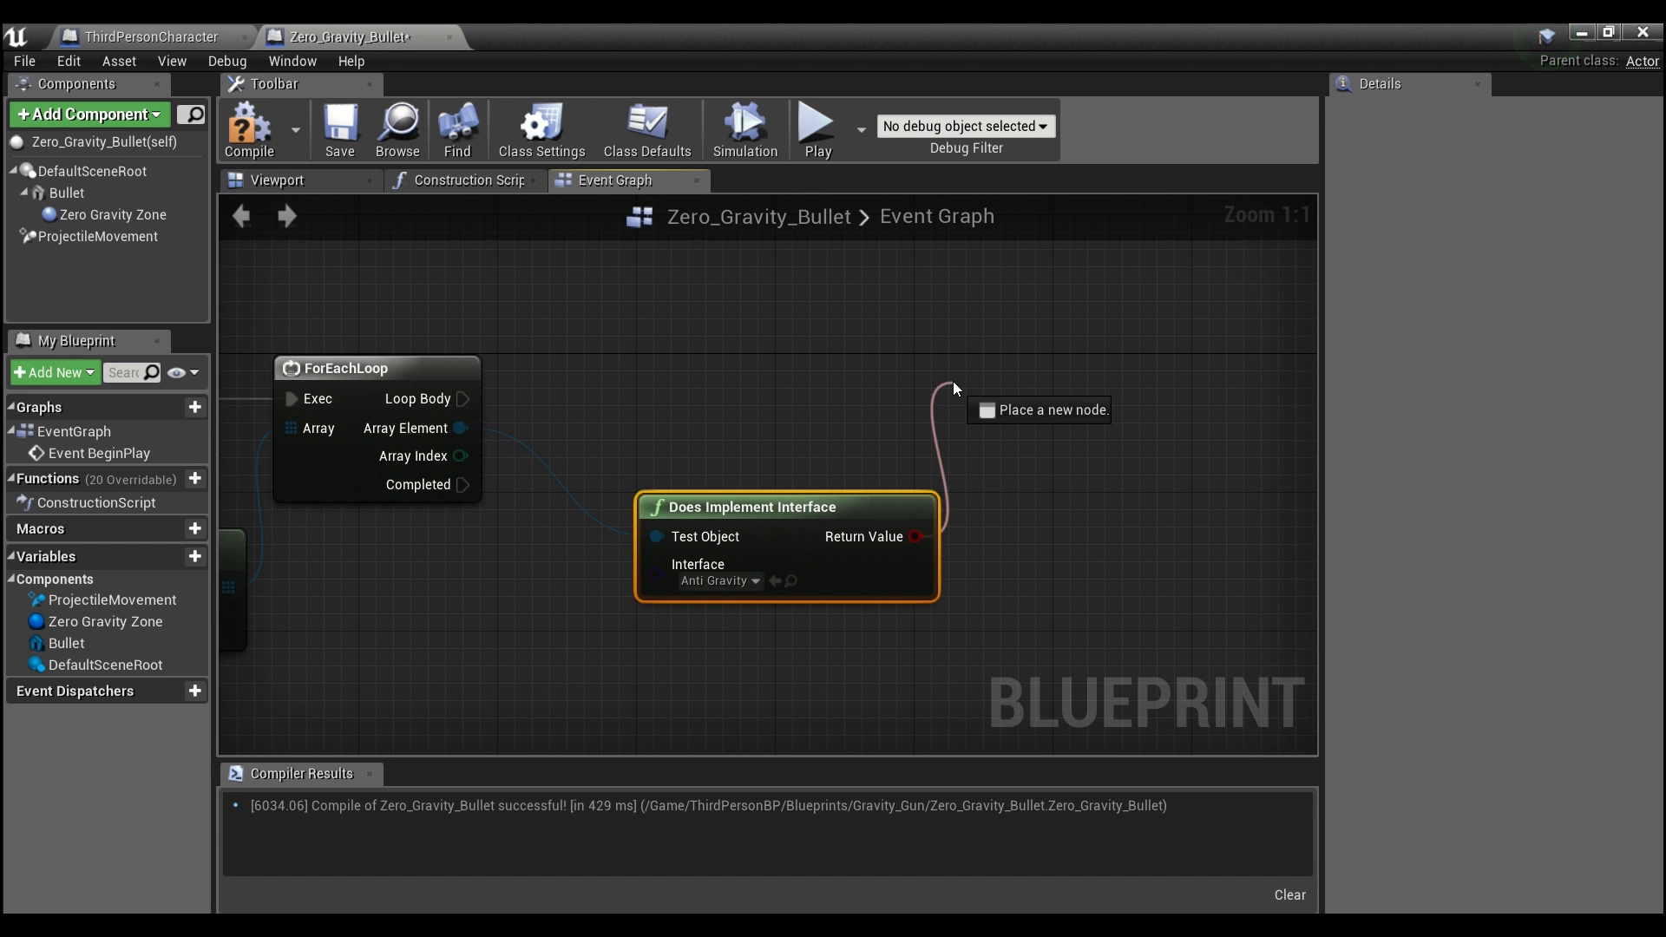
click(1038, 409)
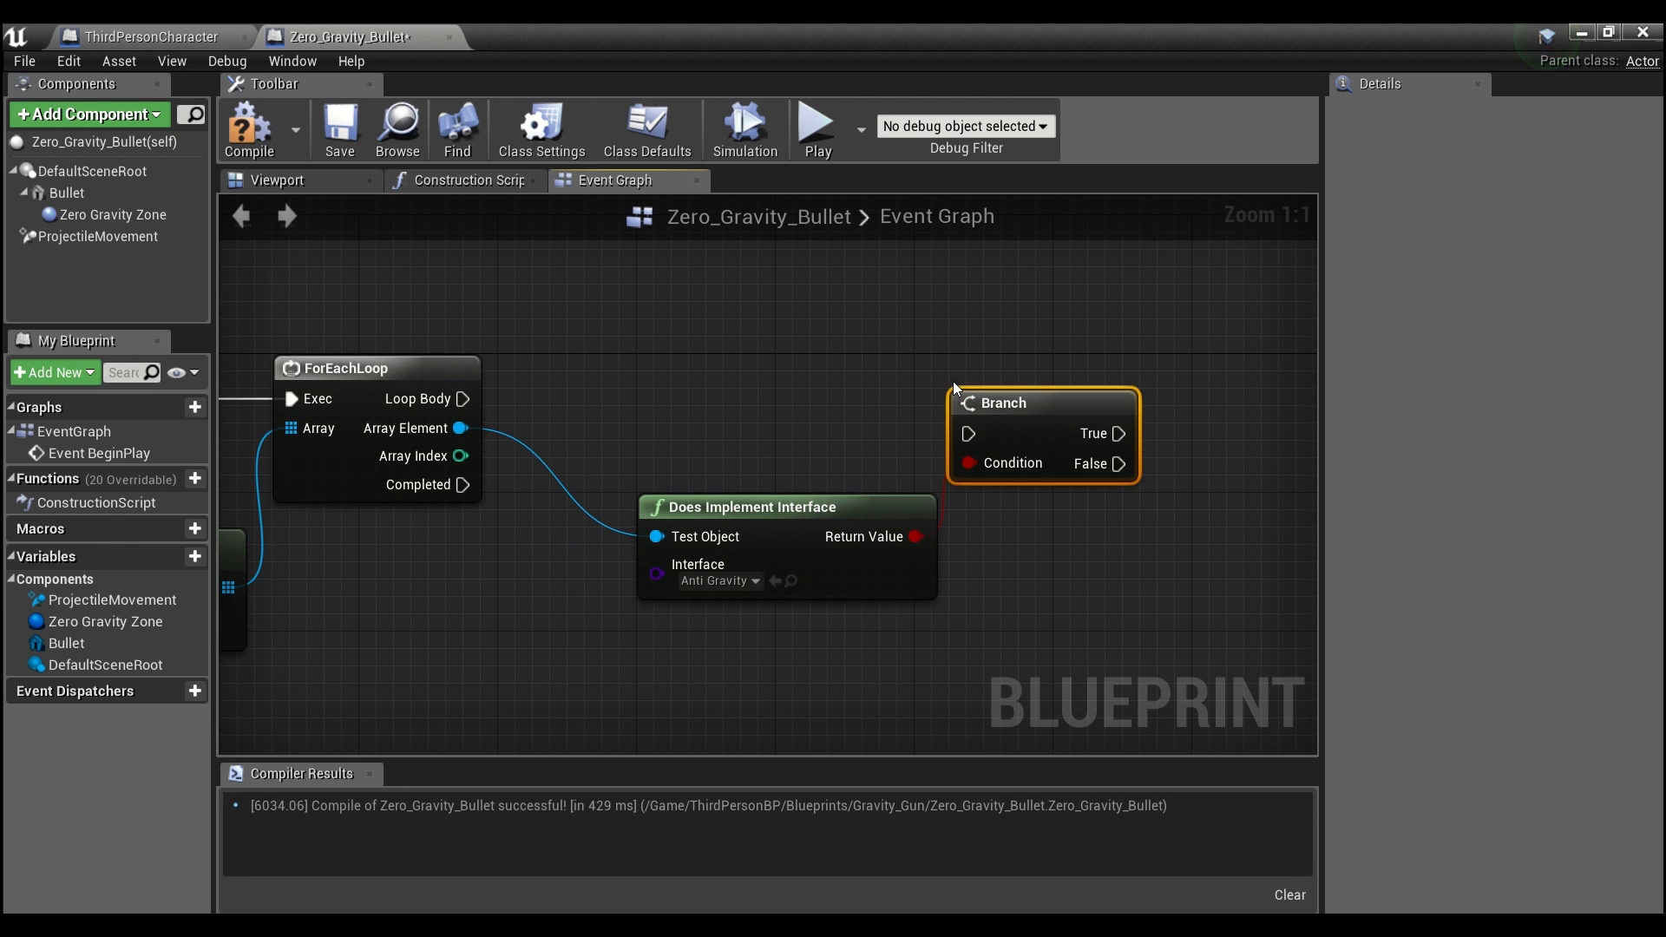
drag(465, 400, 964, 433)
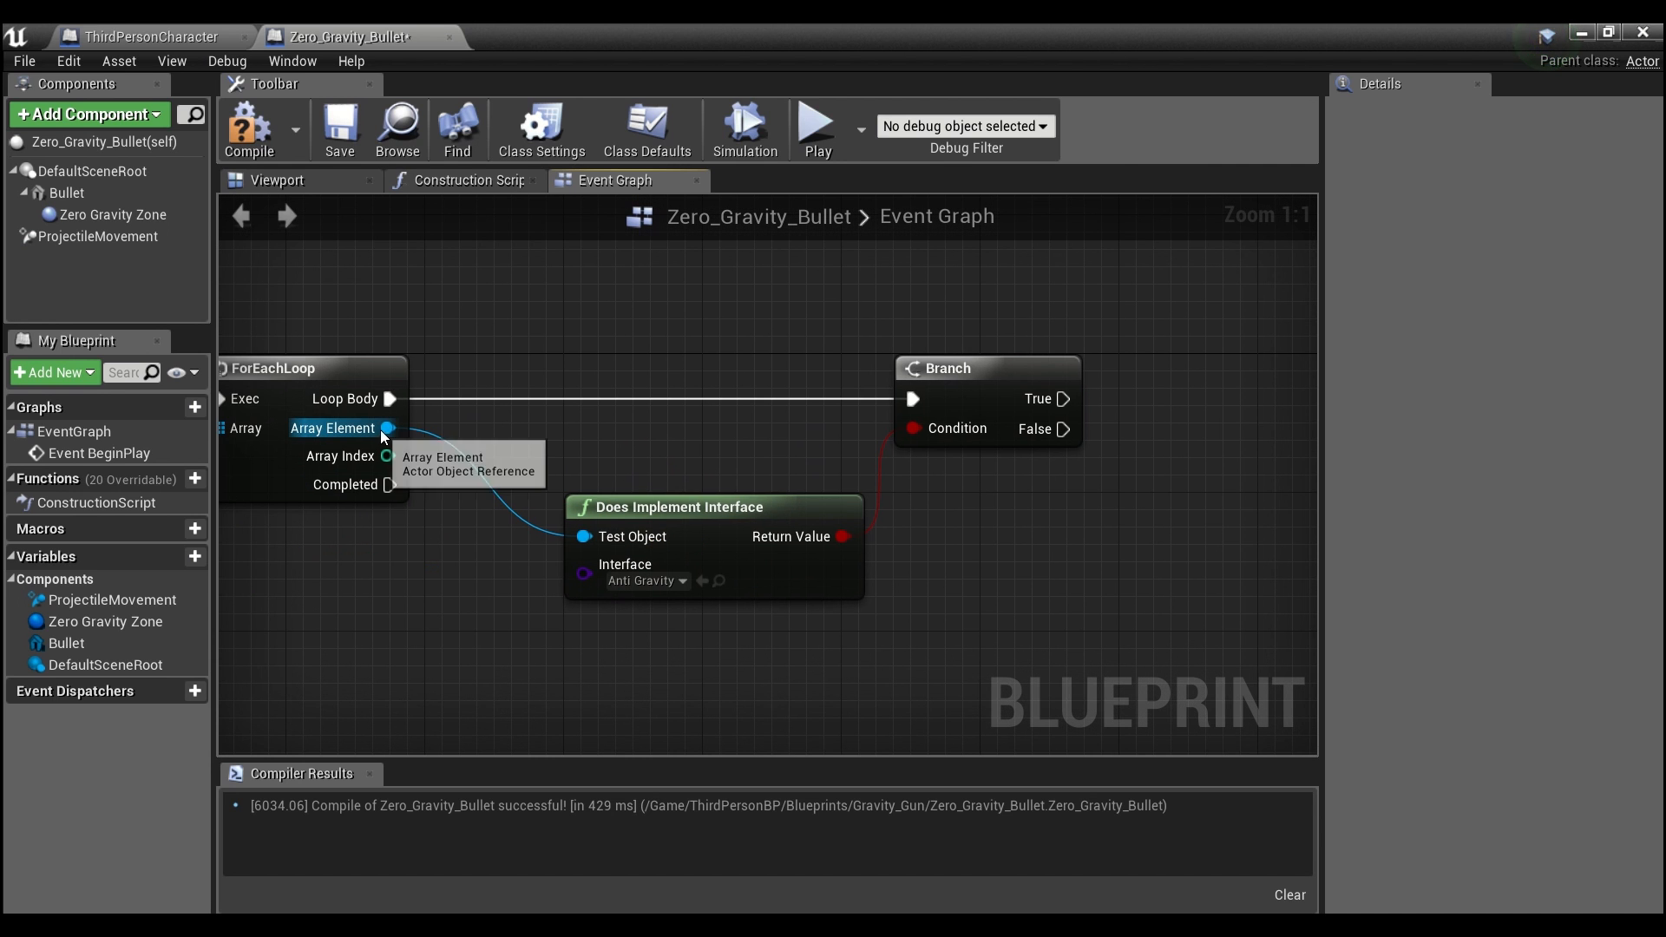
- Send Zero Gravity Attack to actors that implement the interface
drag(385, 429, 1058, 499)
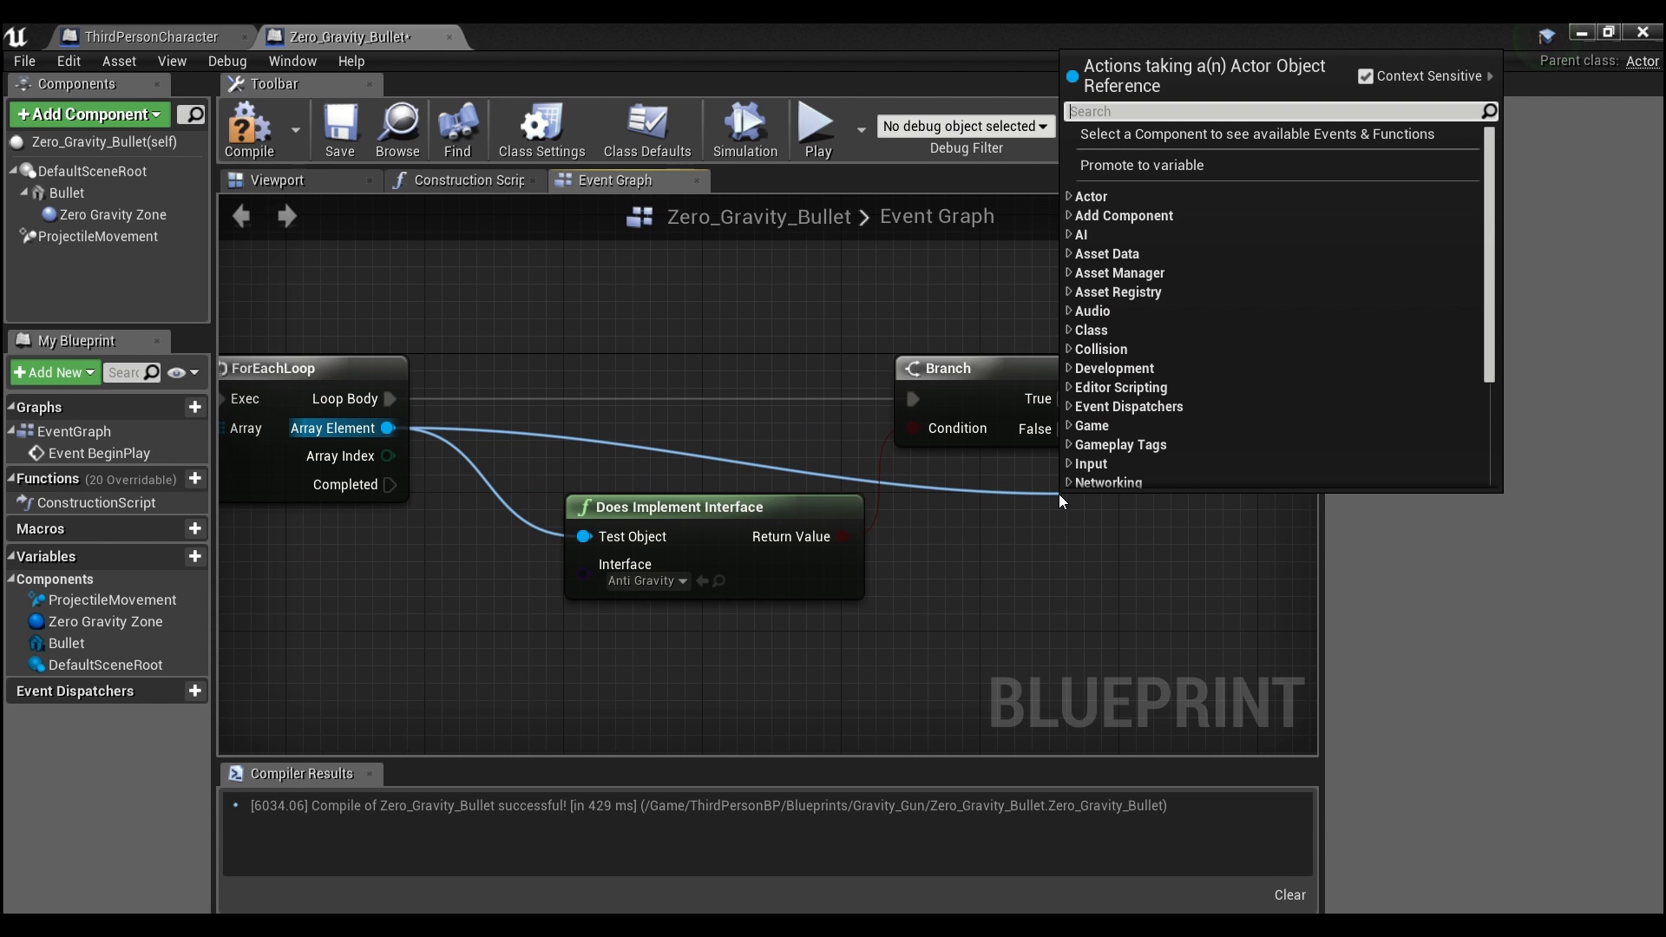
text(anti)
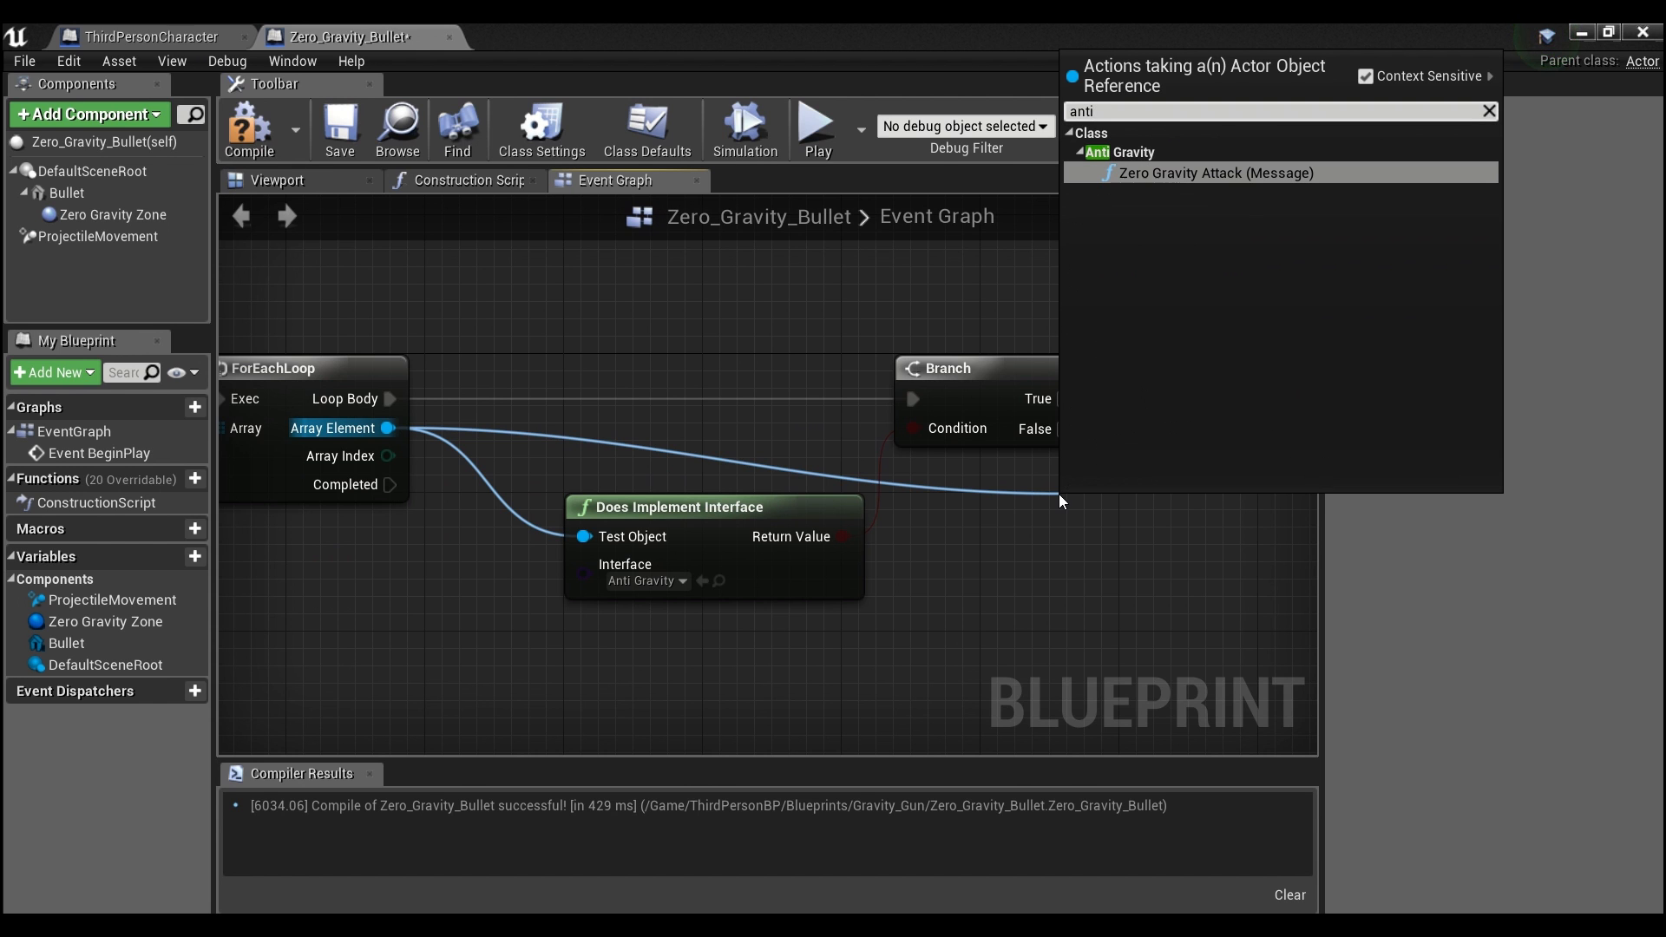
click(1214, 172)
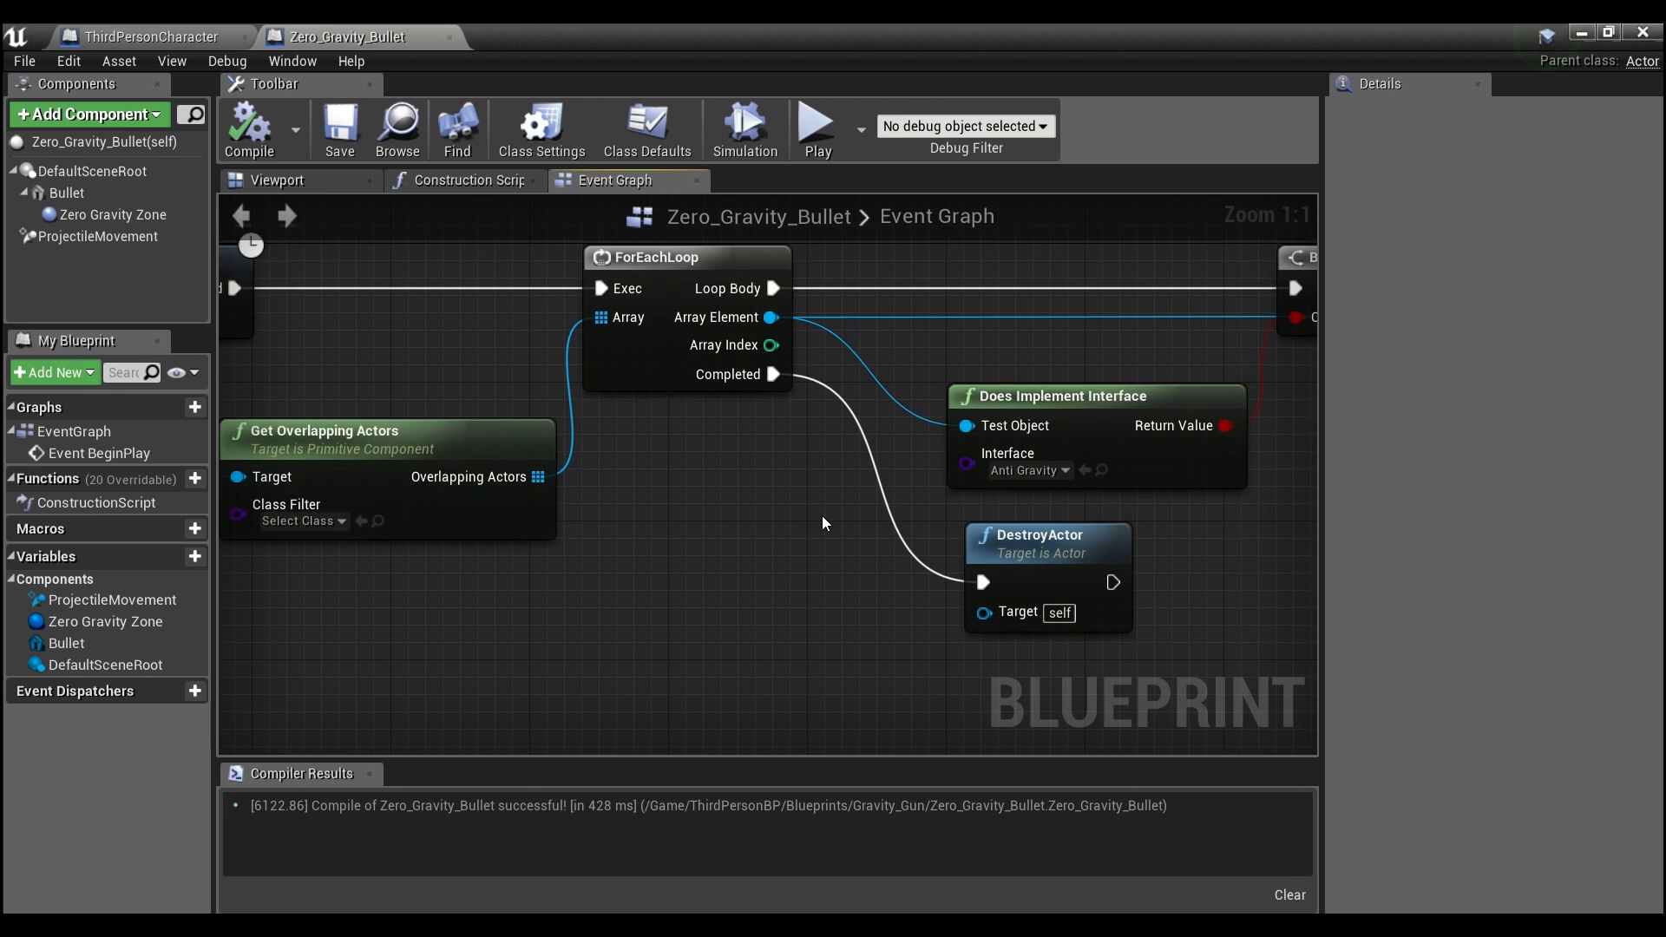
- Create an Actor Blueprint class named Generic_Block in the Gravity_Gun folder
scroll(down, 3)
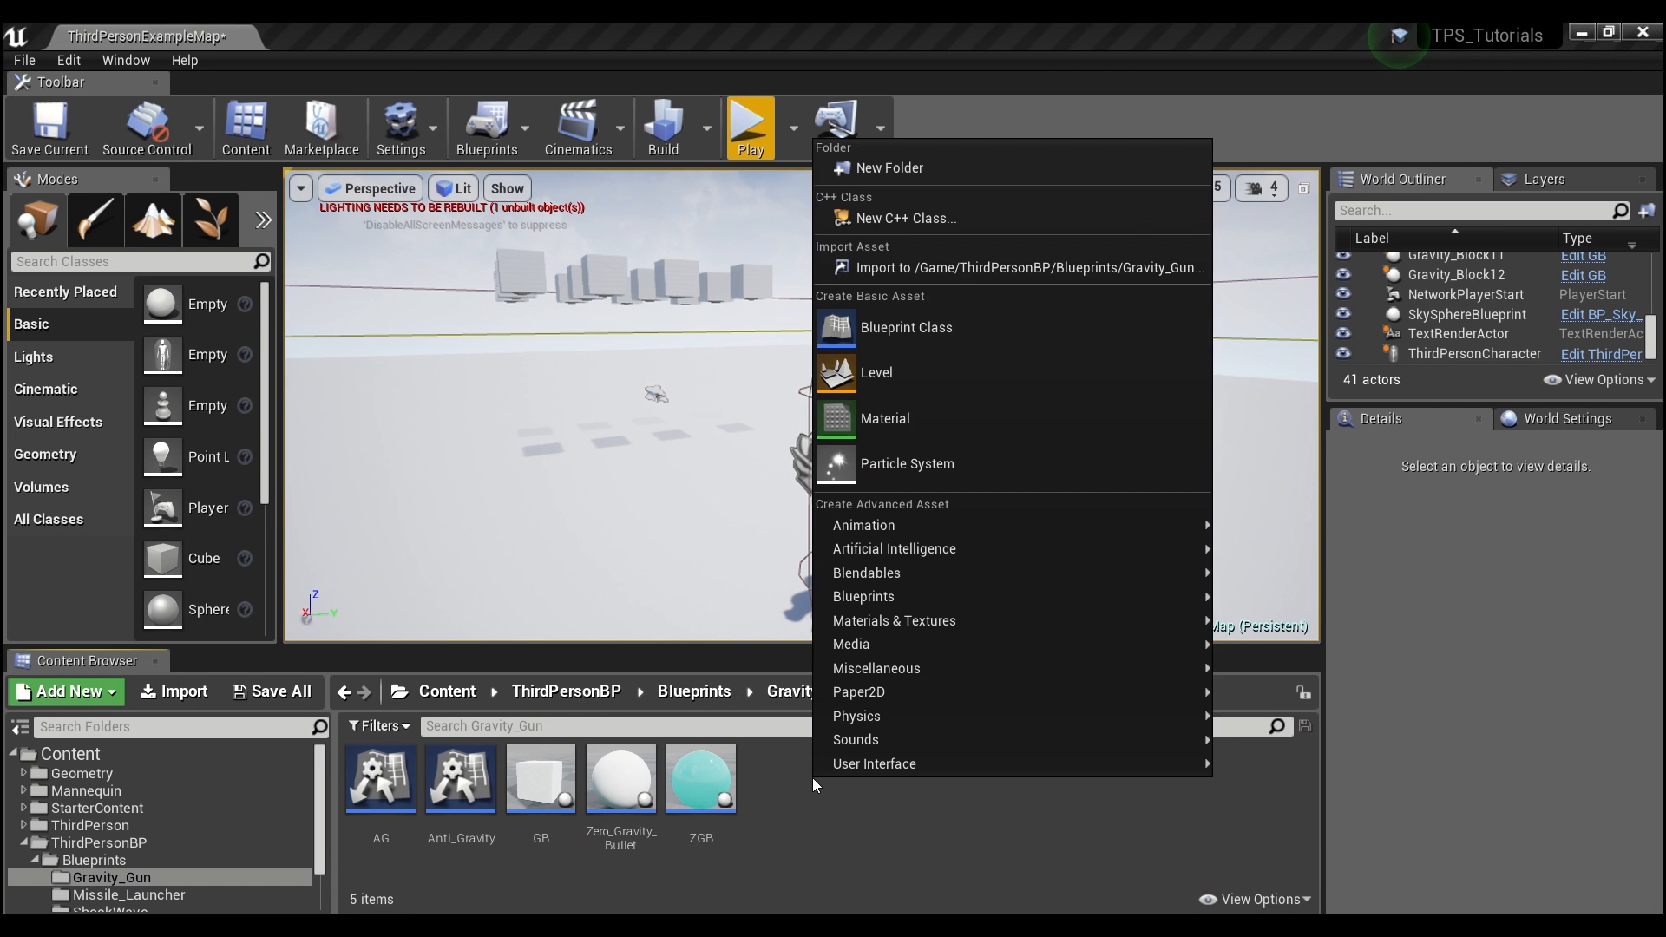
mouse_move(917, 326)
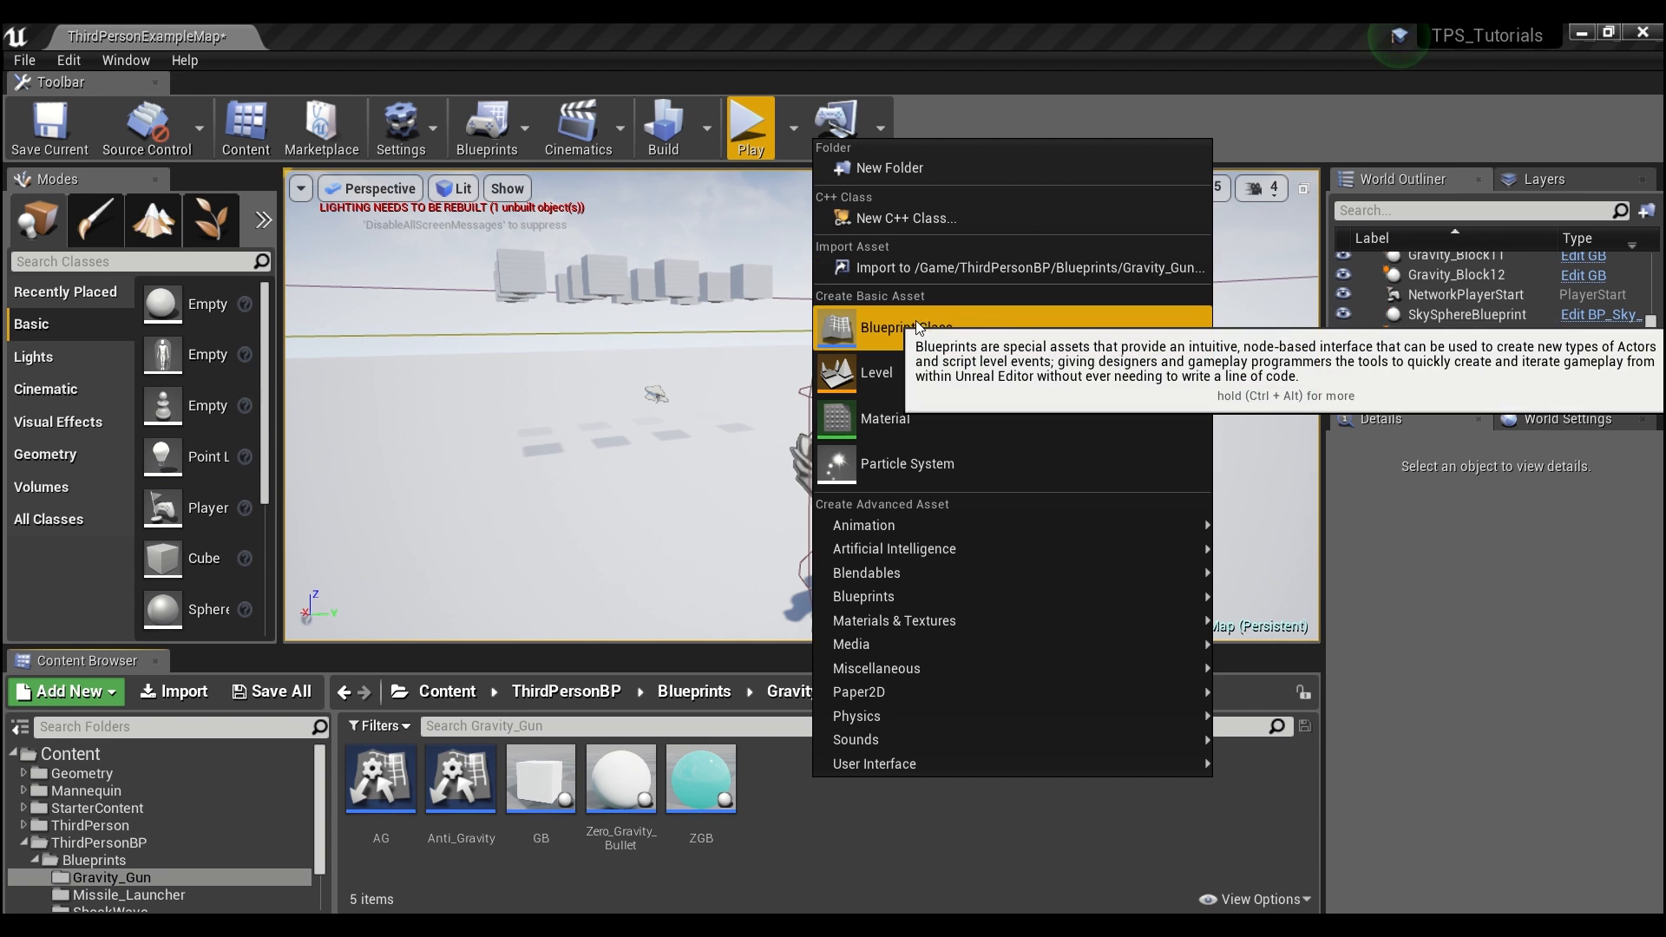
click(904, 326)
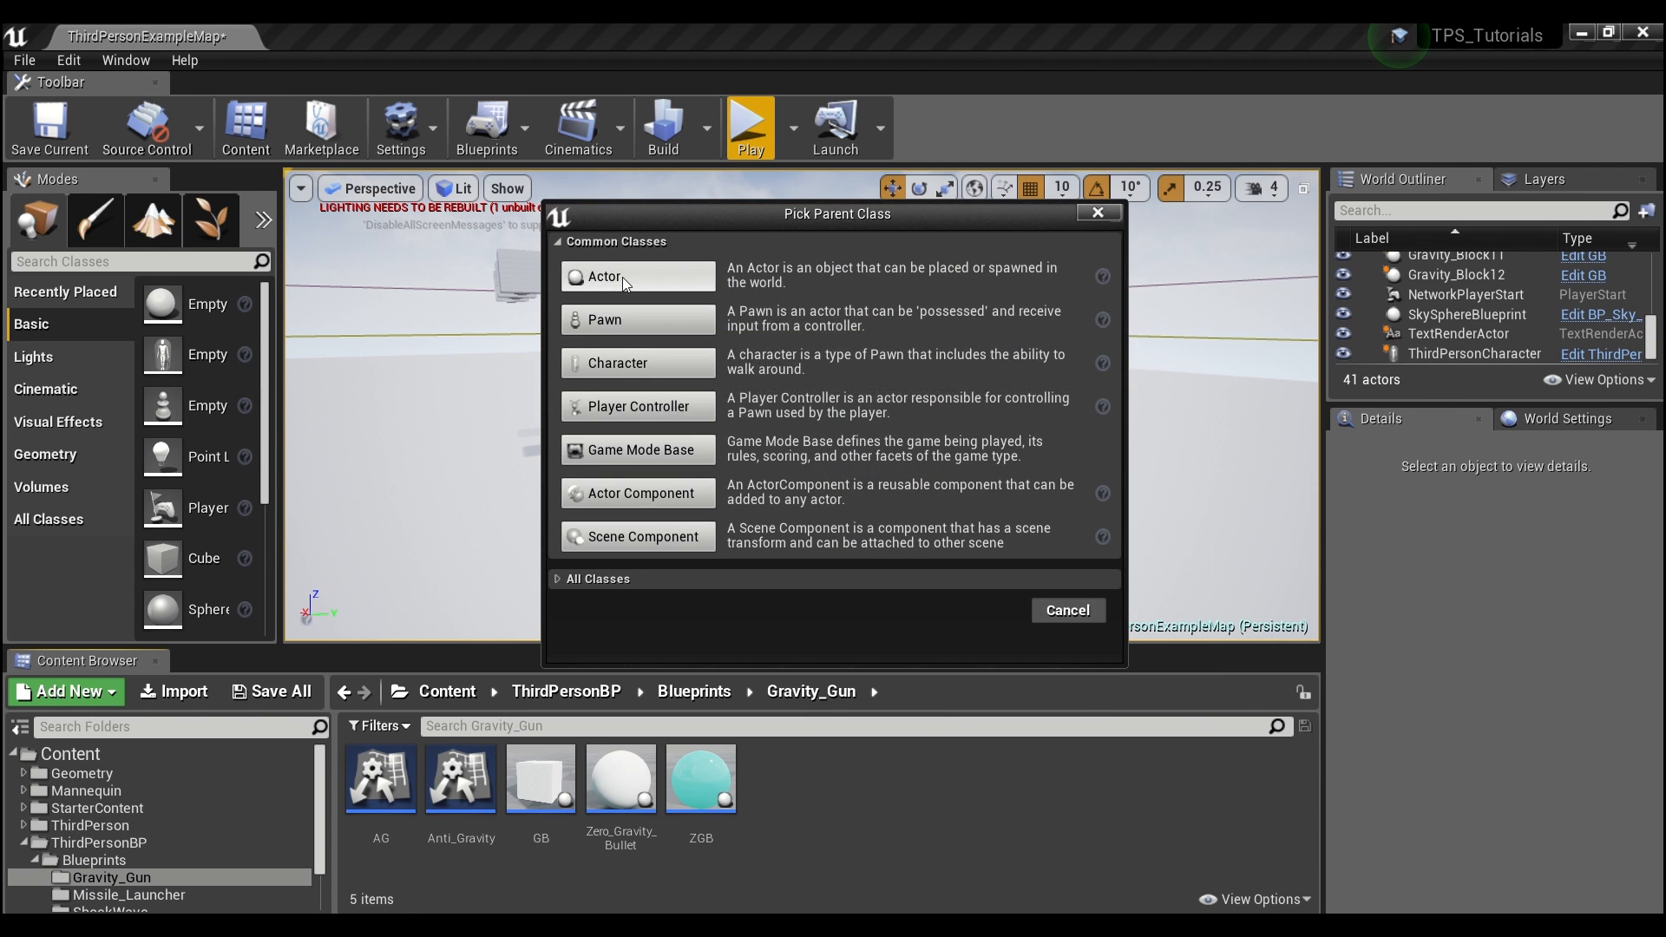
click(625, 276)
text(Generic_Block)
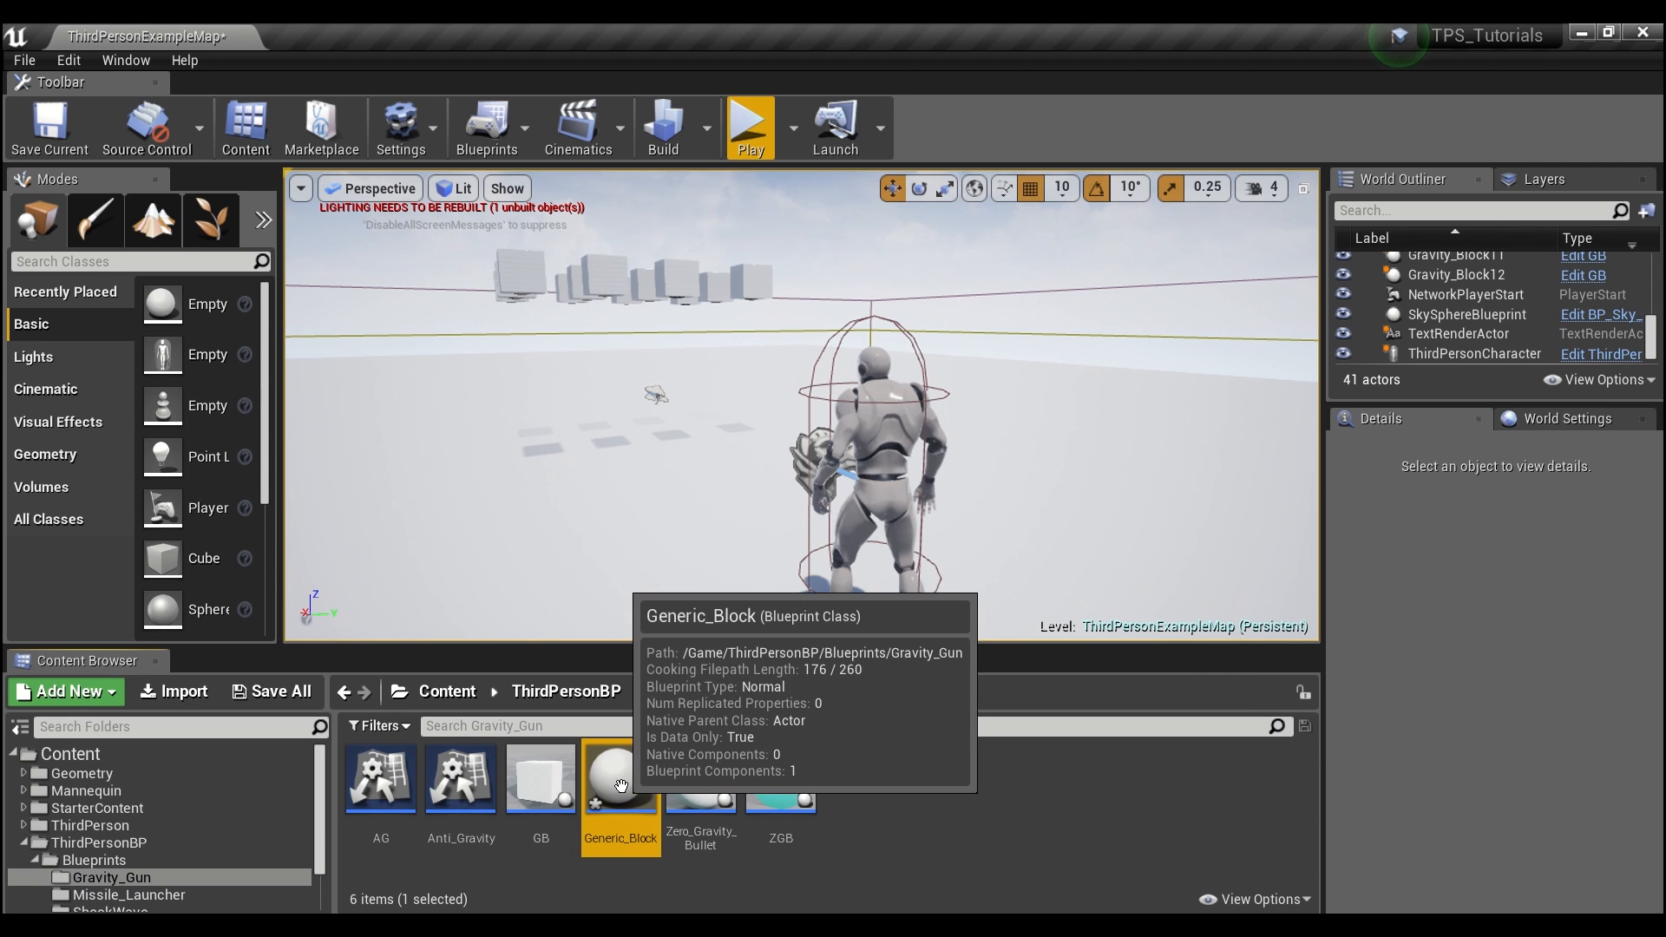
- Add a Cone mesh component to Generic_Block with Simulate Physics enabled
double_click(621, 777)
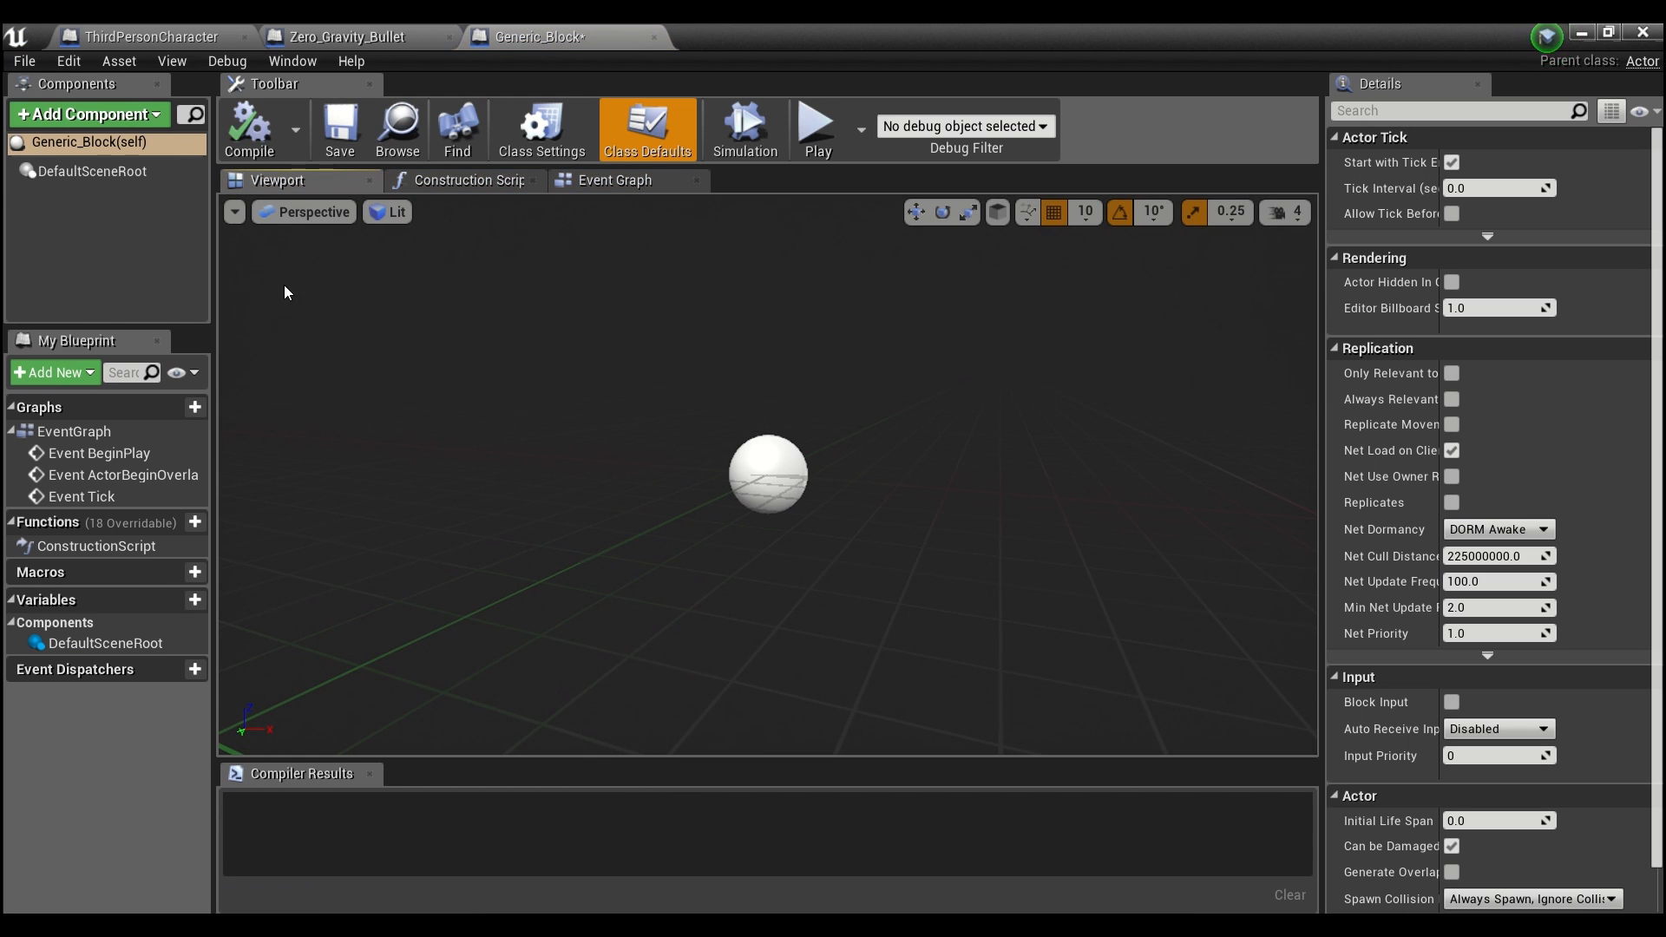
click(85, 114)
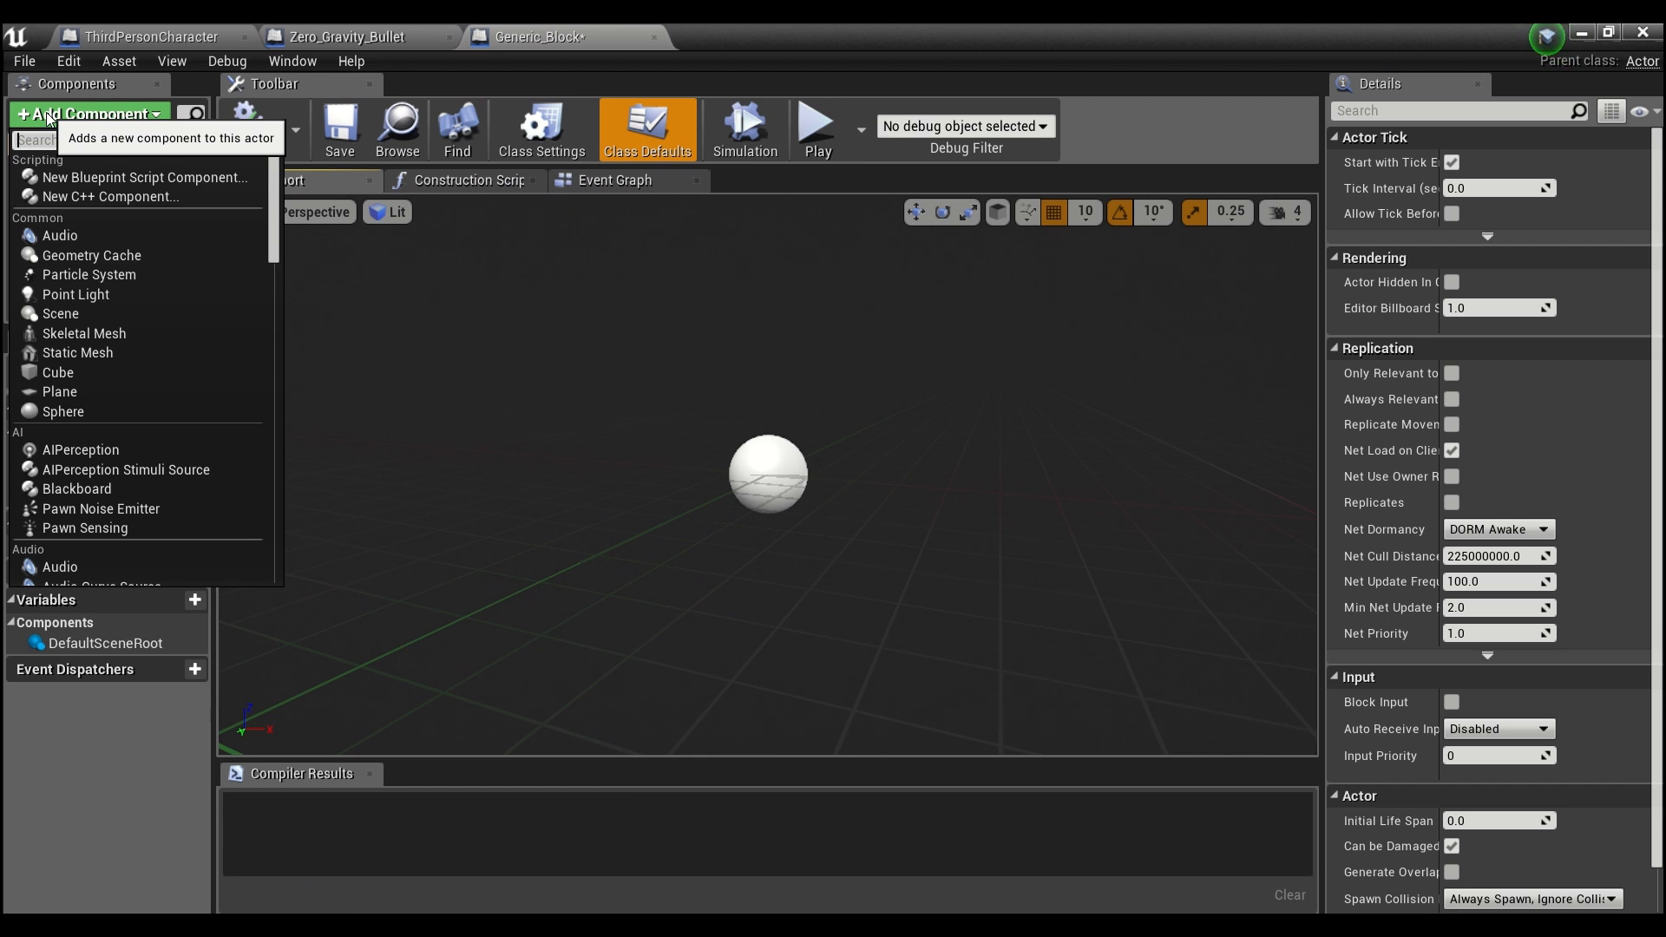
text(con)
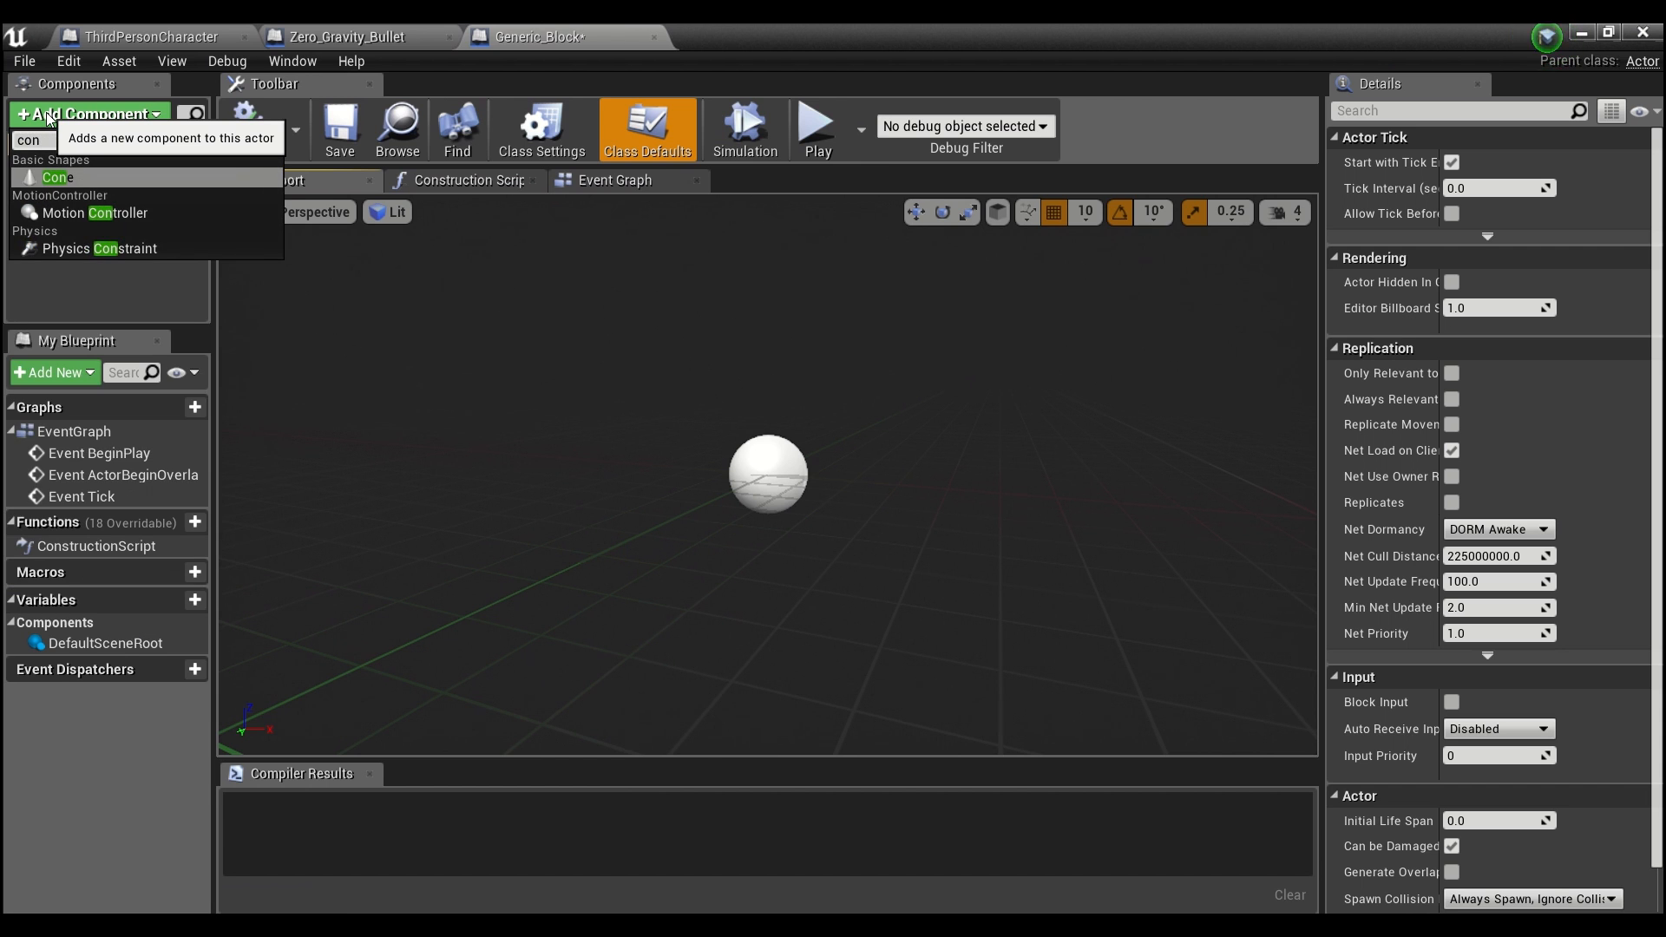
click(53, 177)
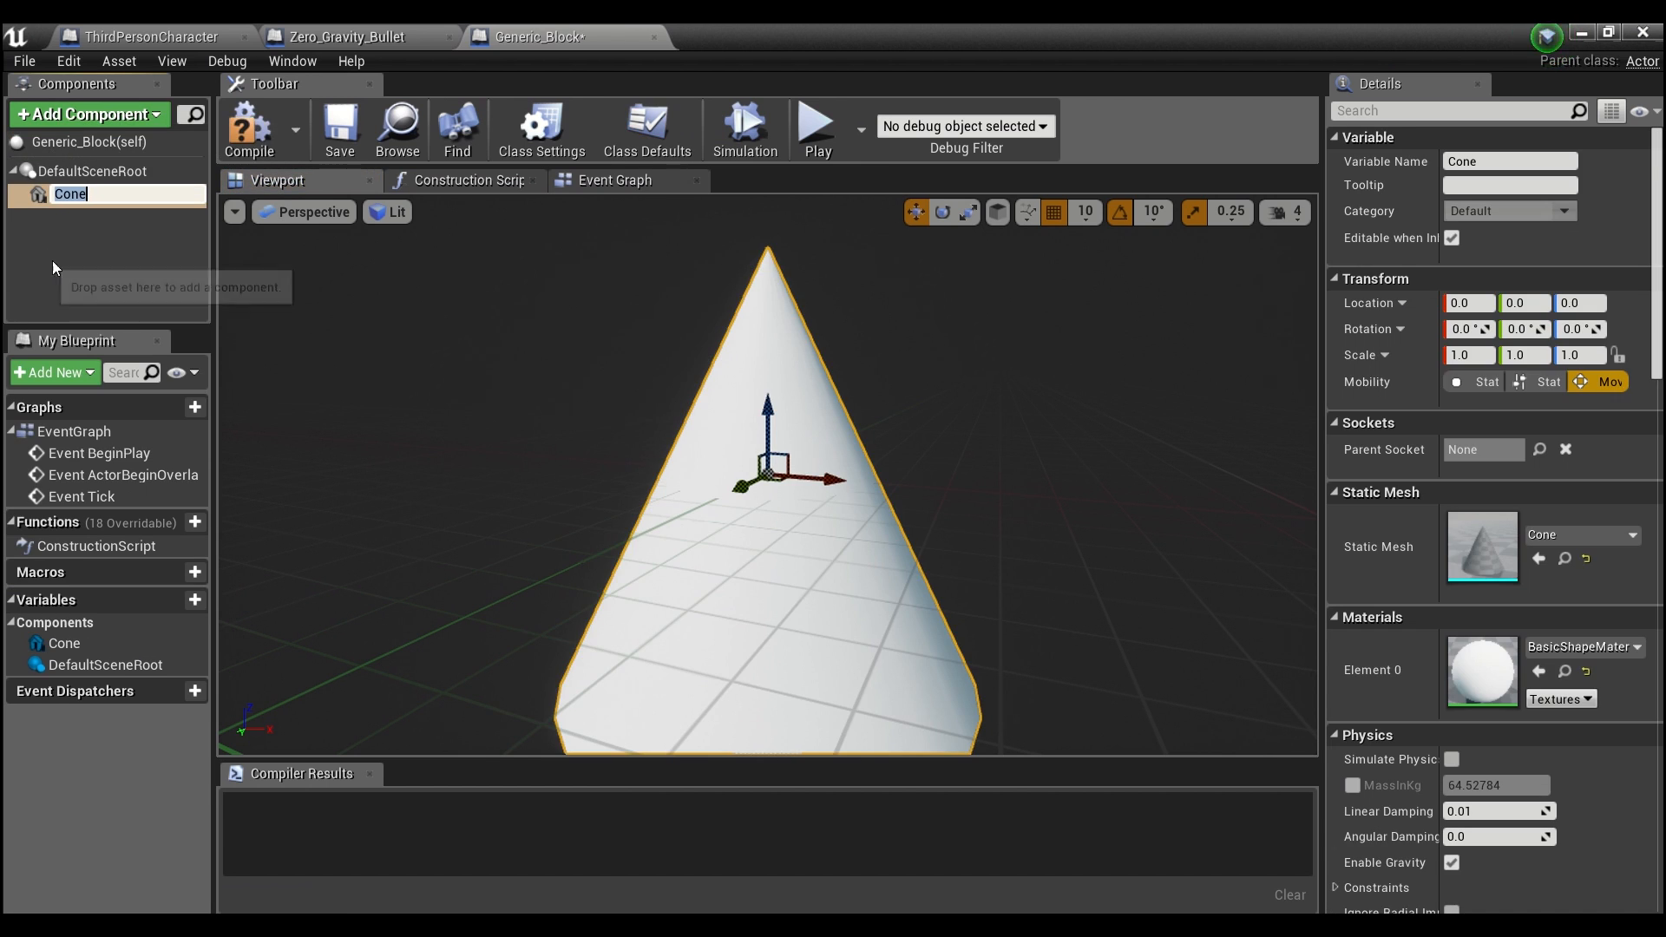
mouse_move(129, 253)
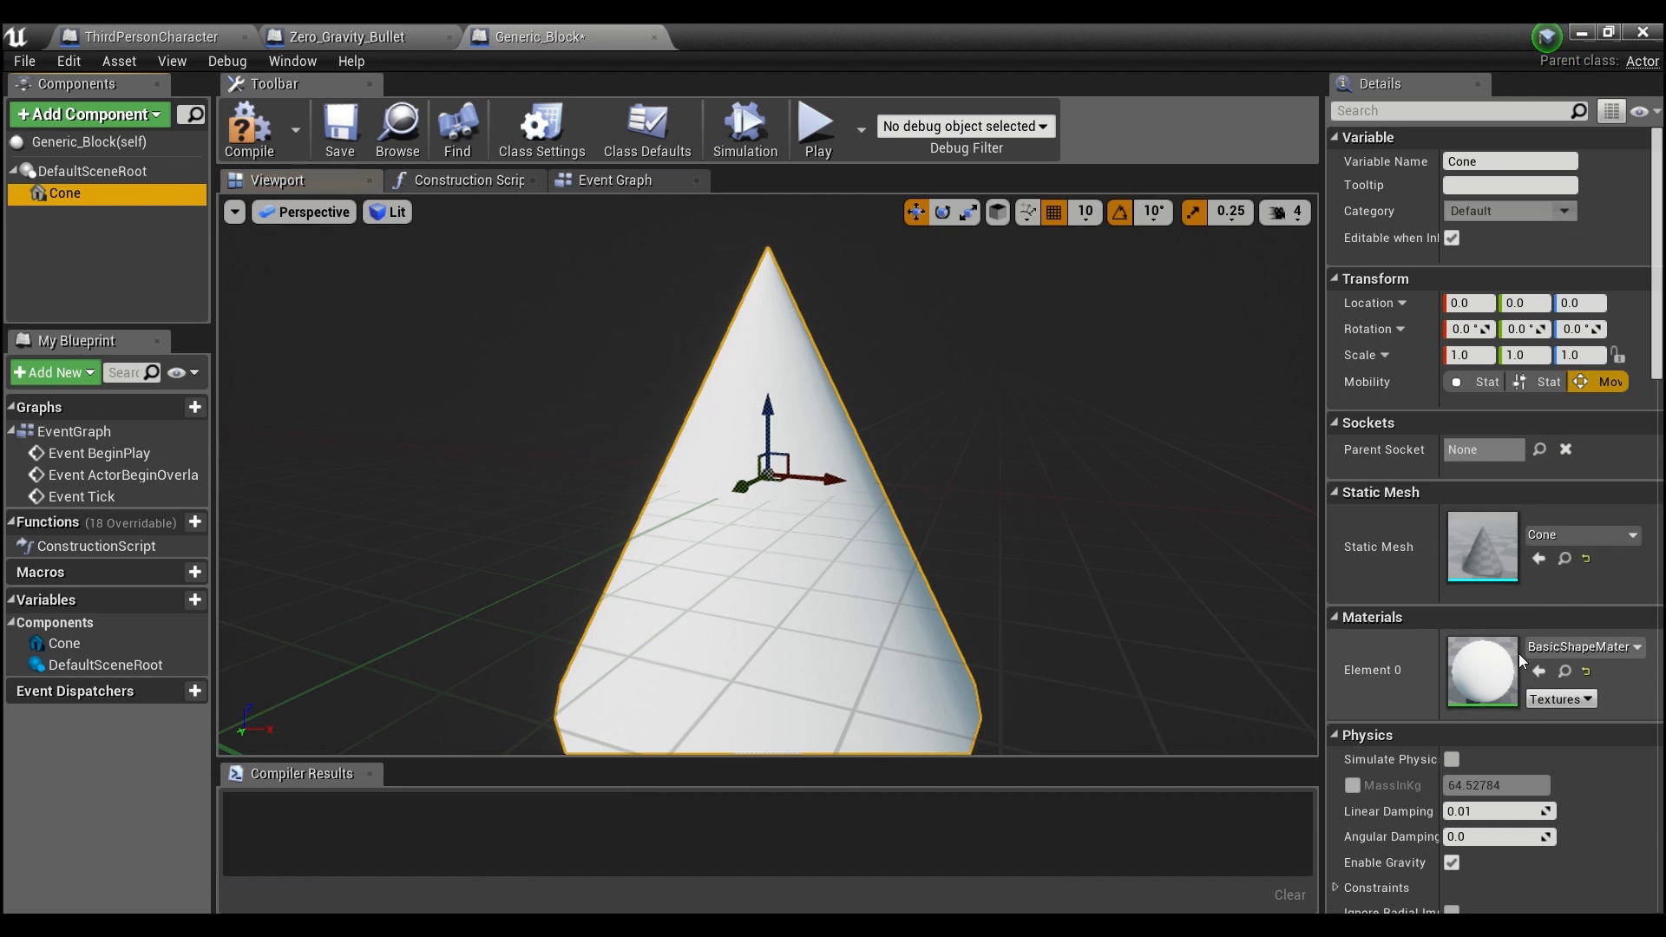
mouse_move(1453, 760)
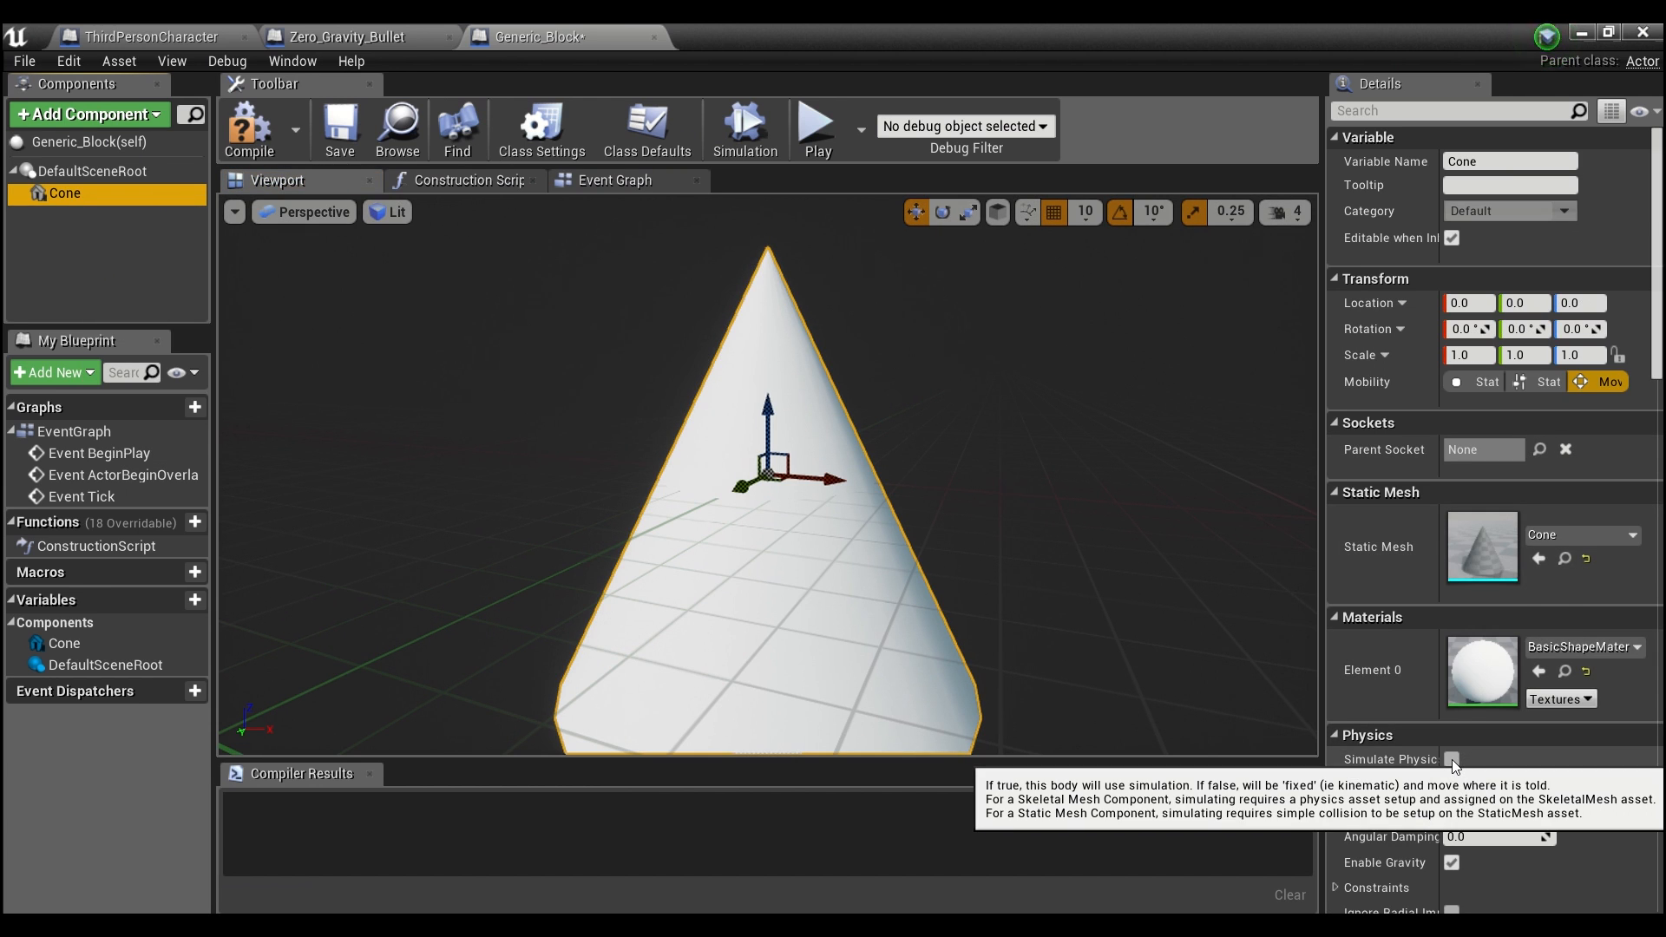
click(1451, 760)
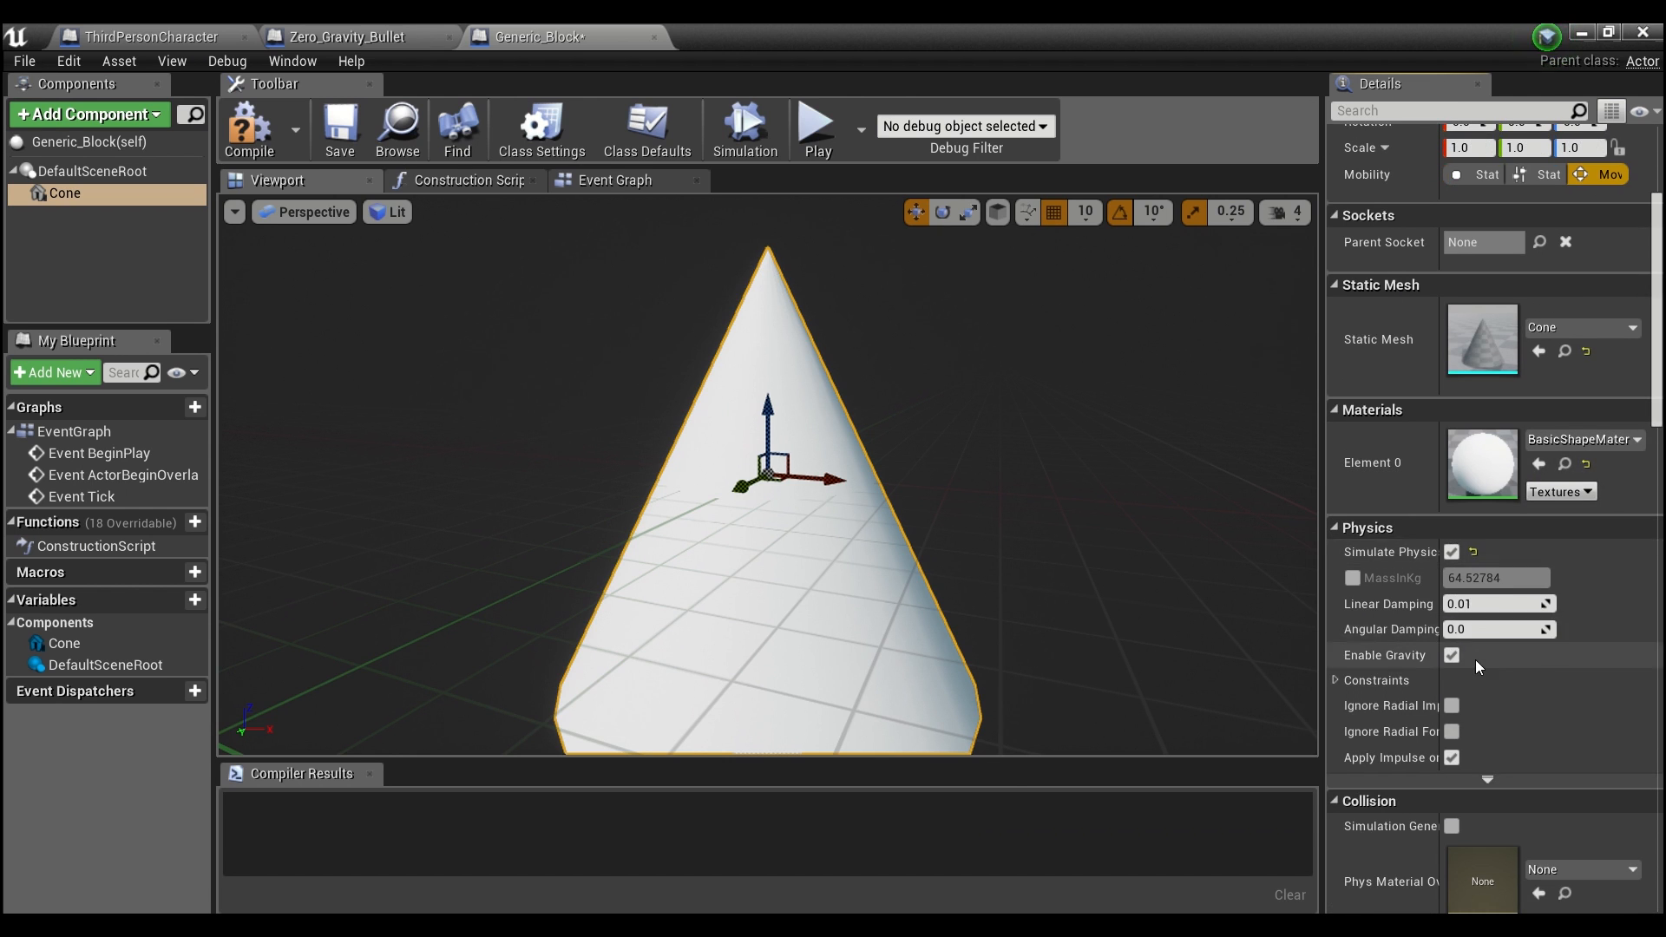
scroll(down, 3)
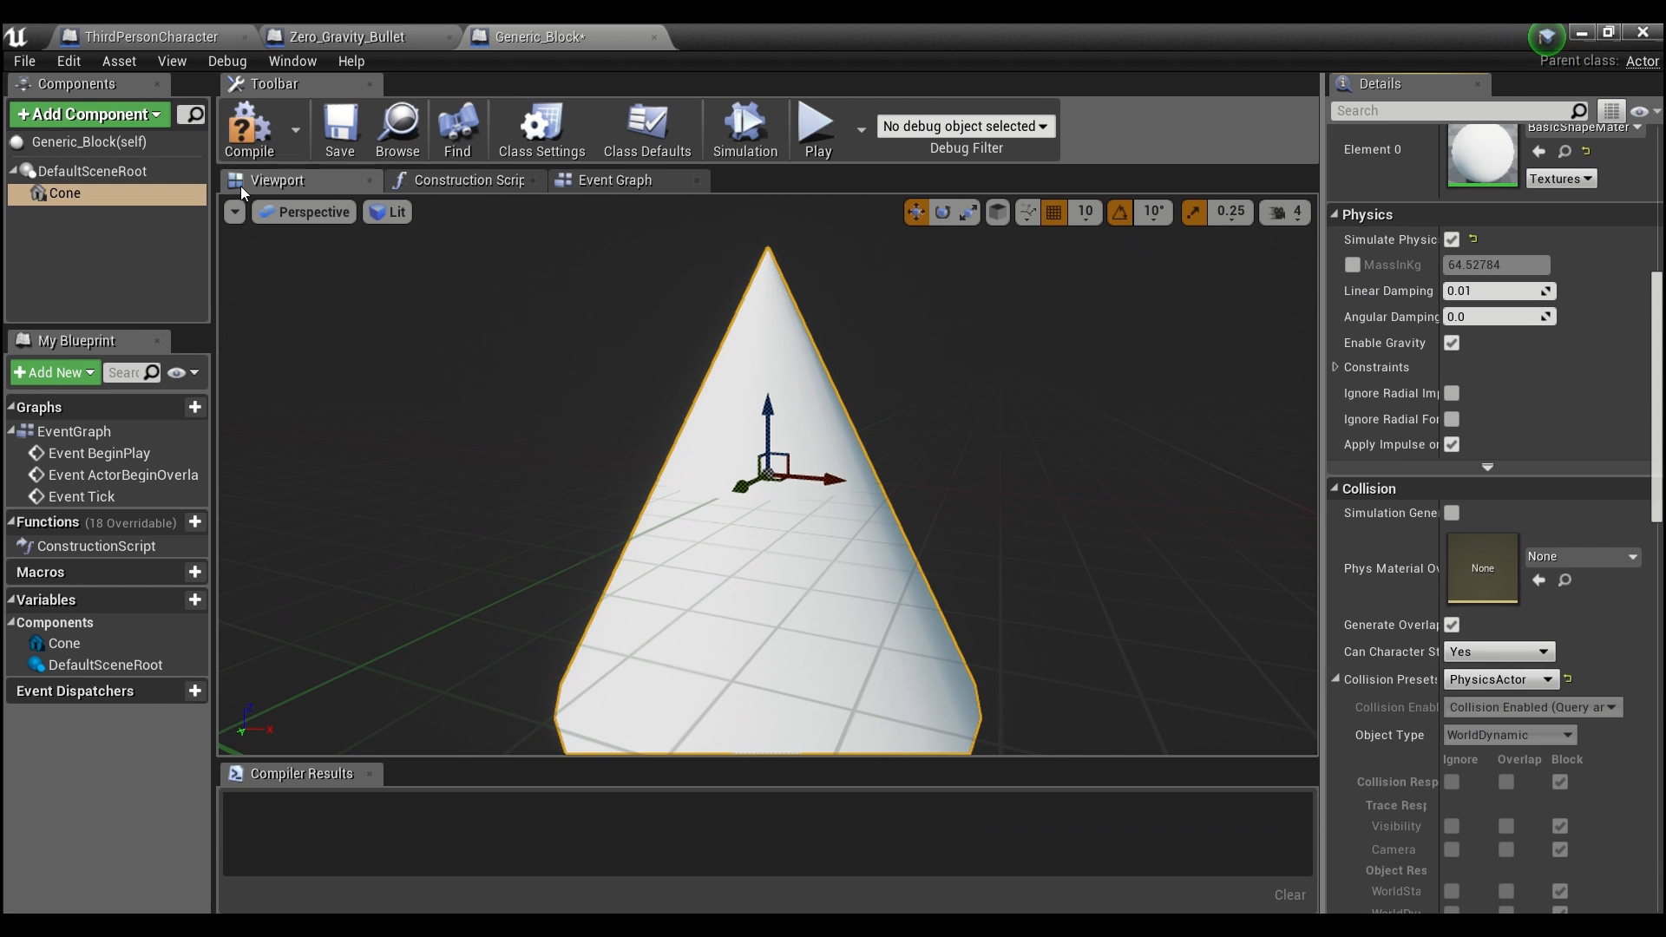
- Compile Generic_Block and move to its event graph
click(250, 125)
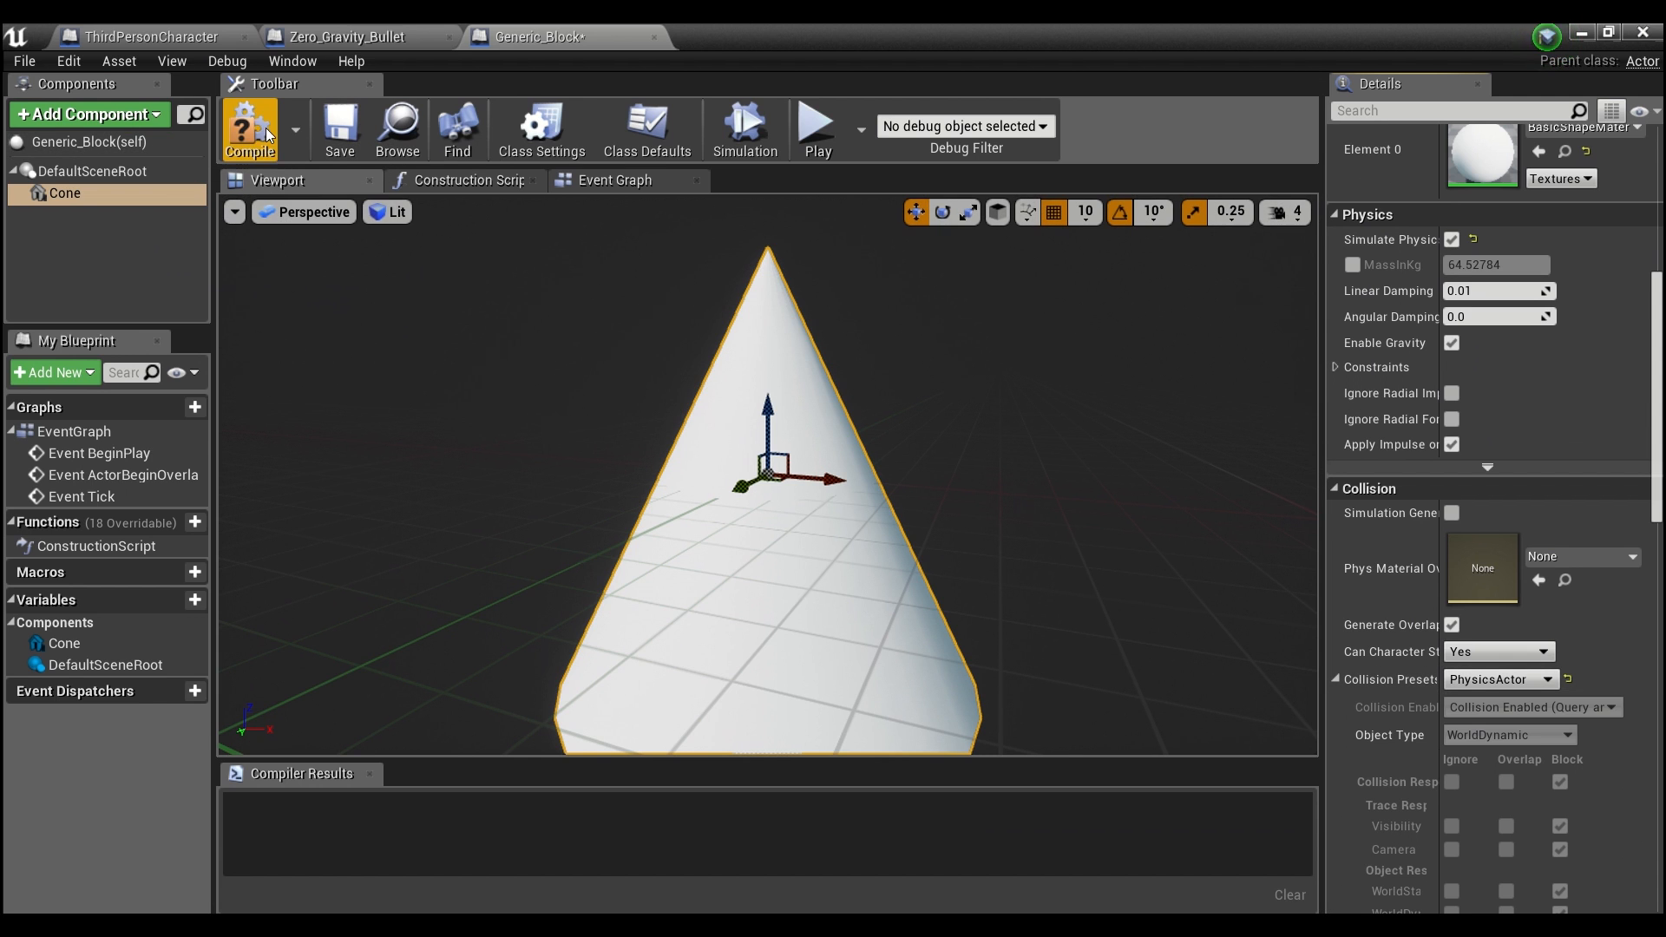
click(249, 122)
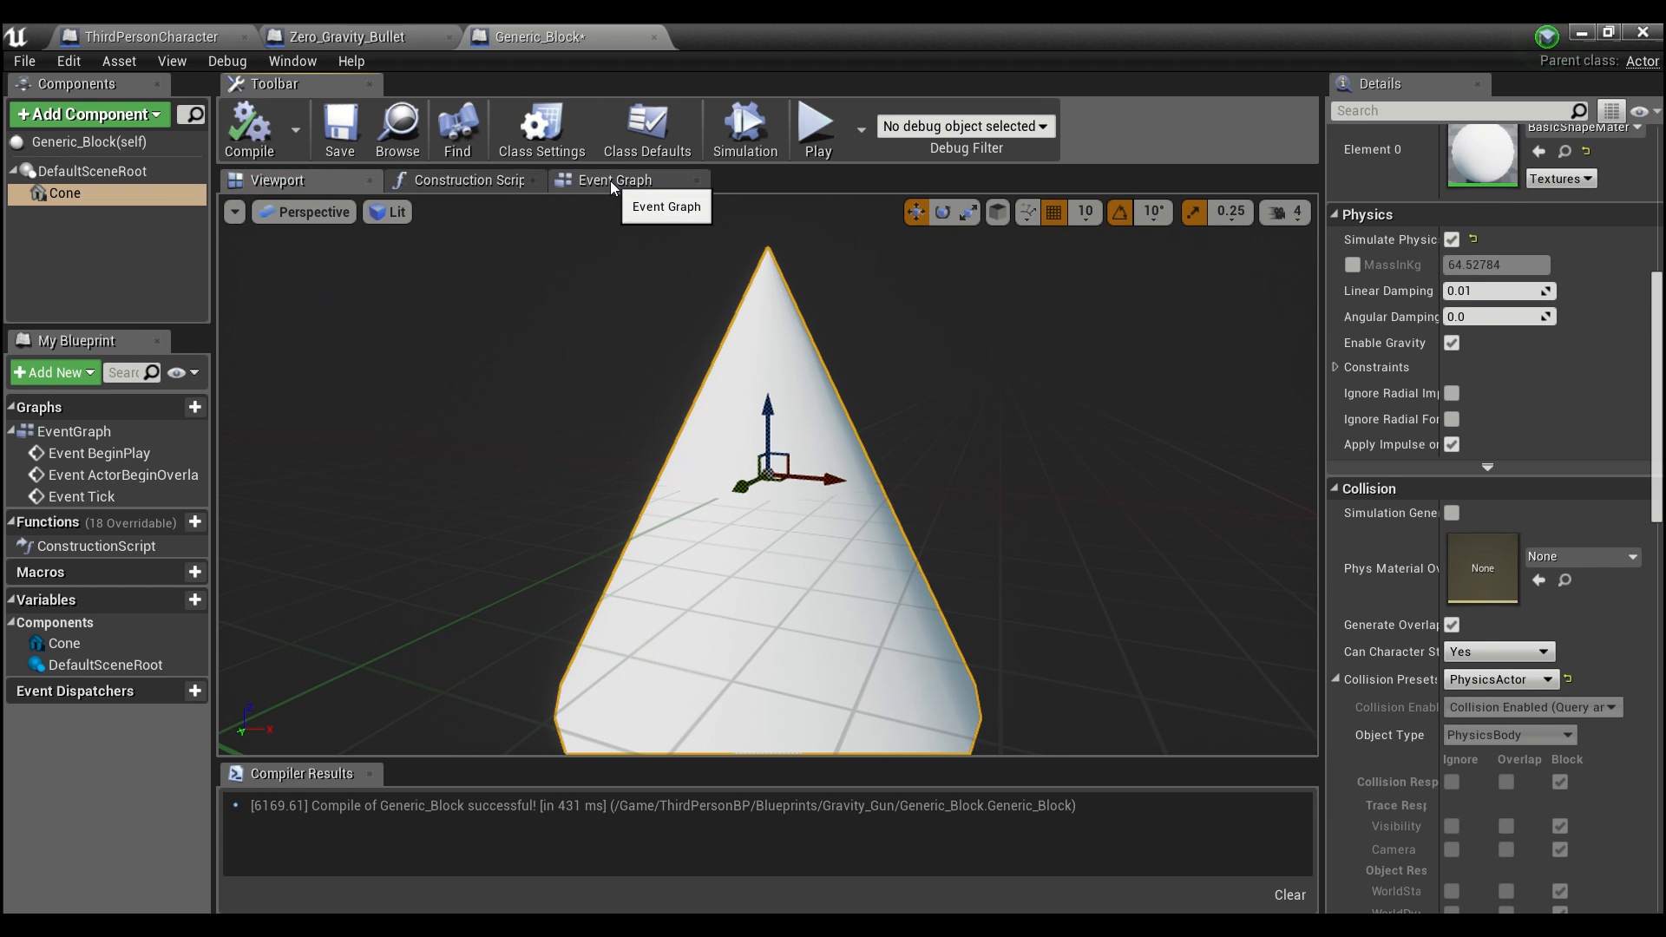
click(614, 180)
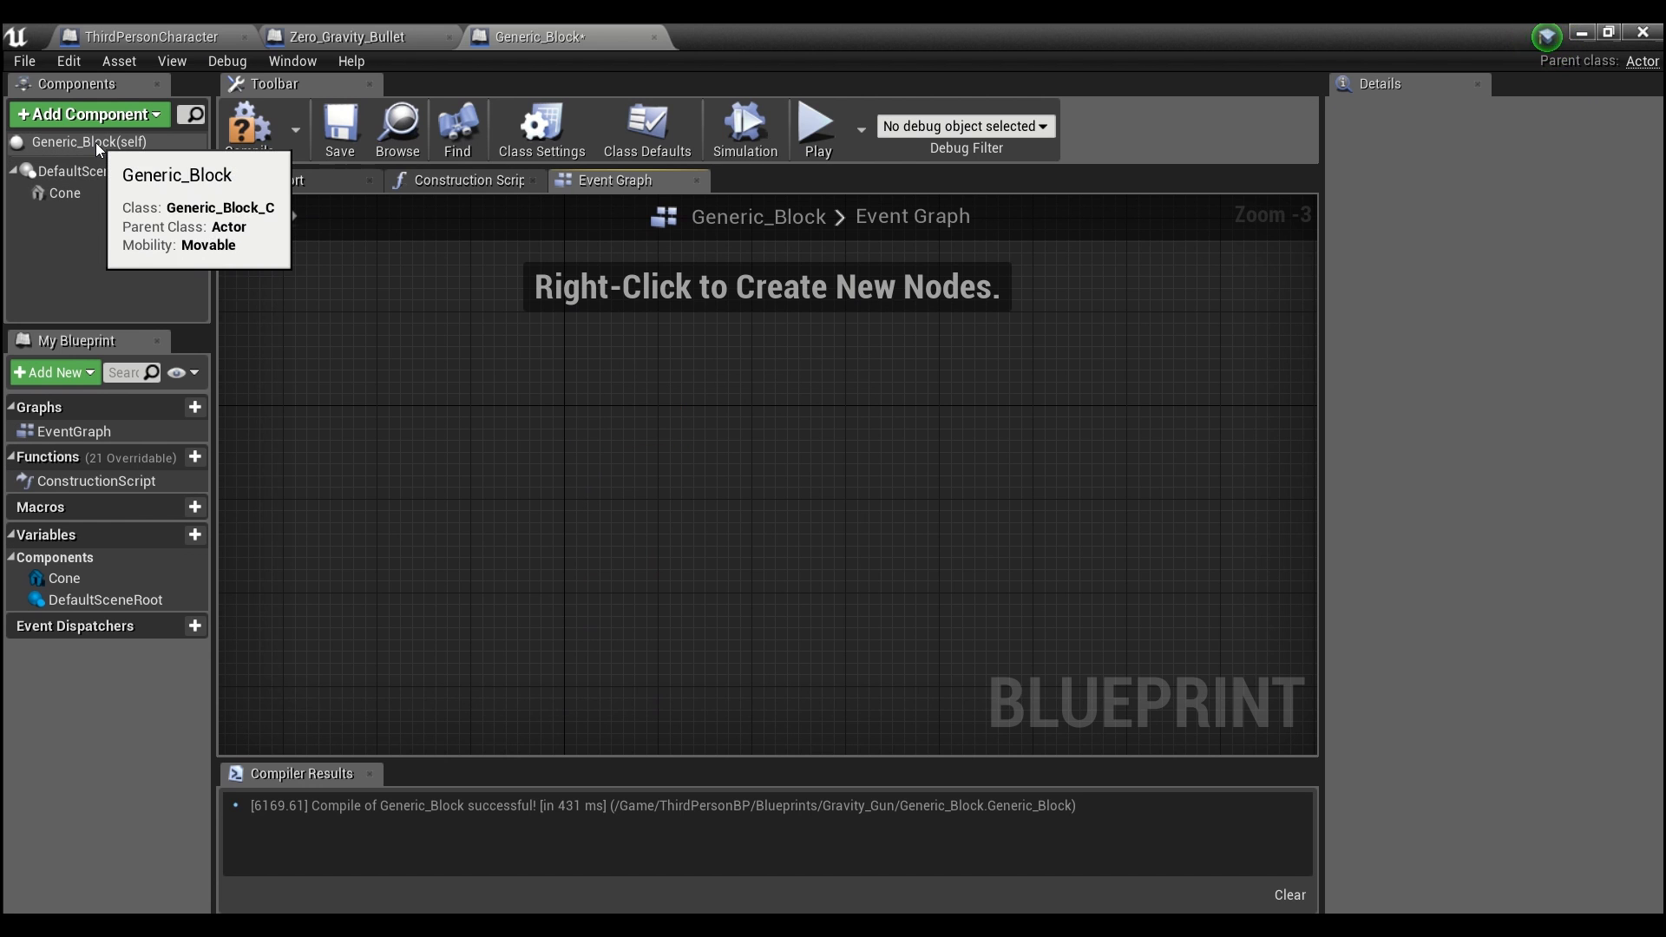
- In Class Settings, add the Anti_Gravity interface to Generic_Block's implemented interfaces
click(646, 125)
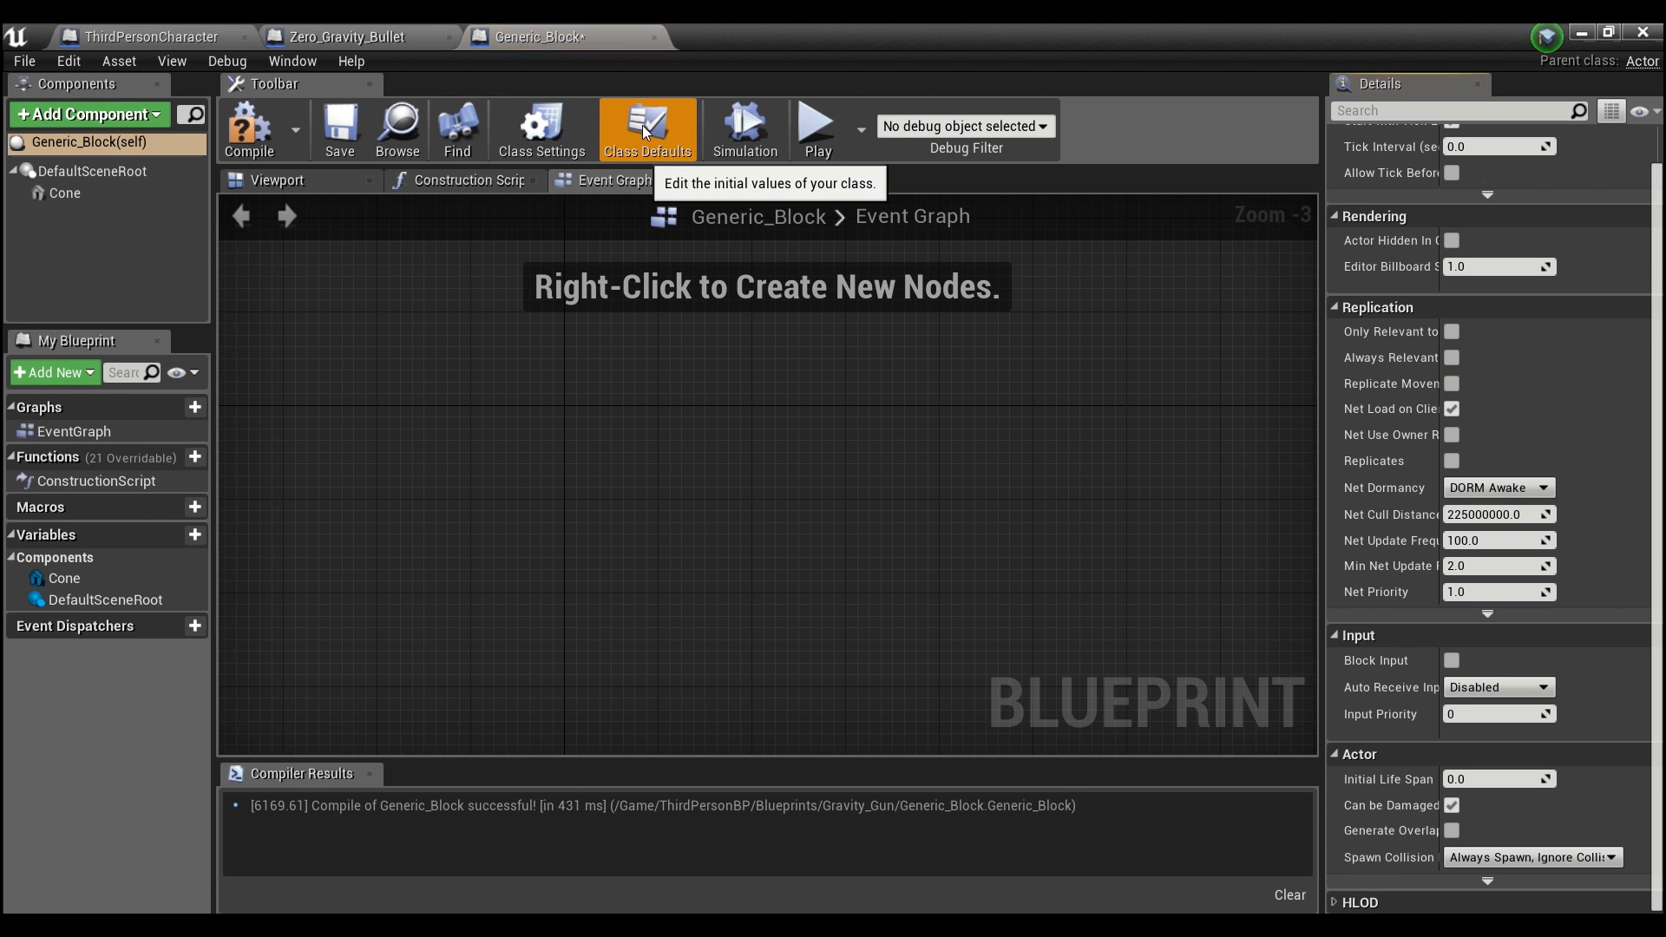
click(542, 128)
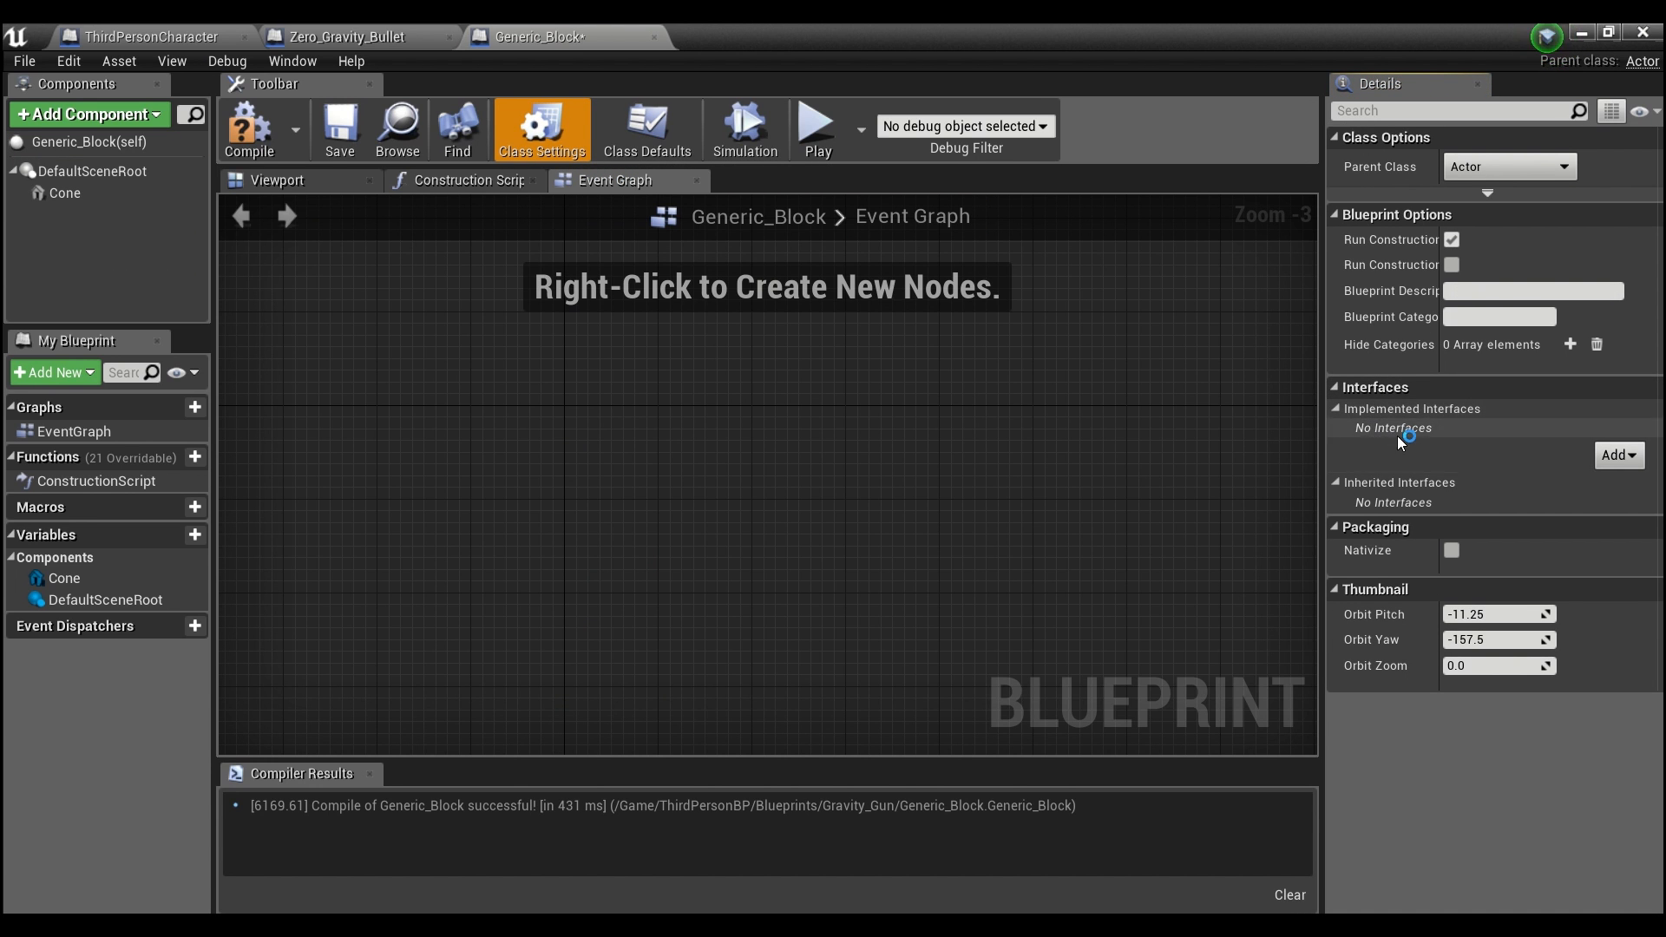
click(1617, 454)
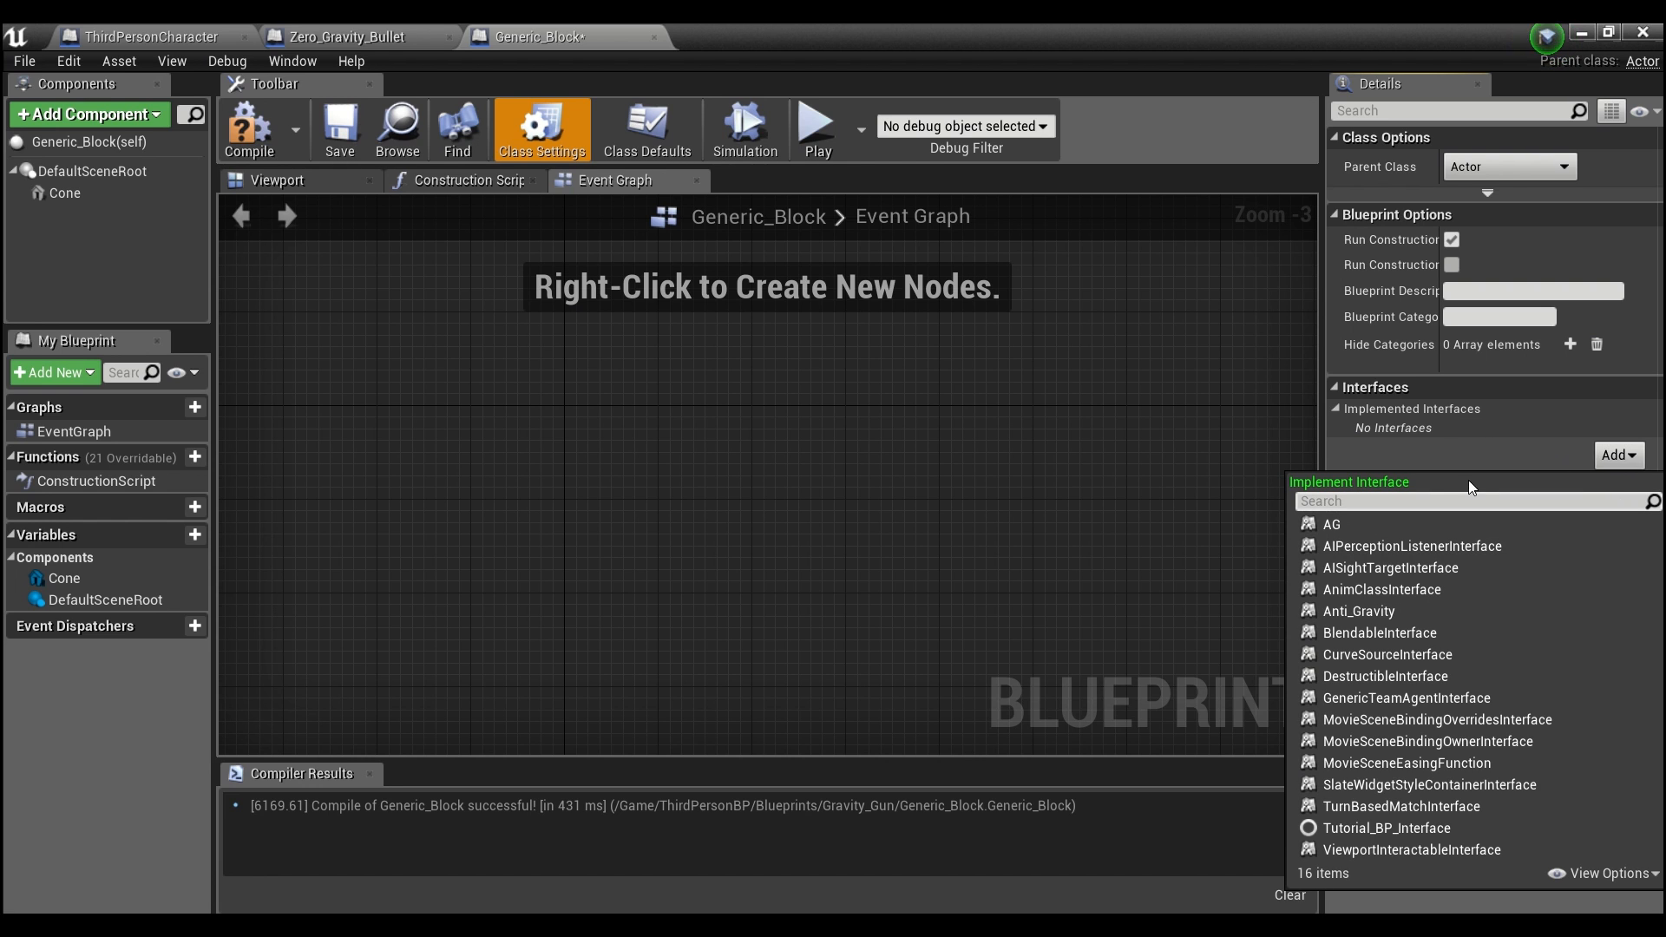
text(anti)
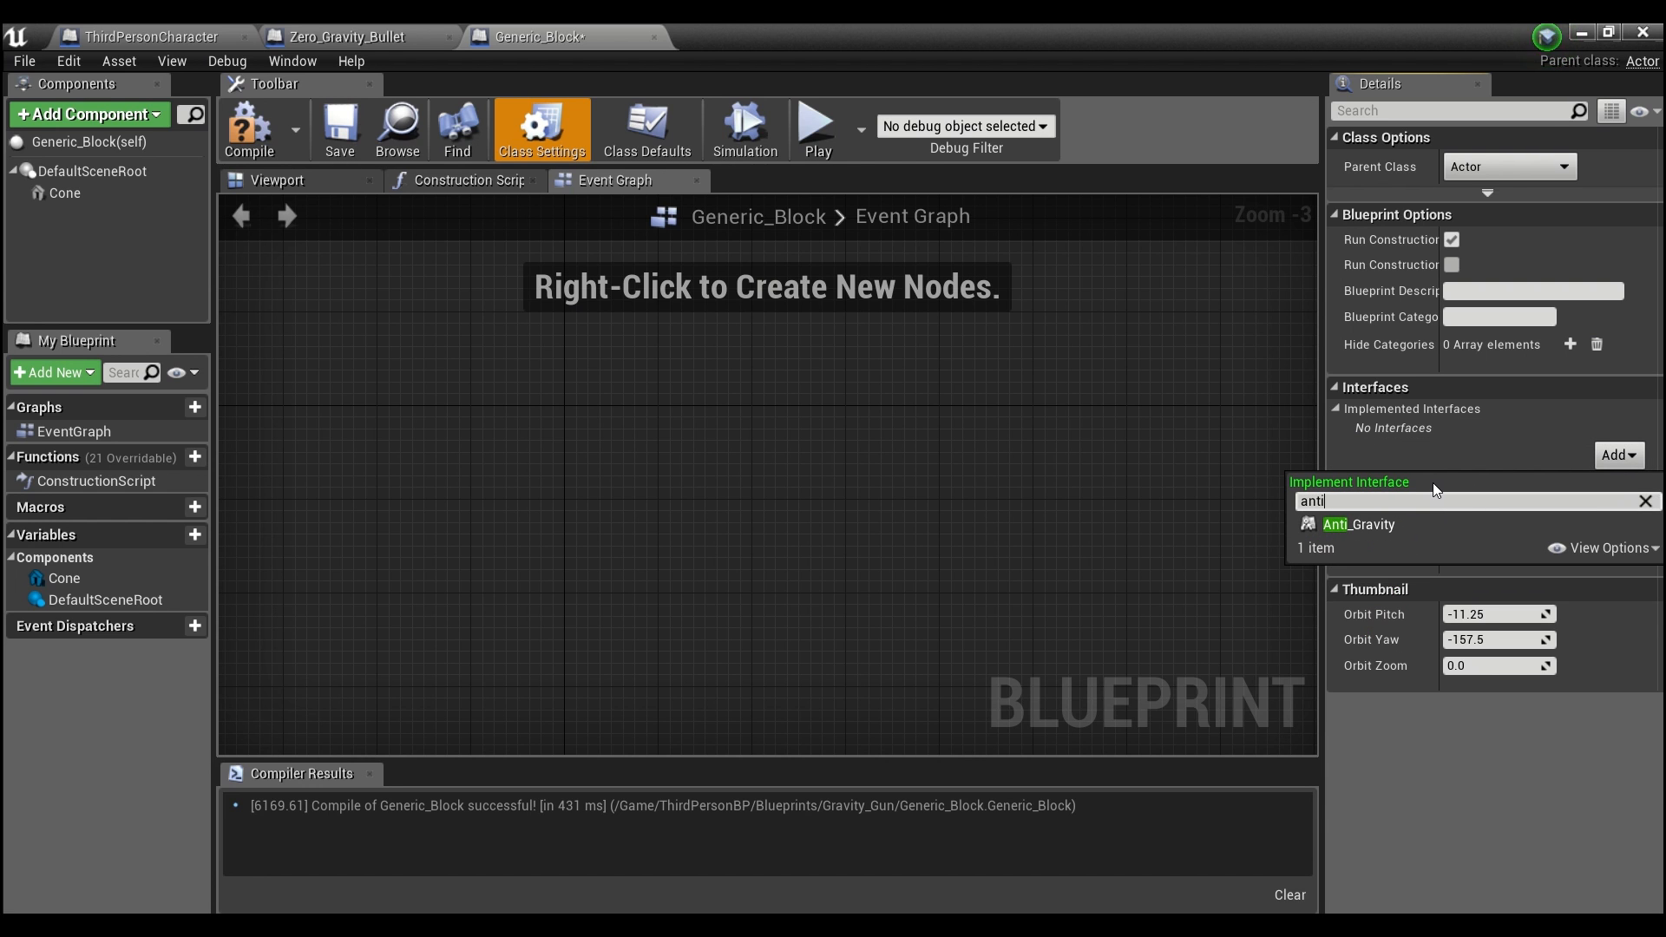
click(1358, 524)
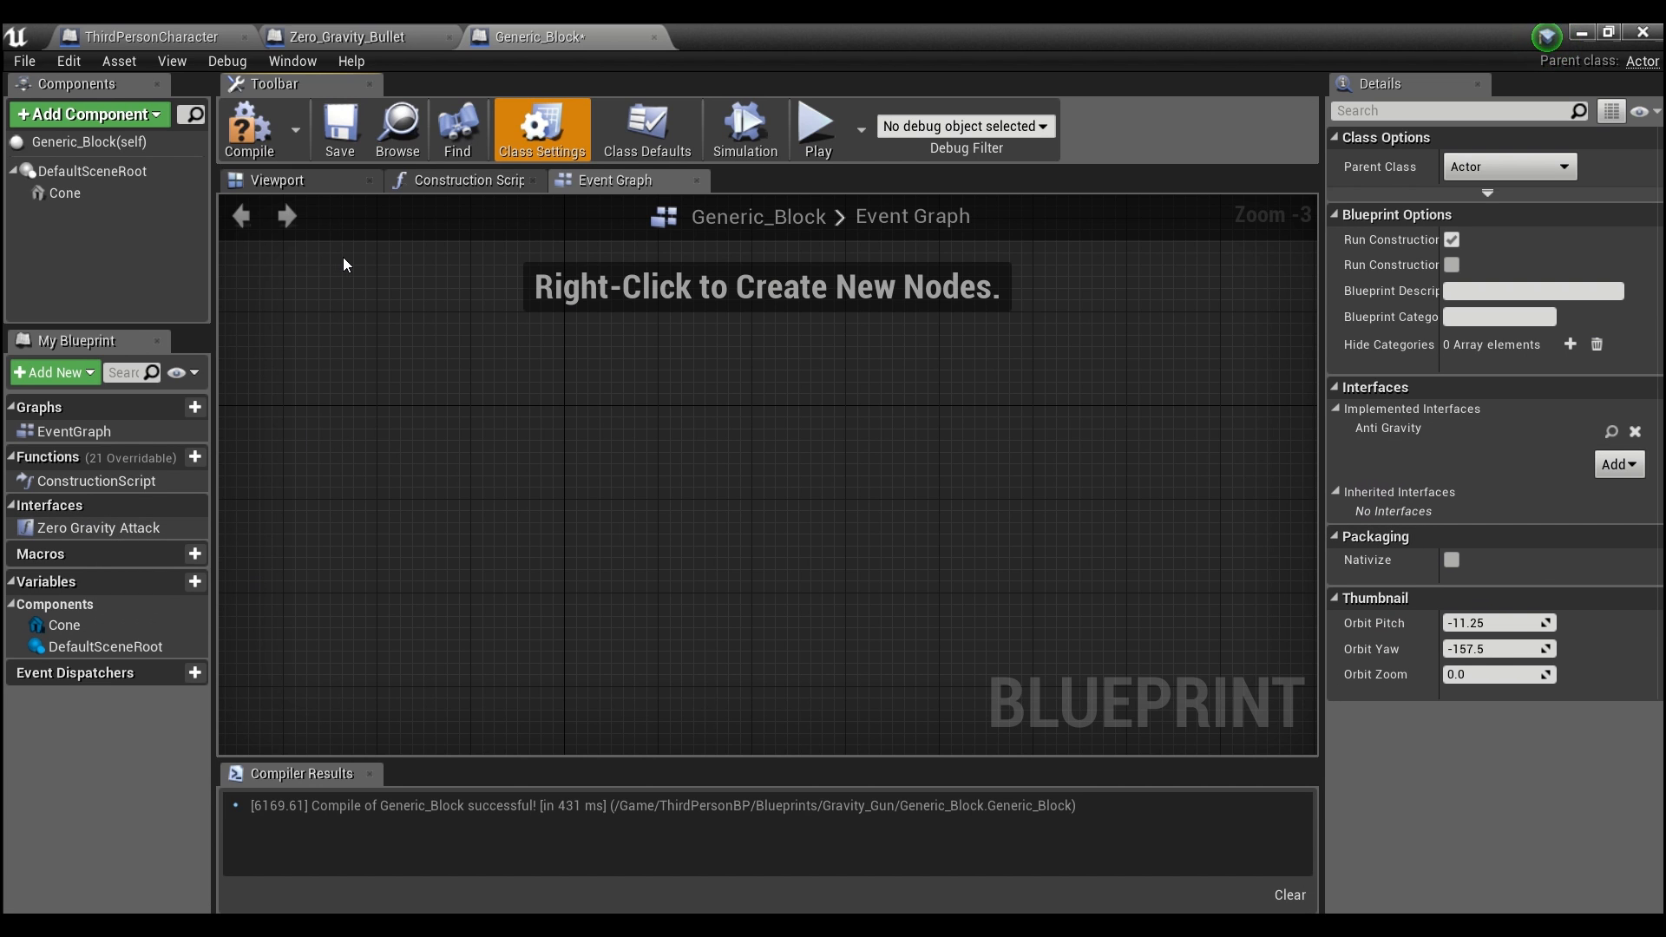
mouse_move(194, 581)
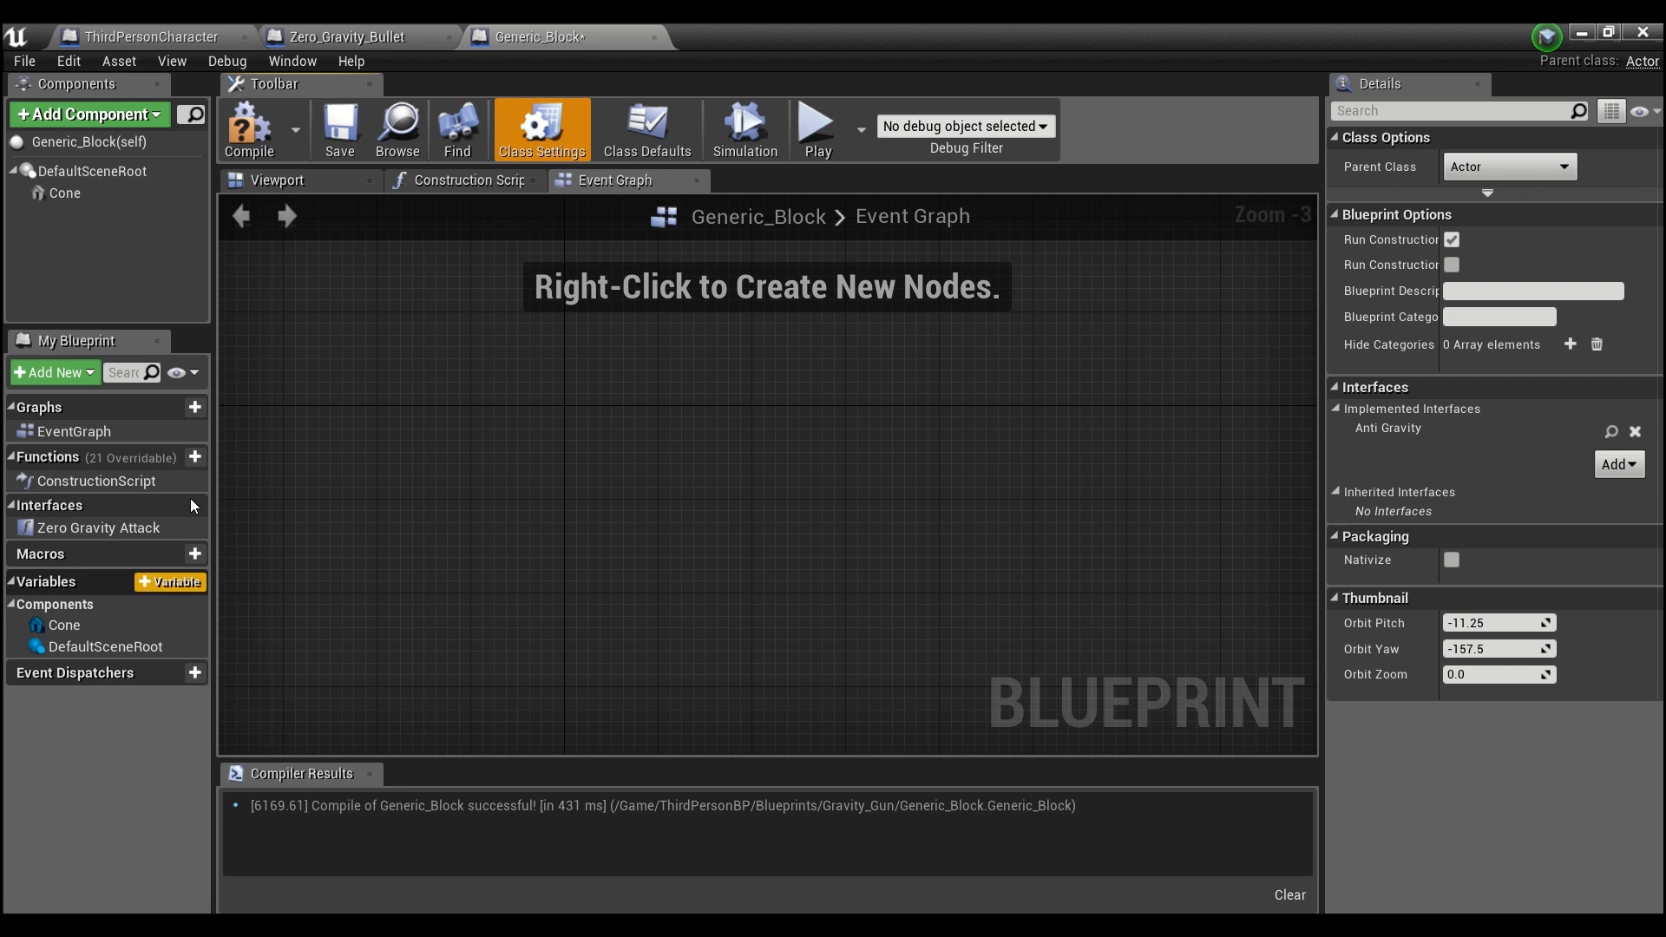
mouse_move(97, 534)
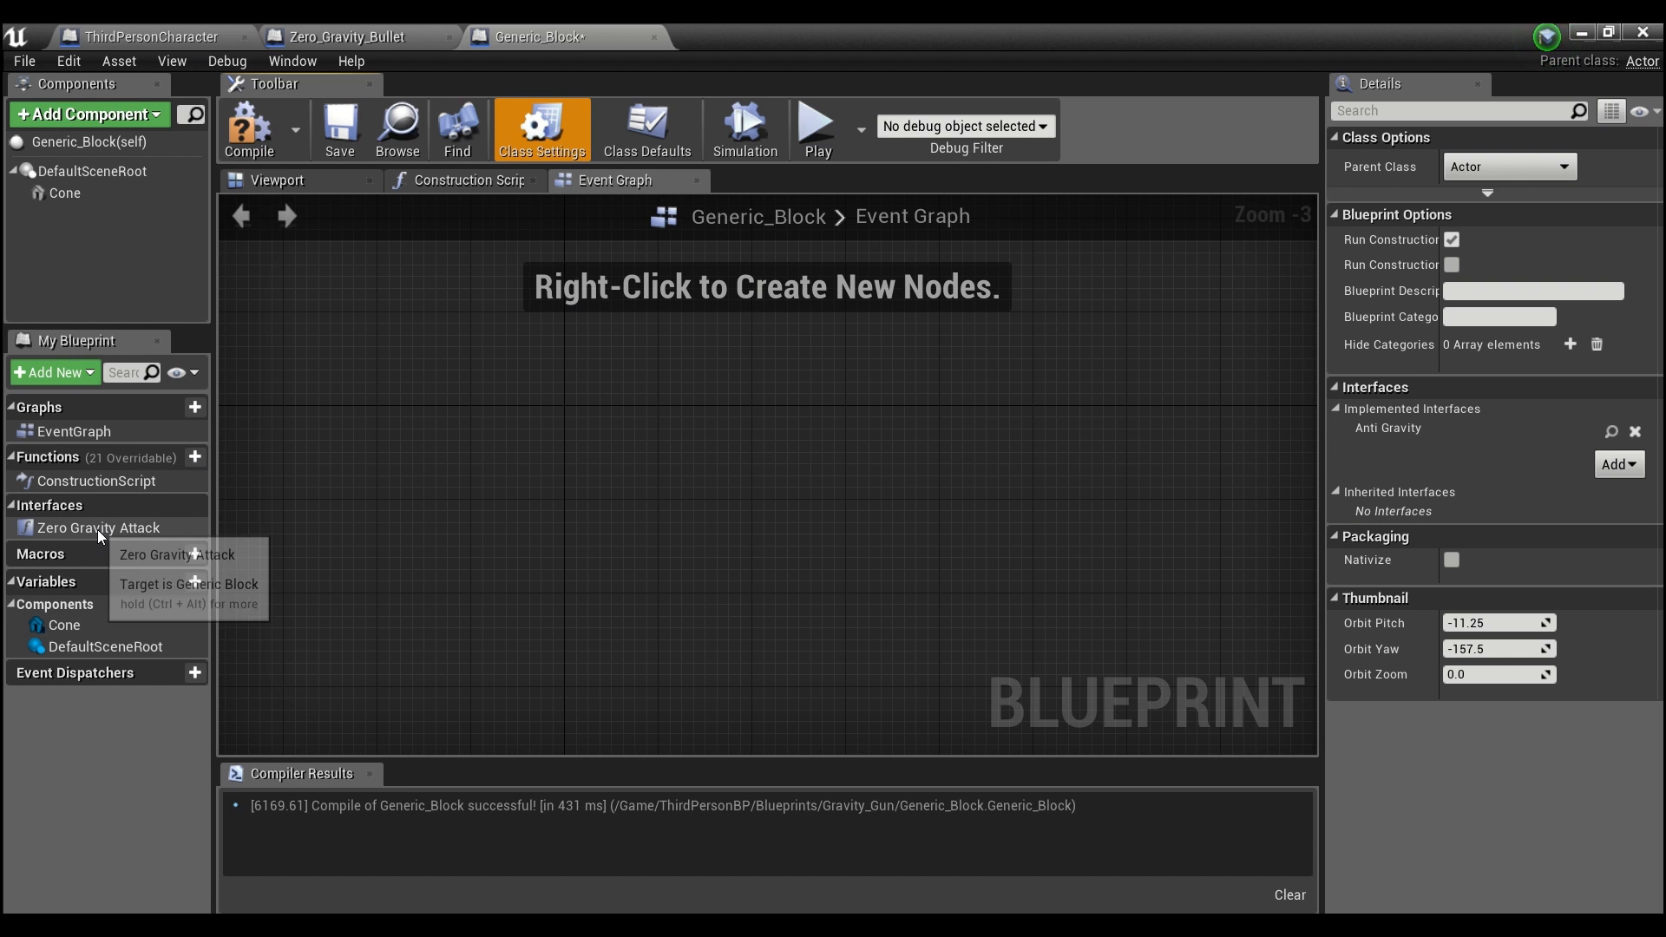
- In Zero Gravity Attack, disable the cone's gravity with a Set Enable Gravity node
click(98, 527)
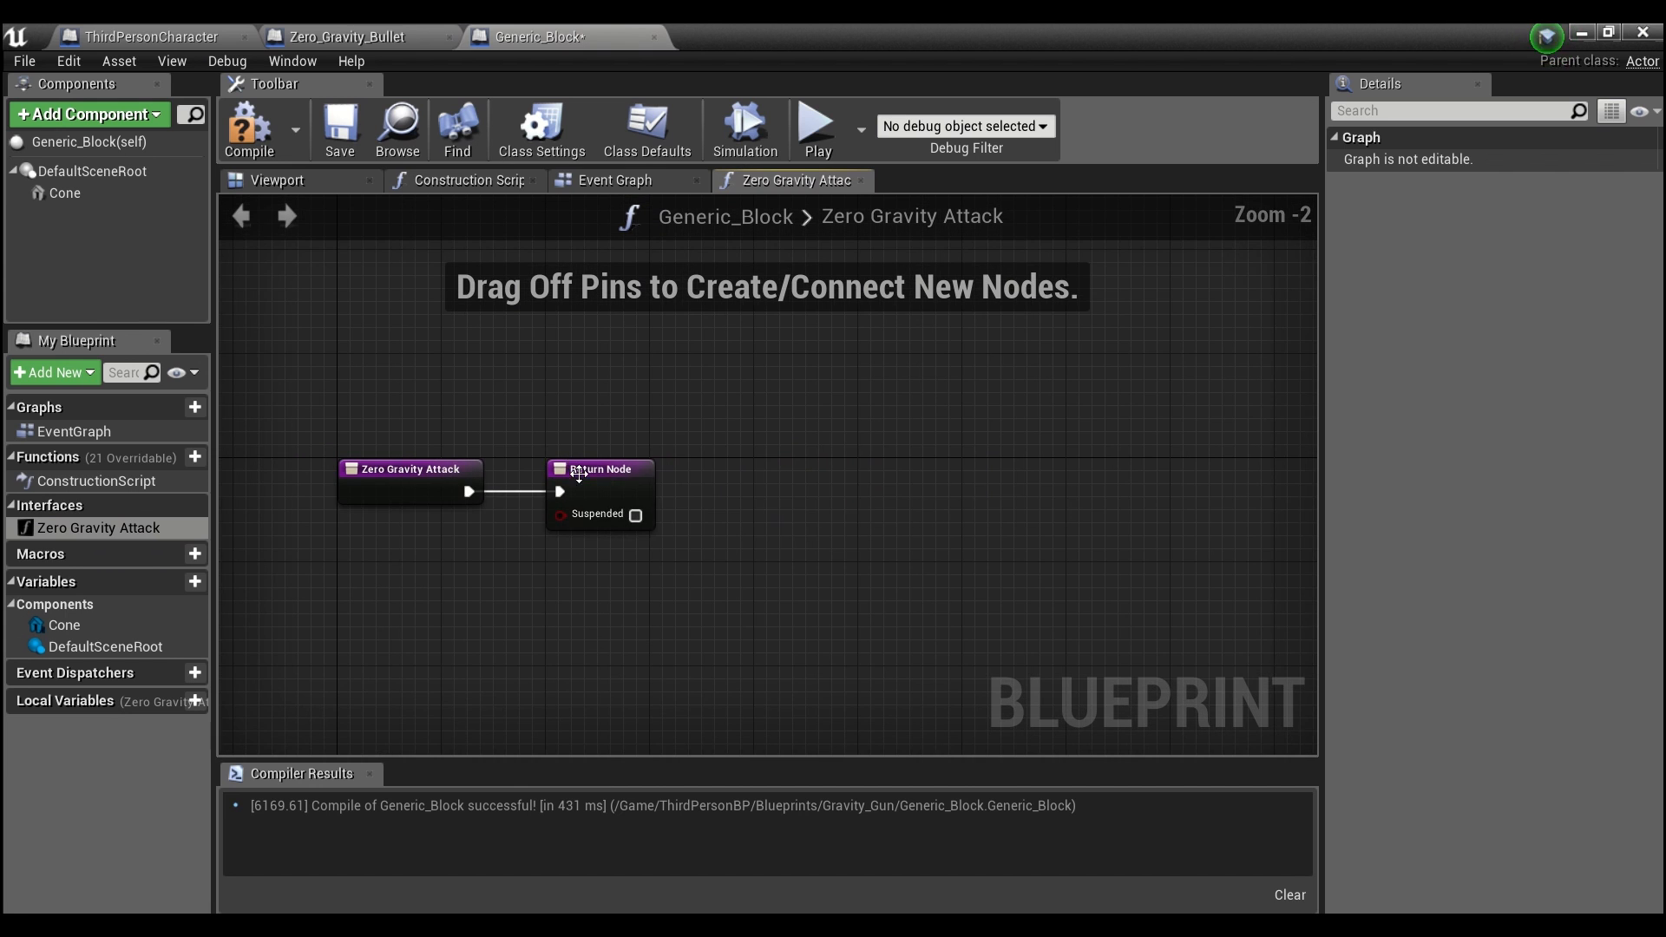
drag(598, 469, 1260, 456)
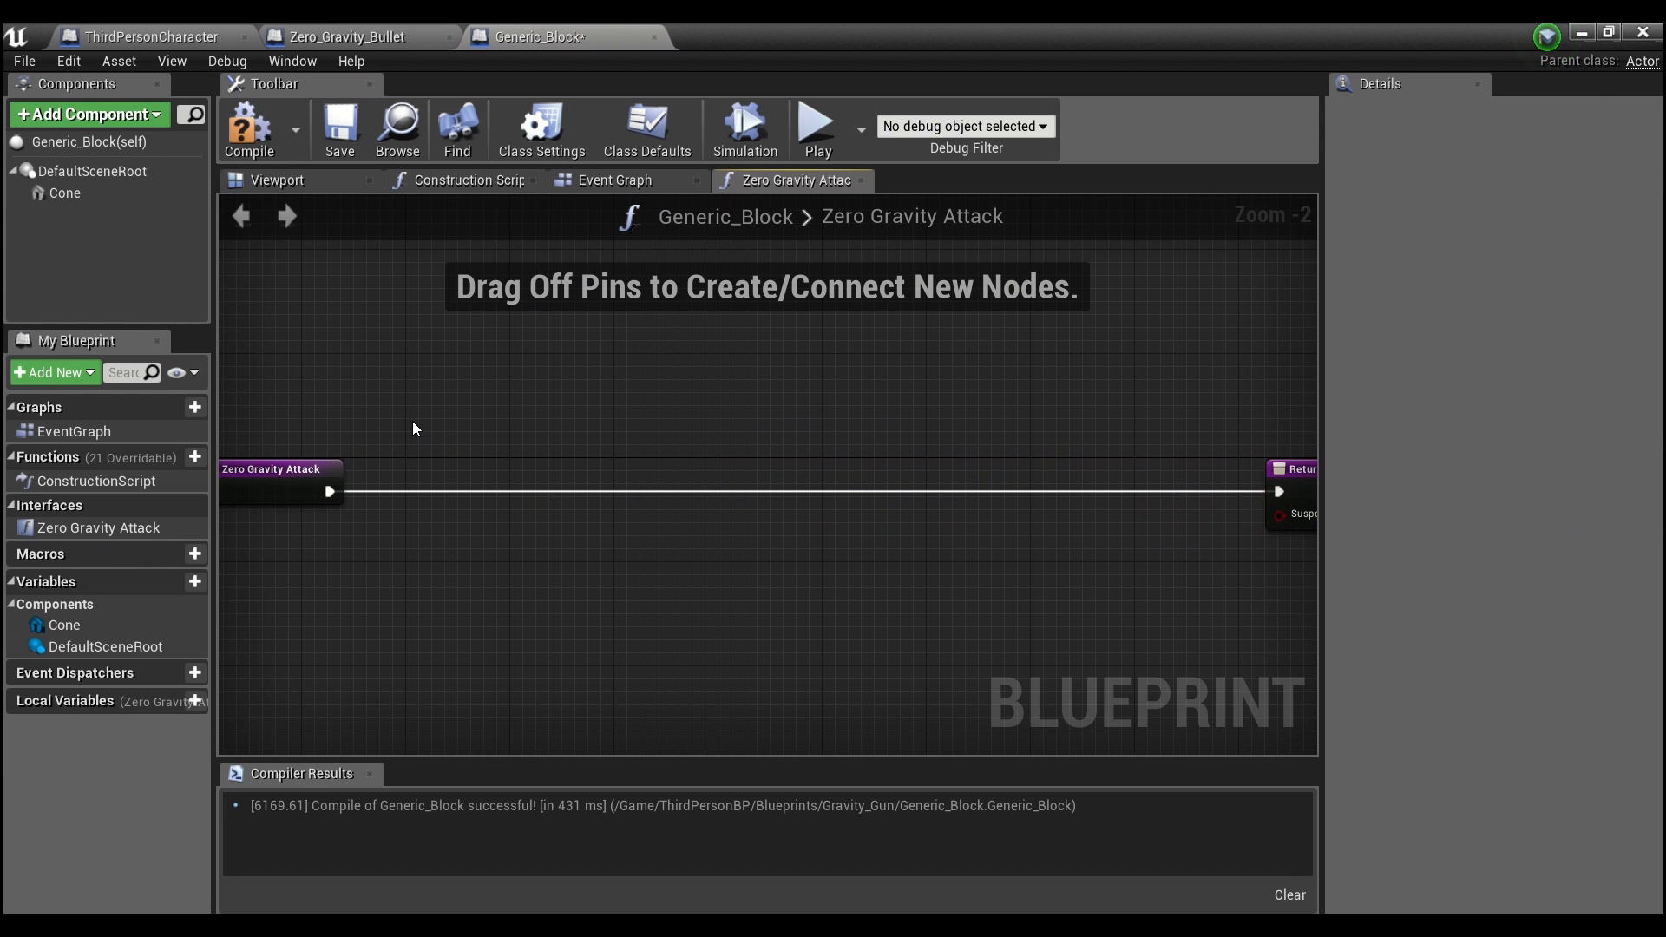
drag(330, 491, 776, 446)
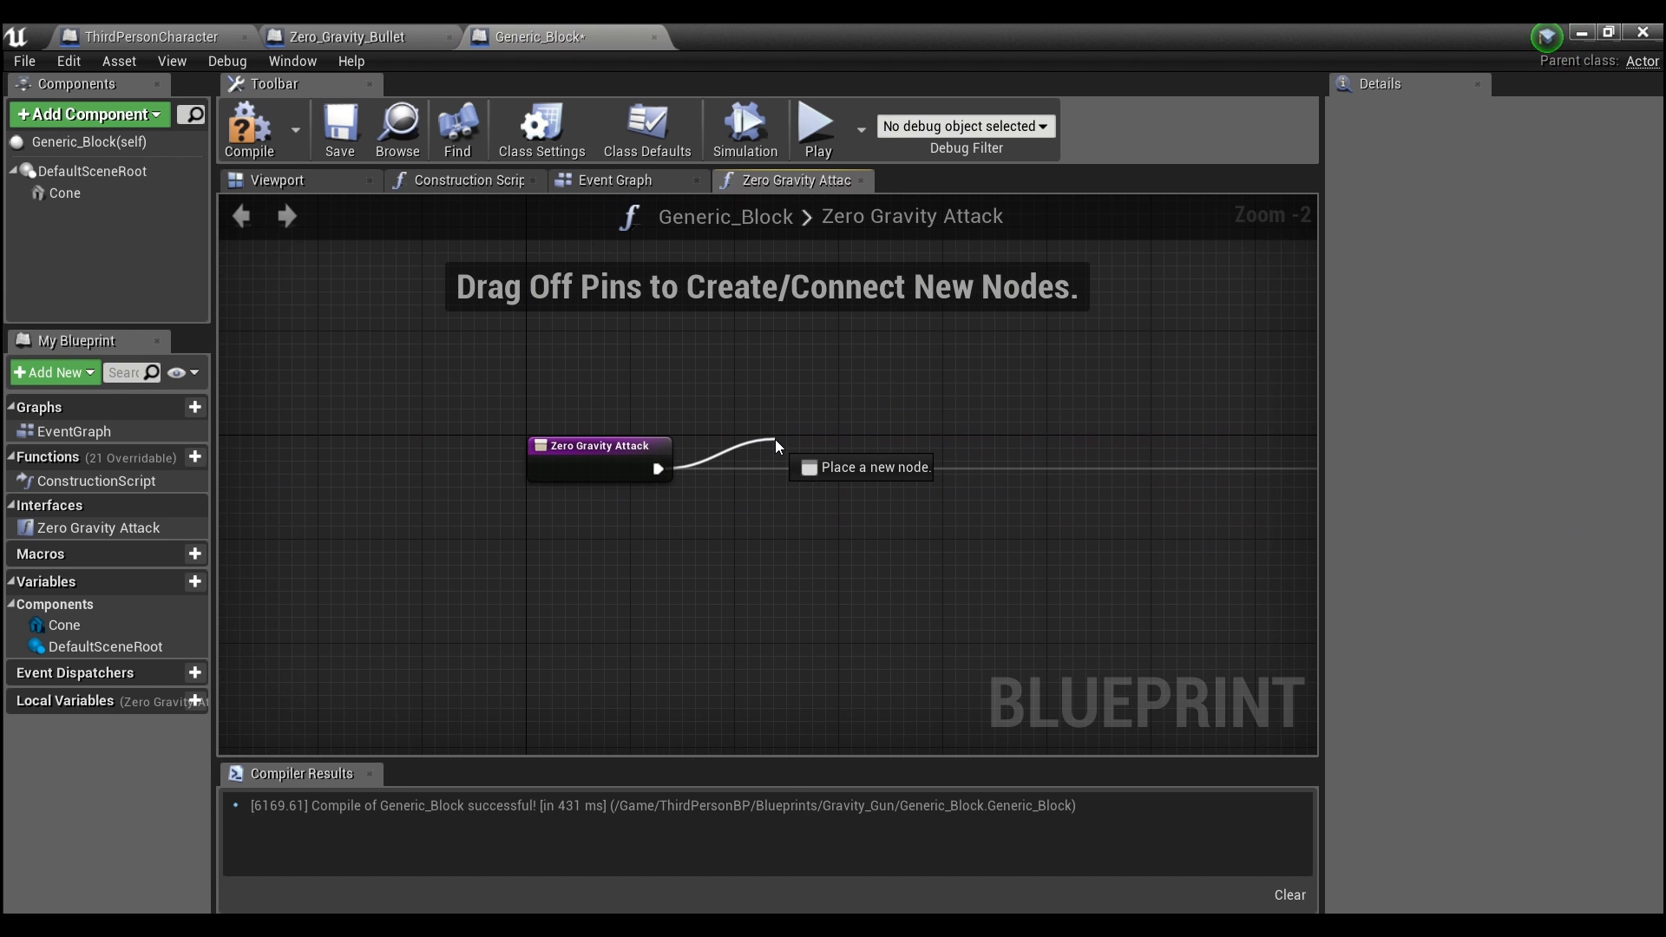
text(set gravit)
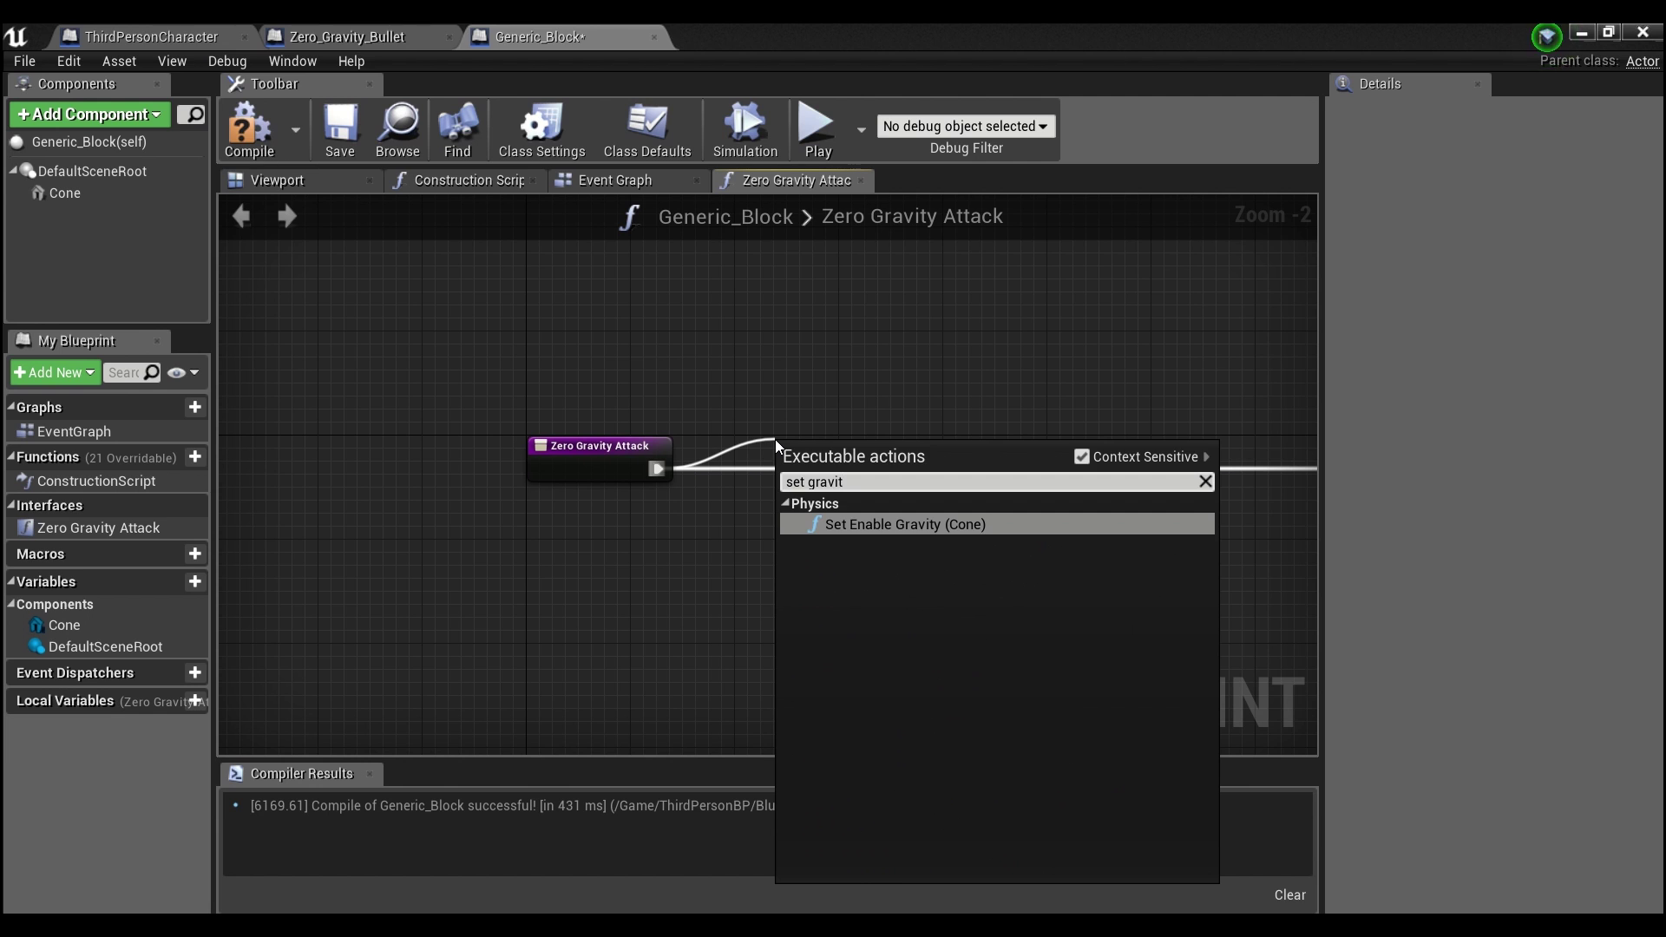
click(906, 524)
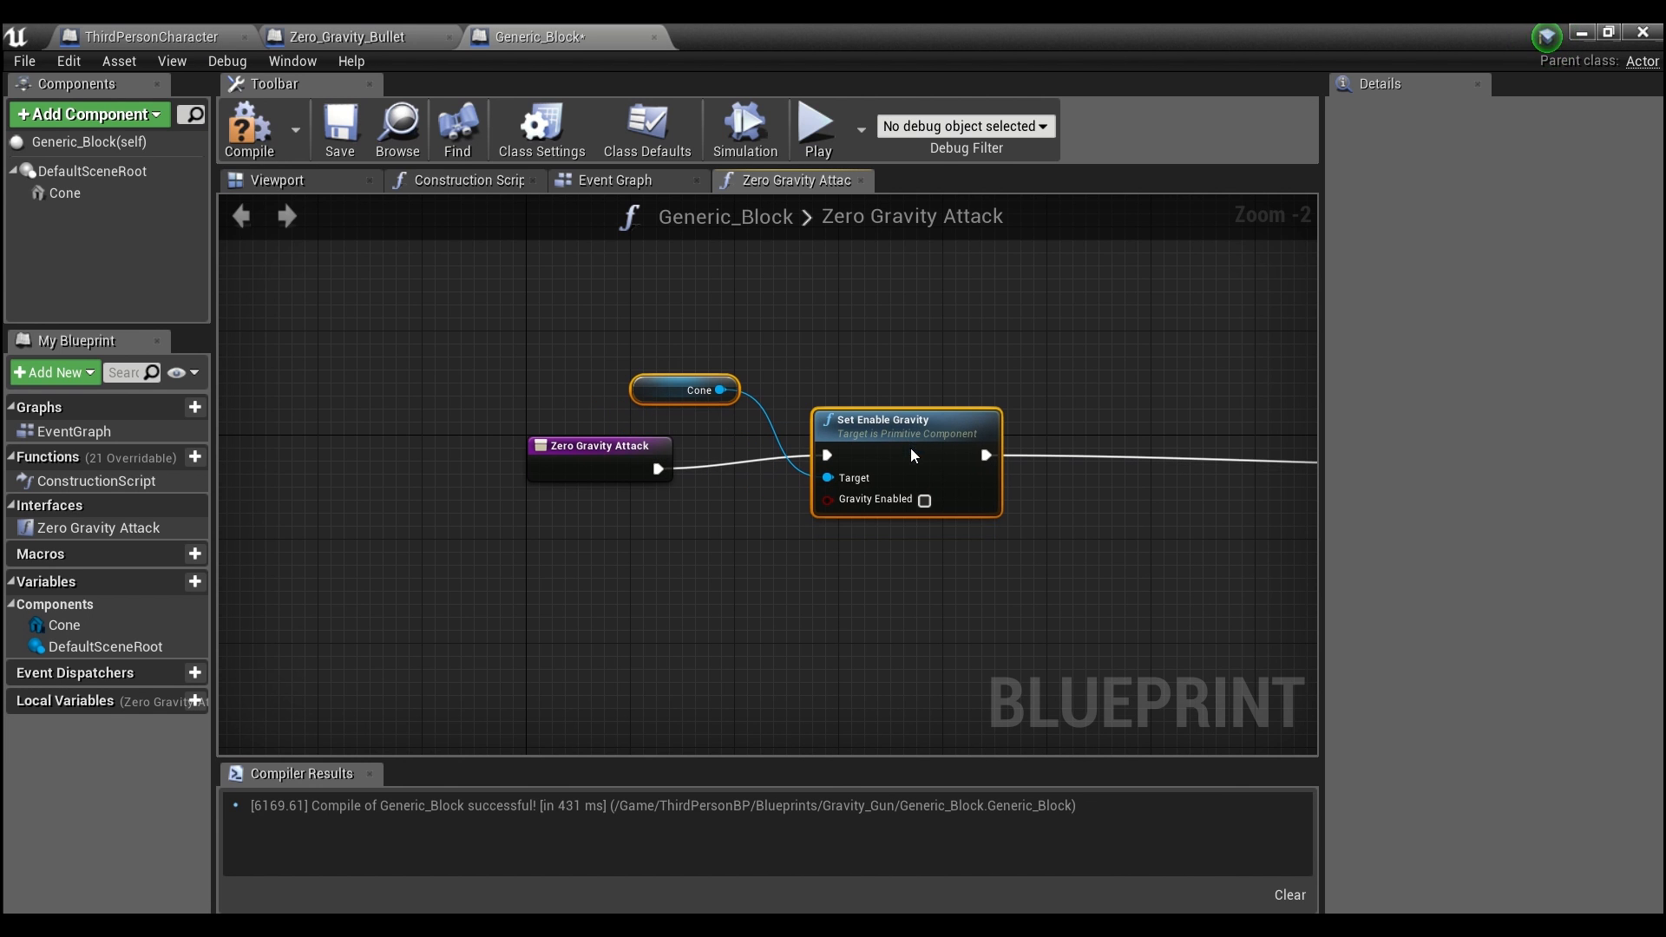
drag(683, 389, 710, 437)
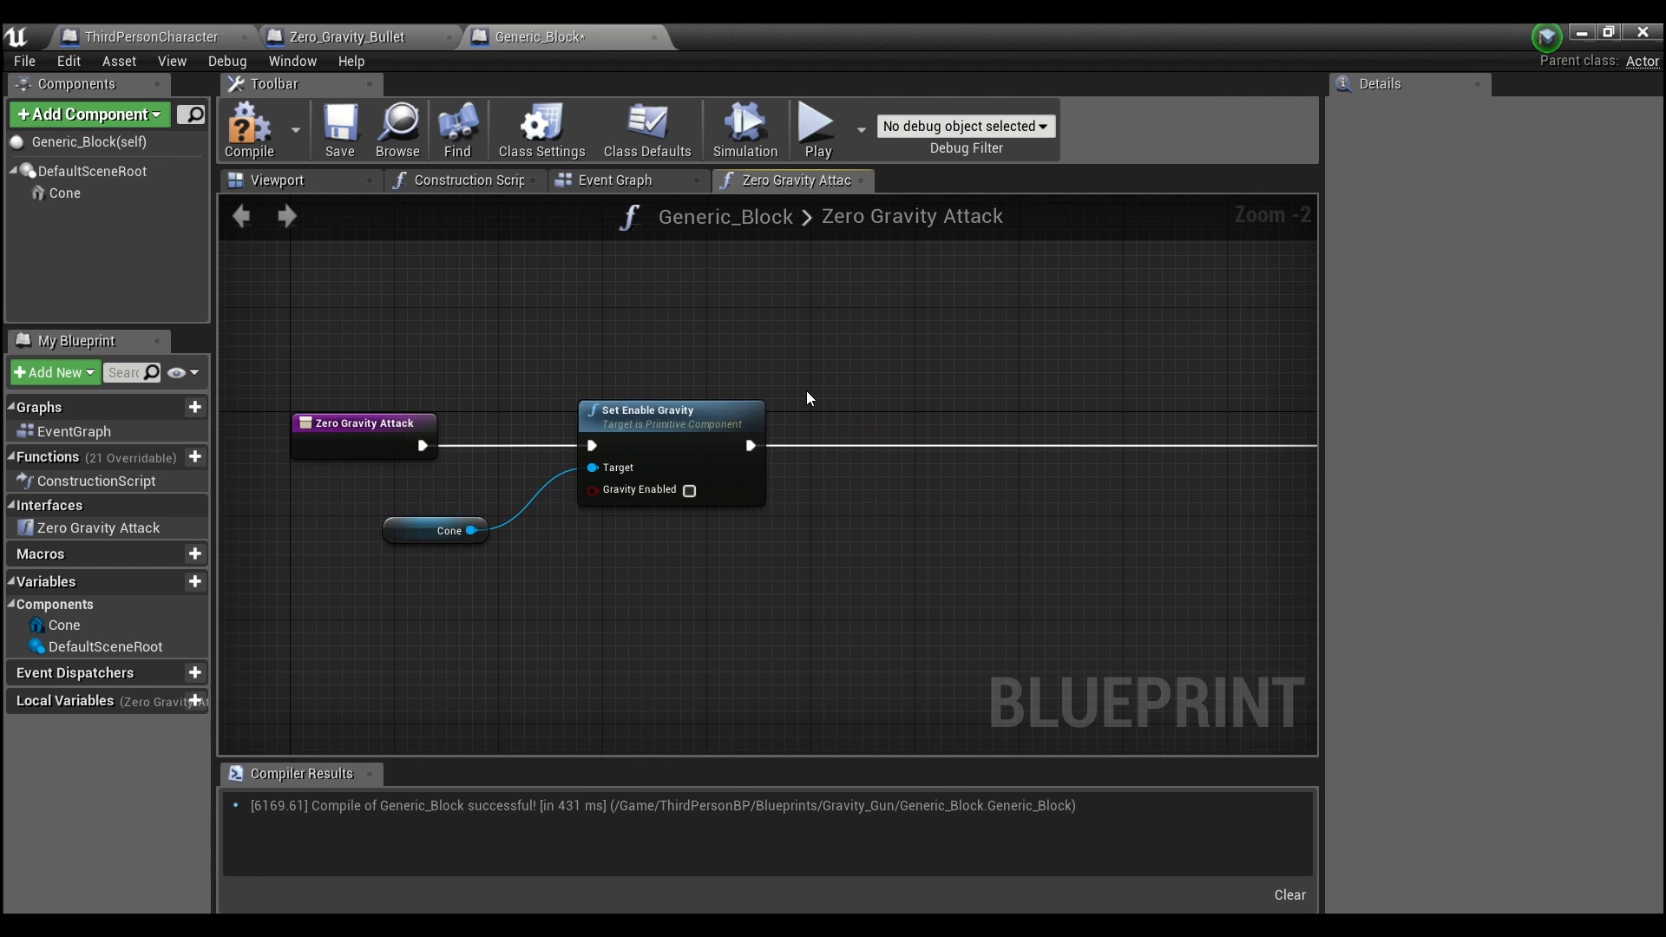
mouse_move(469, 531)
text(get wor)
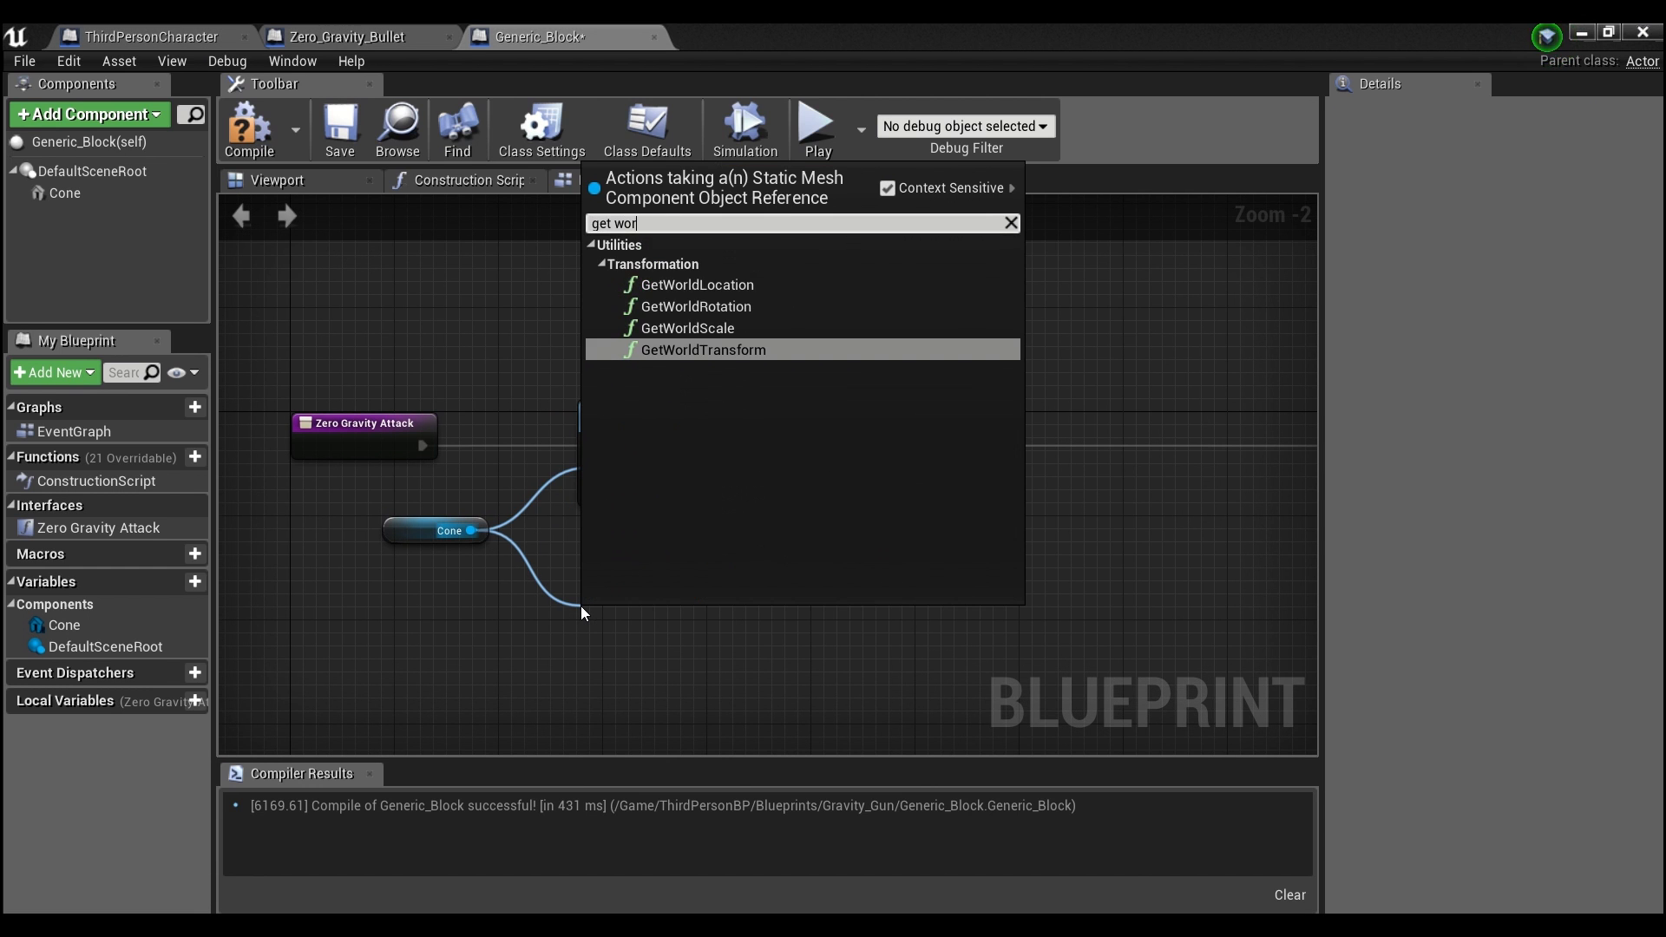
- Store the cone's GetWorldLocation in a local variable named Current Location
click(696, 285)
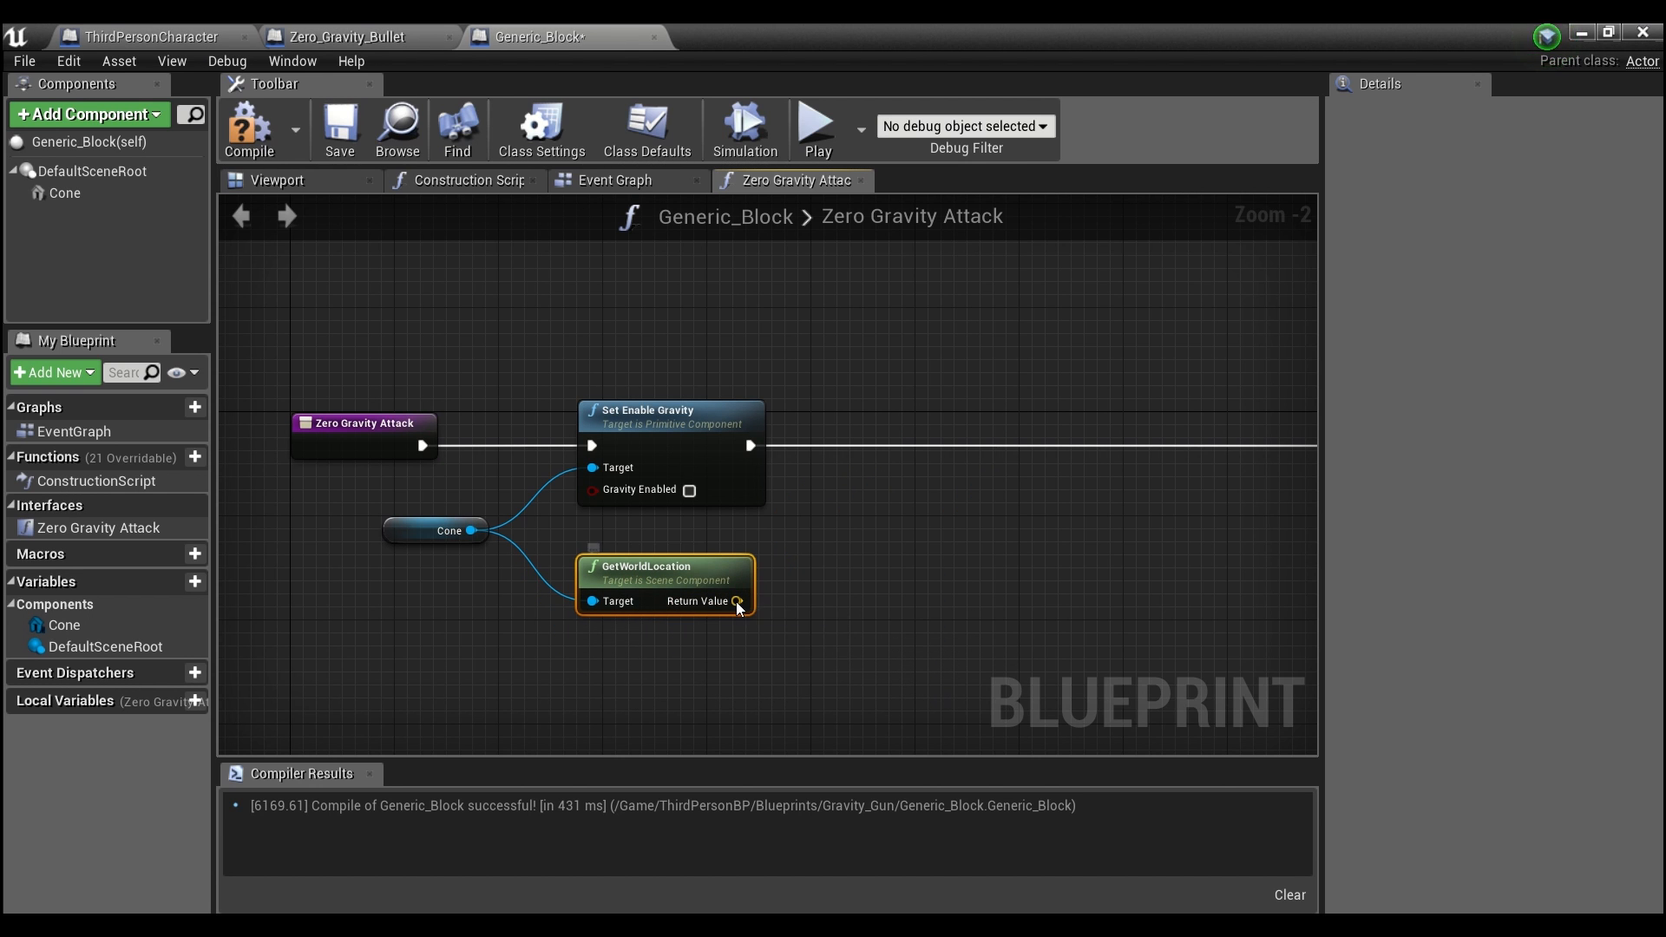
right_click(735, 600)
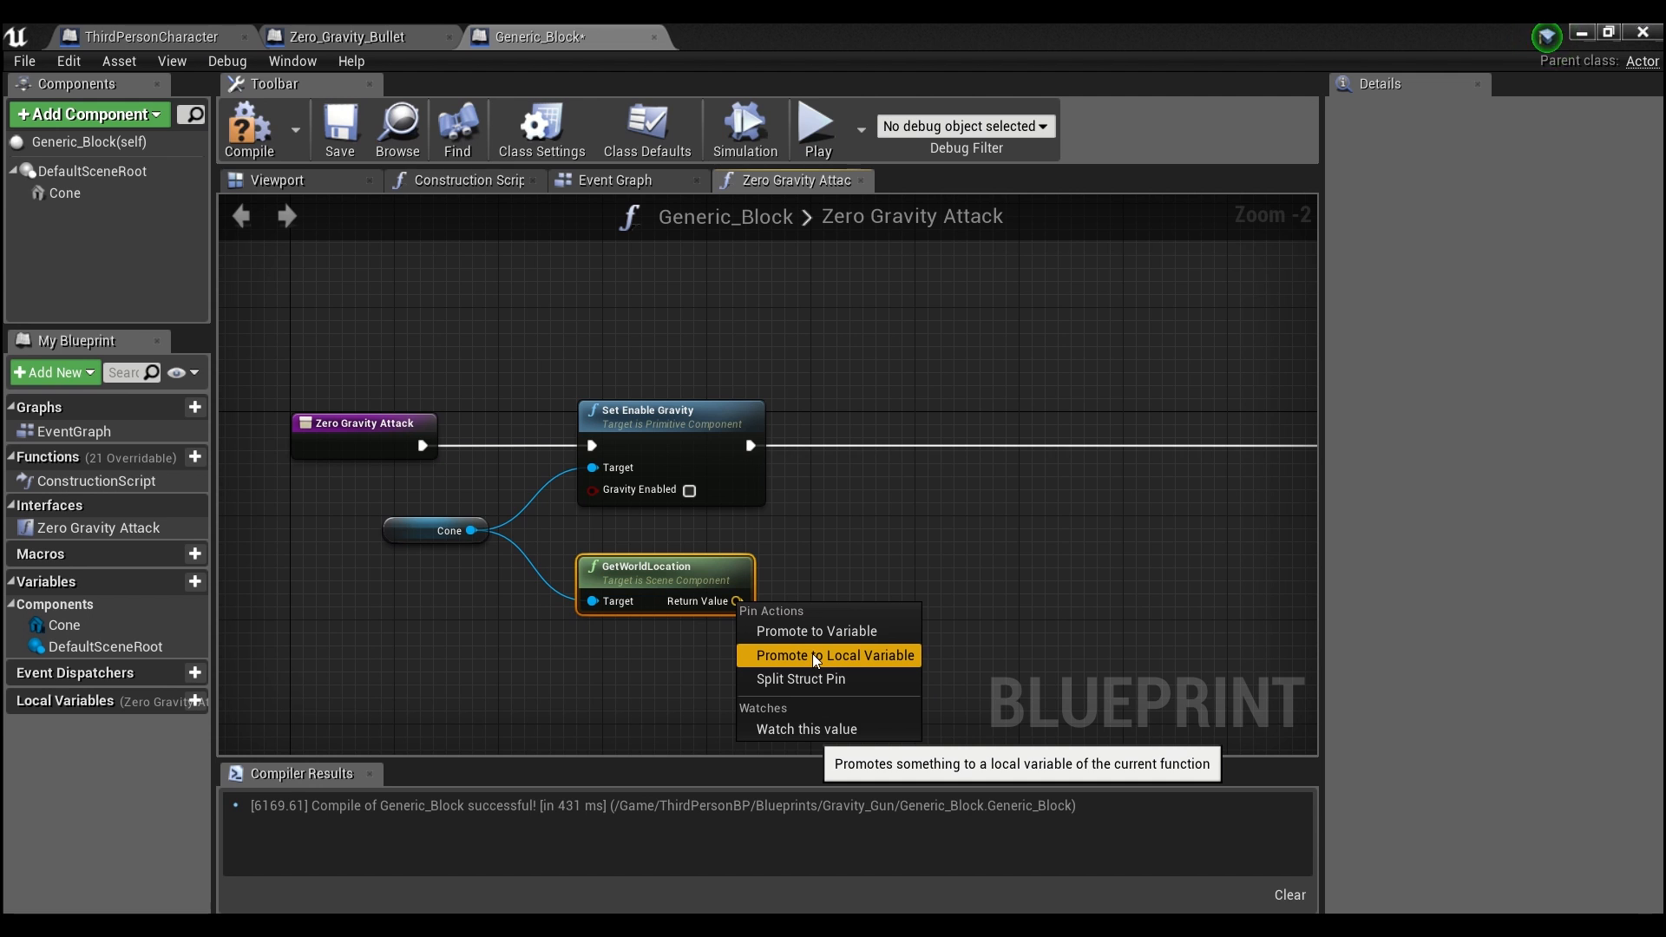
click(828, 656)
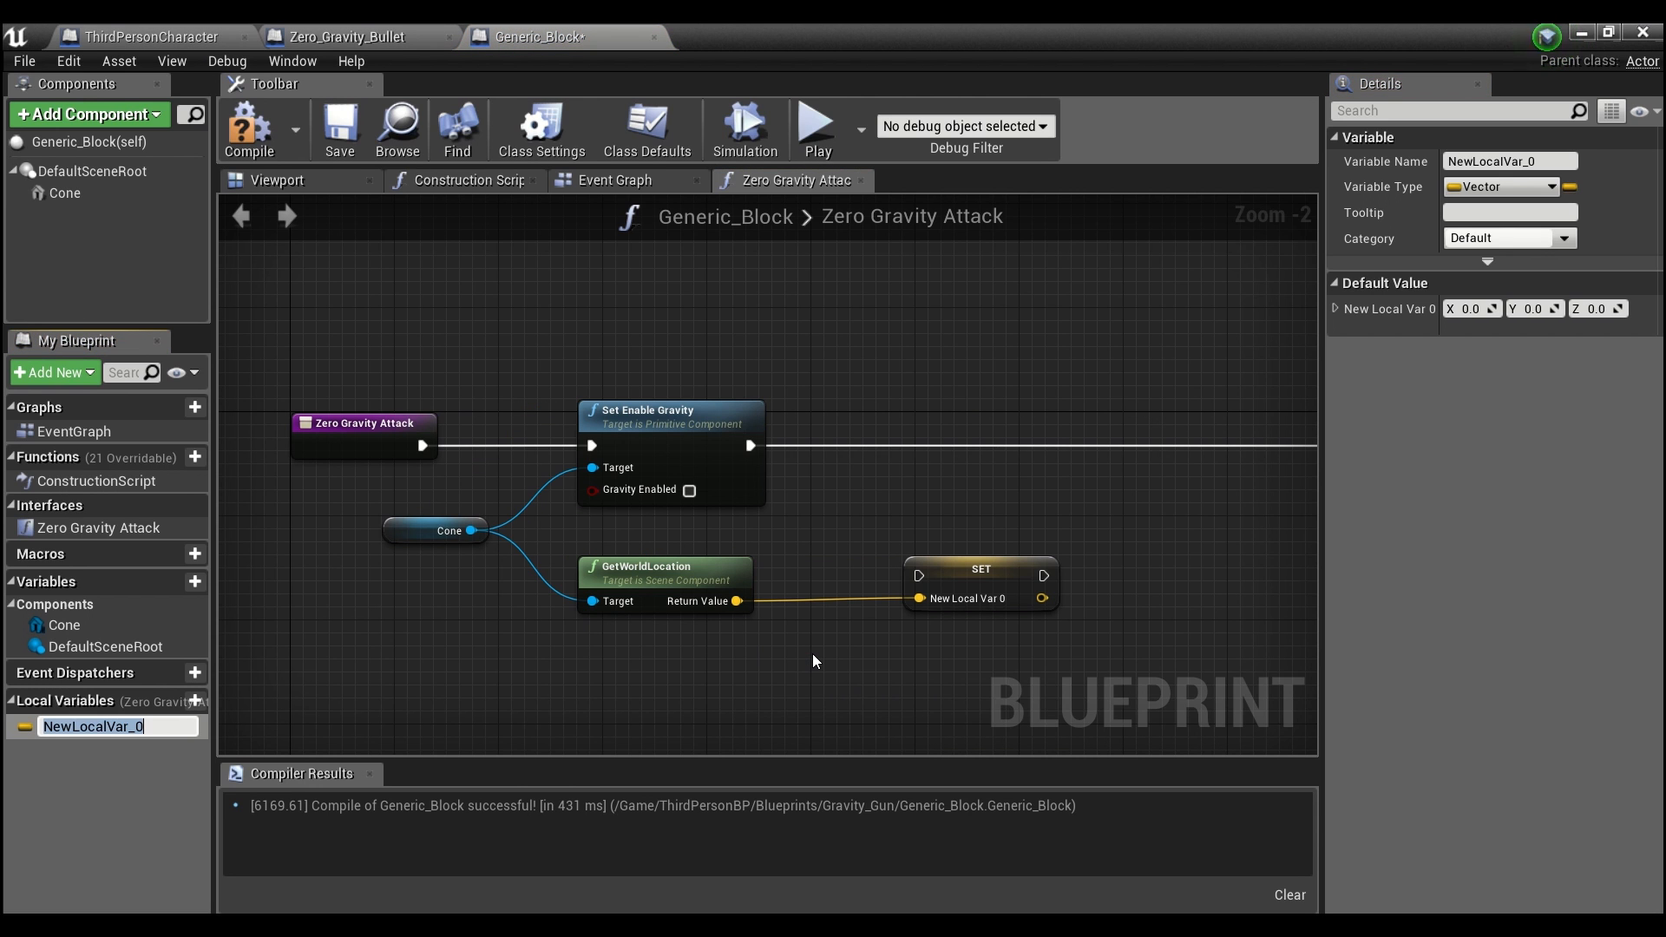
text(Current Loc)
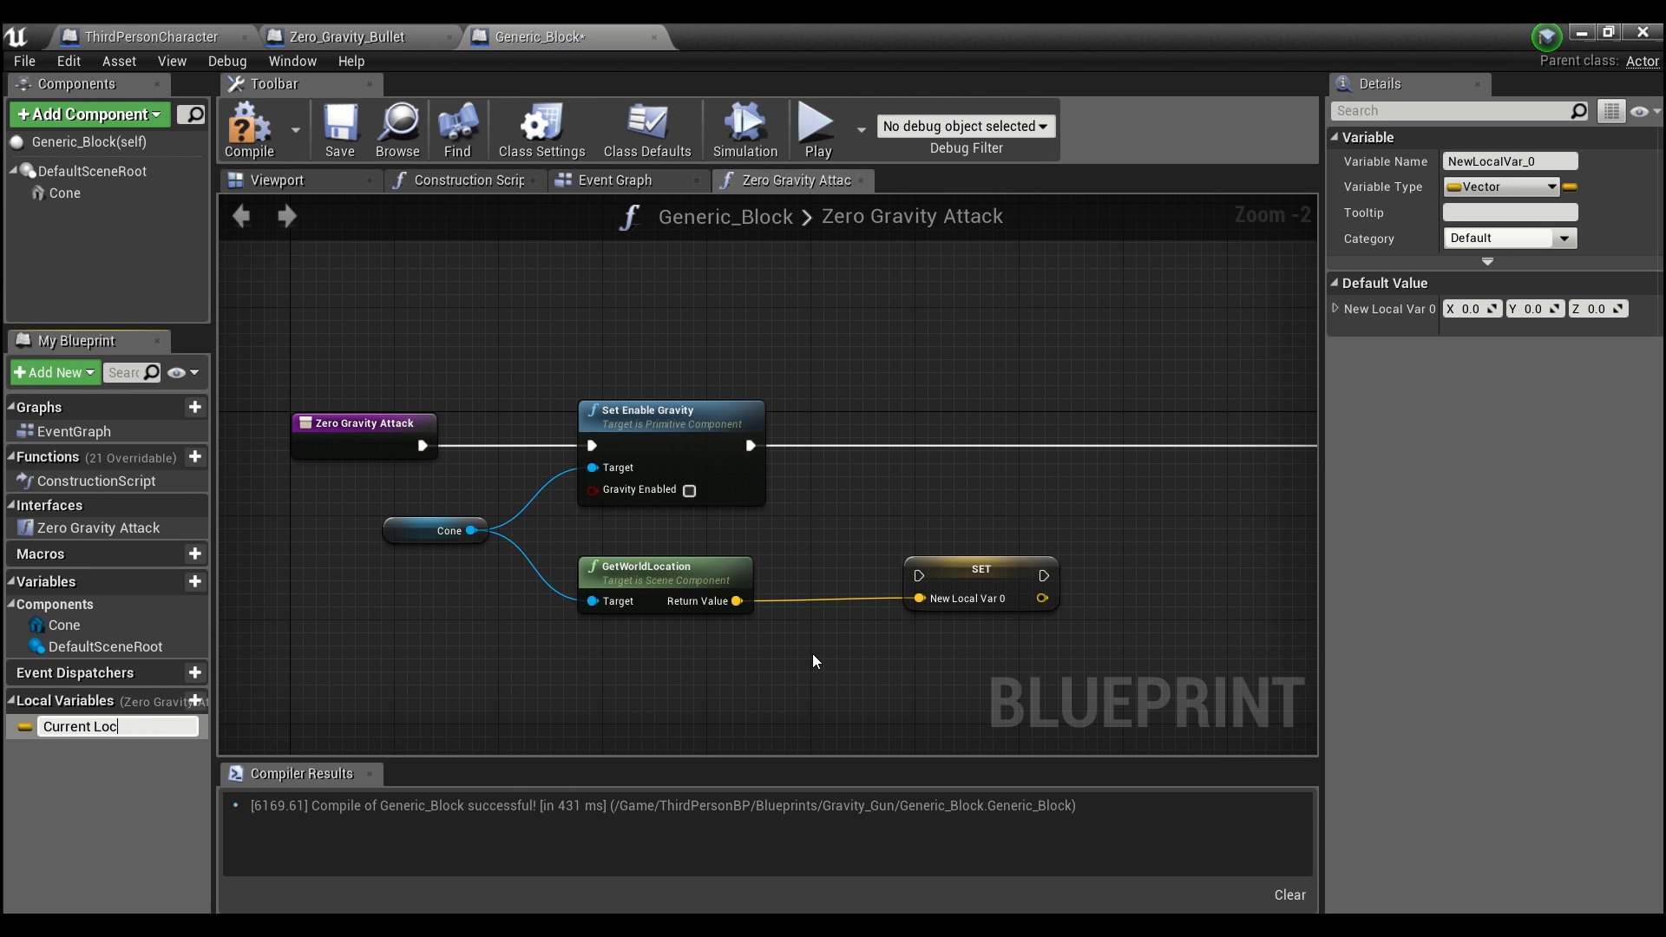
text(Current Location)
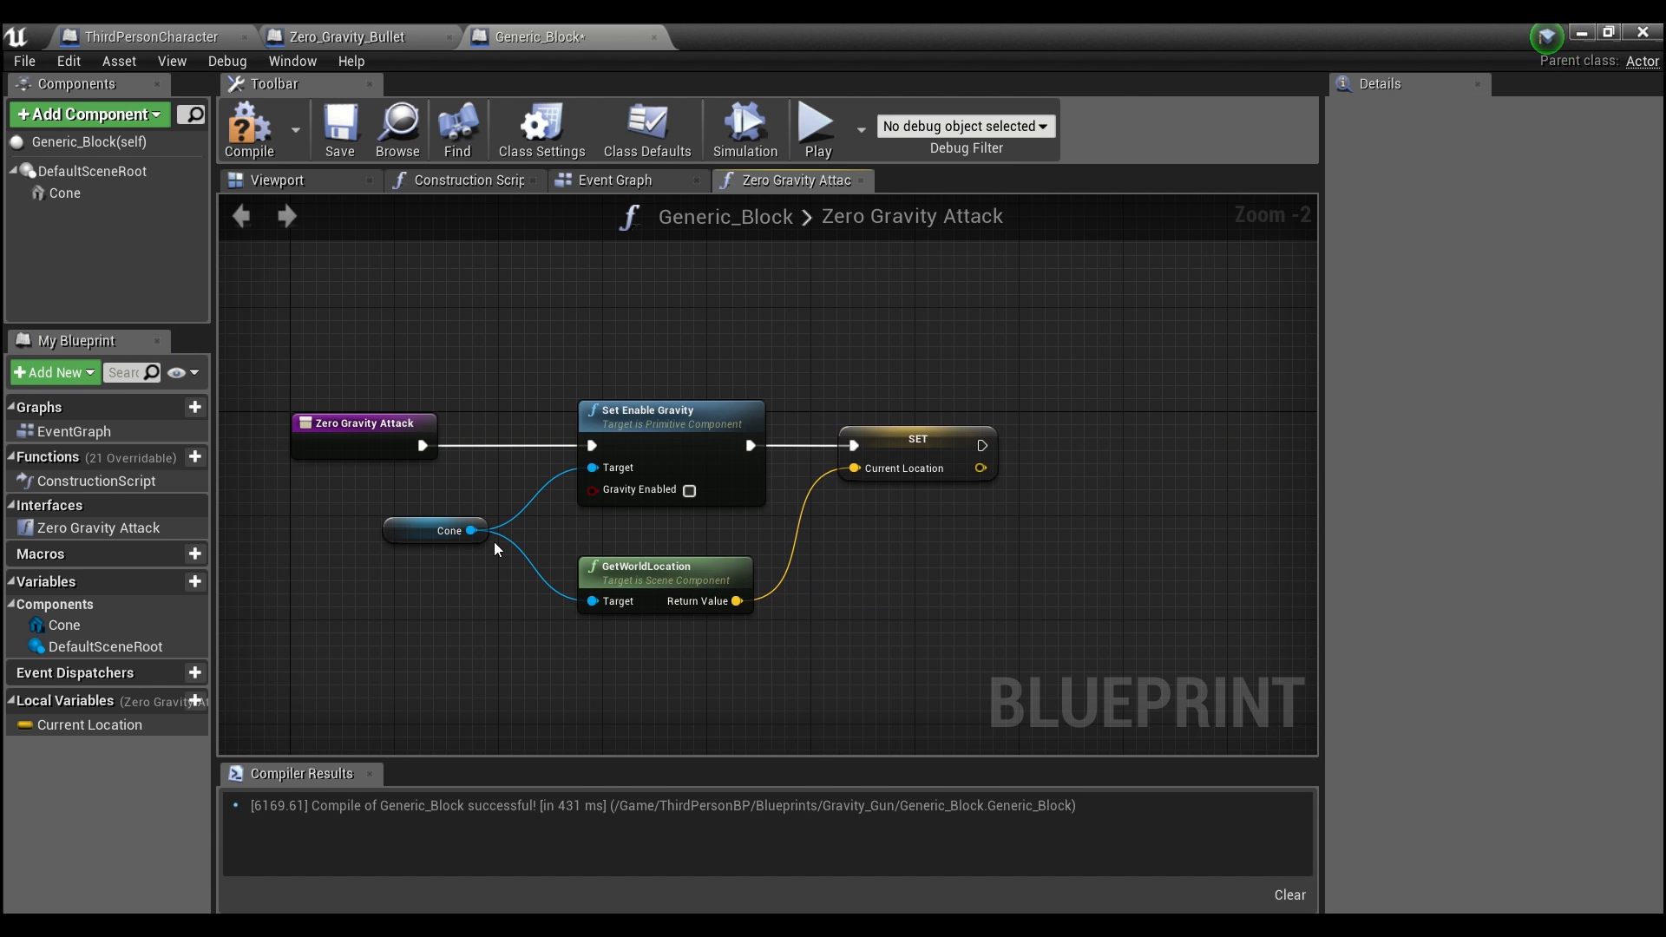
- Add a GetWorldRotation node reading the cone's rotation
drag(478, 531, 562, 600)
text(get world rota)
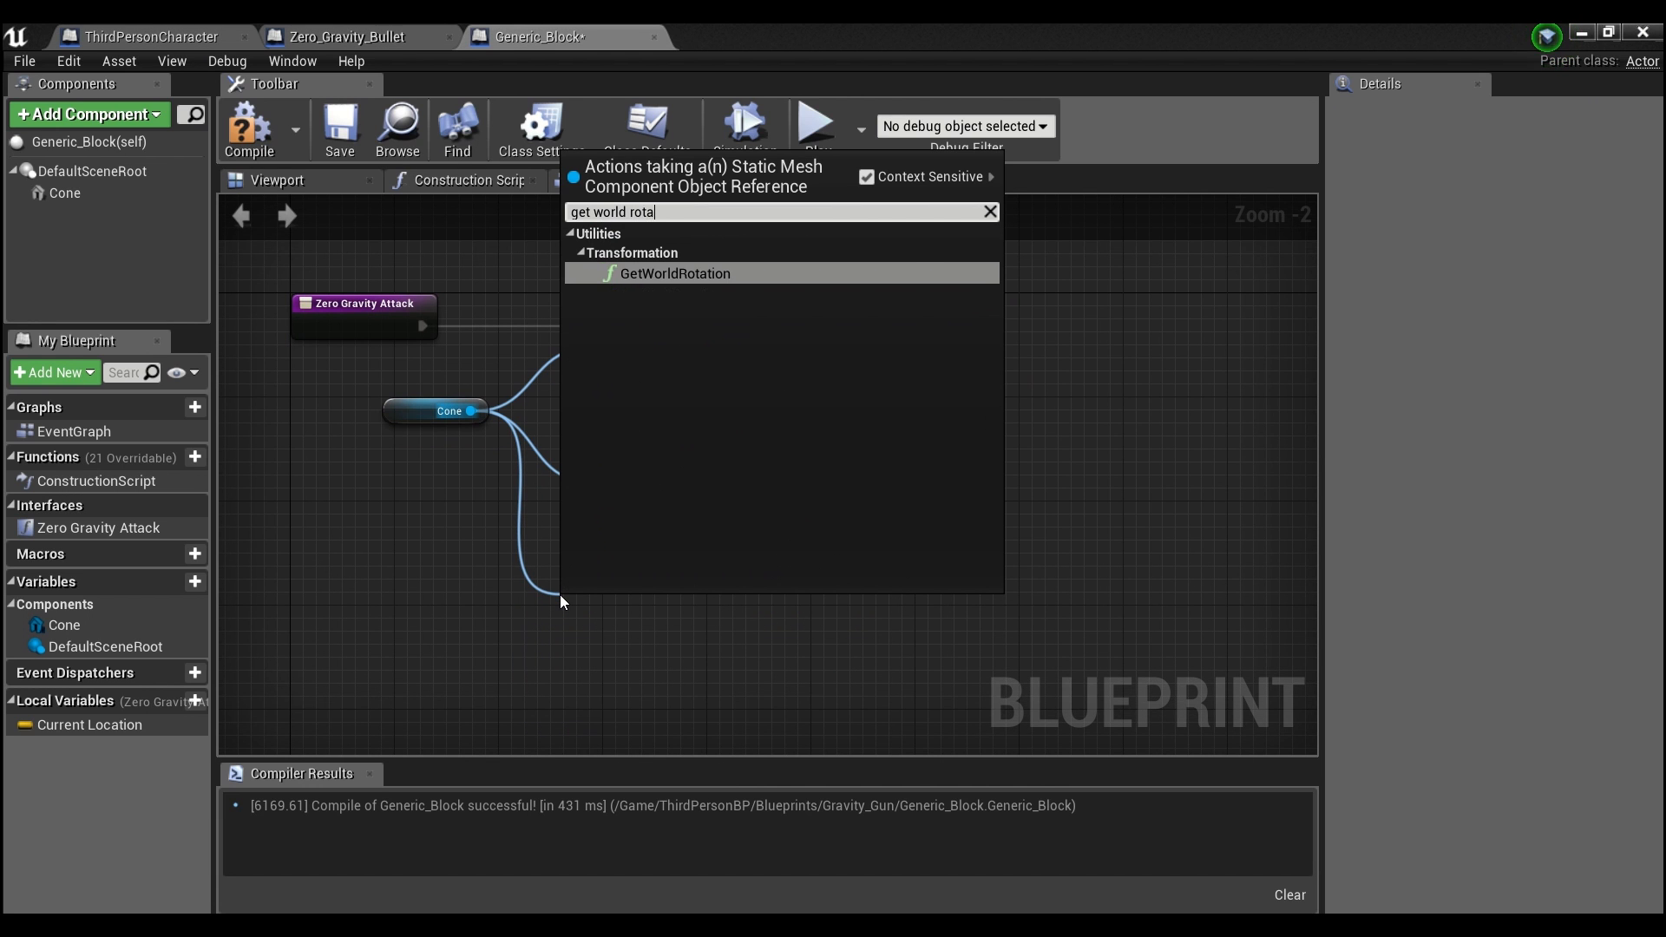
click(670, 274)
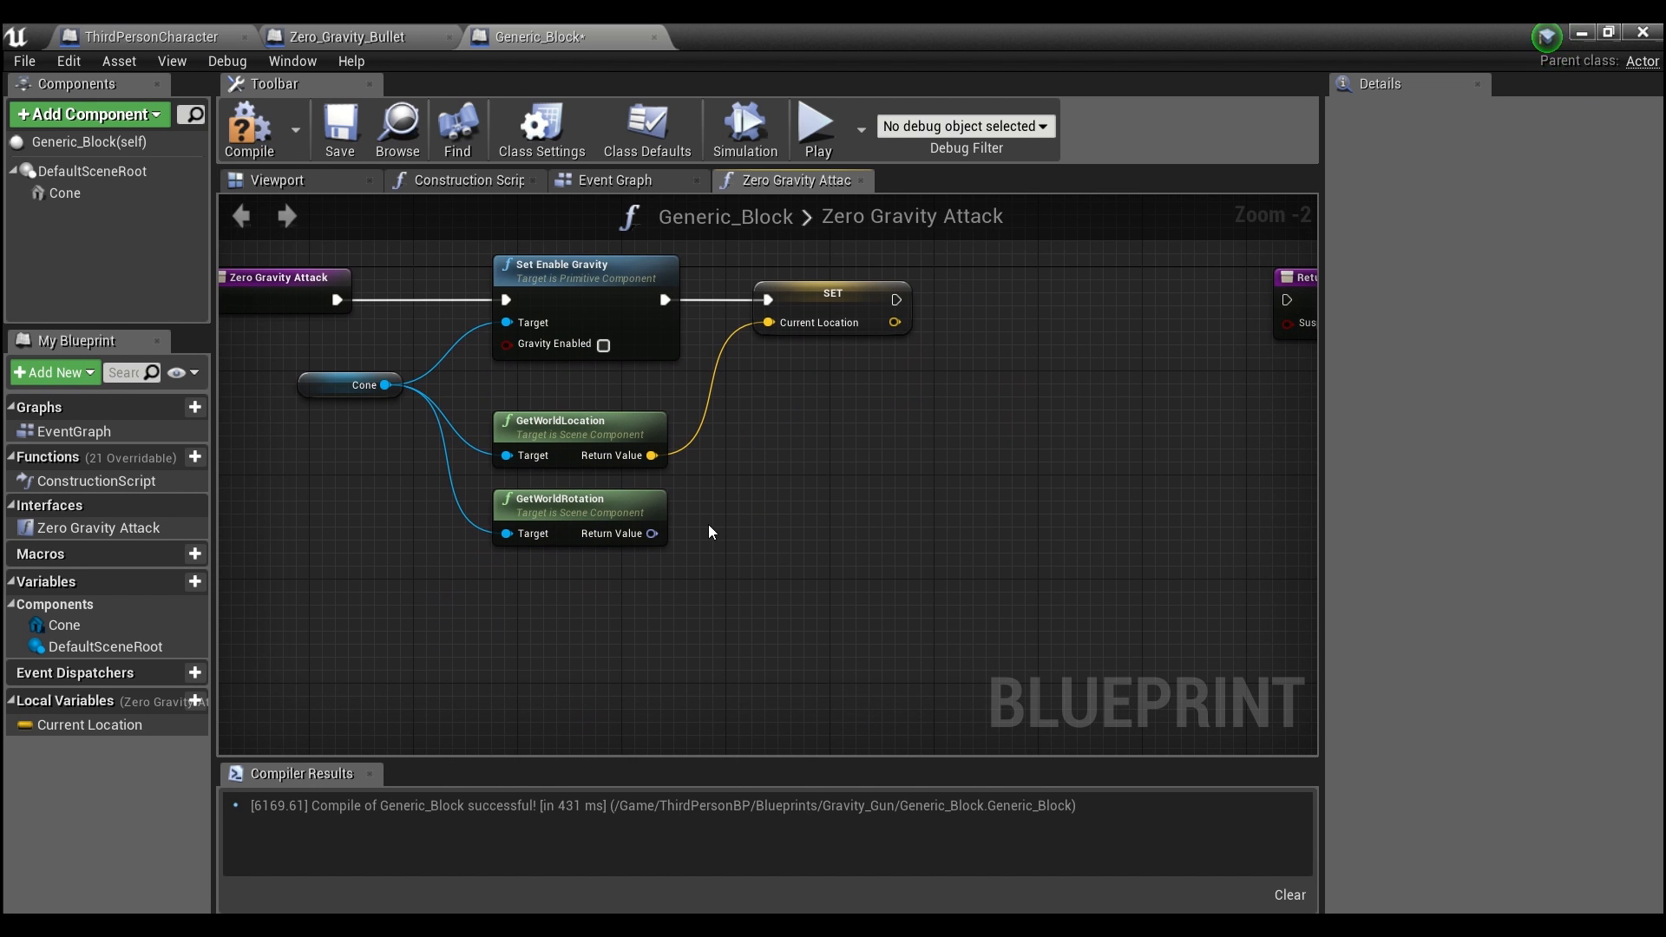
mouse_move(653, 534)
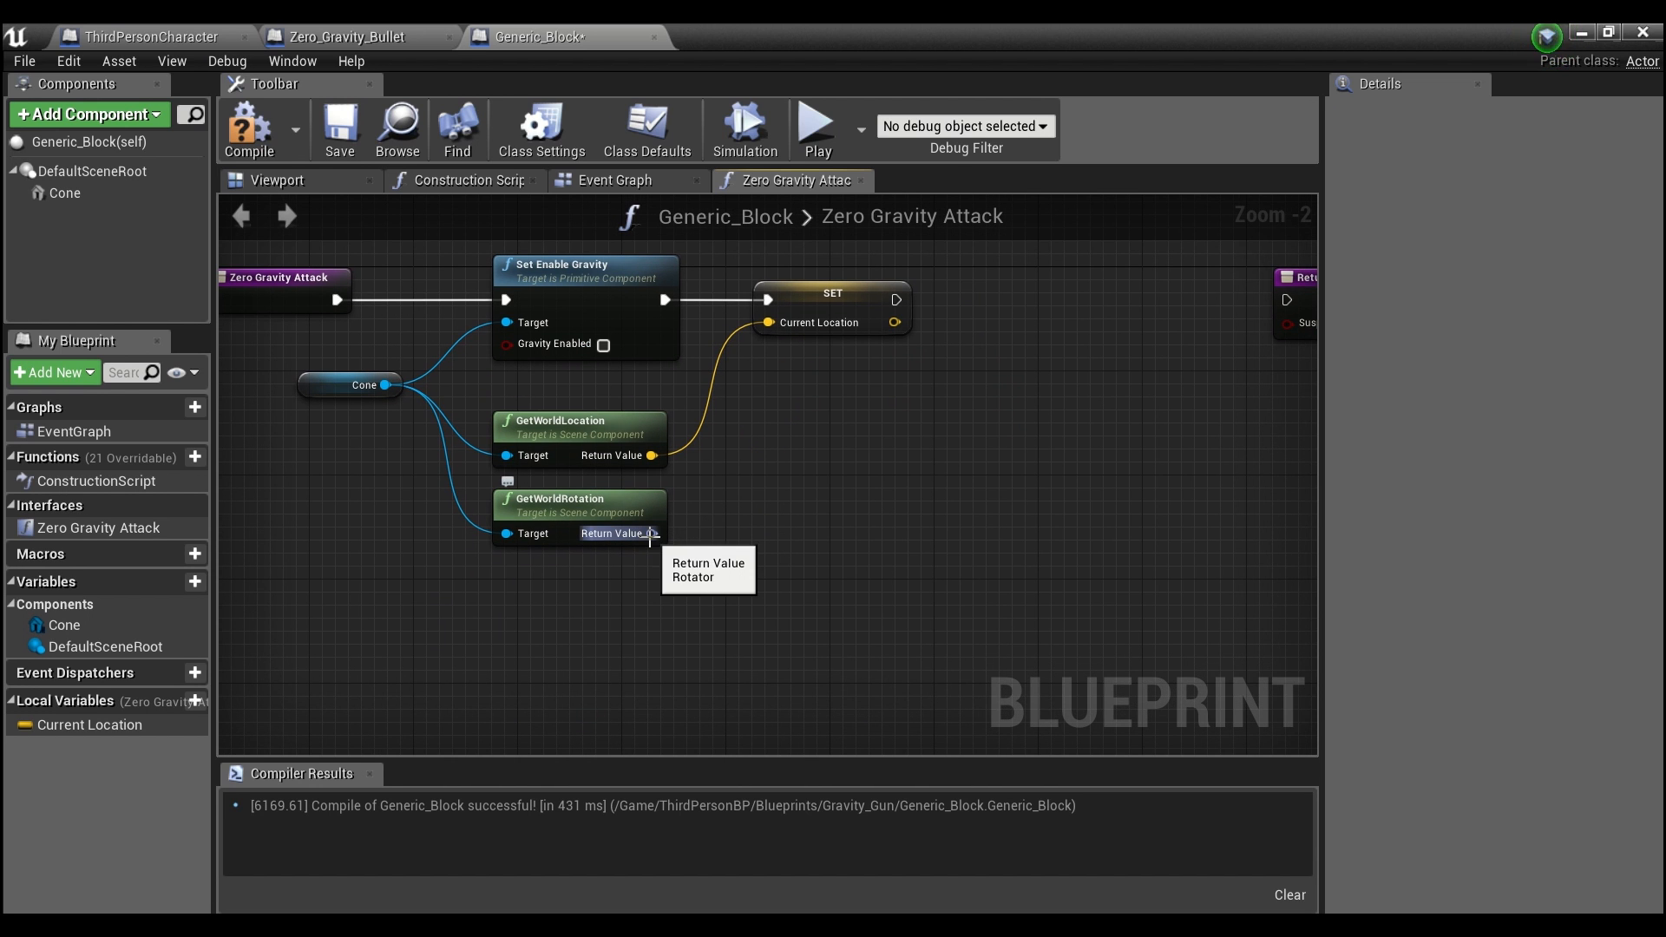
mouse_move(718, 536)
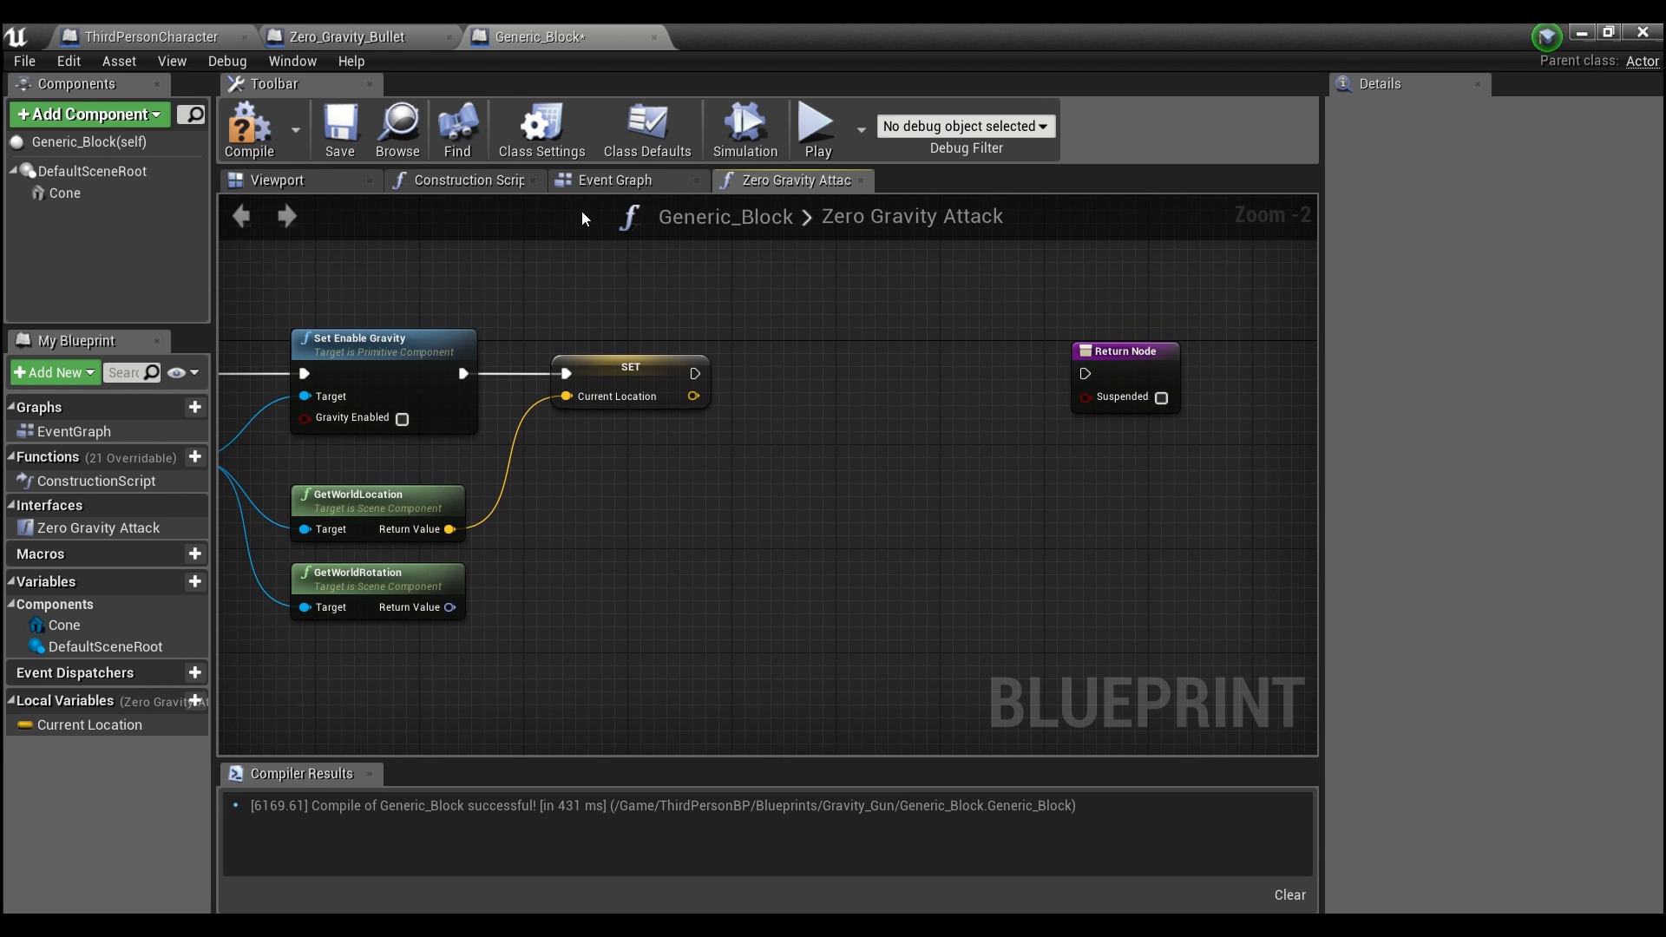
click(614, 181)
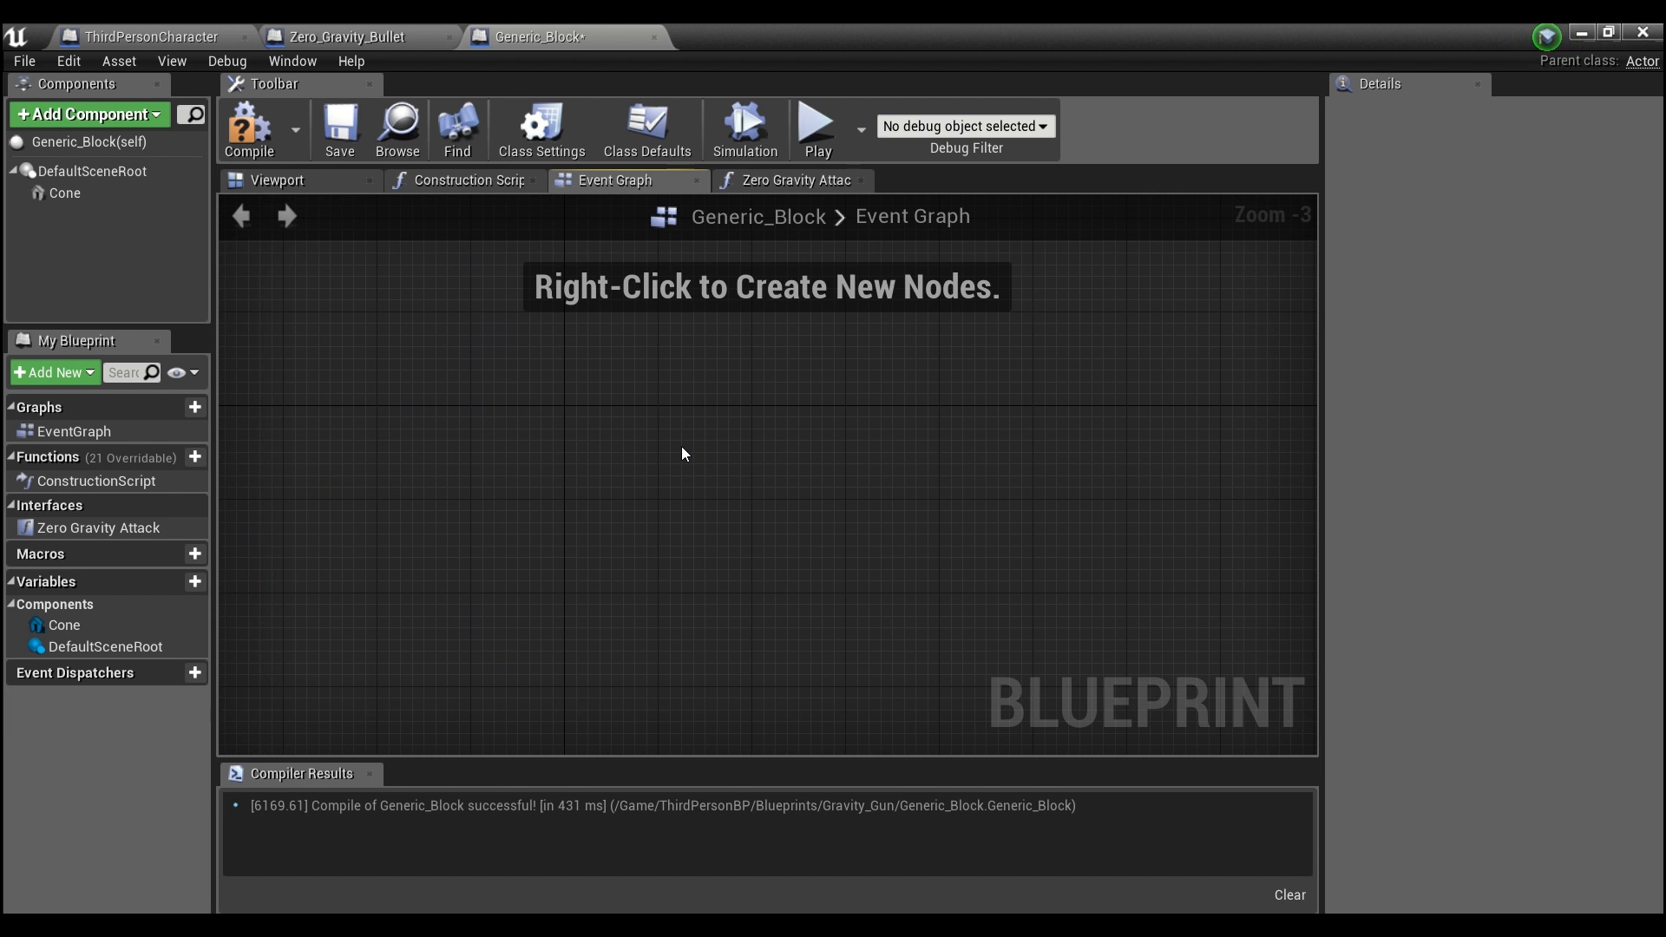
- Add a custom event named Float in the Event Graph
right_click(684, 454)
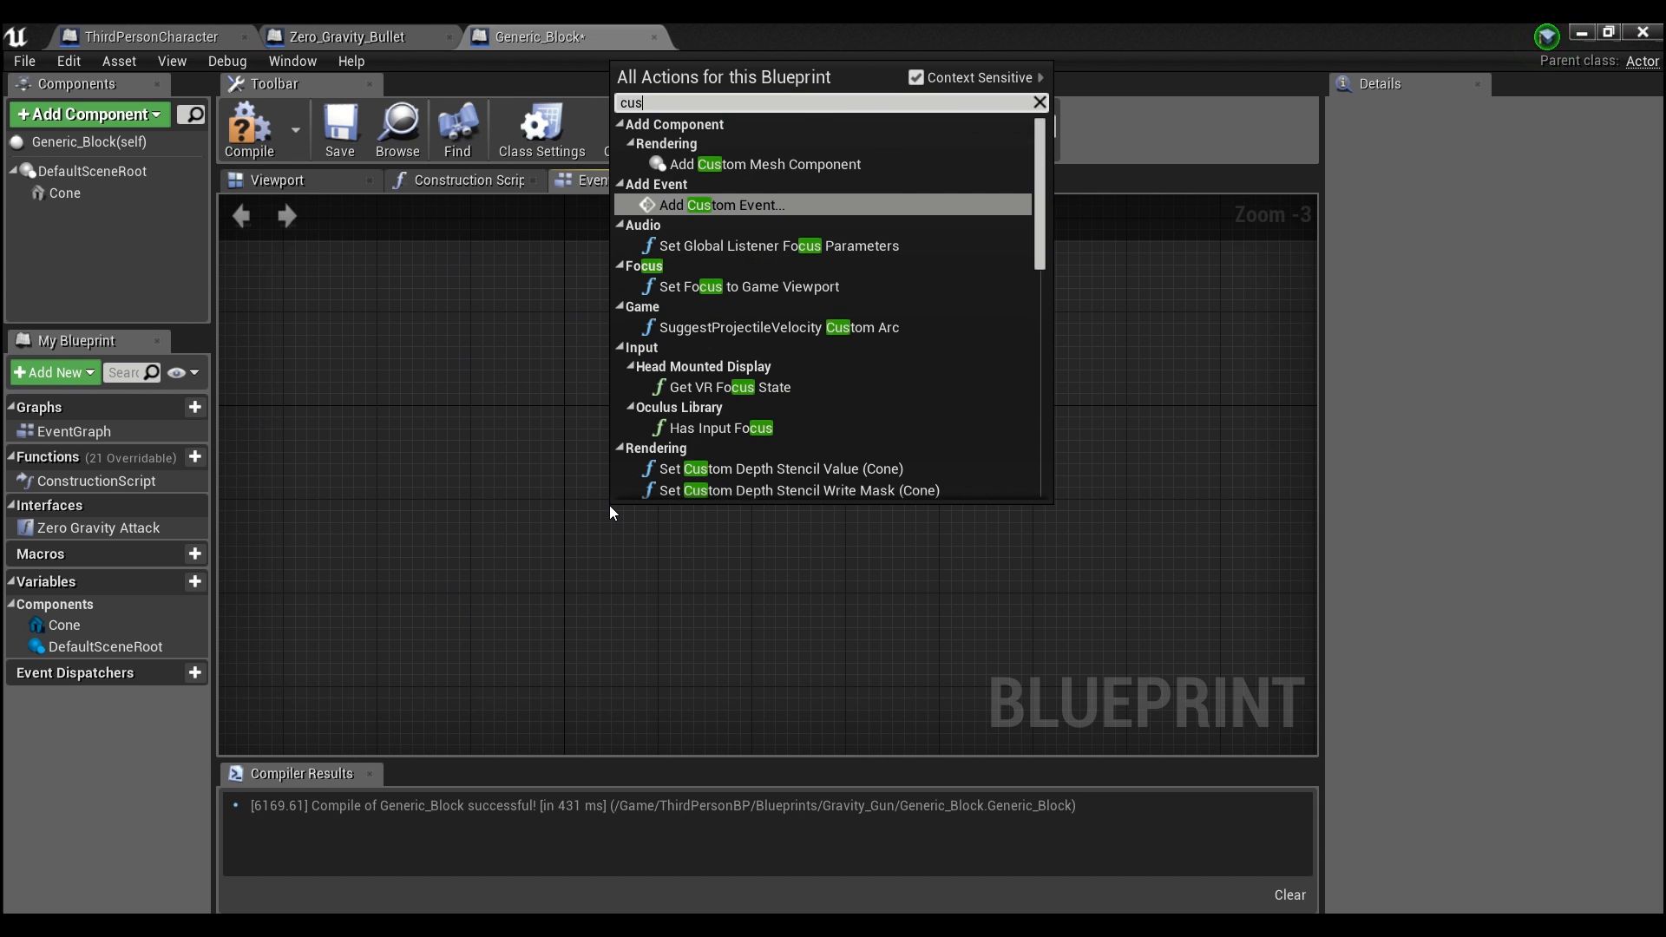
click(714, 204)
text(Float)
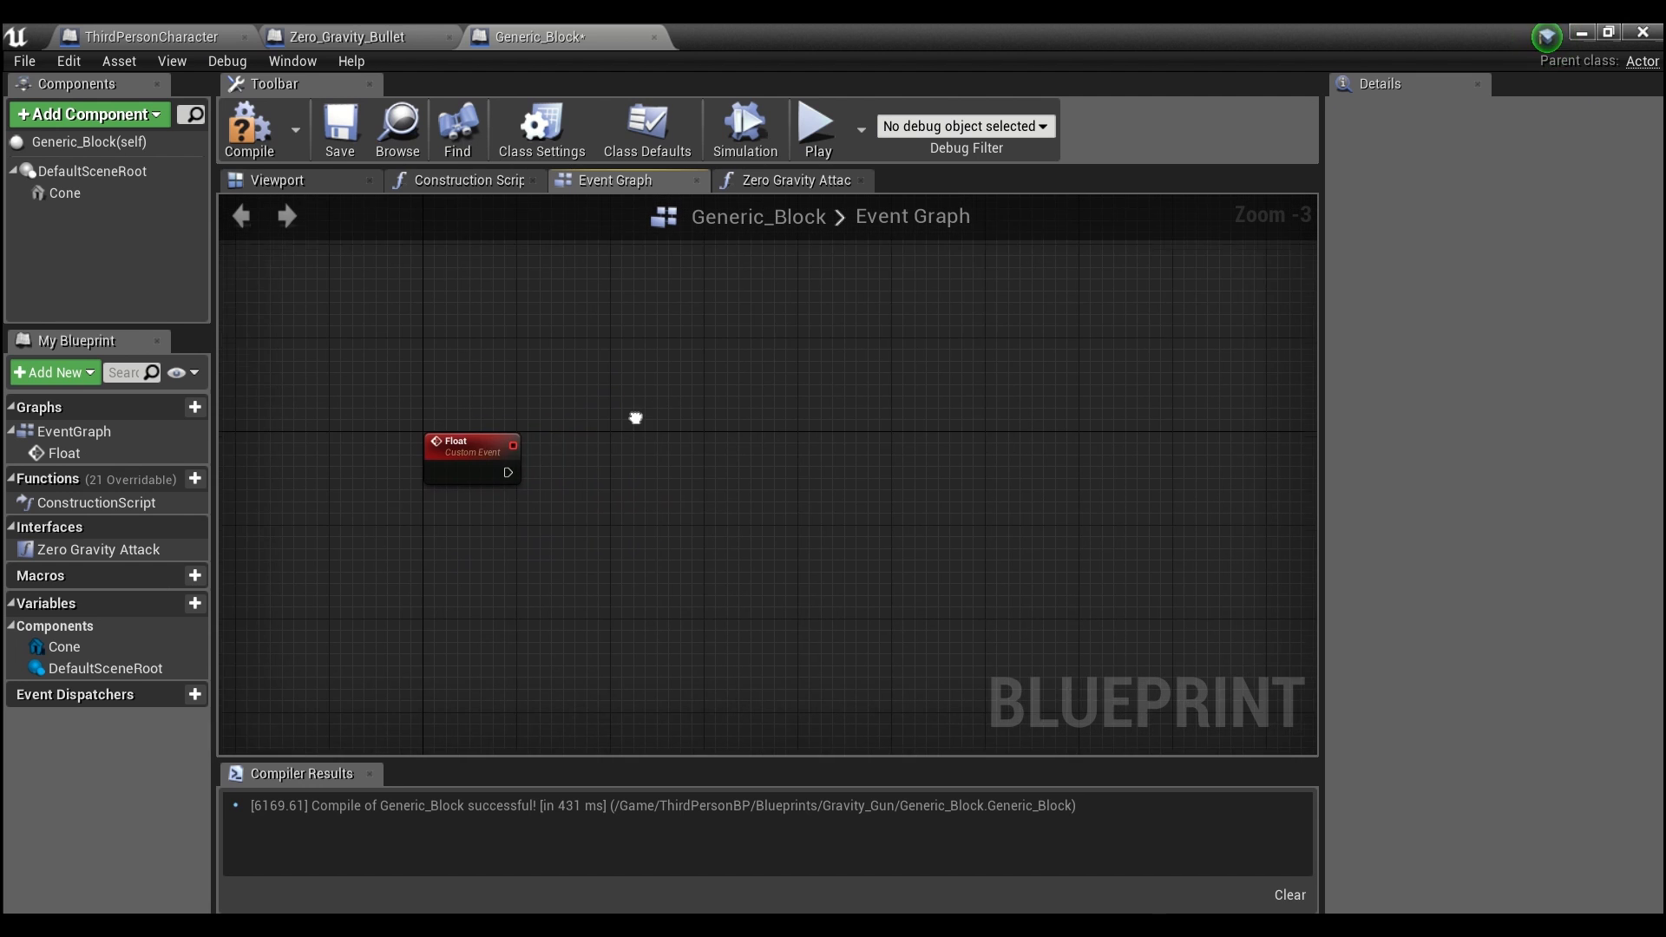
click(465, 451)
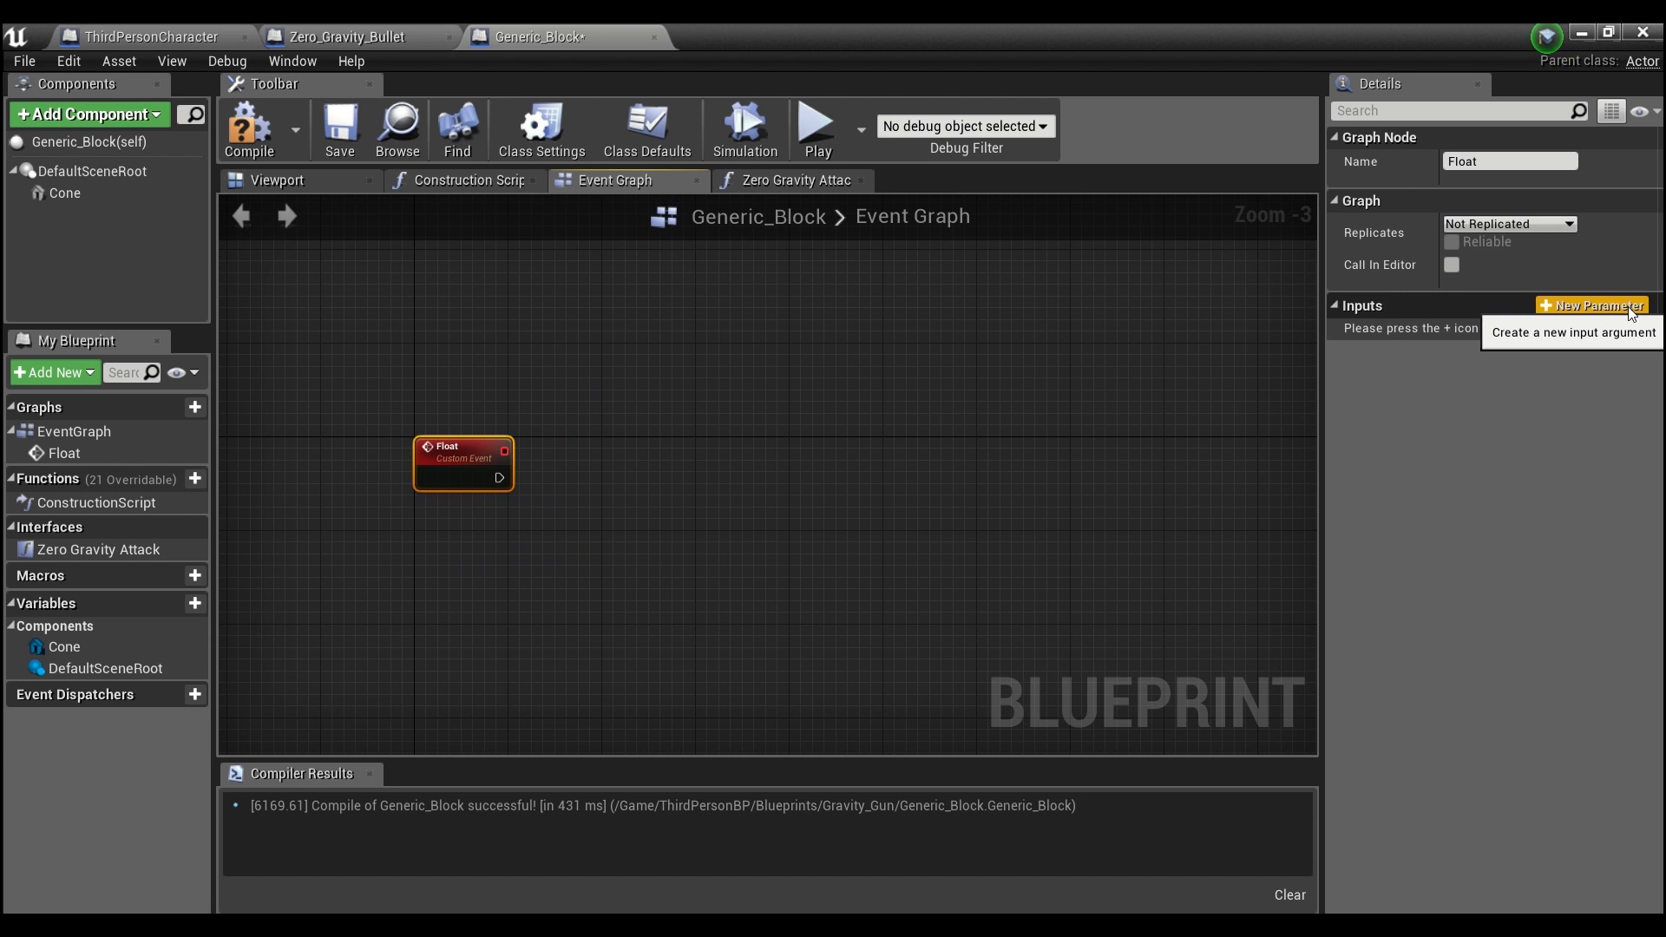
- Give Float inputs Current Loc (Vector) and Current Rot (Rotator)
click(1586, 304)
text(Current)
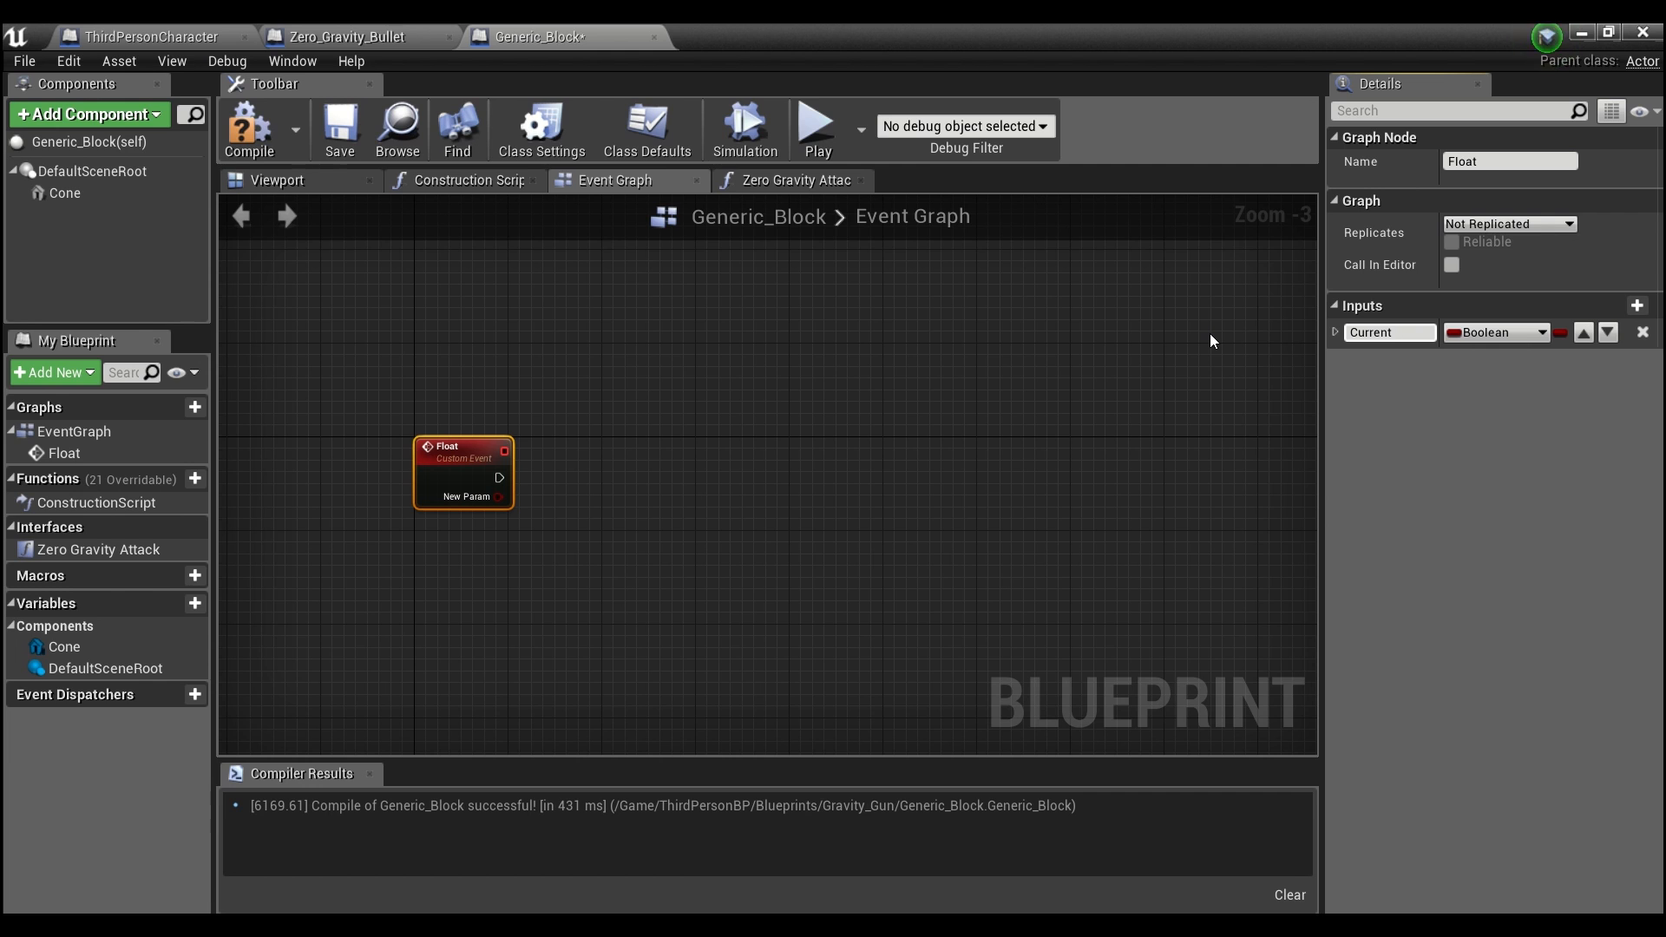
text(Loc)
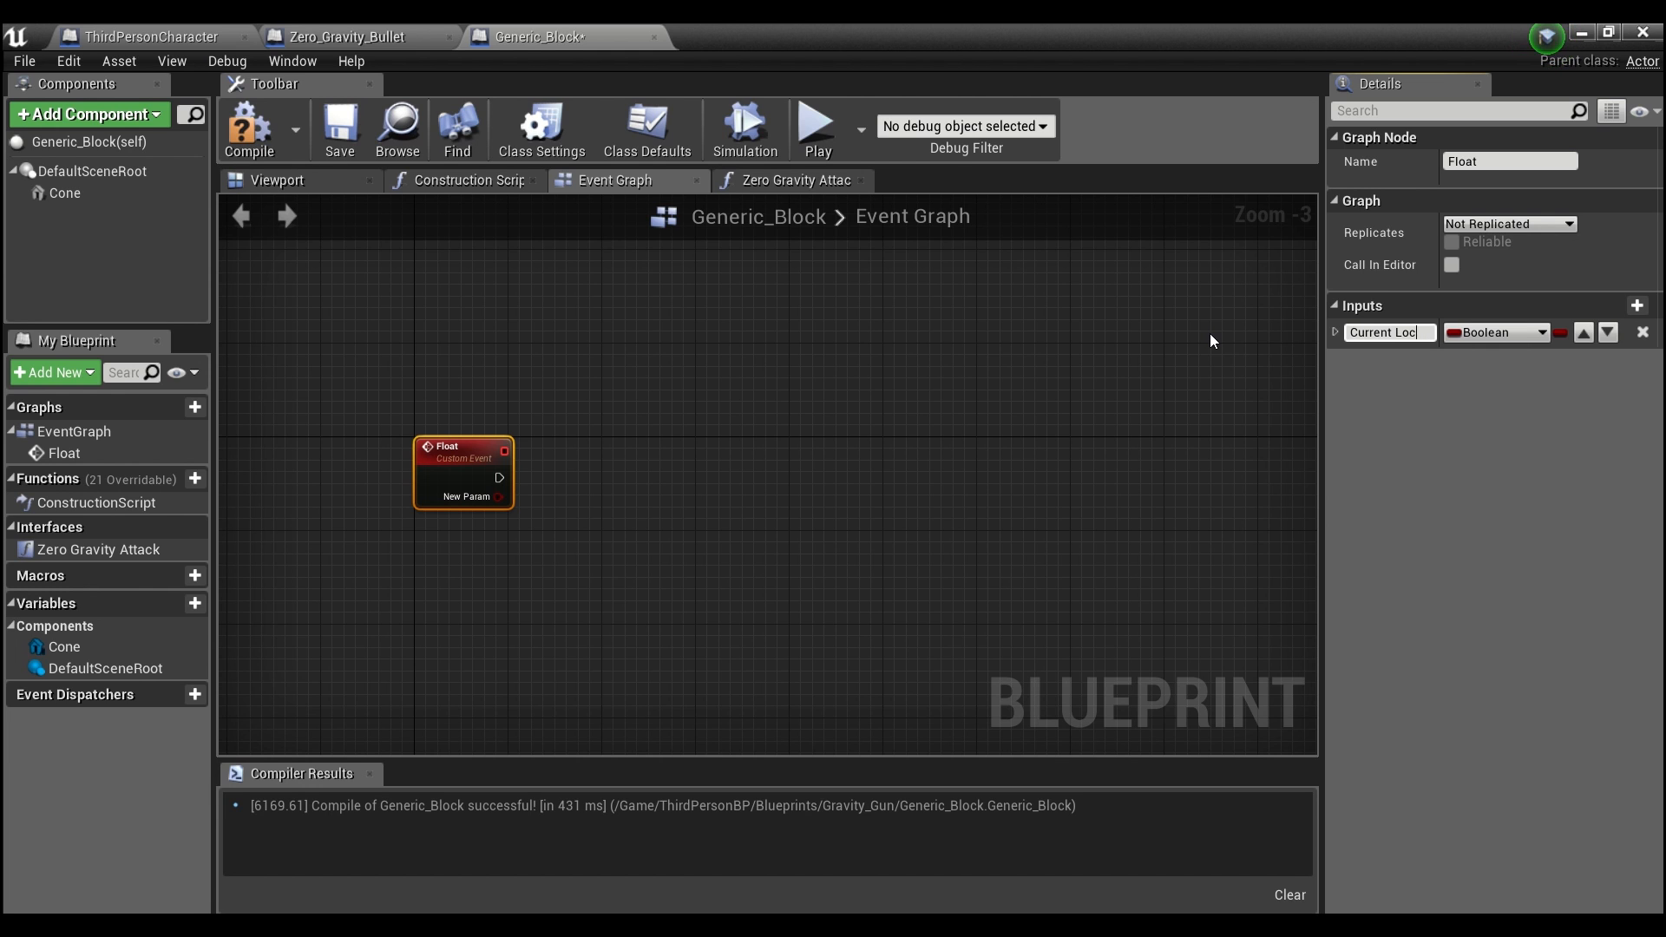
click(1496, 332)
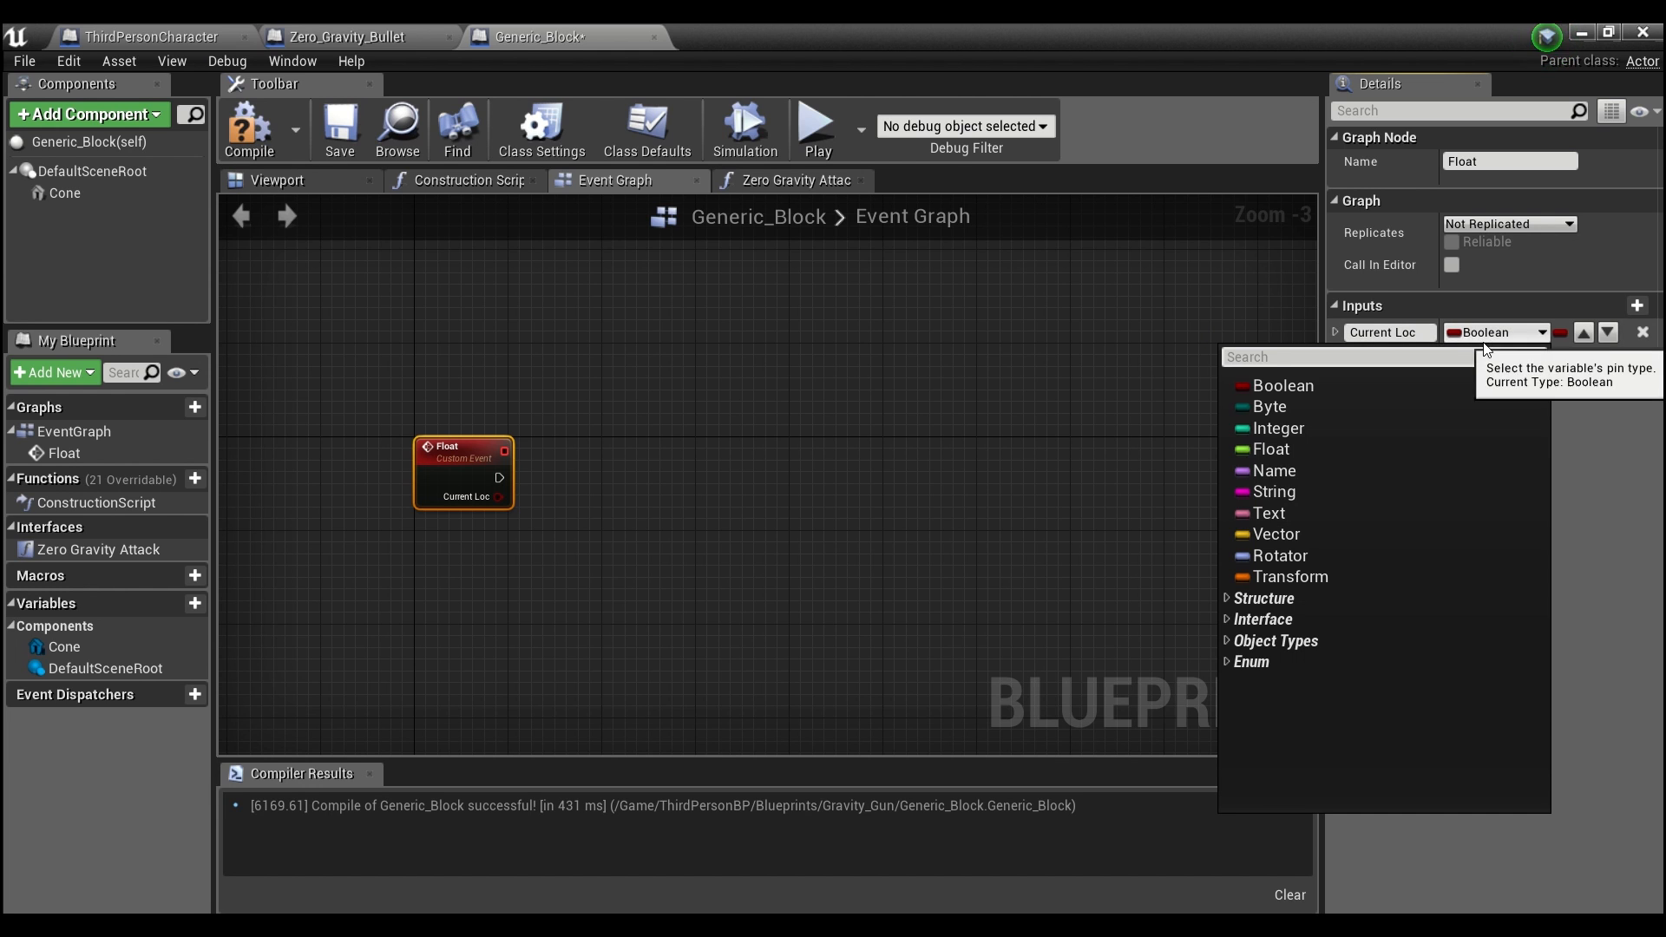
click(1281, 535)
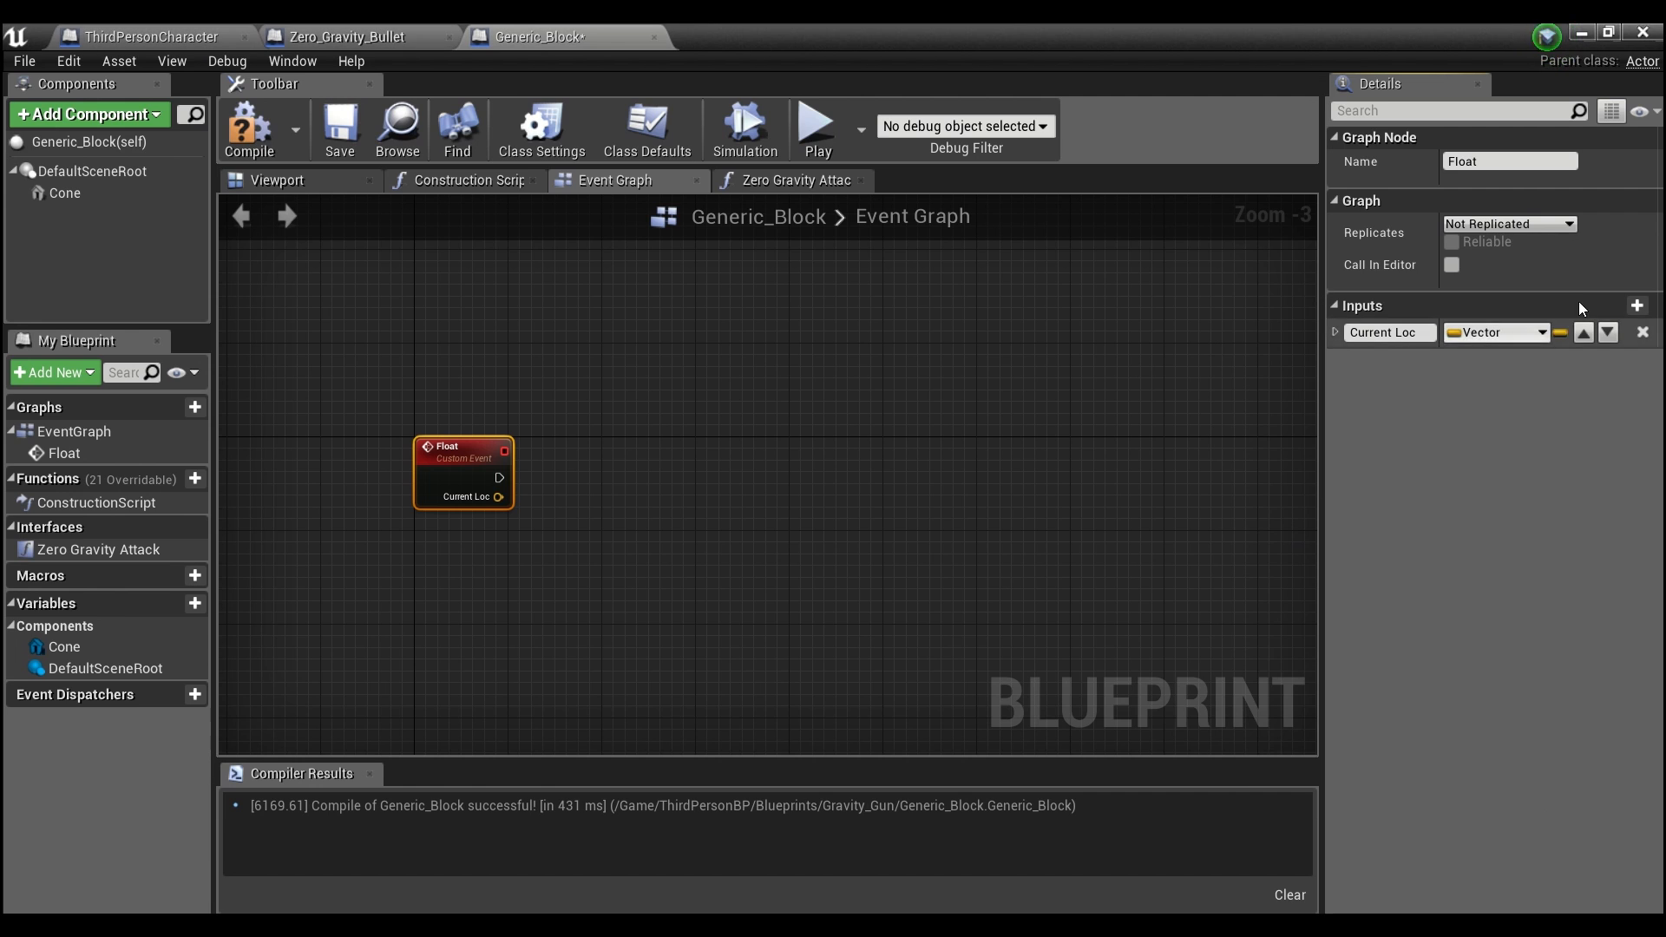
click(1638, 305)
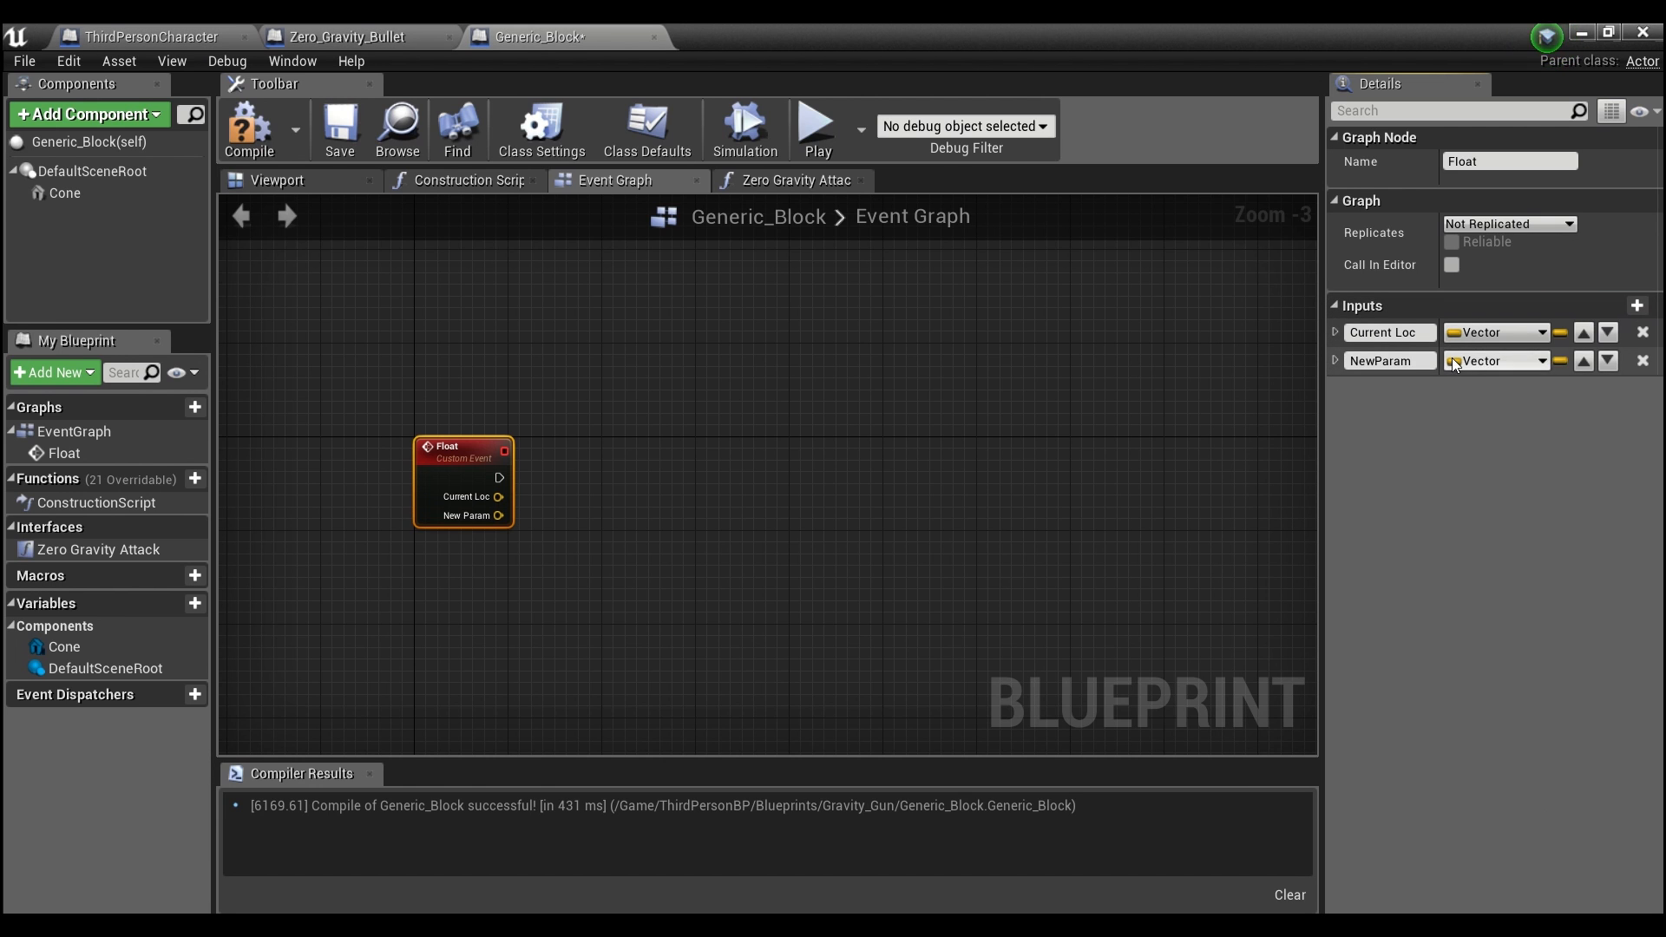
text(Current Ro)
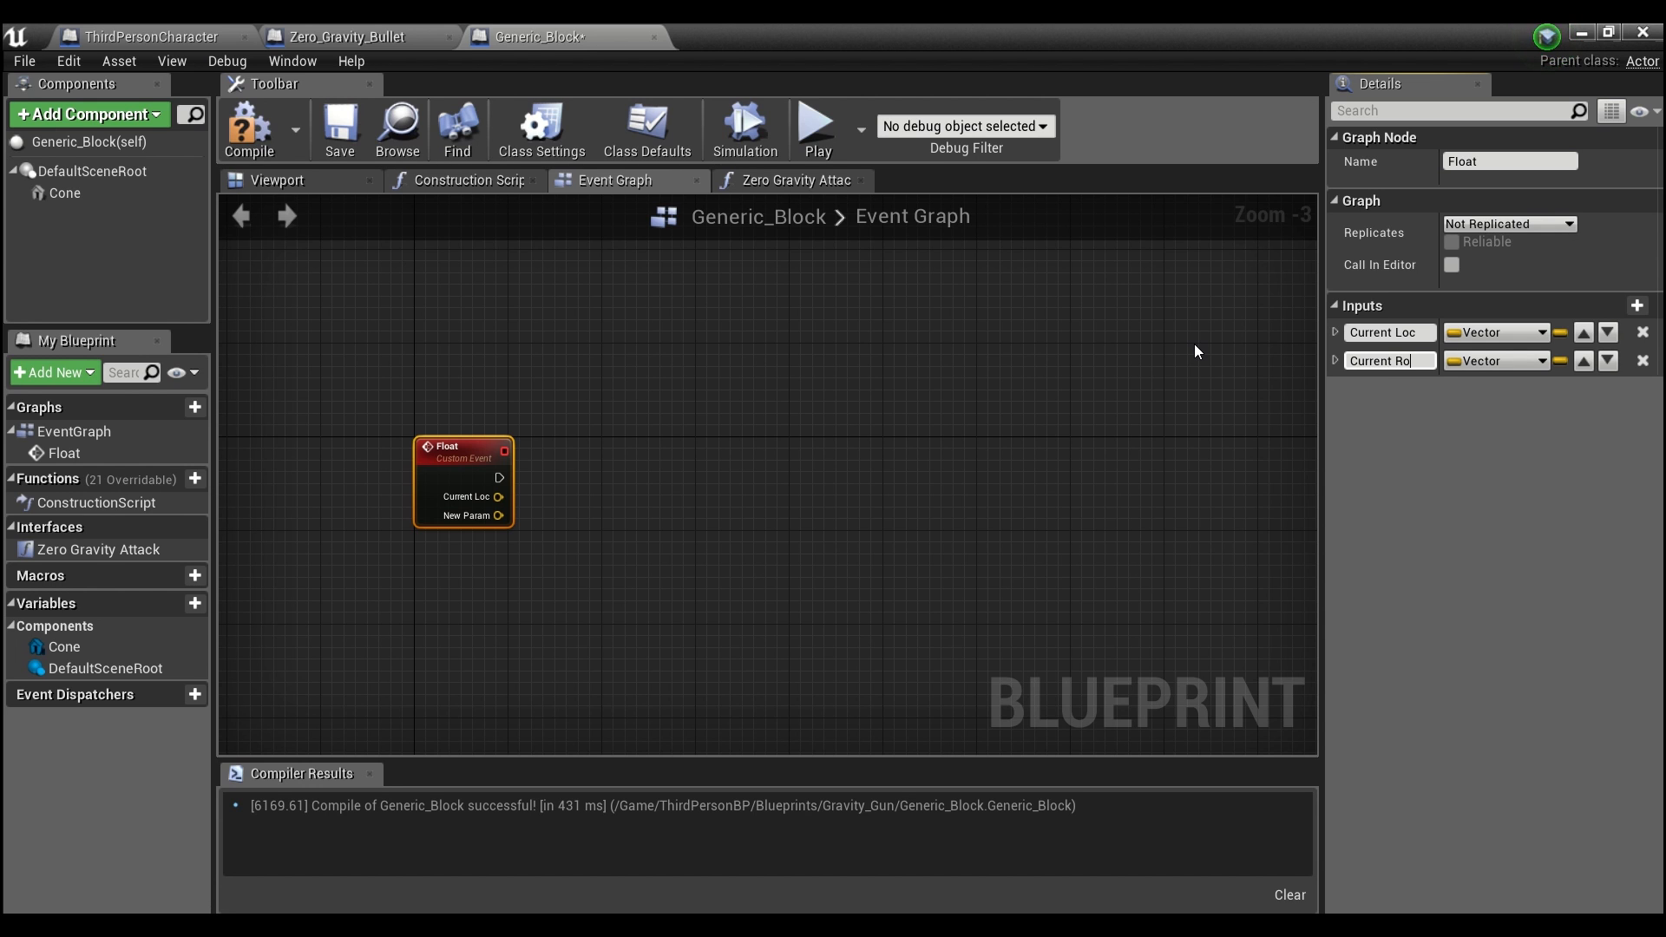
click(1533, 361)
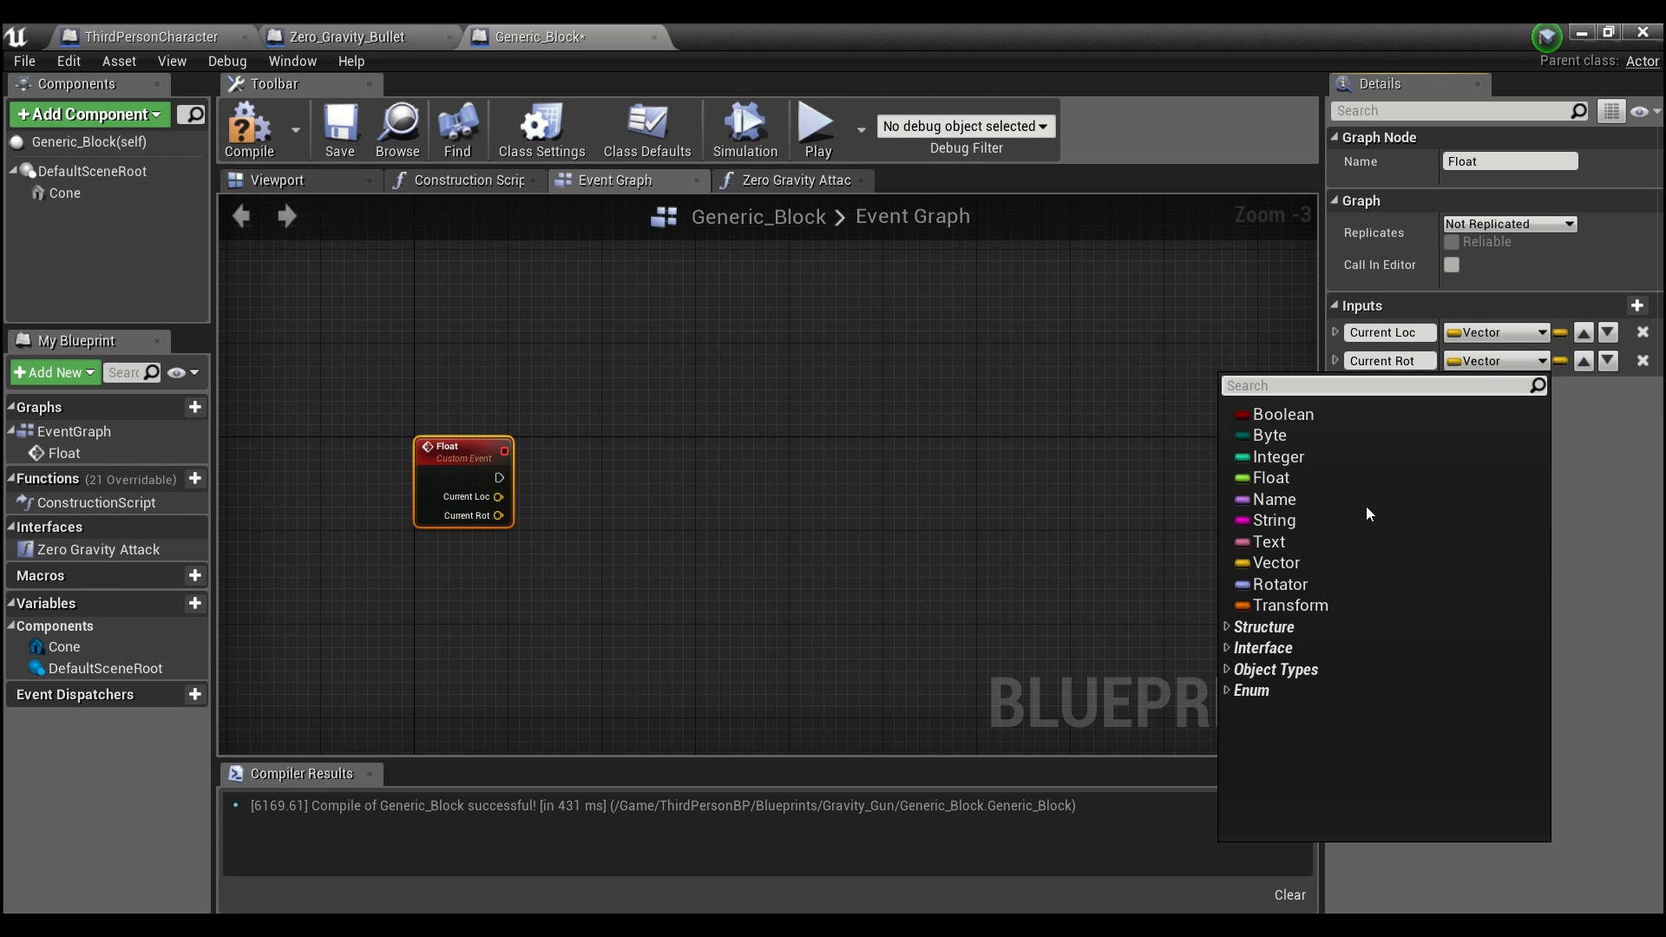
click(1282, 583)
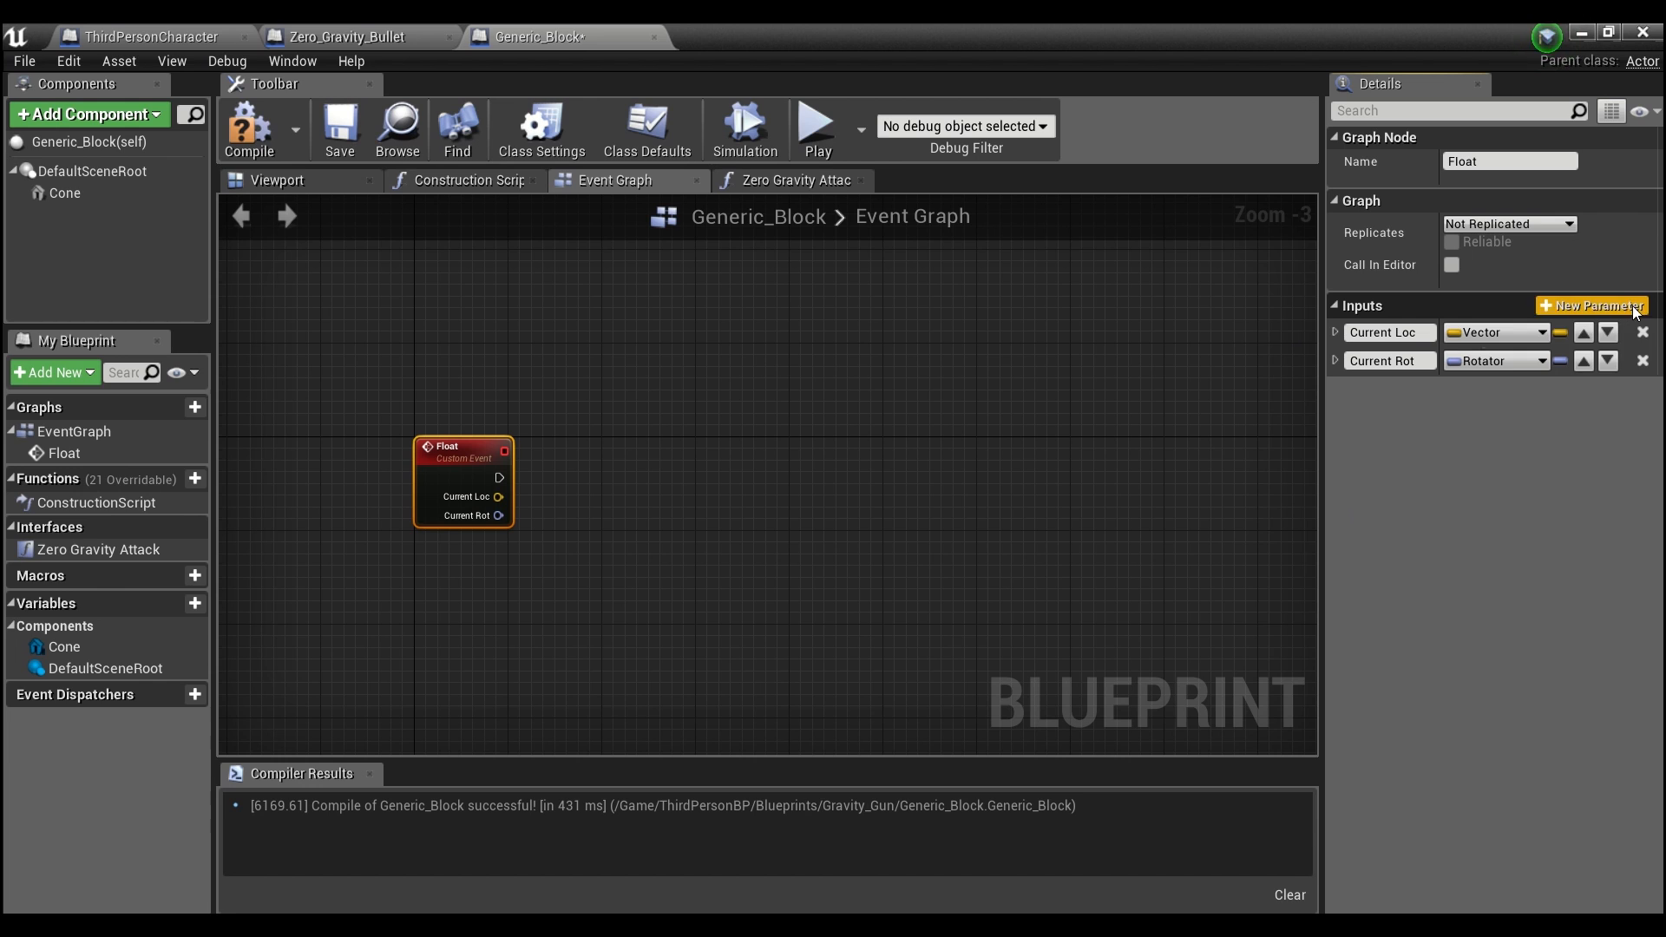
- Add the Roll, Pitch and Yaw float inputs to the Float event
click(1590, 303)
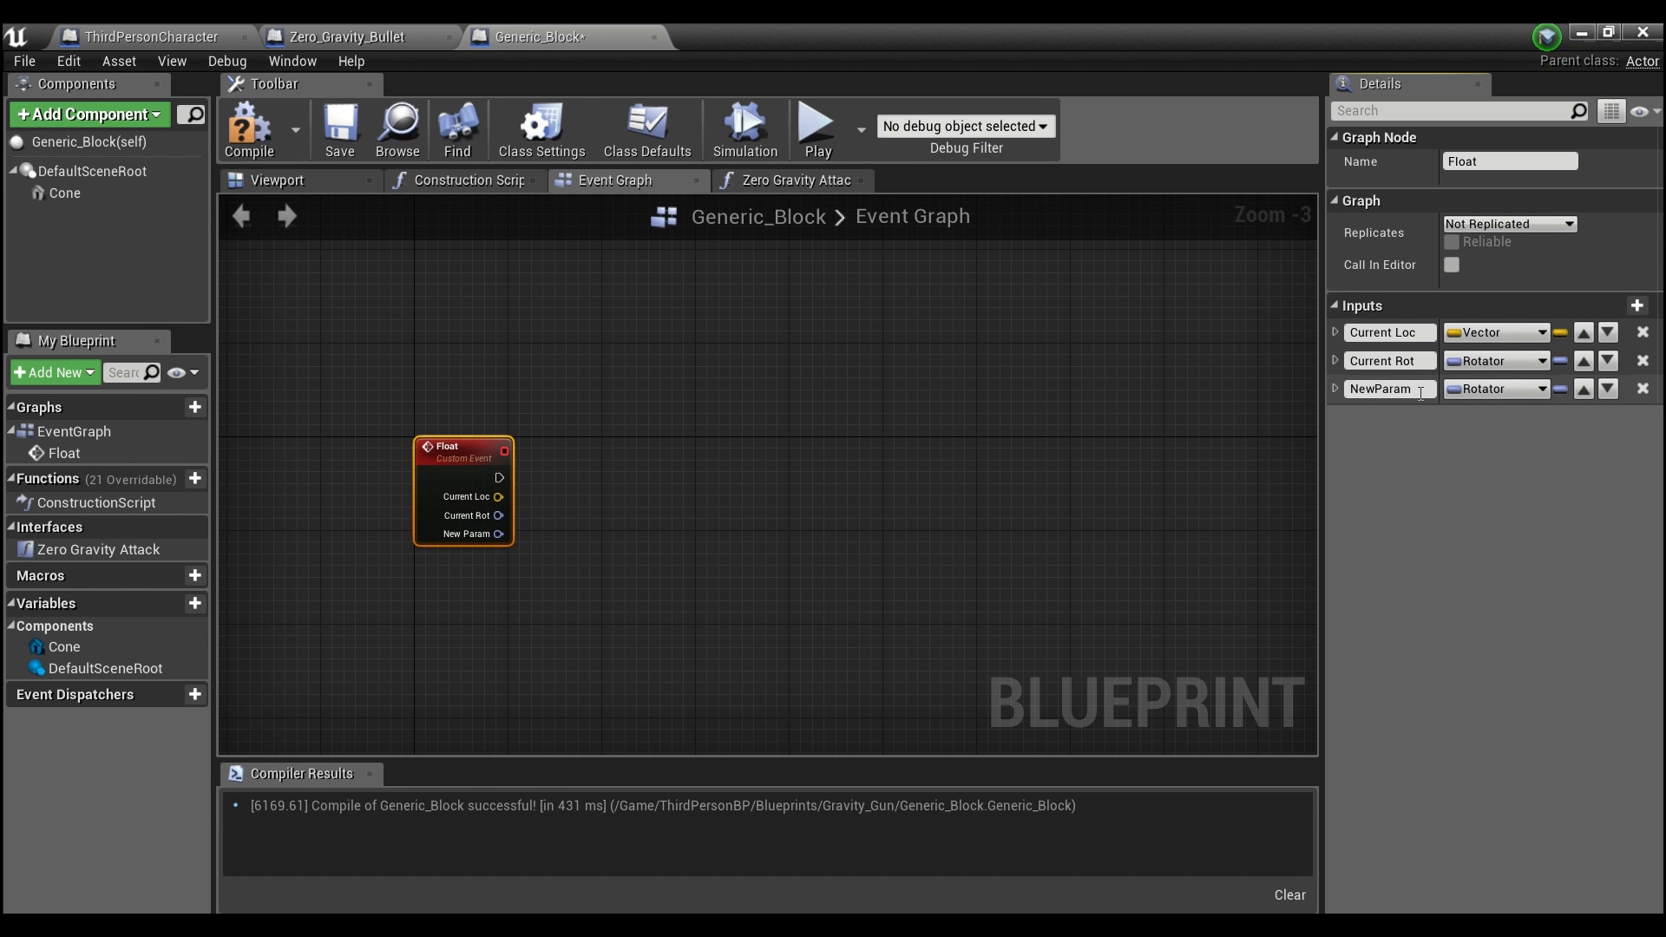
text(Roll)
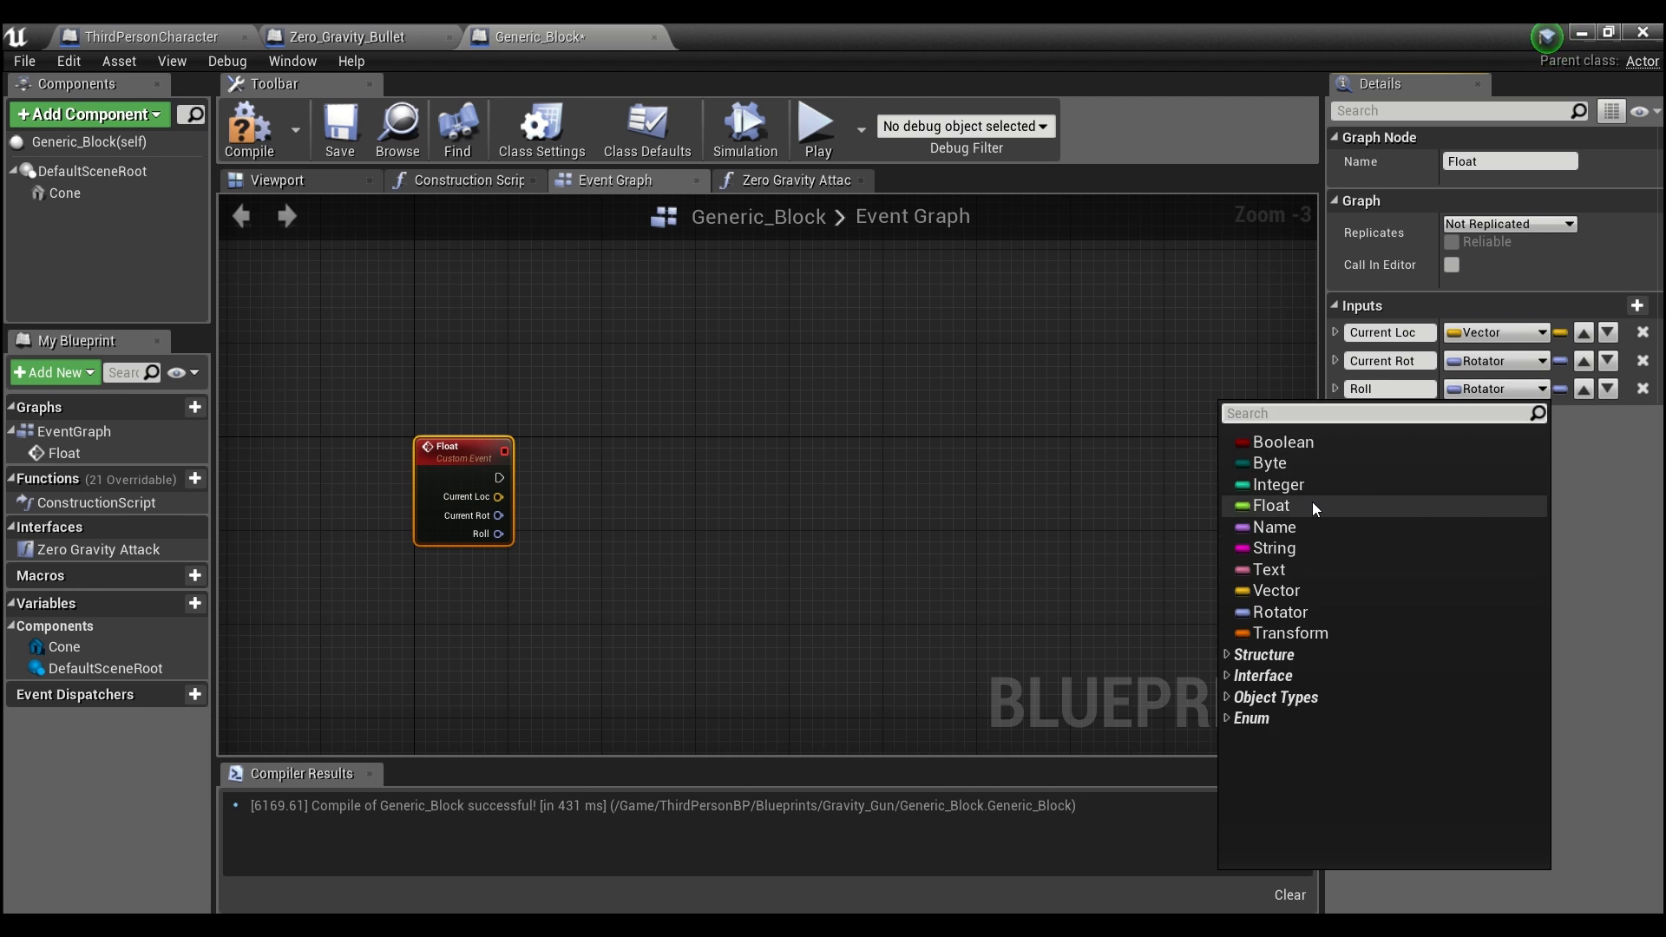
click(1270, 507)
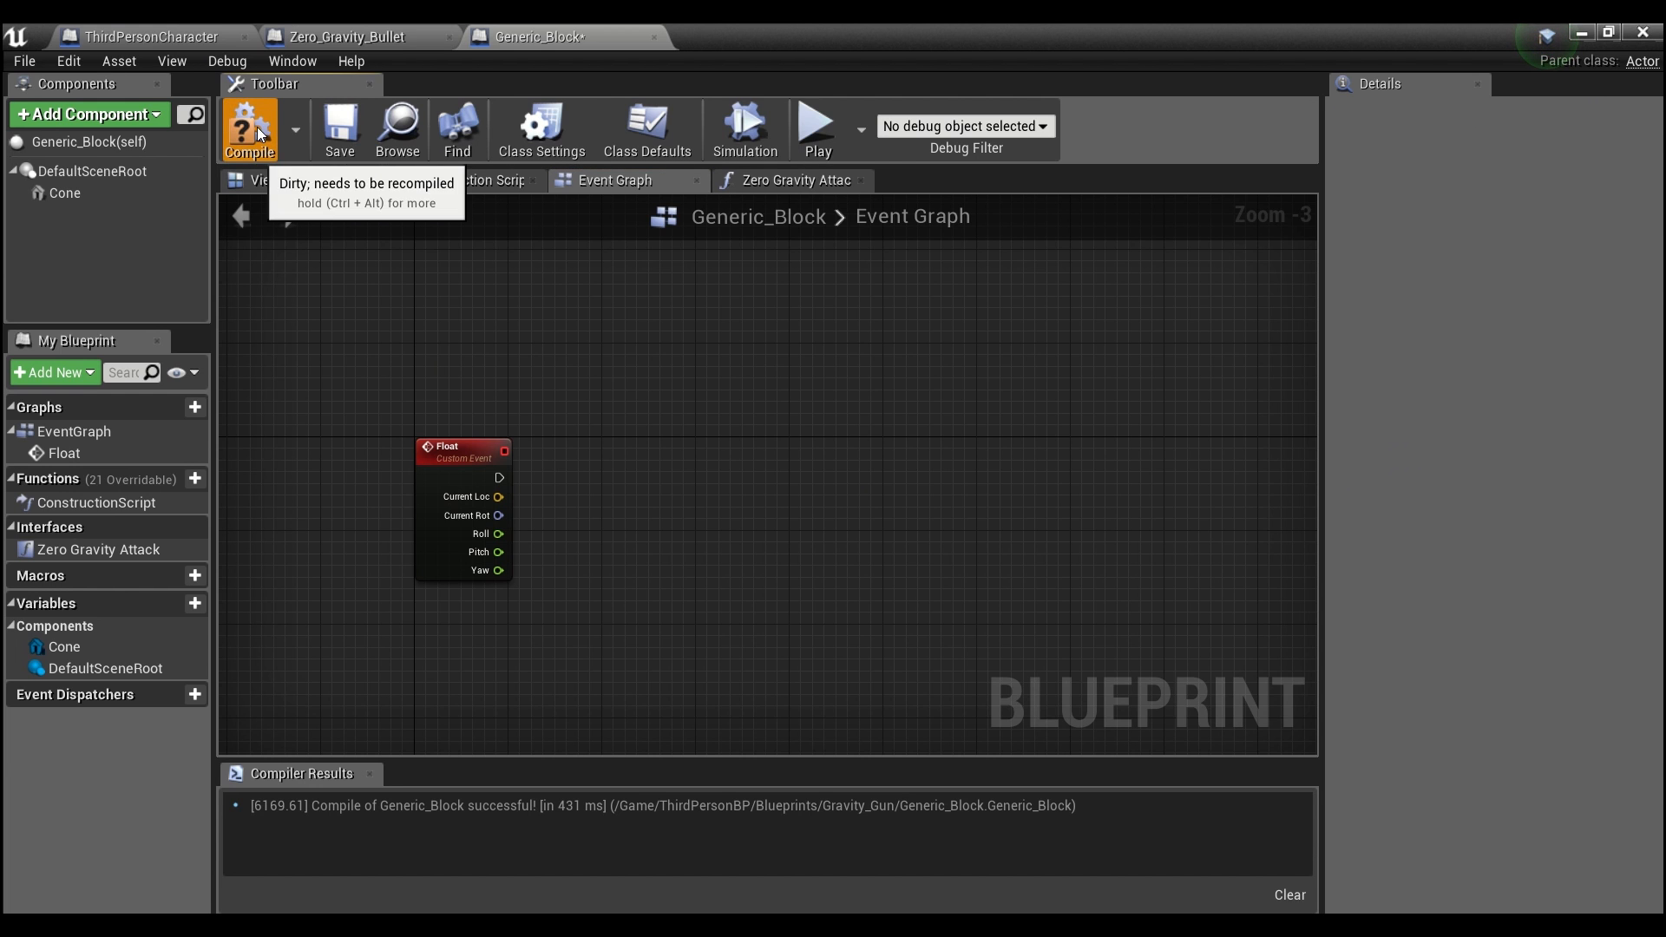
- Call the Float event after SET Current Location, feeding it the stored location and cone rotation
click(250, 125)
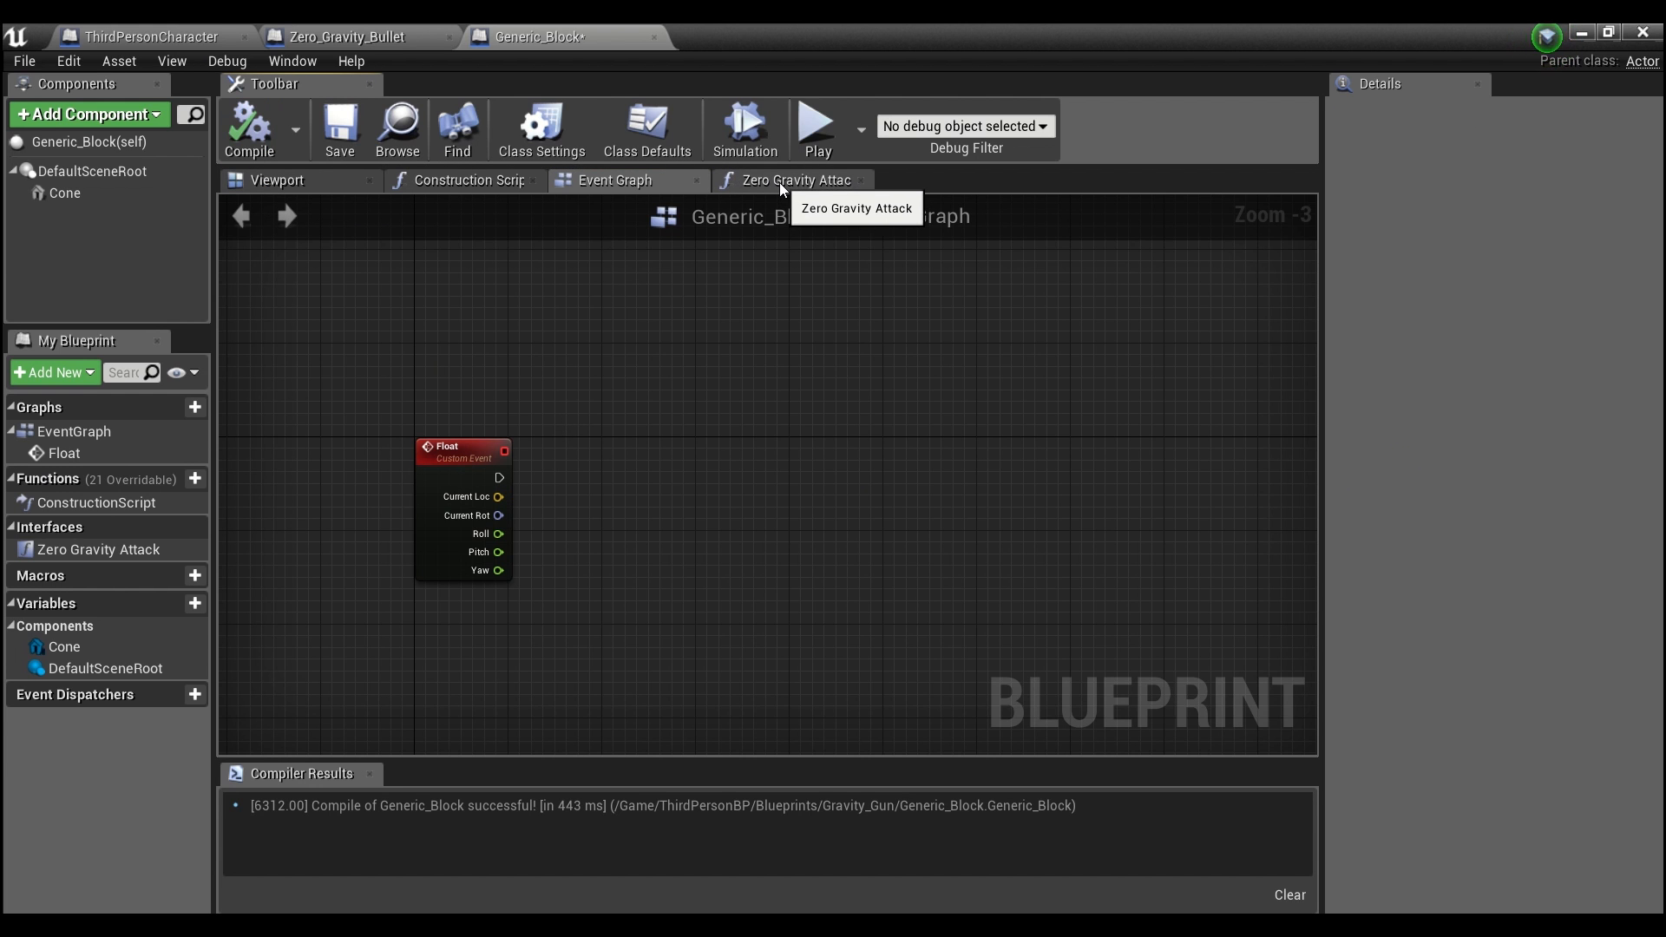
click(795, 178)
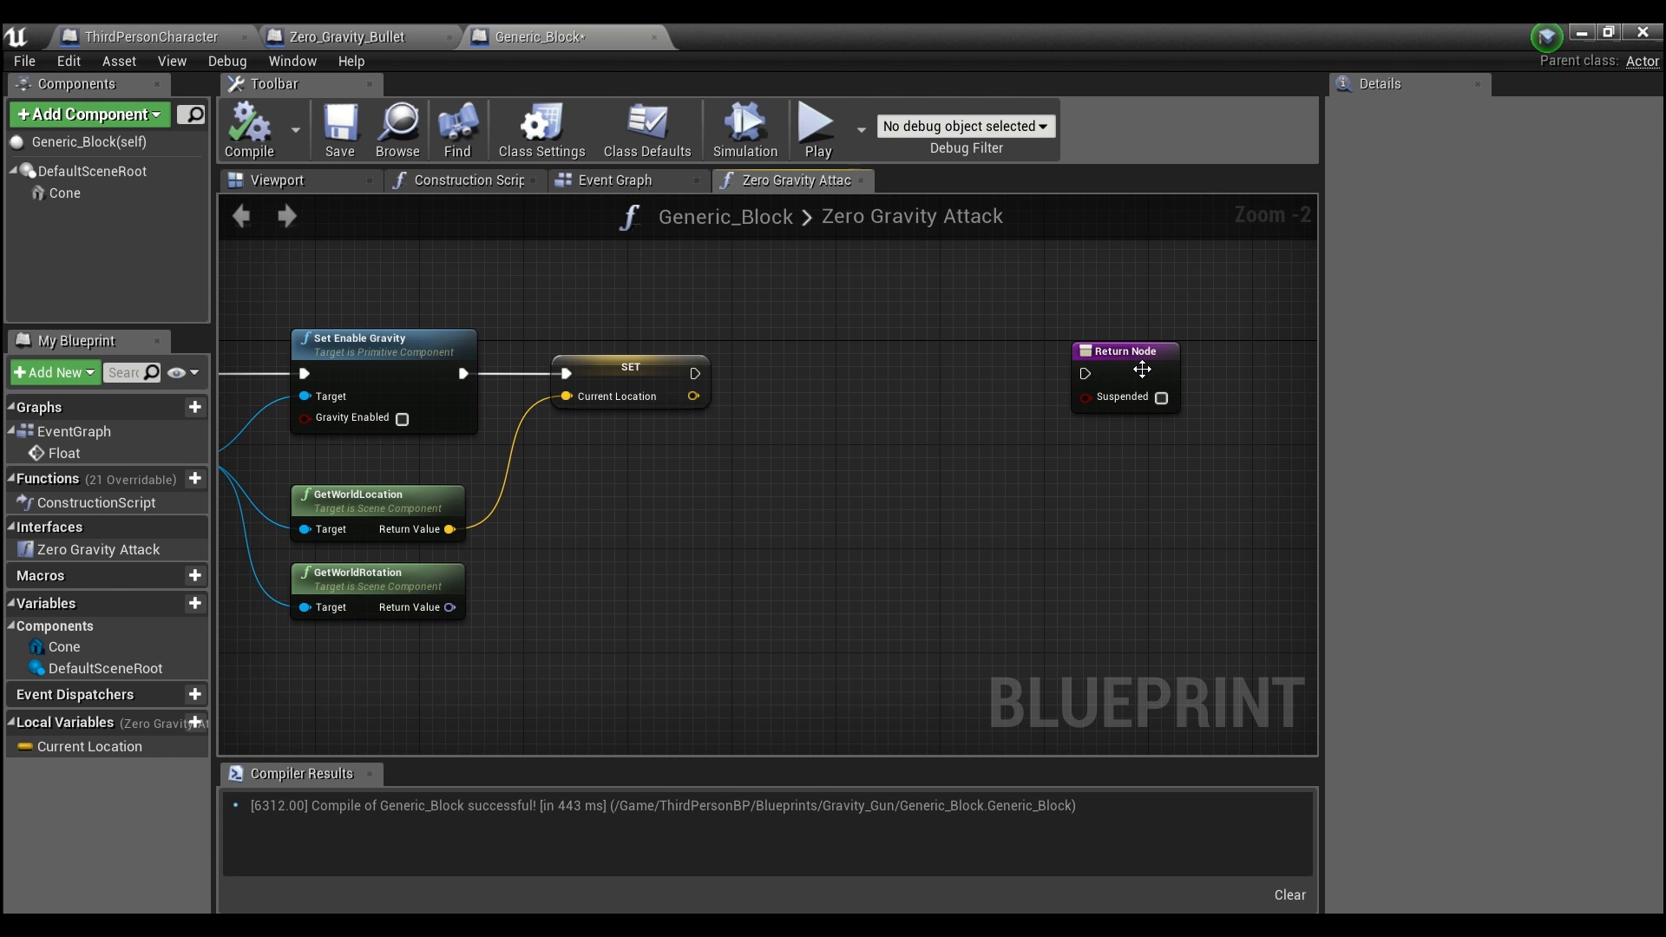
drag(699, 374, 812, 386)
text(call)
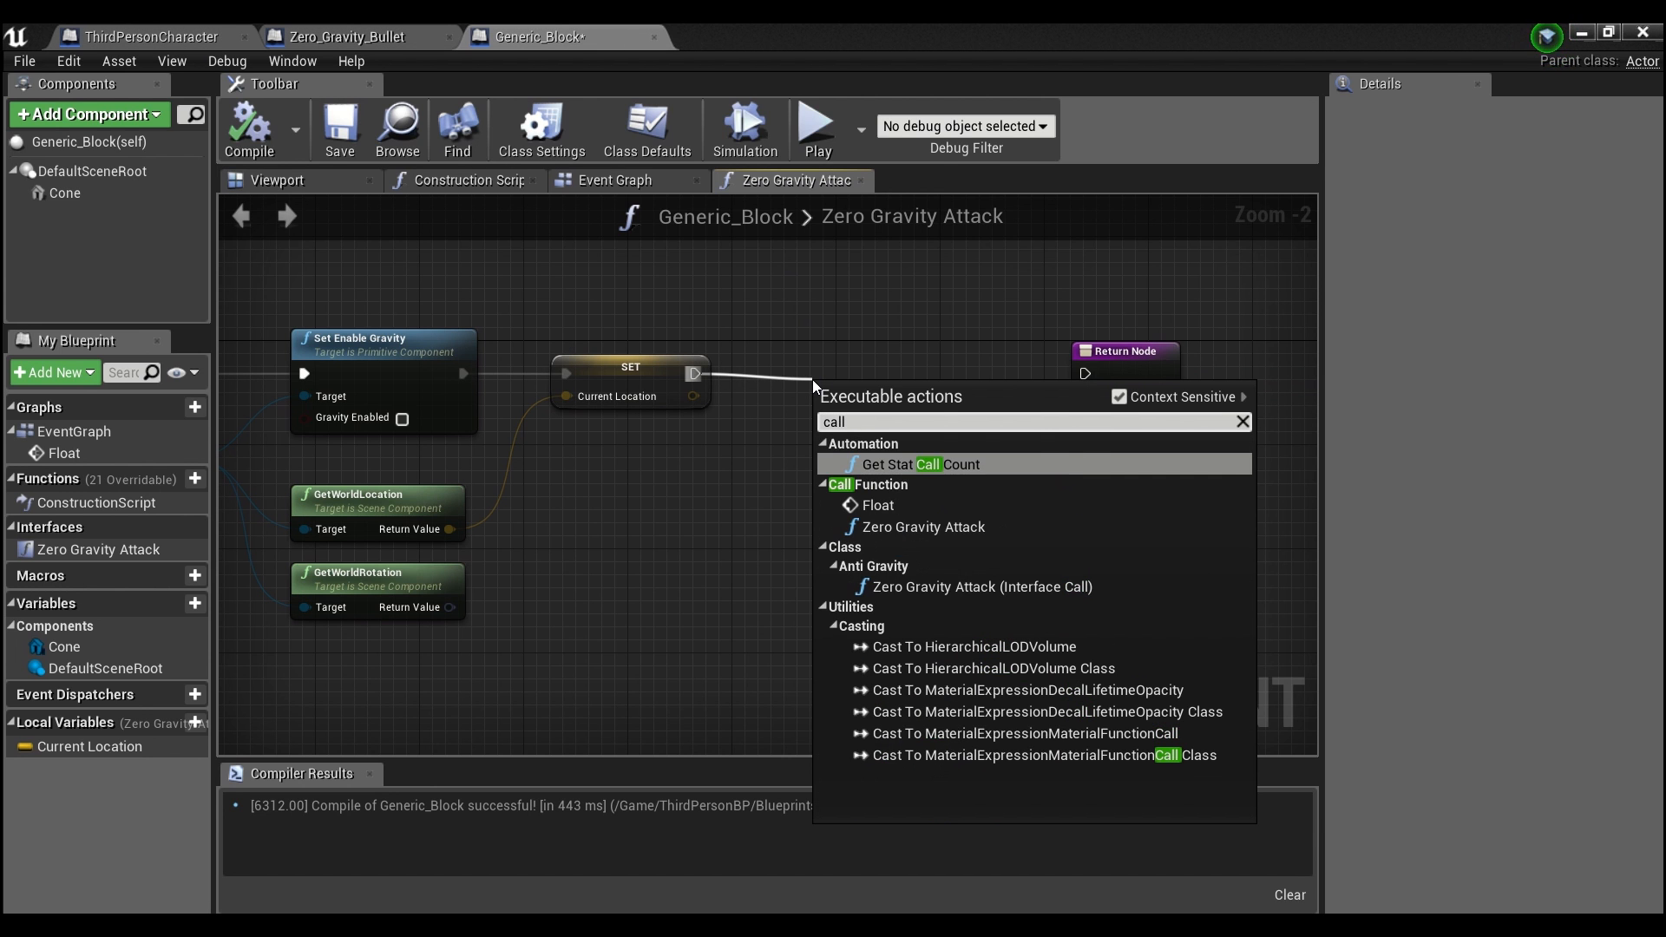
click(877, 505)
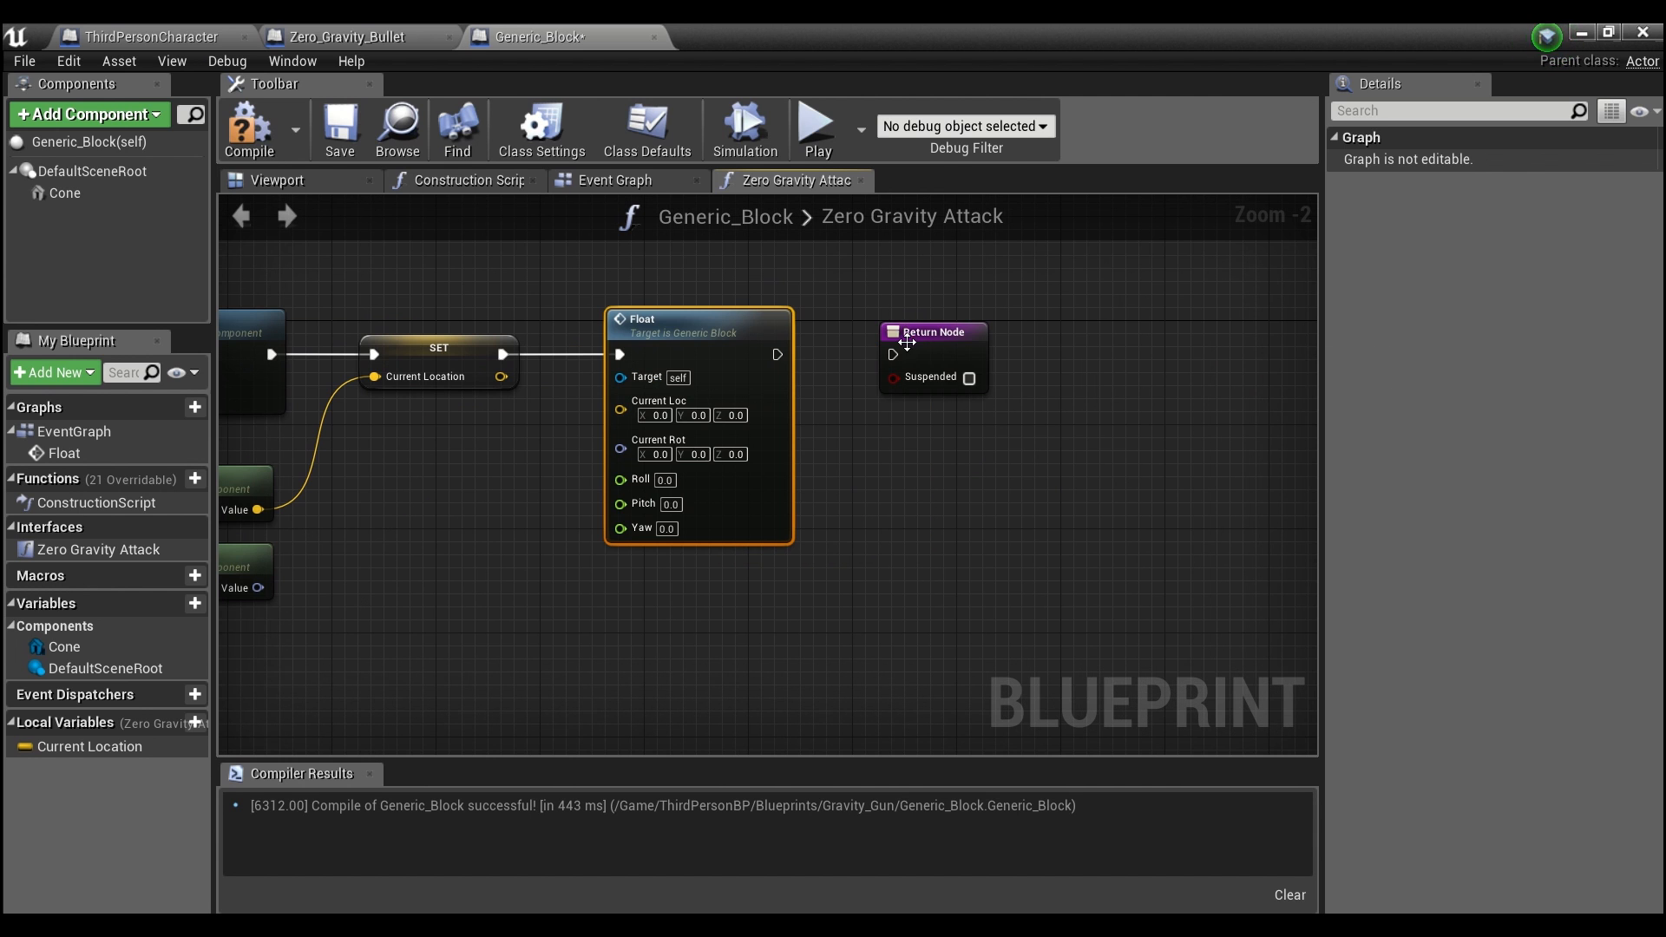
mouse_move(917, 342)
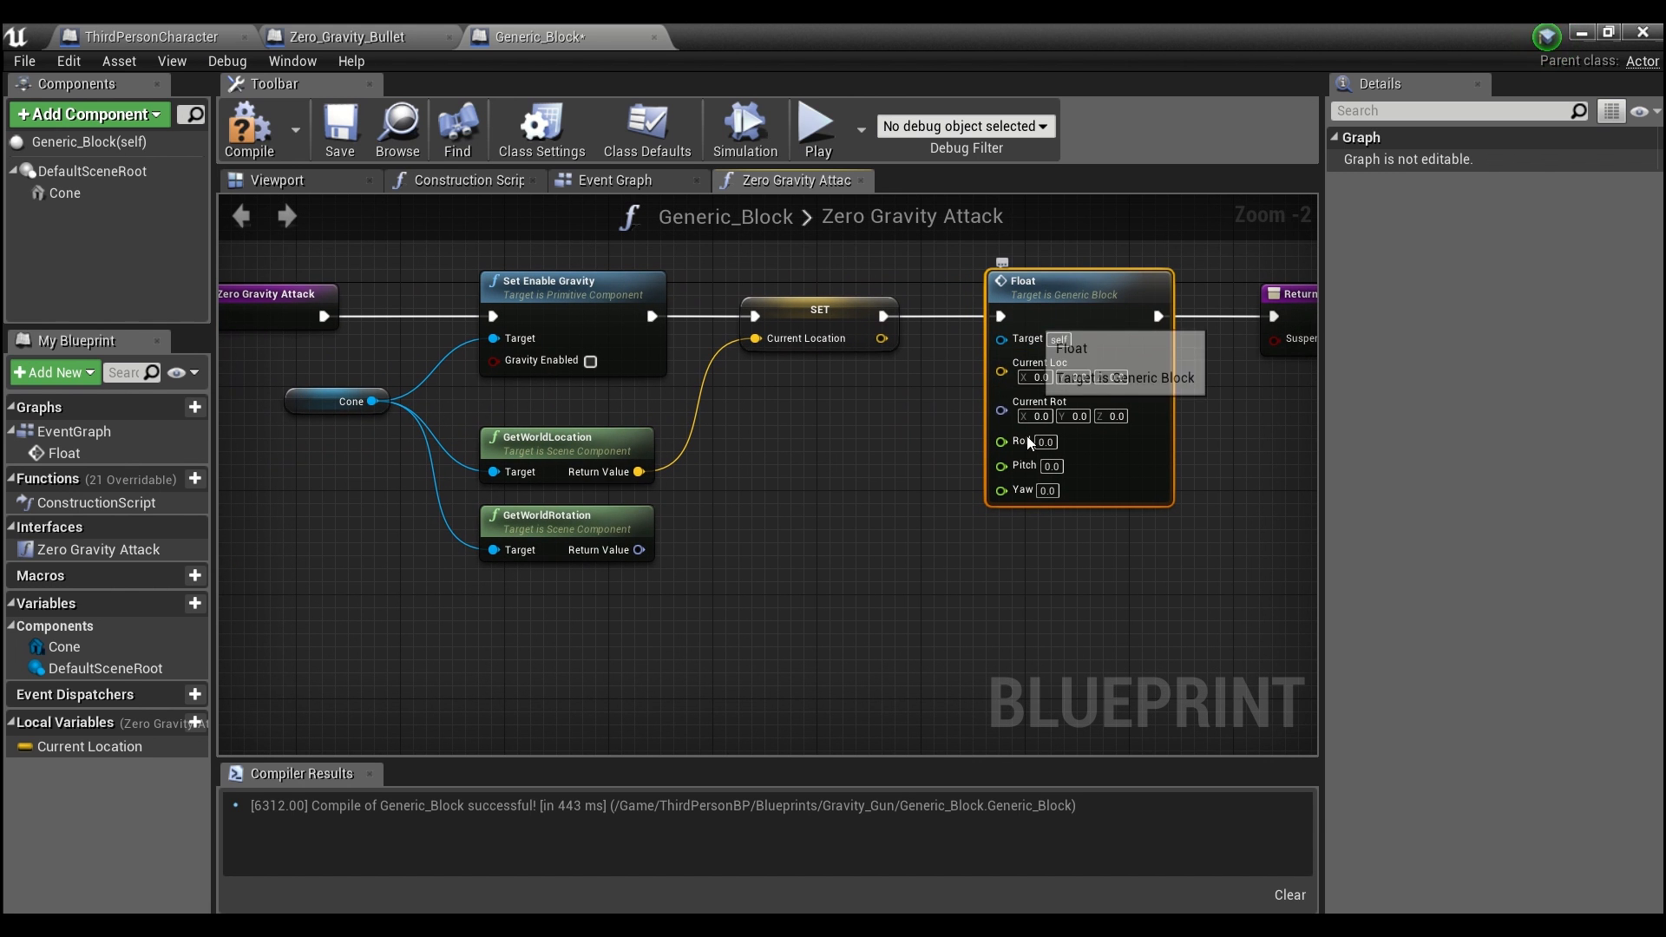
mouse_move(819, 498)
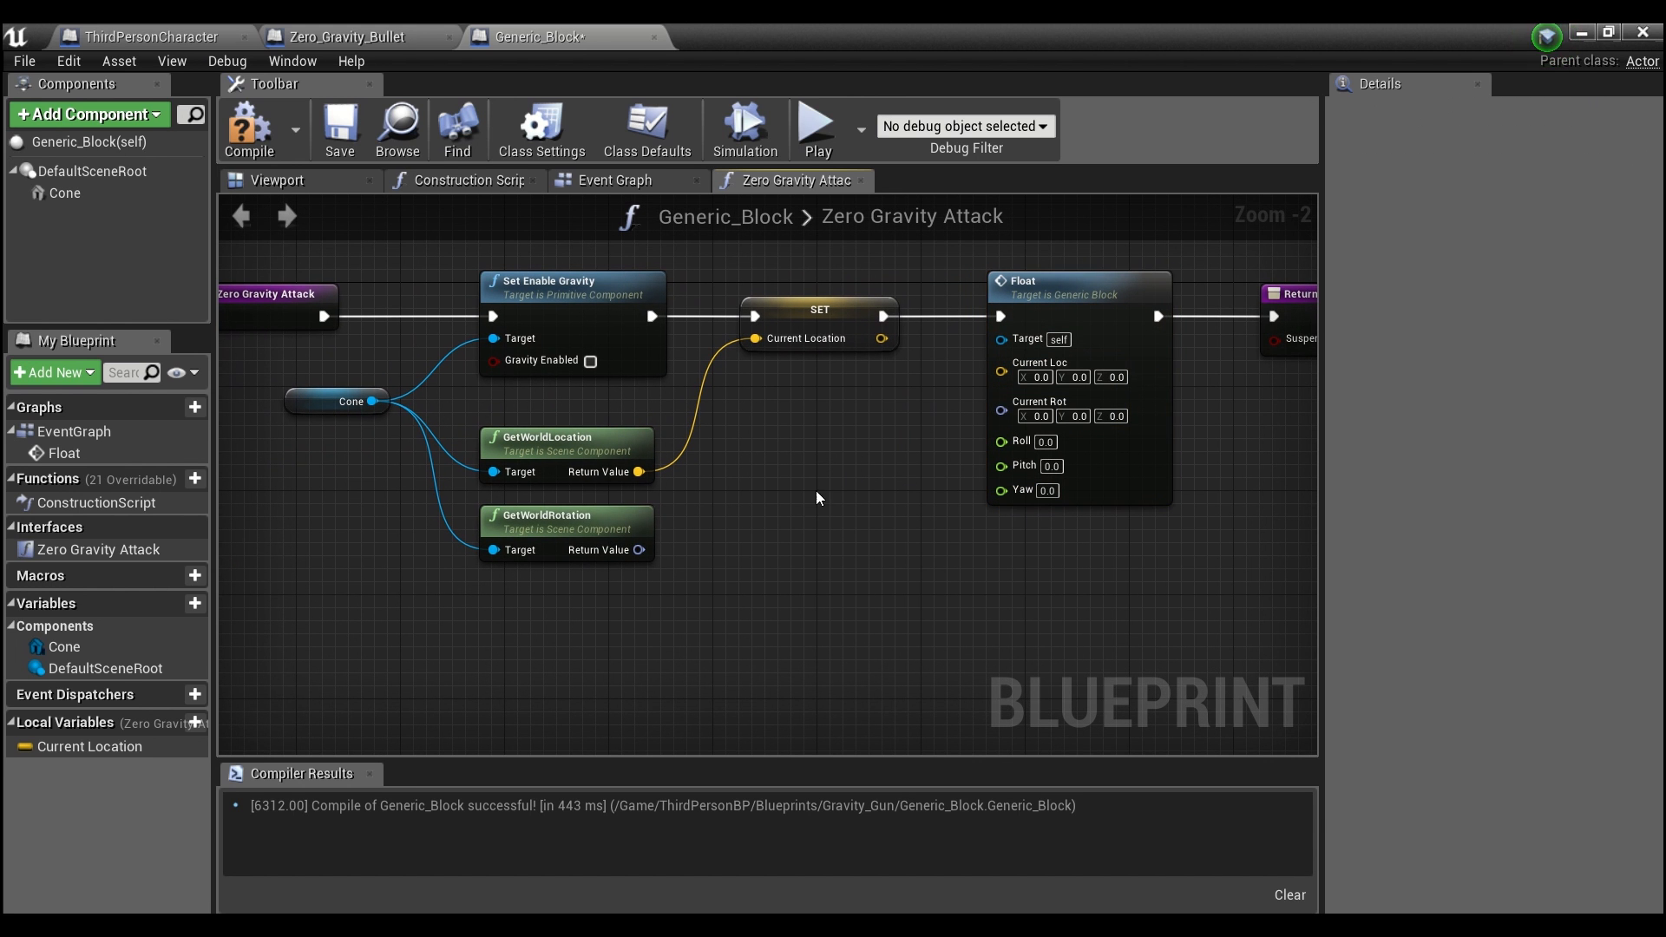
click(1062, 286)
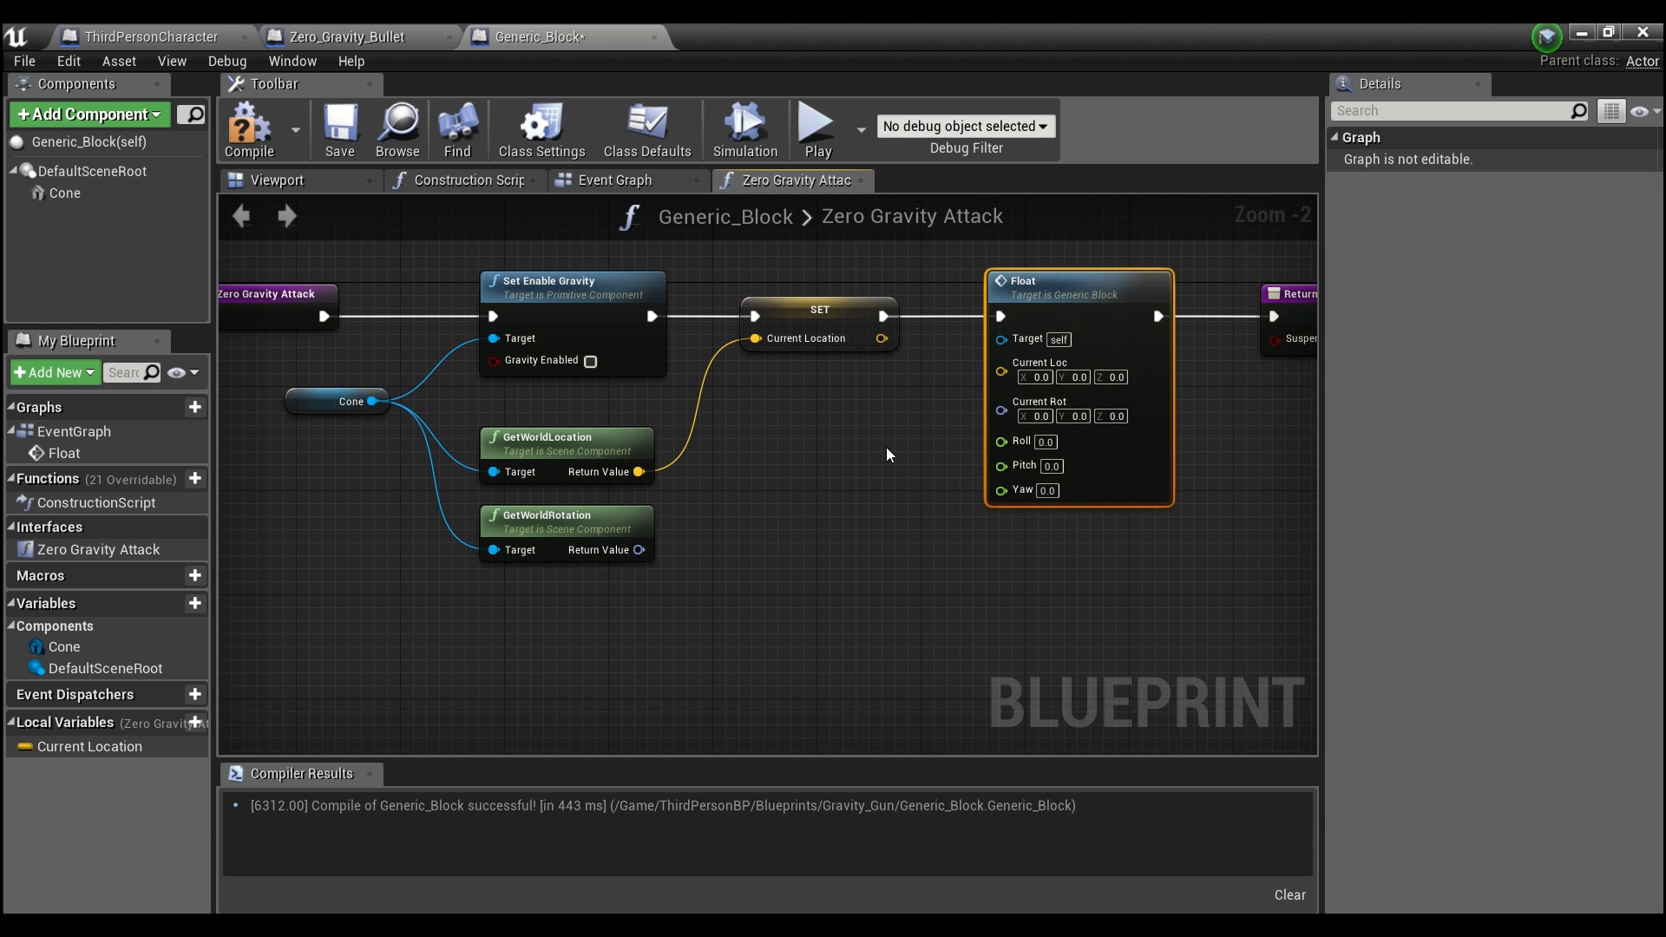
mouse_move(887, 326)
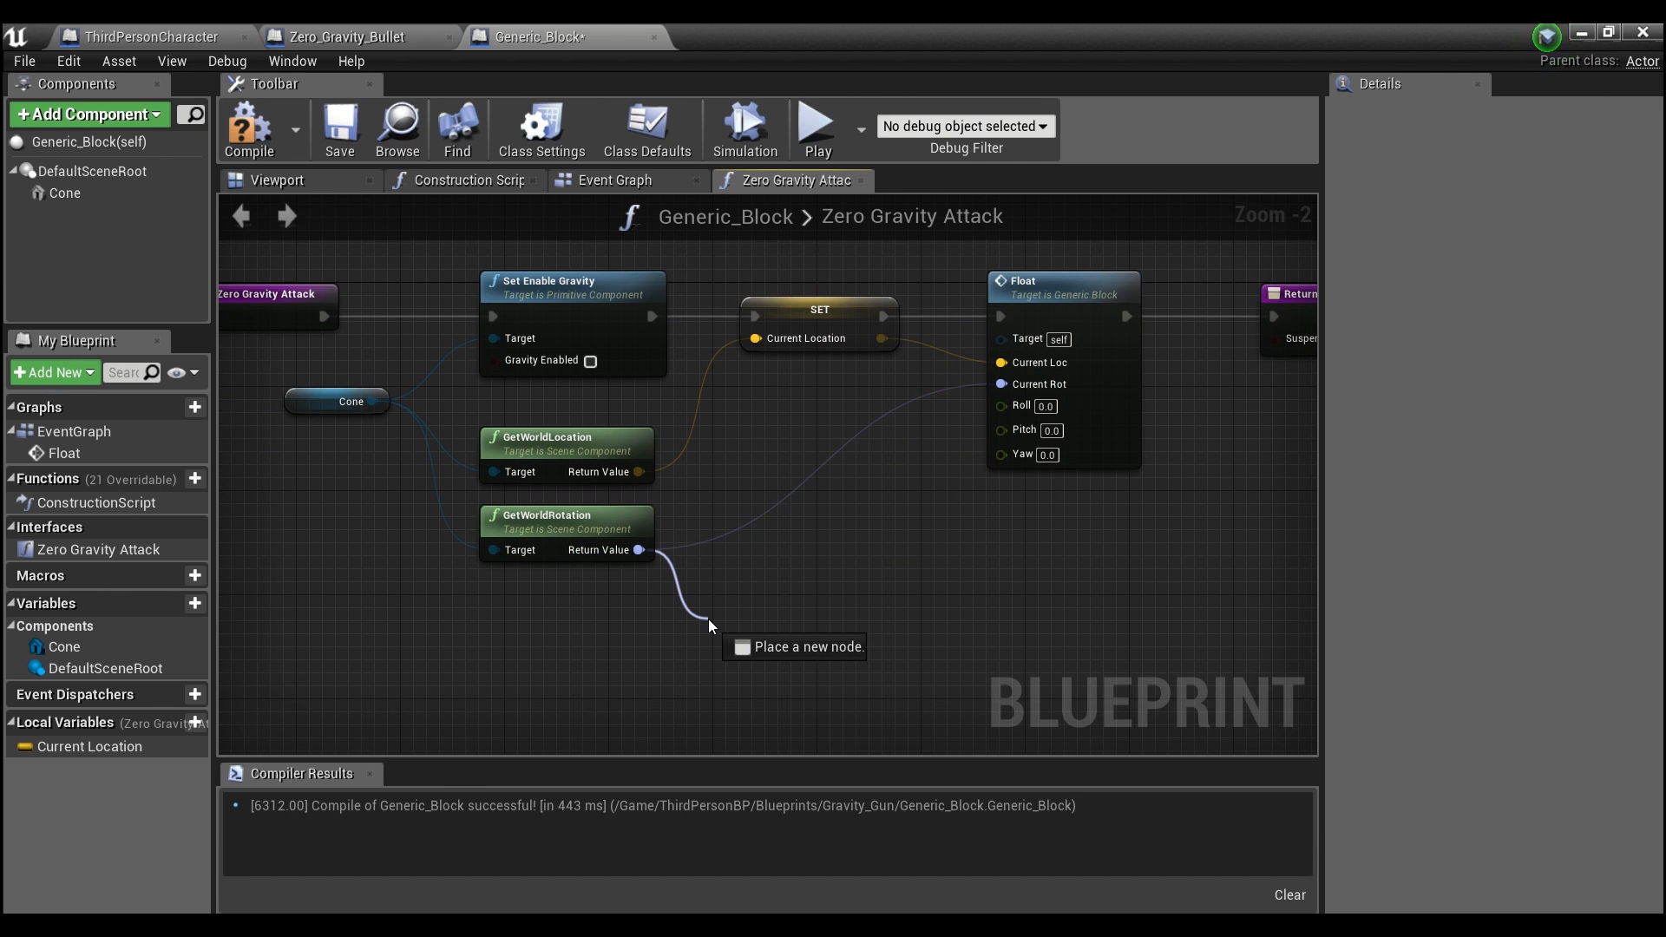
- Break the cone rotation into roll, pitch, yaw and add float + float nodes for each
text(break)
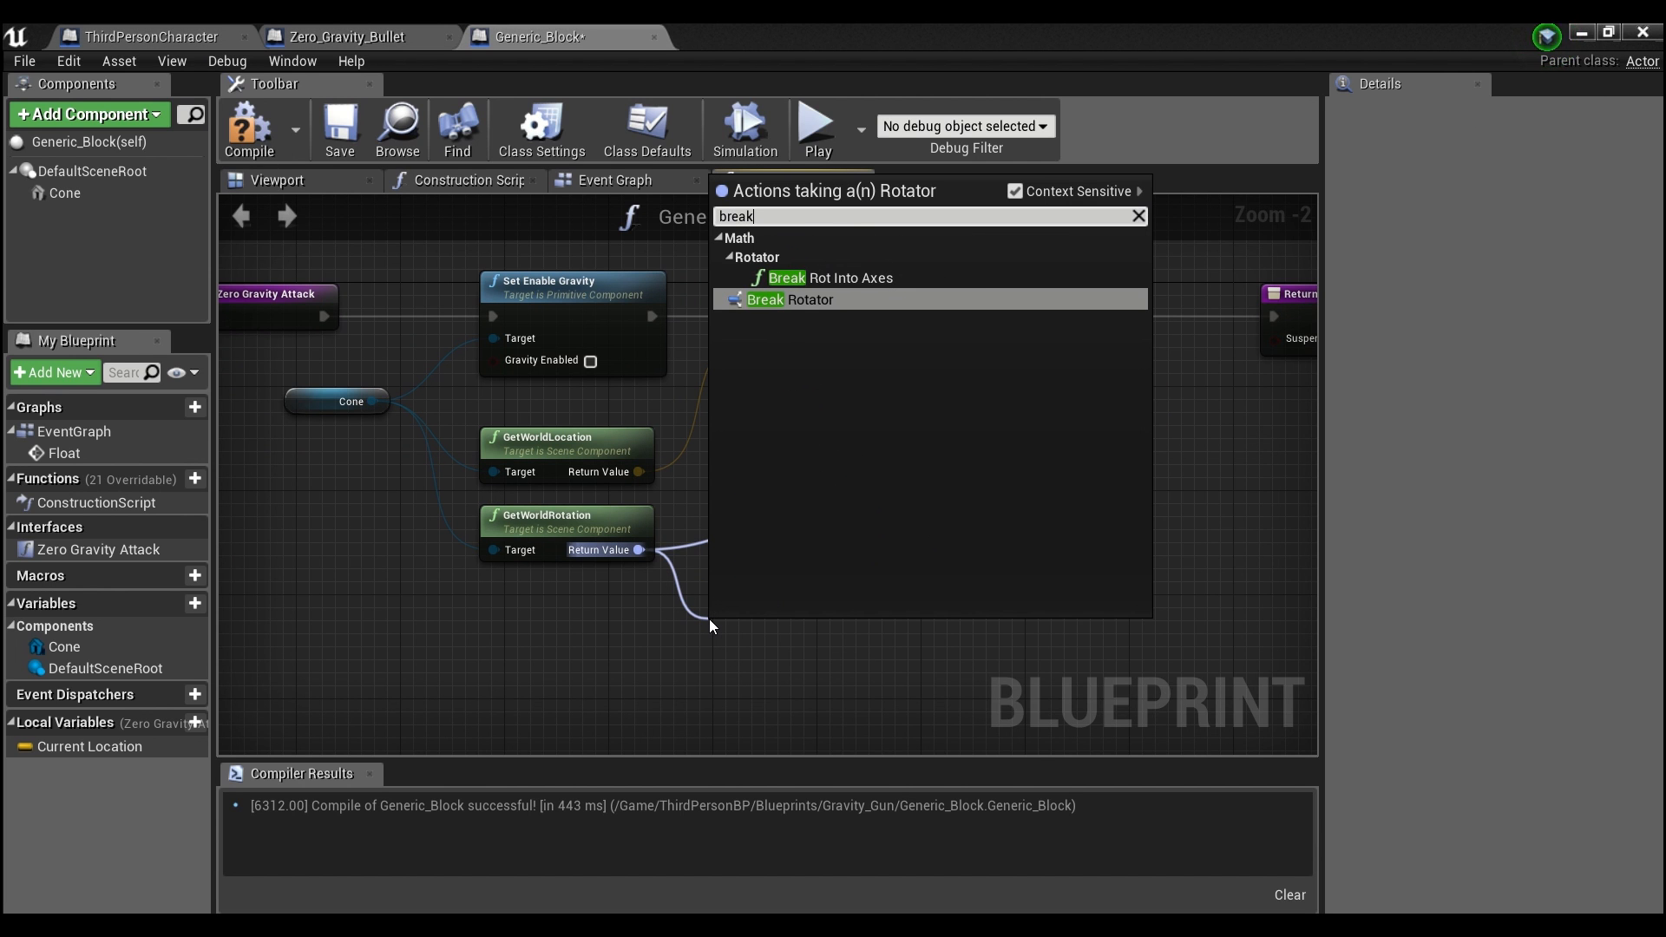
click(766, 299)
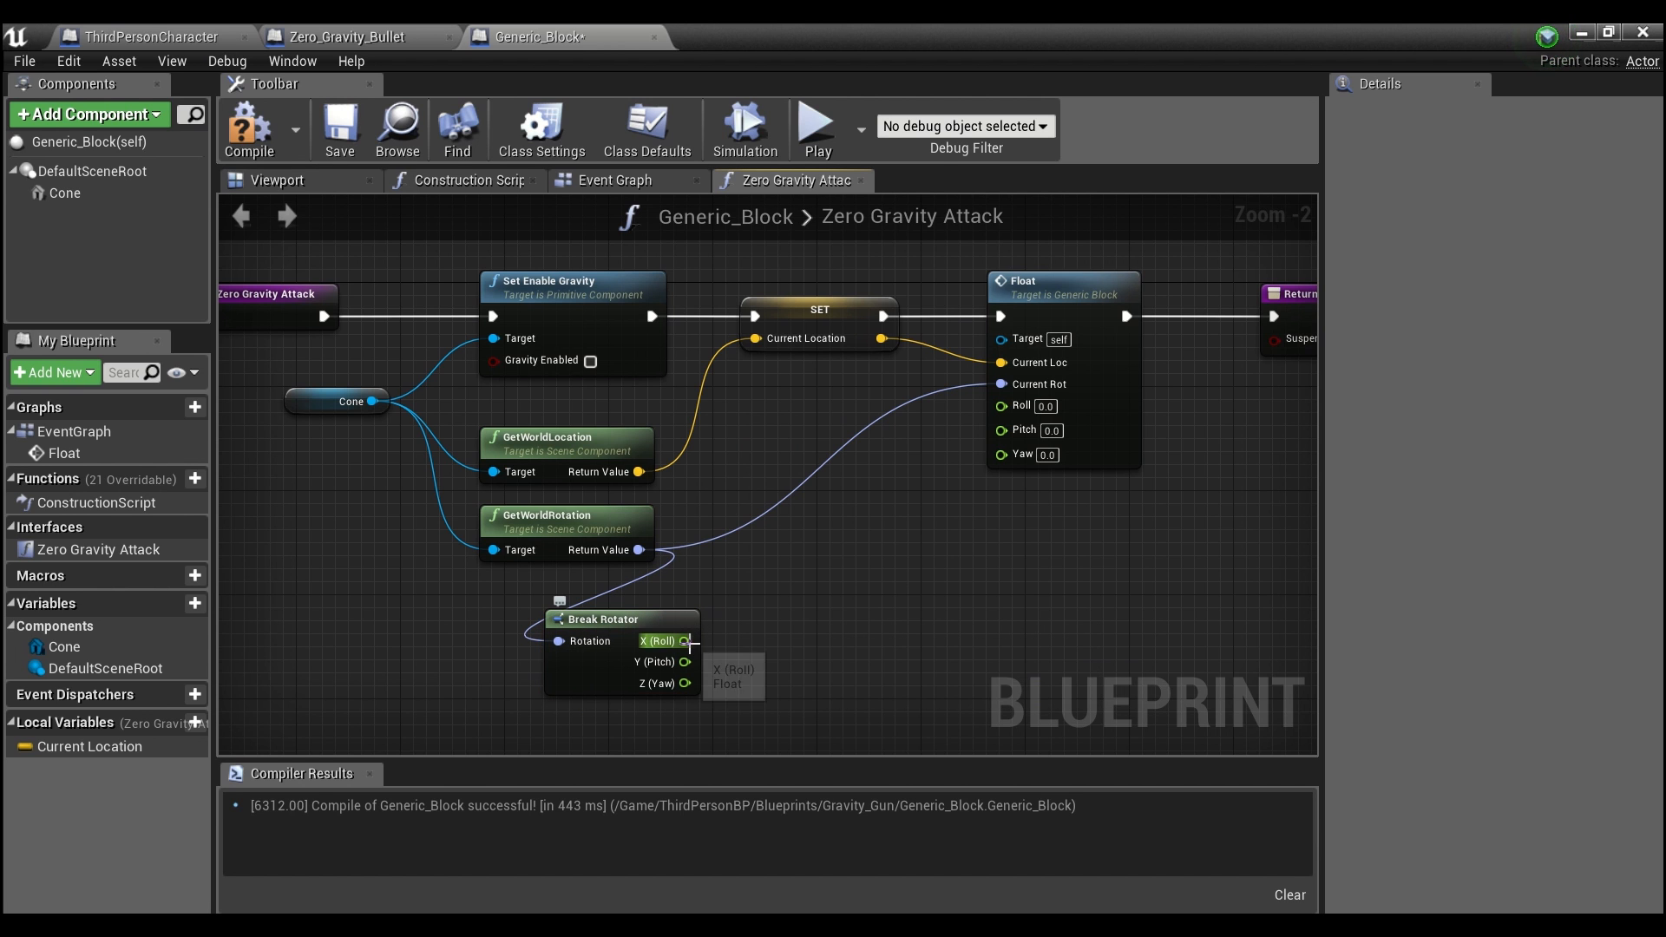
drag(685, 640, 762, 610)
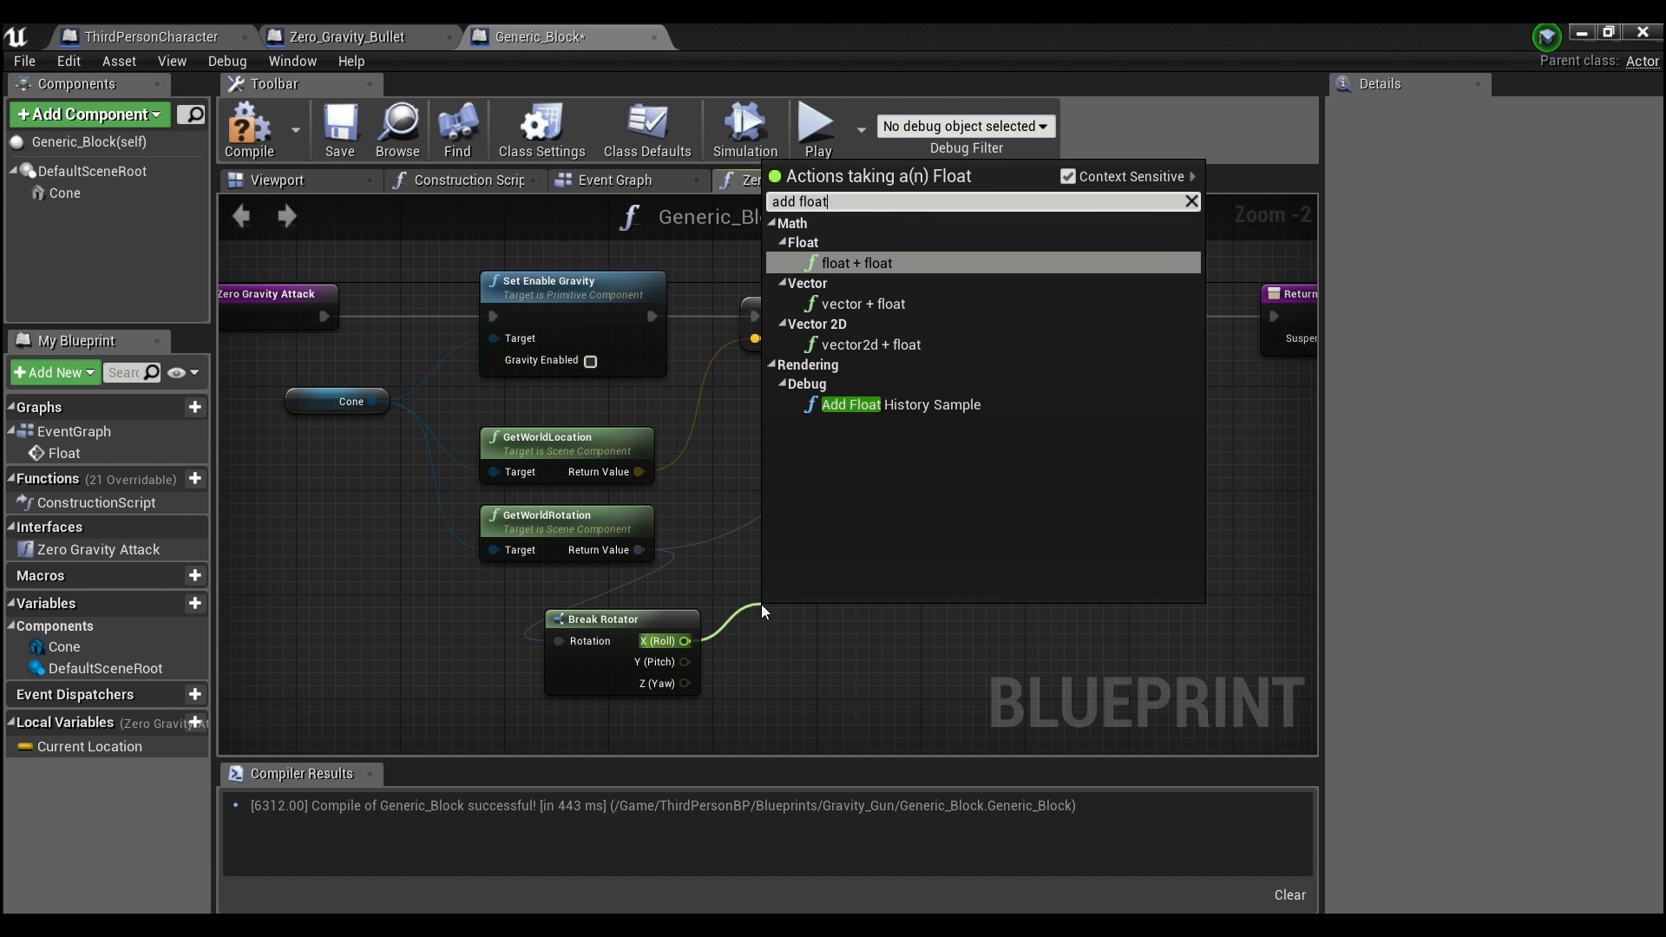
click(857, 262)
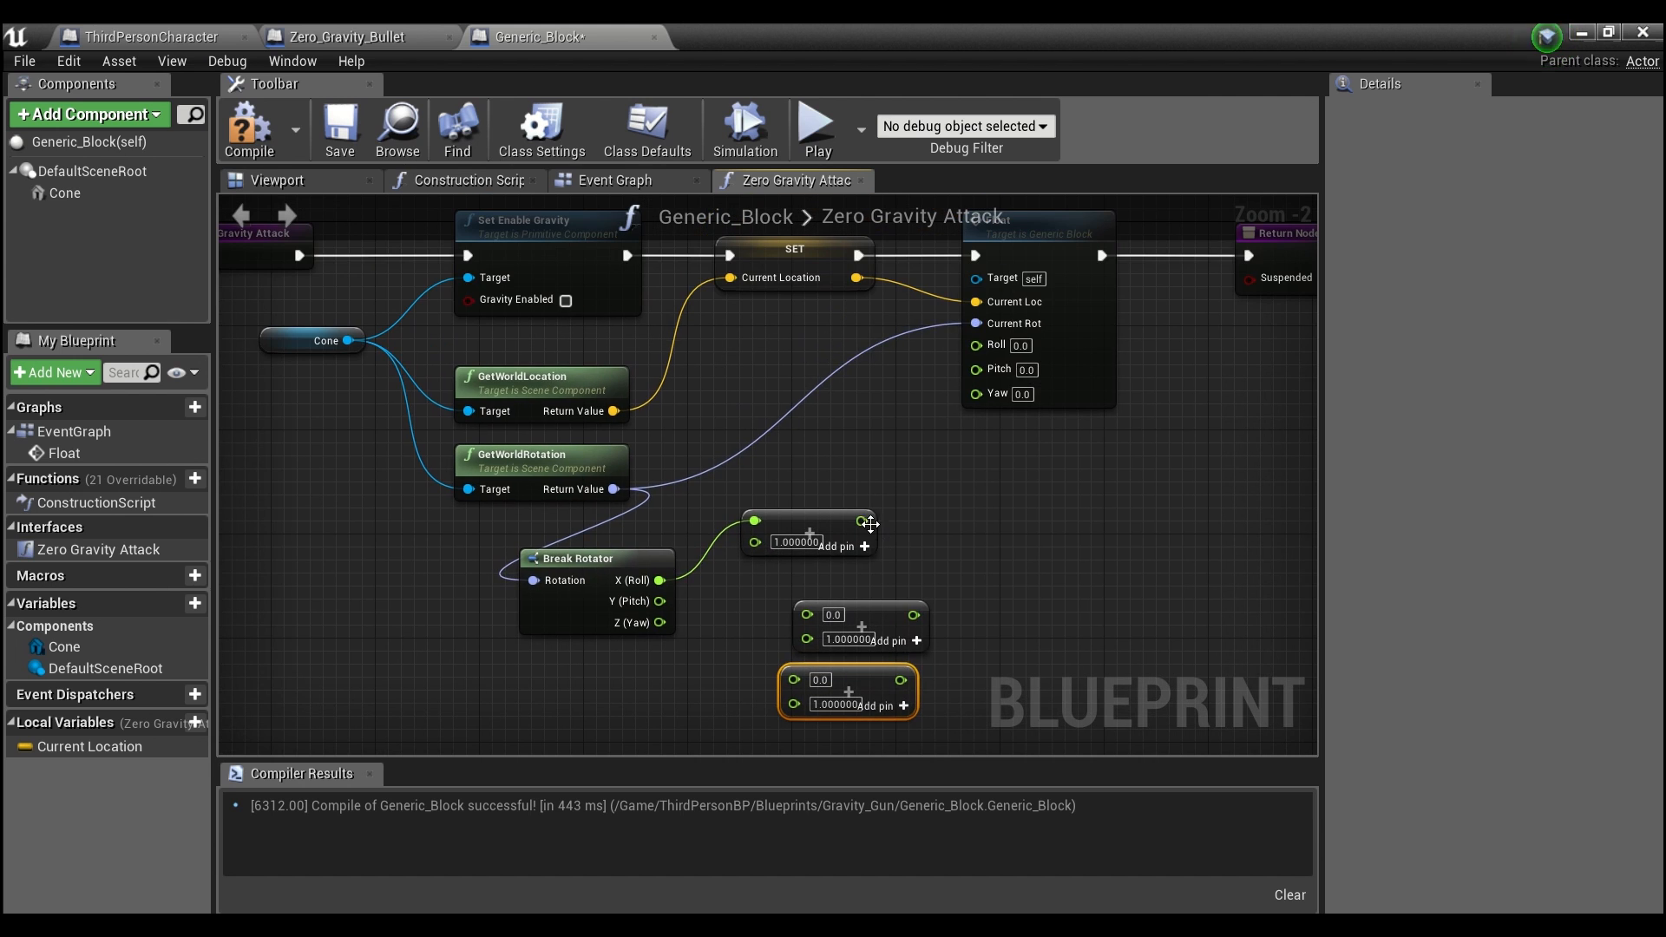
drag(907, 614, 973, 364)
text(get flo)
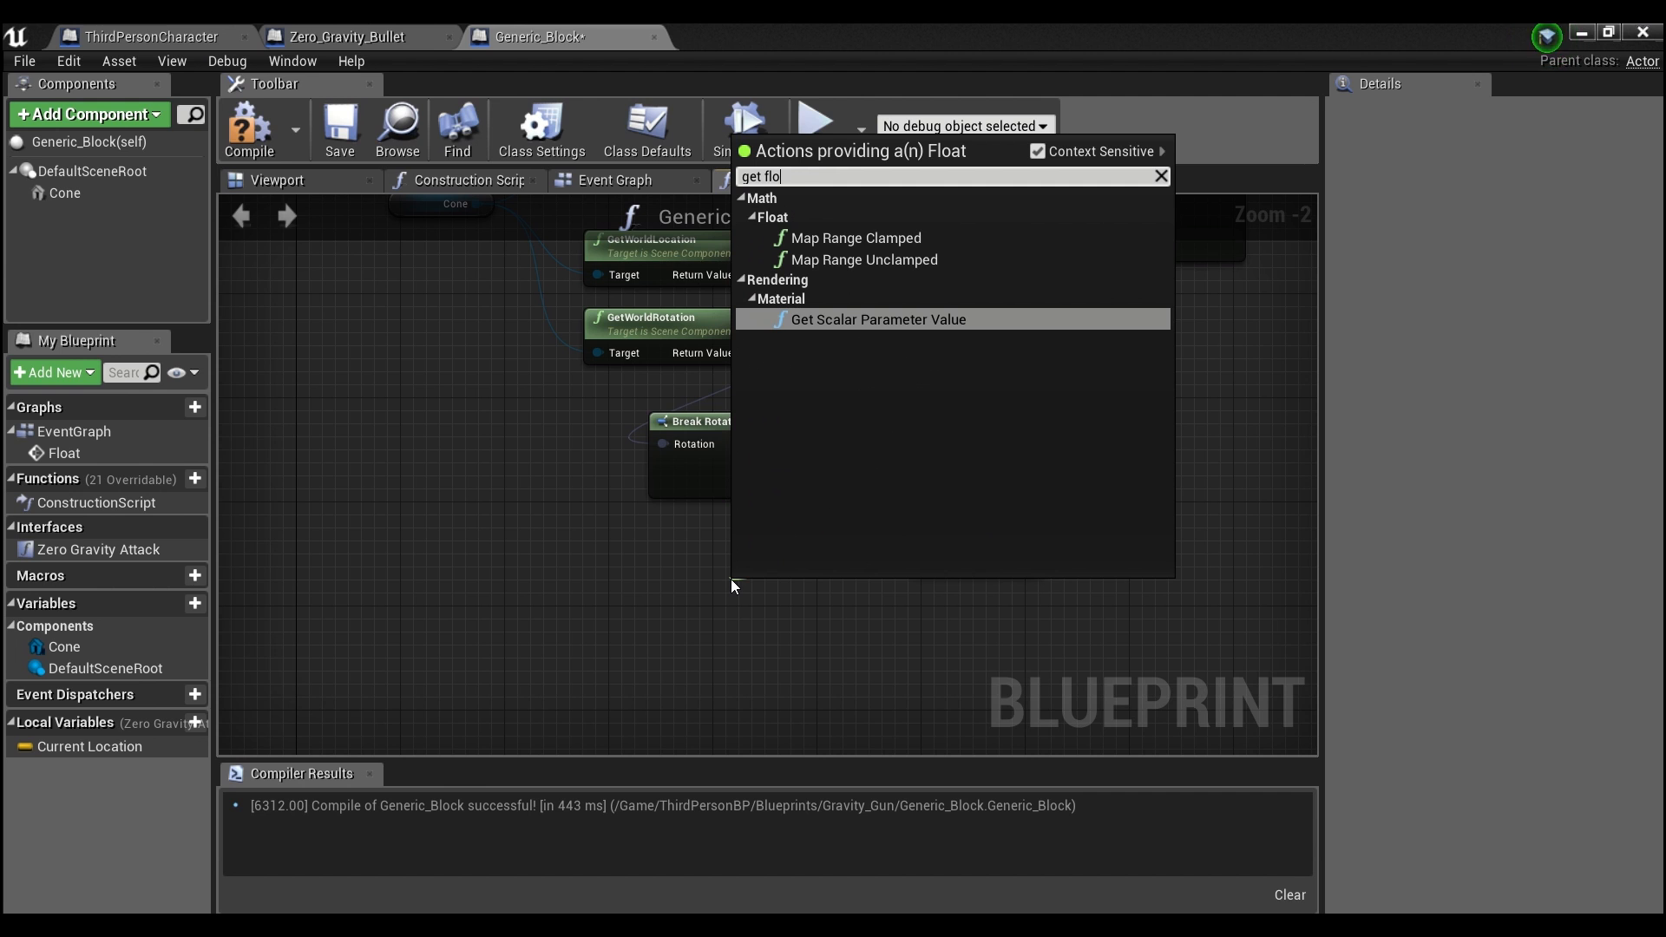
- Feed a Random Float in Range (max 180) into the additions driving Float's Roll, Pitch and Yaw
key(BackSpace)
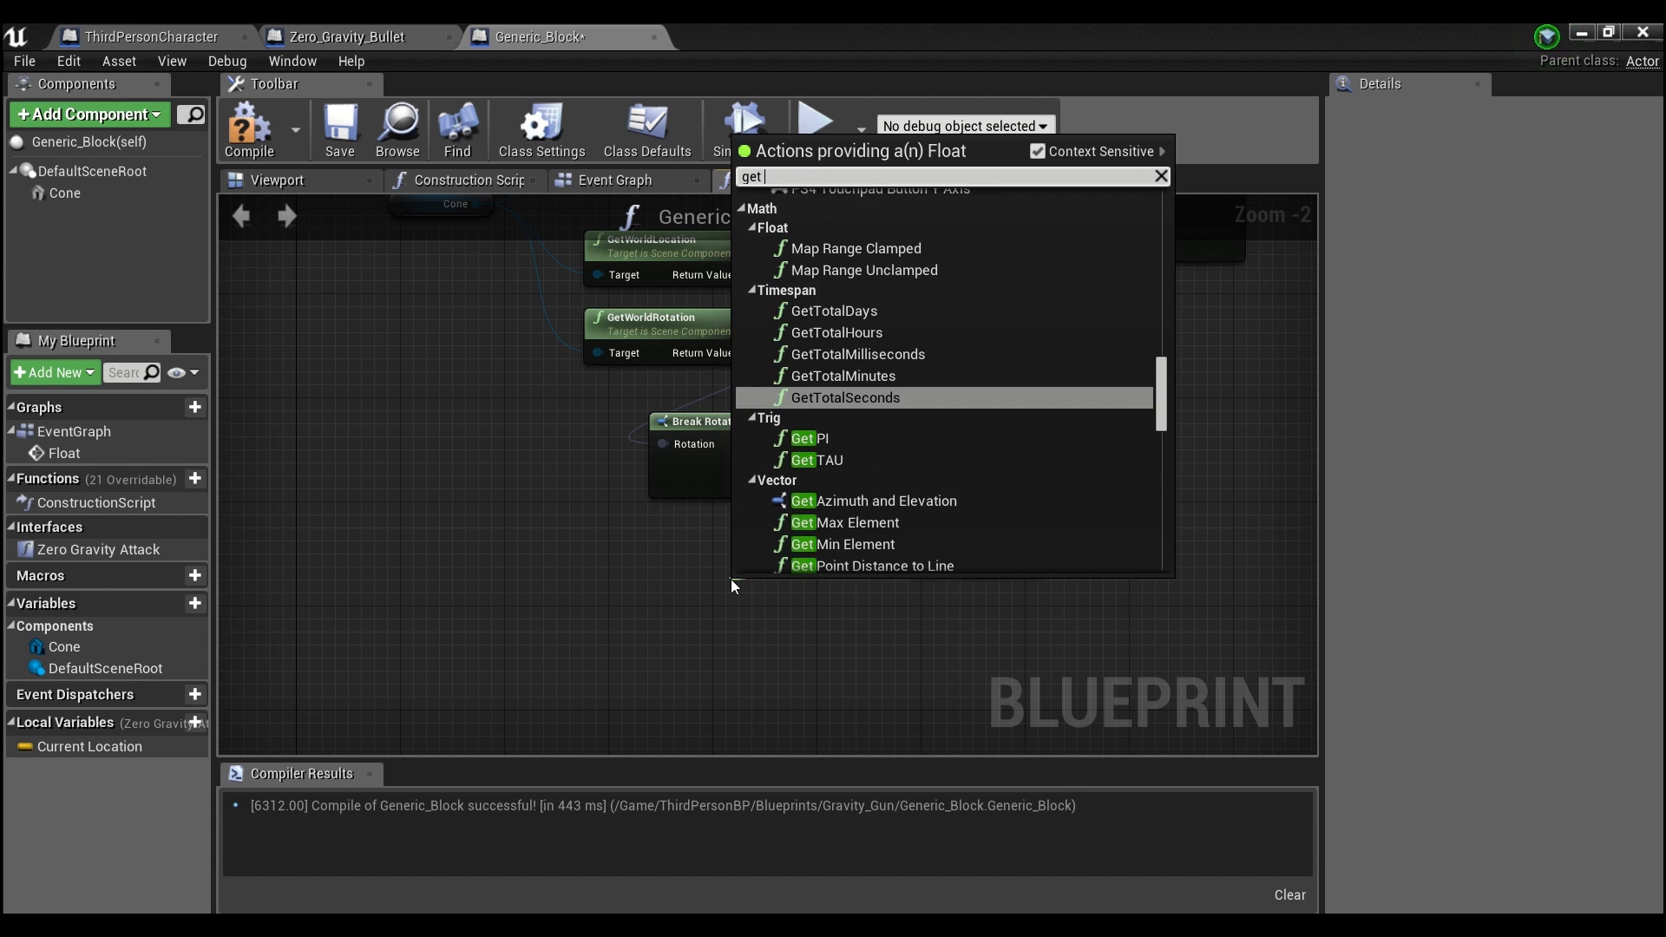
text(random f)
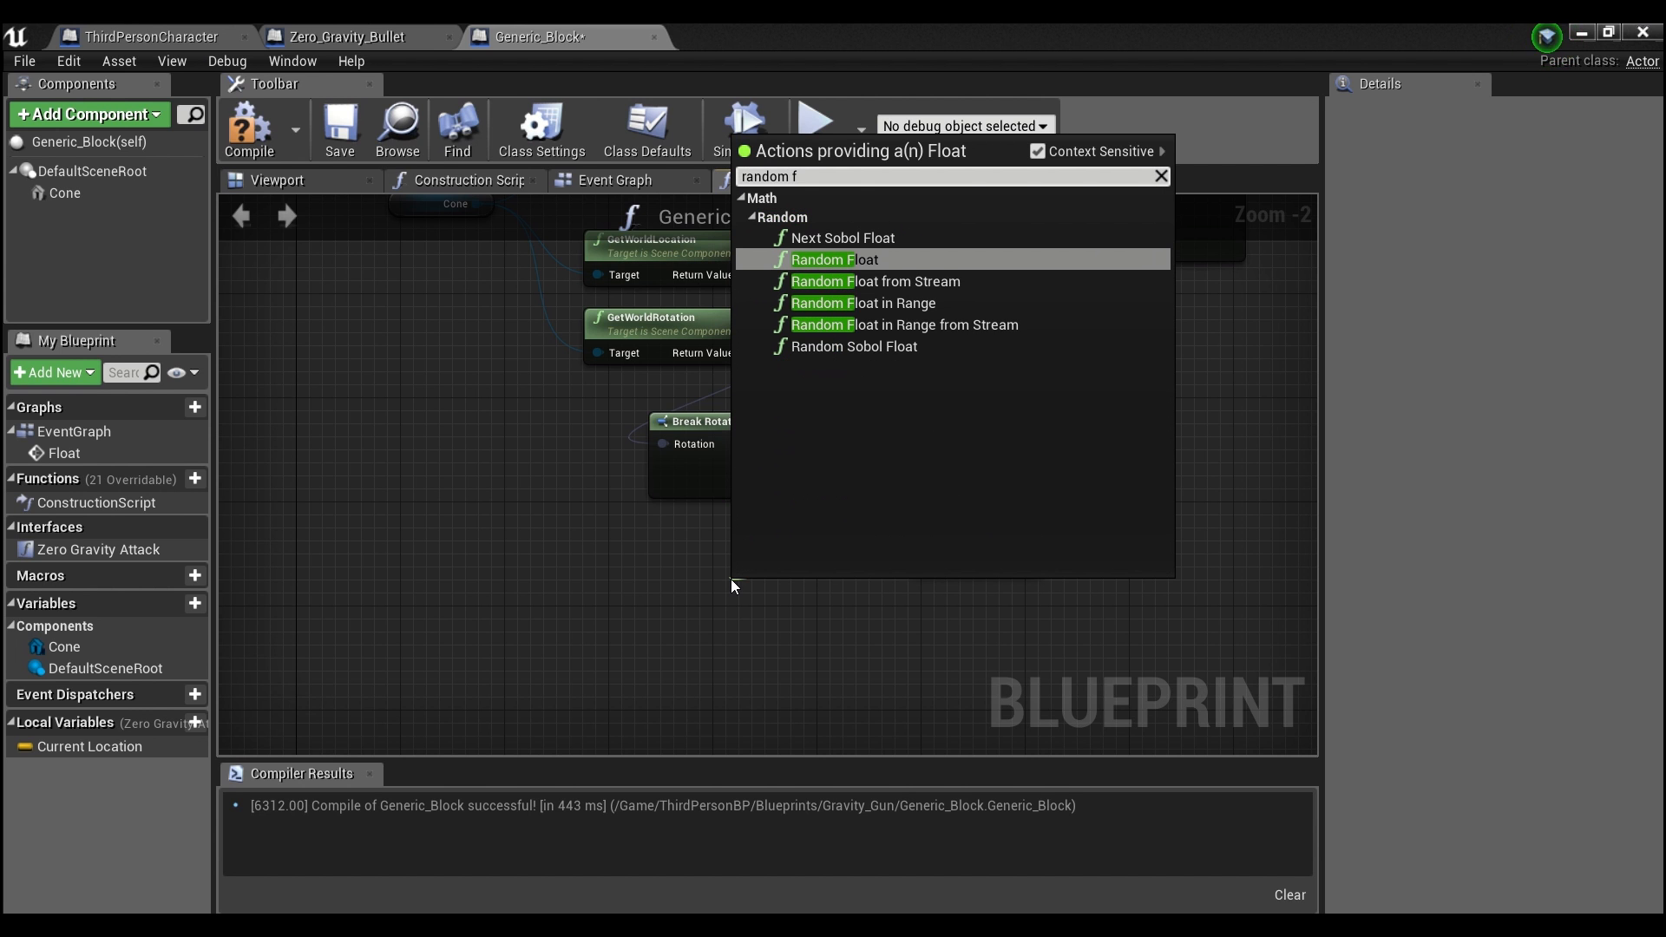
click(862, 302)
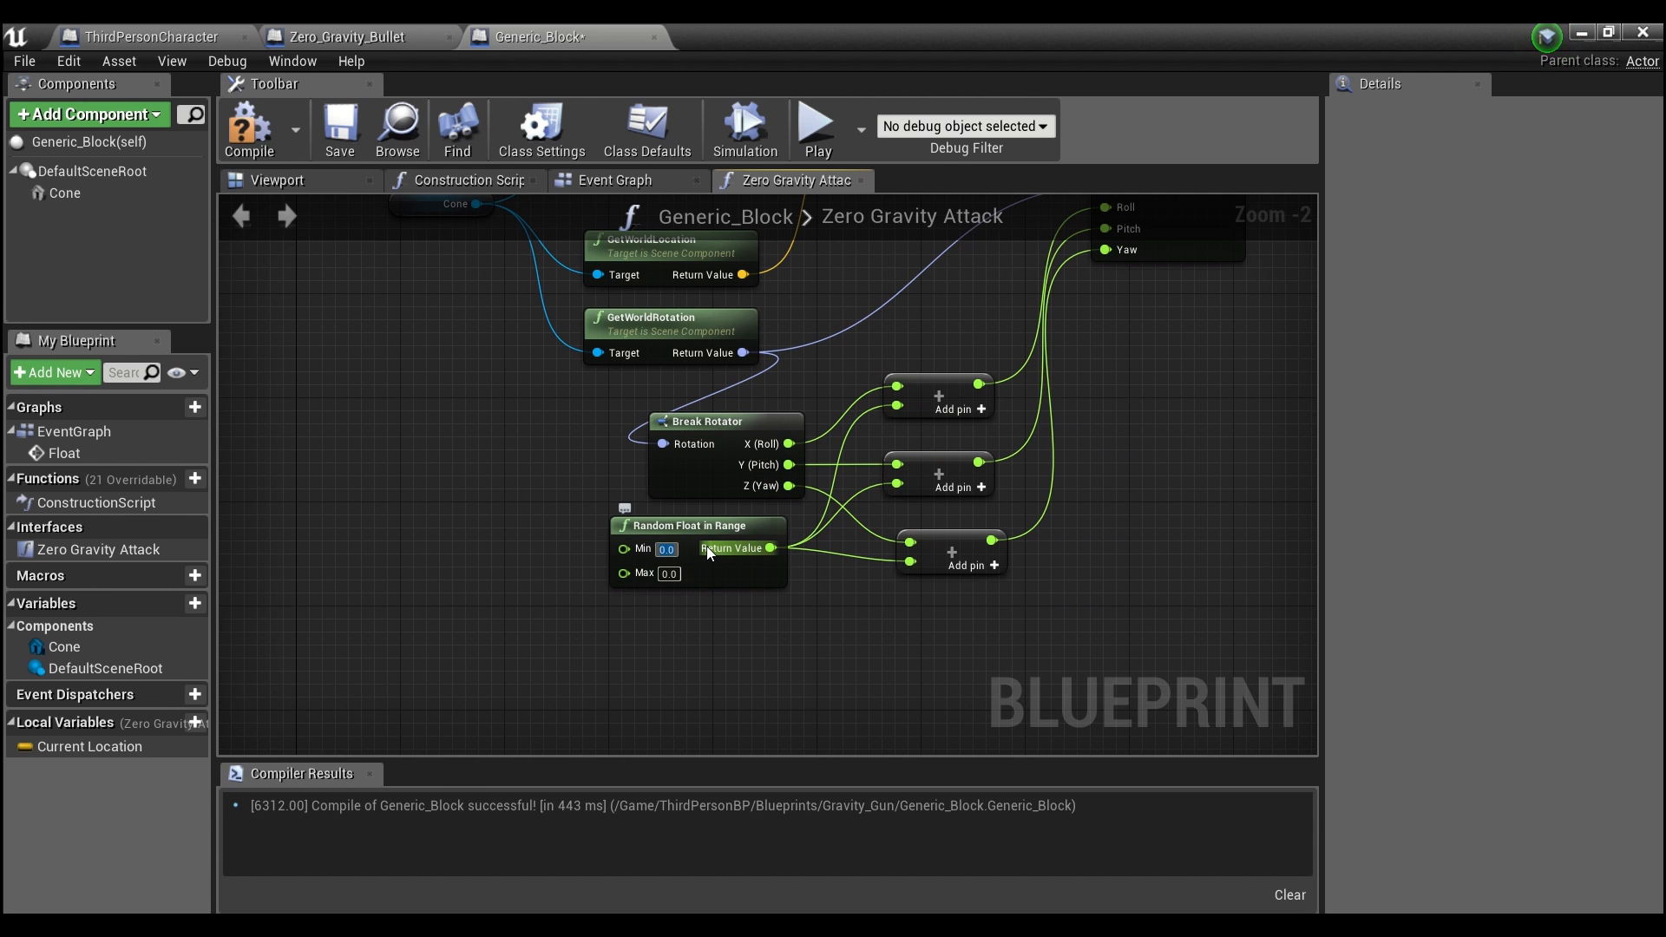
text(180)
click(668, 573)
text(360)
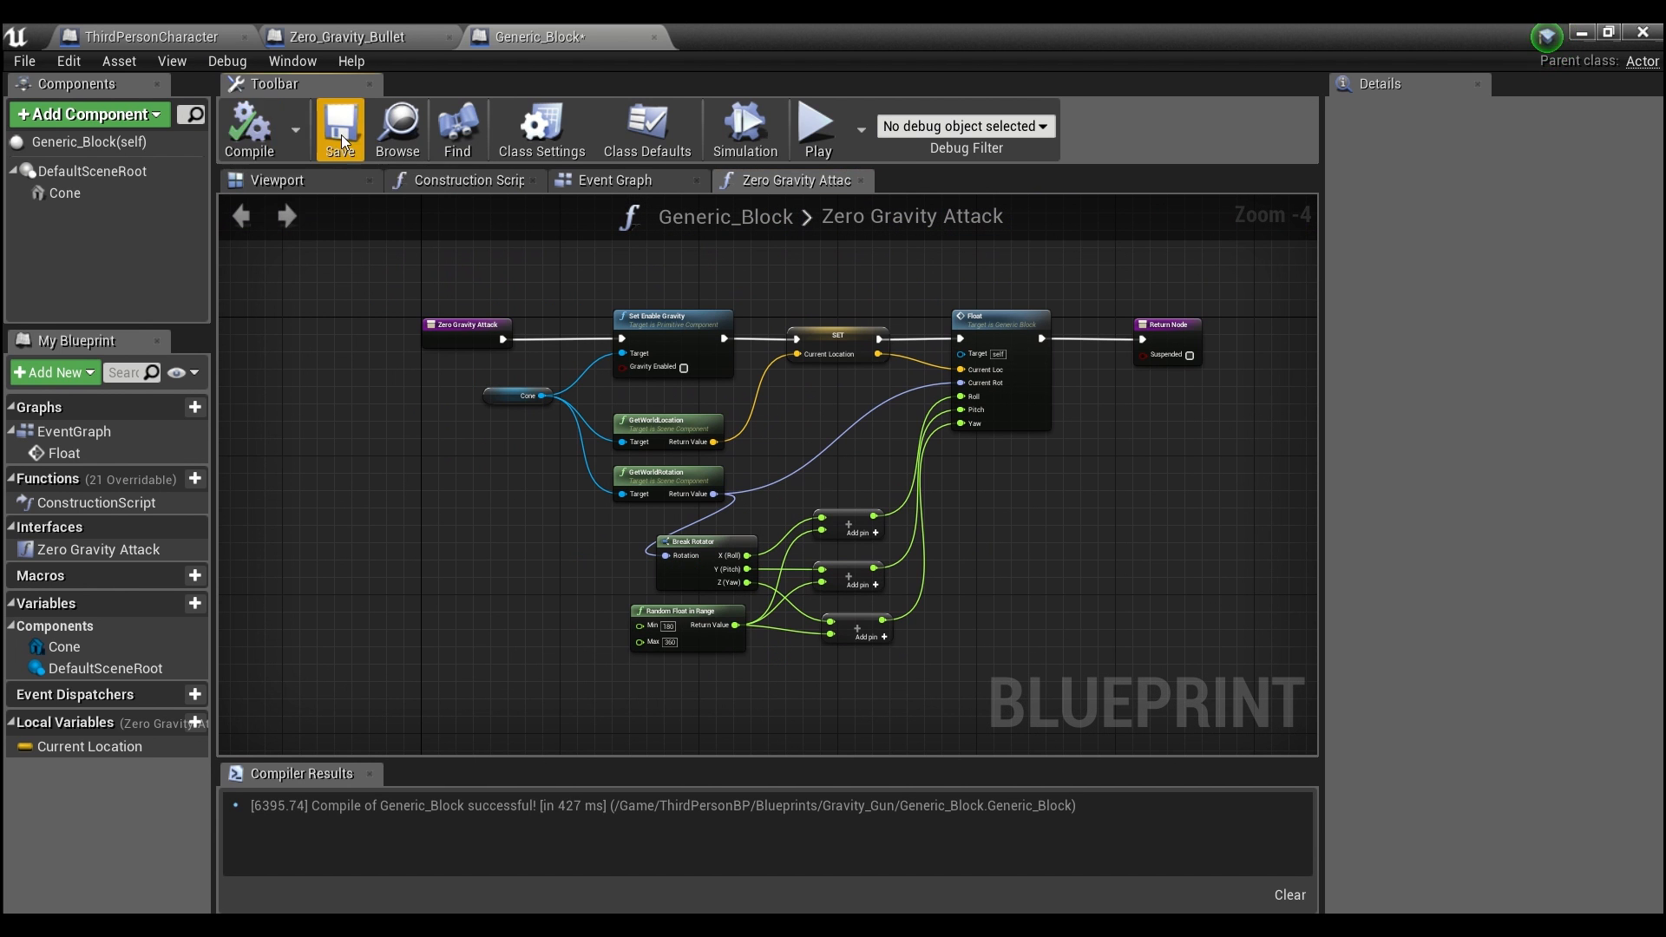
- Save Generic_Block and make the Float event start a new timeline named No Gravity
click(340, 128)
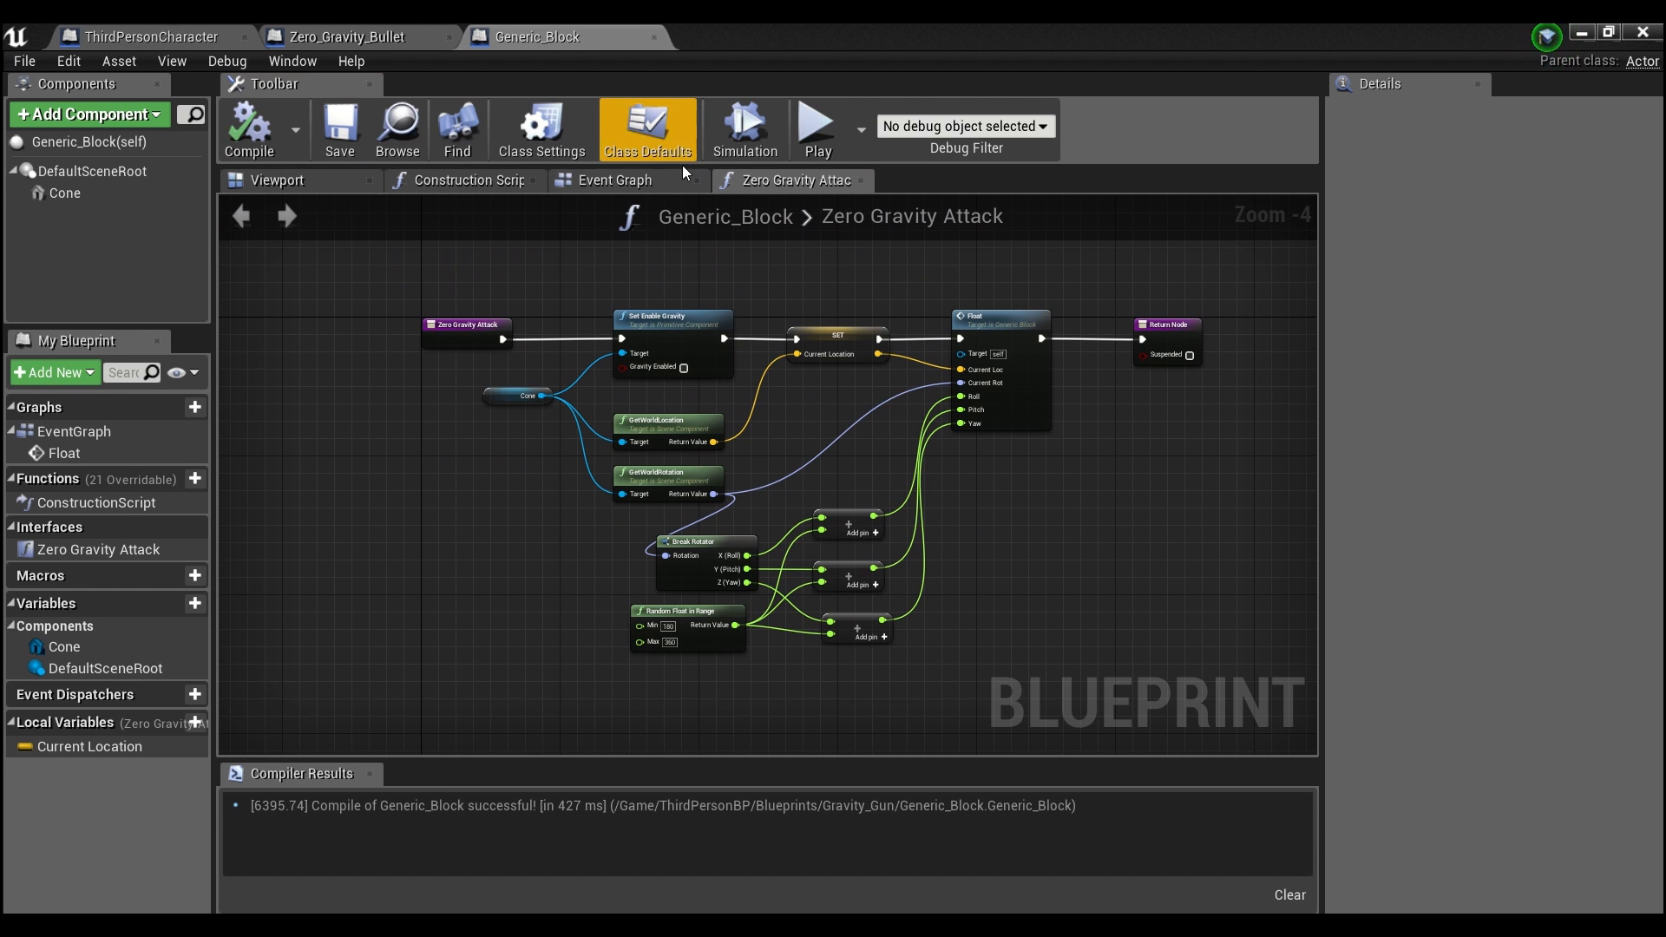
click(614, 178)
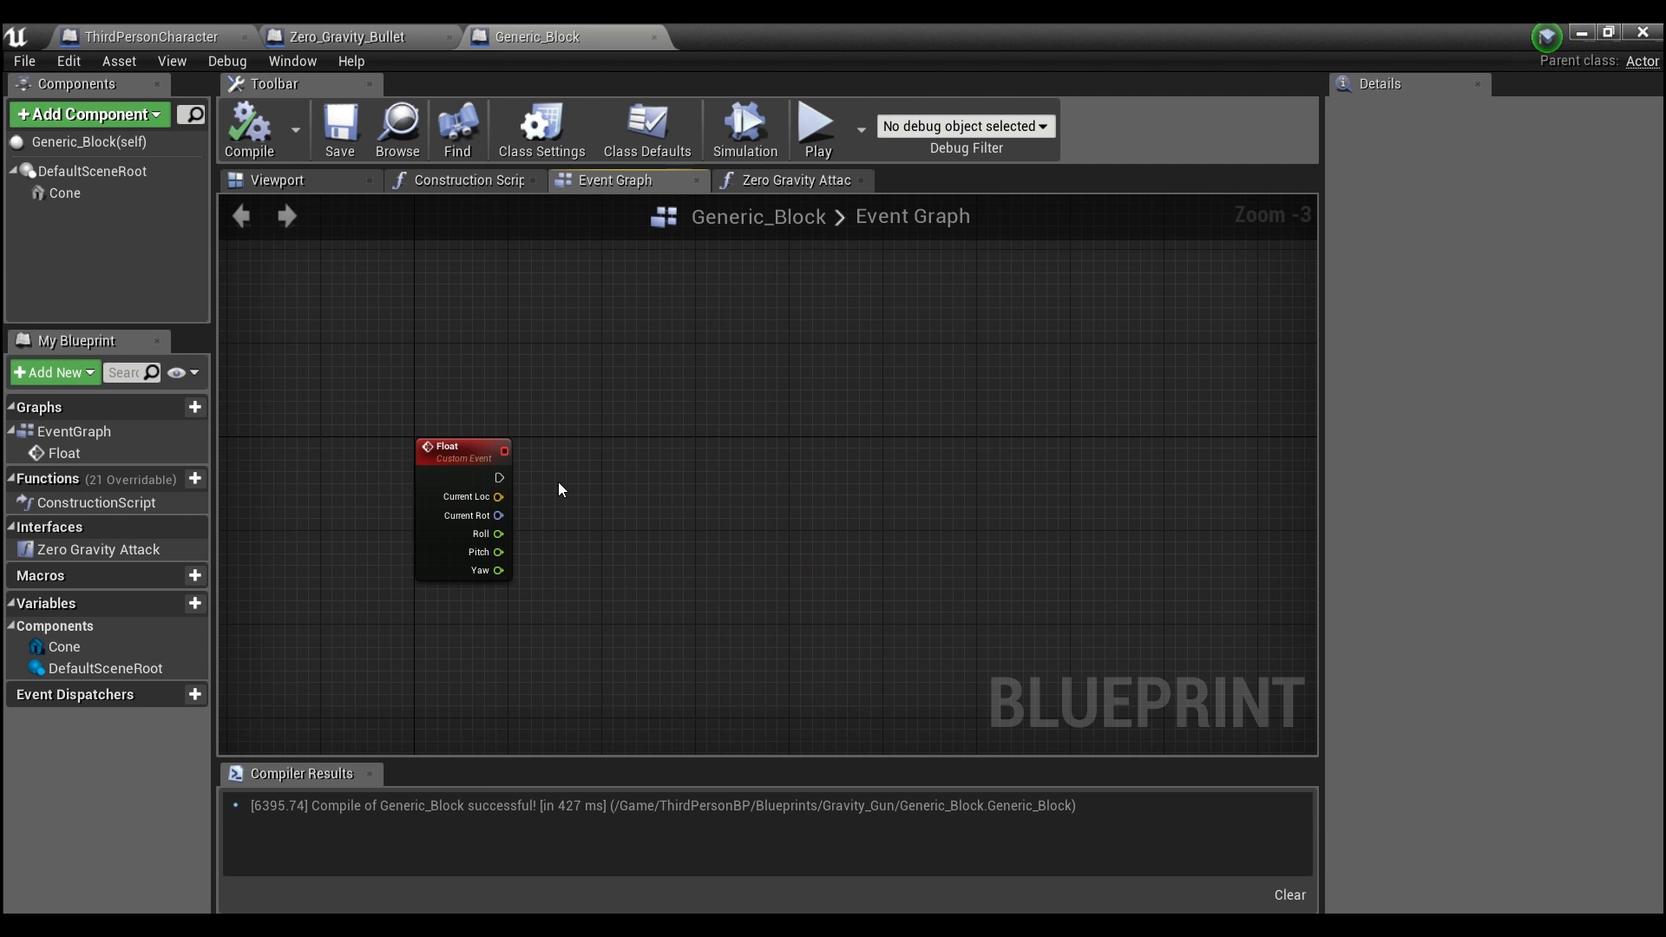
drag(500, 477, 664, 496)
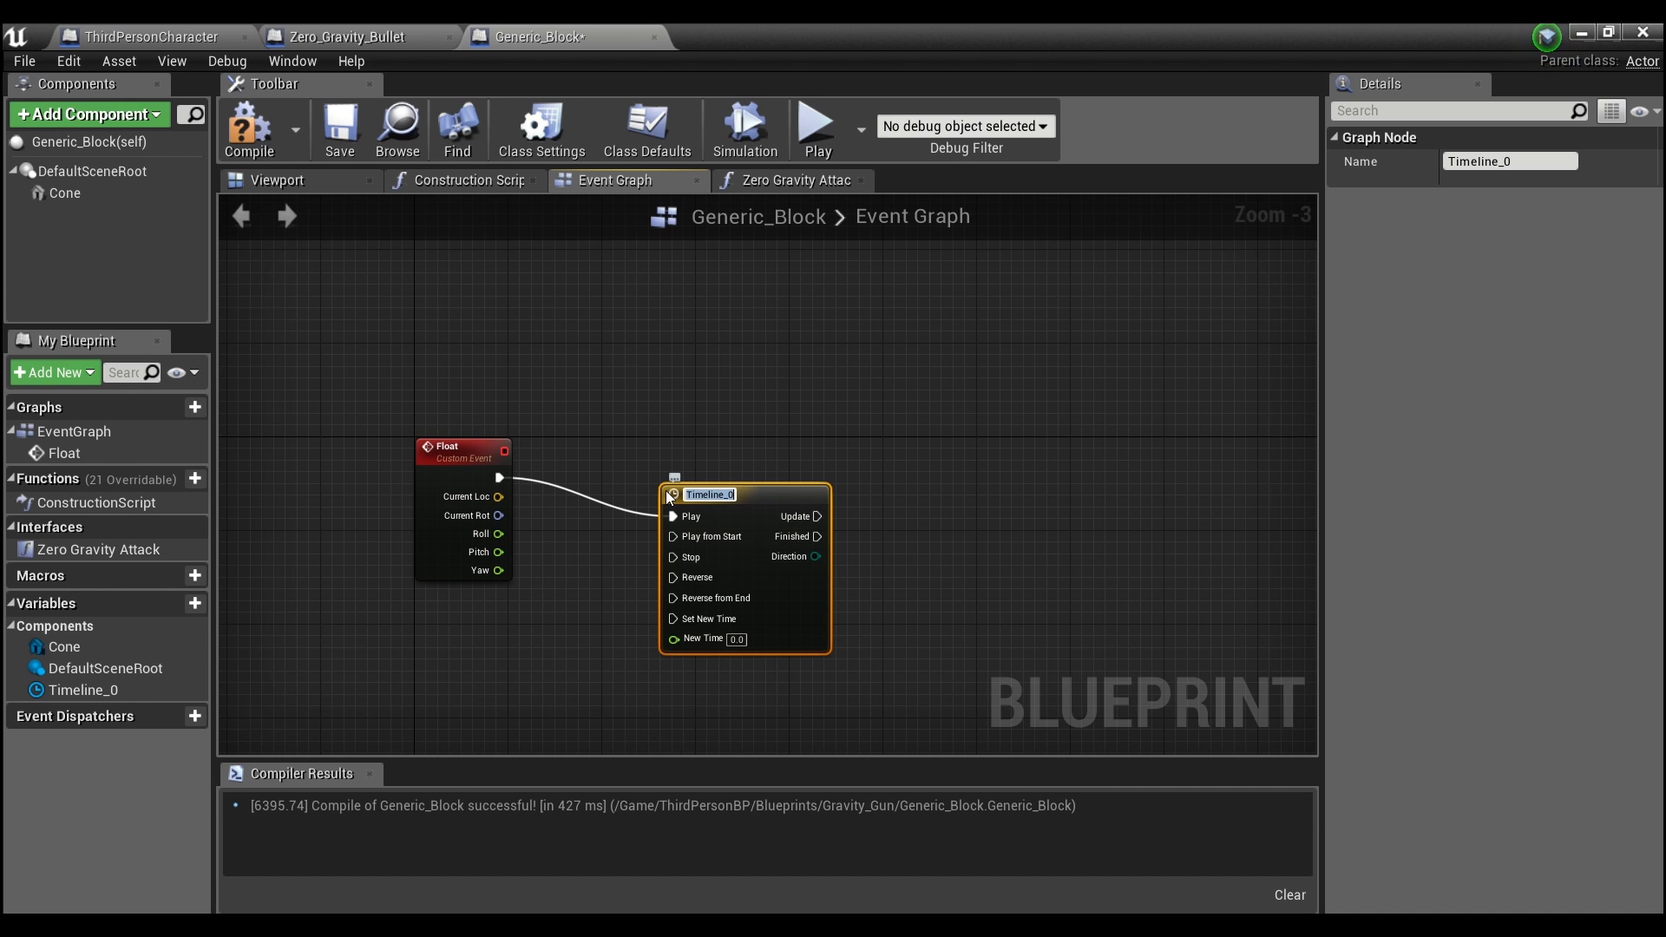
text(No Gravity)
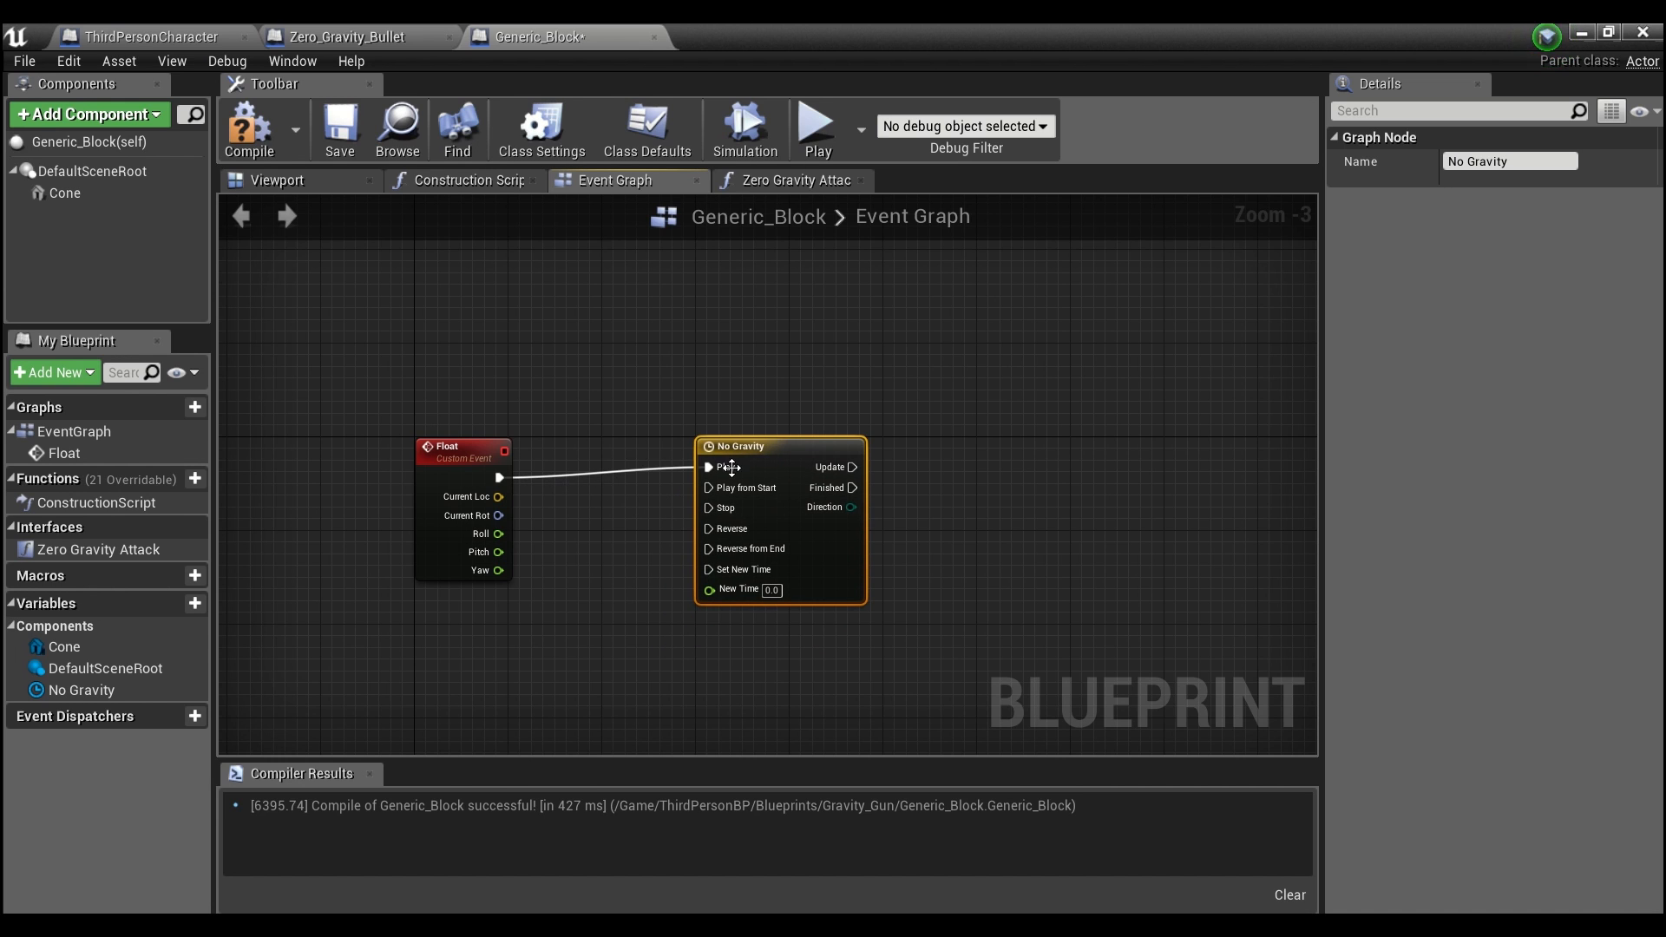
mouse_move(751, 450)
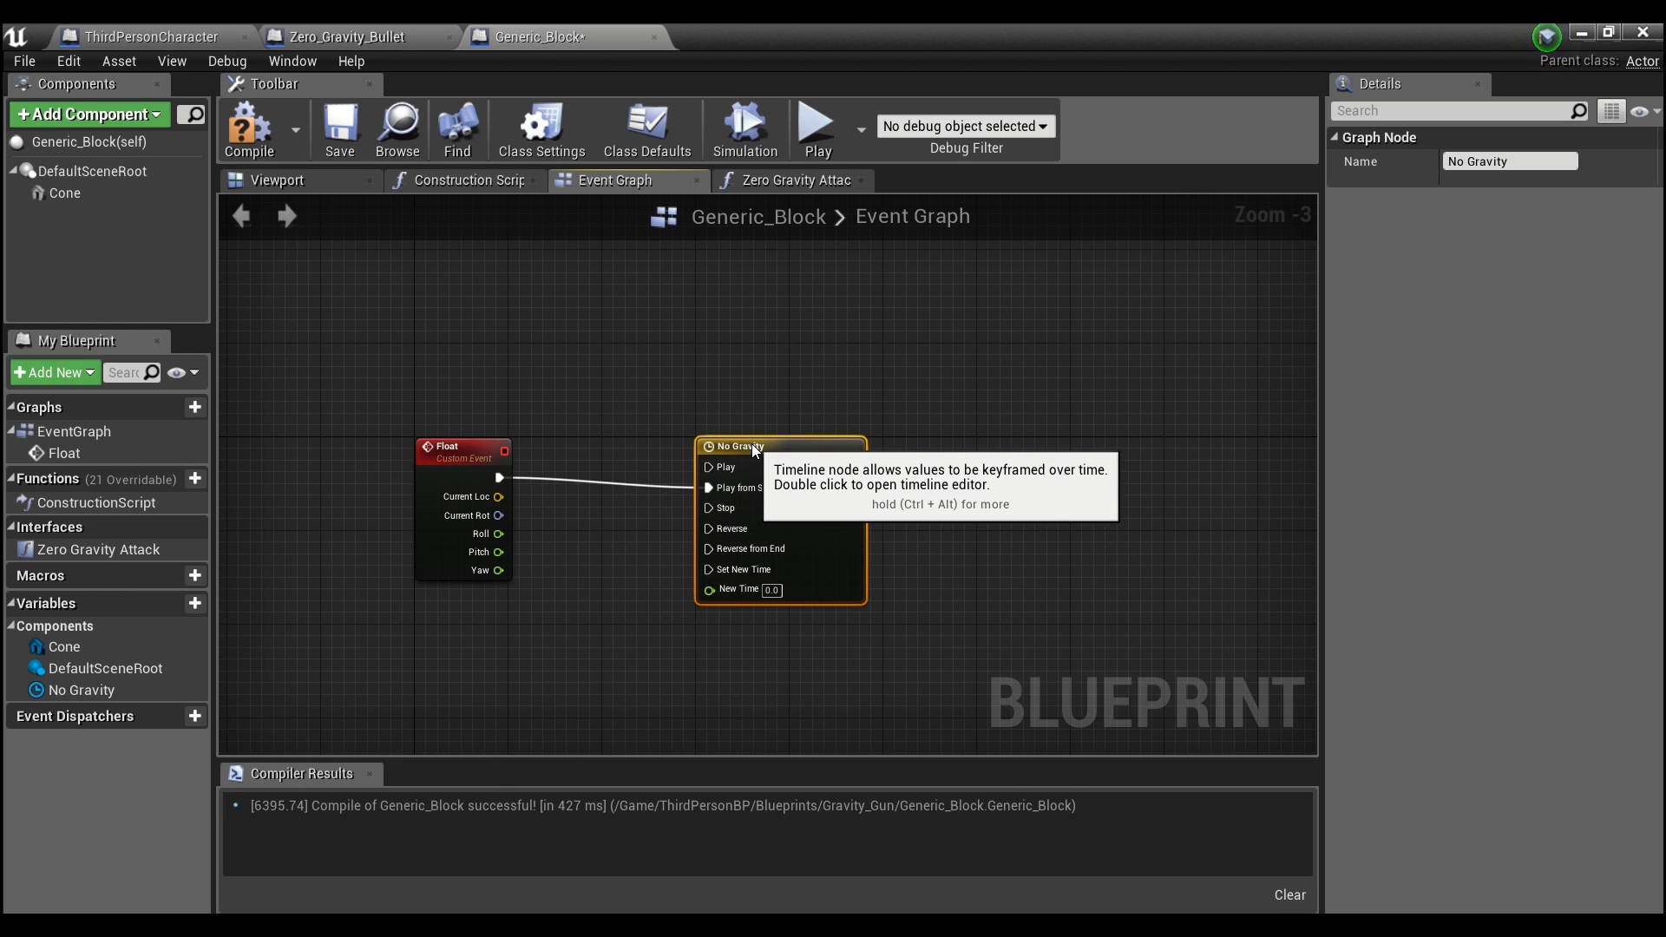
- Give the No Gravity timeline a Suspend float track and a 3.00-second length
double_click(742, 446)
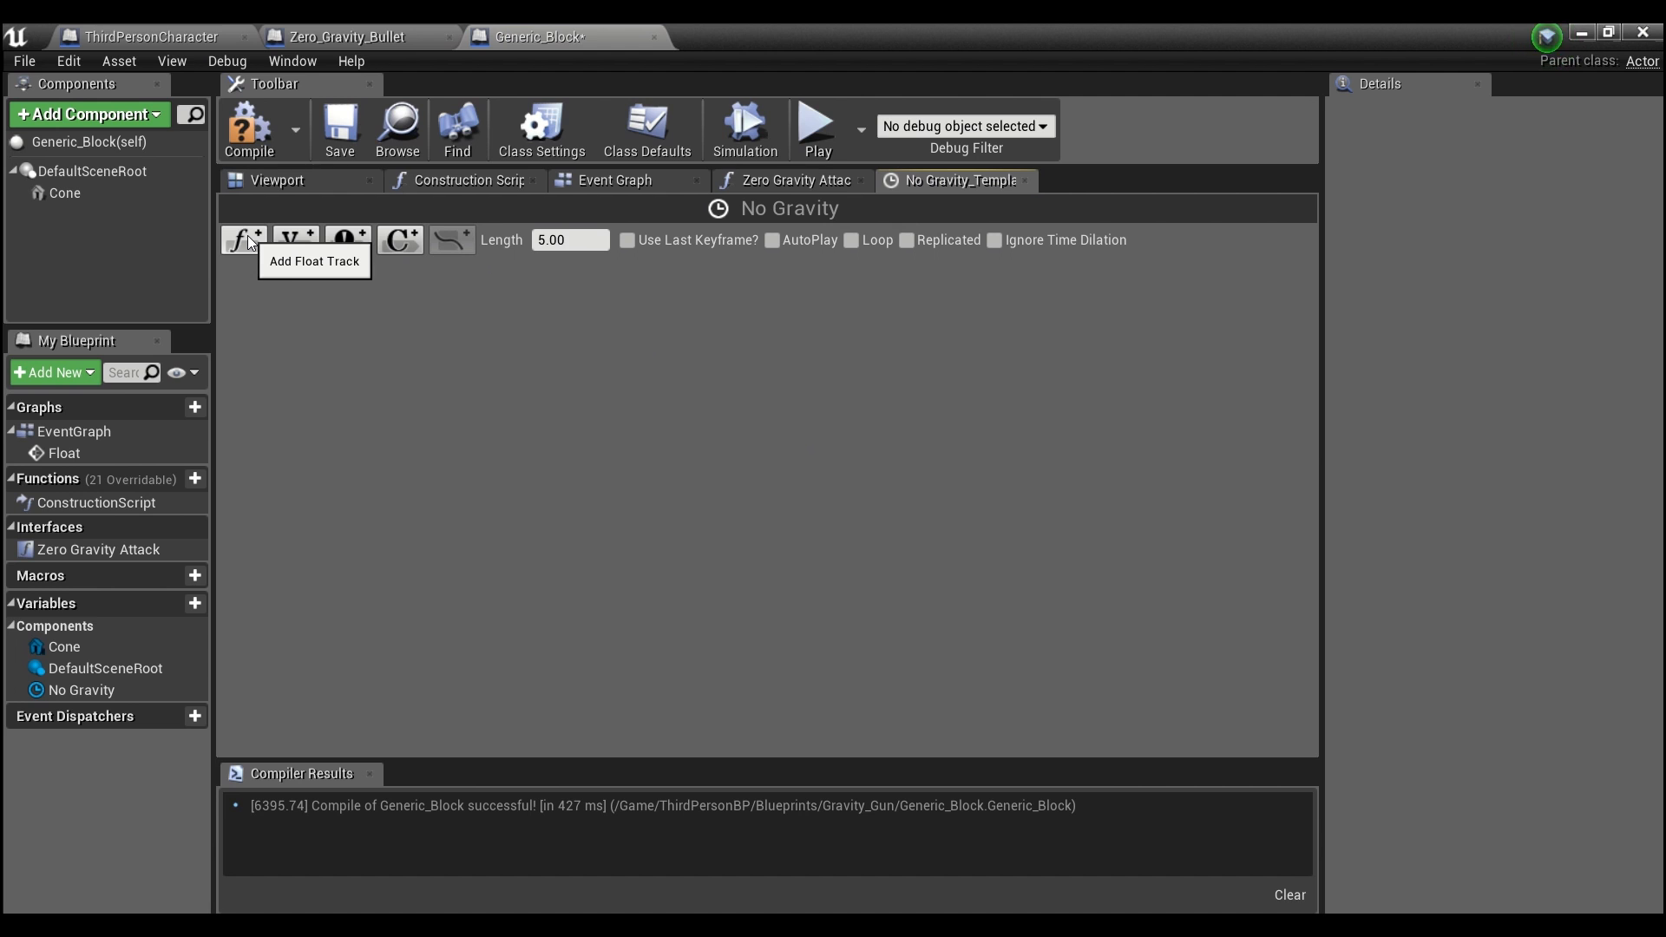
click(243, 237)
text(Suspend)
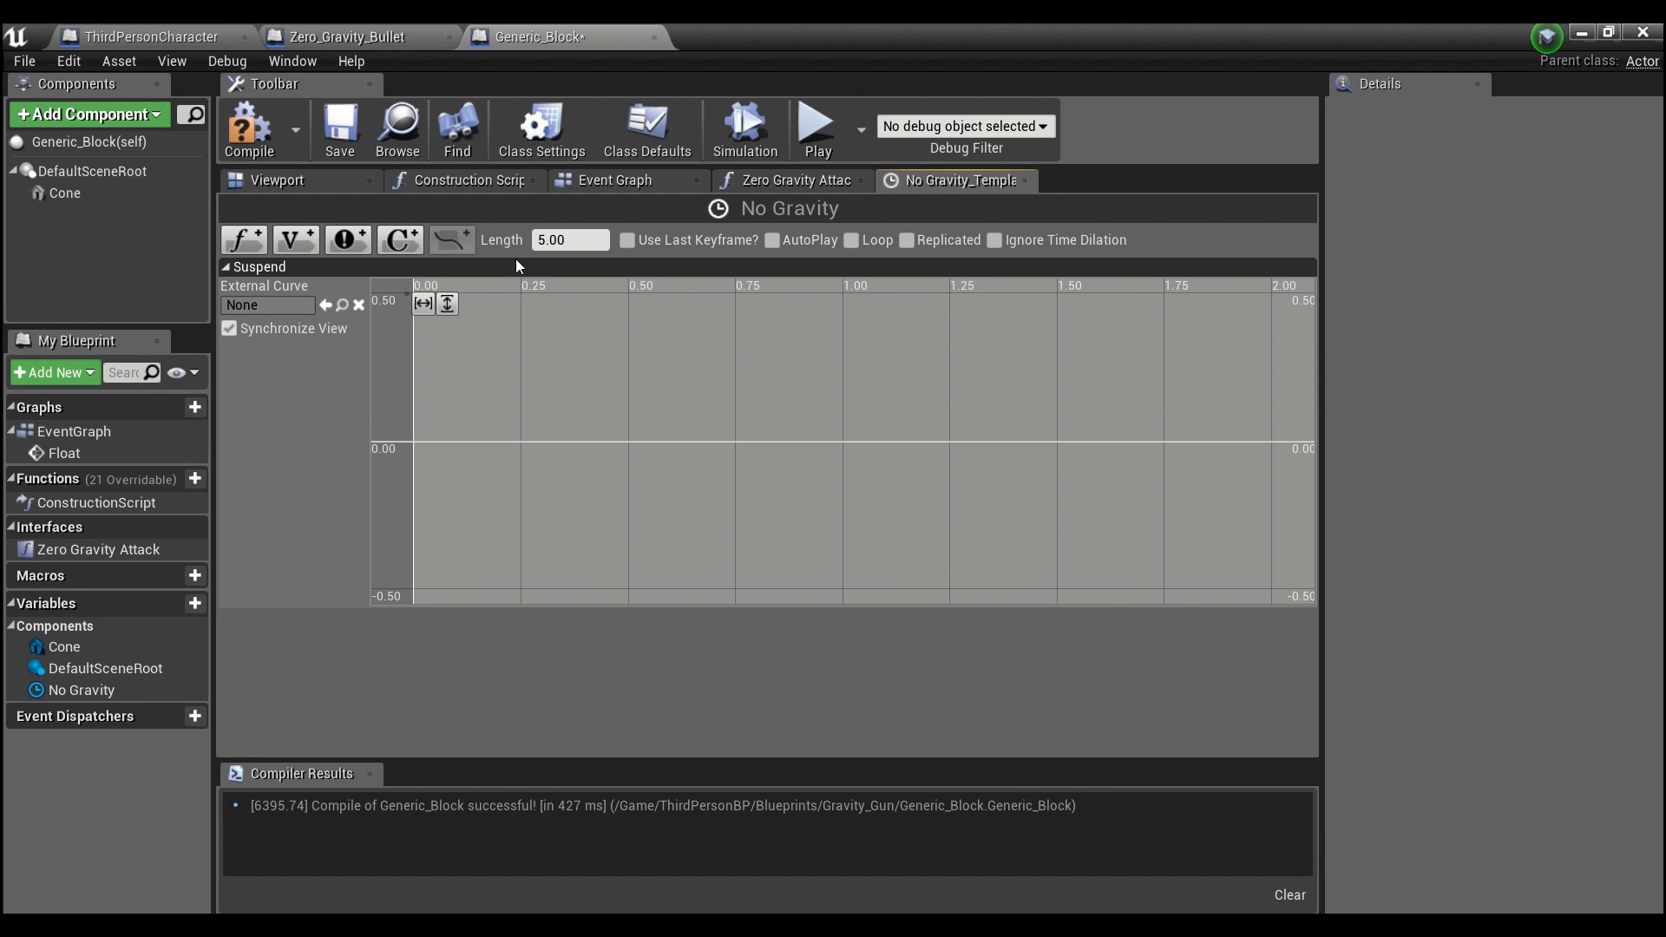
click(569, 239)
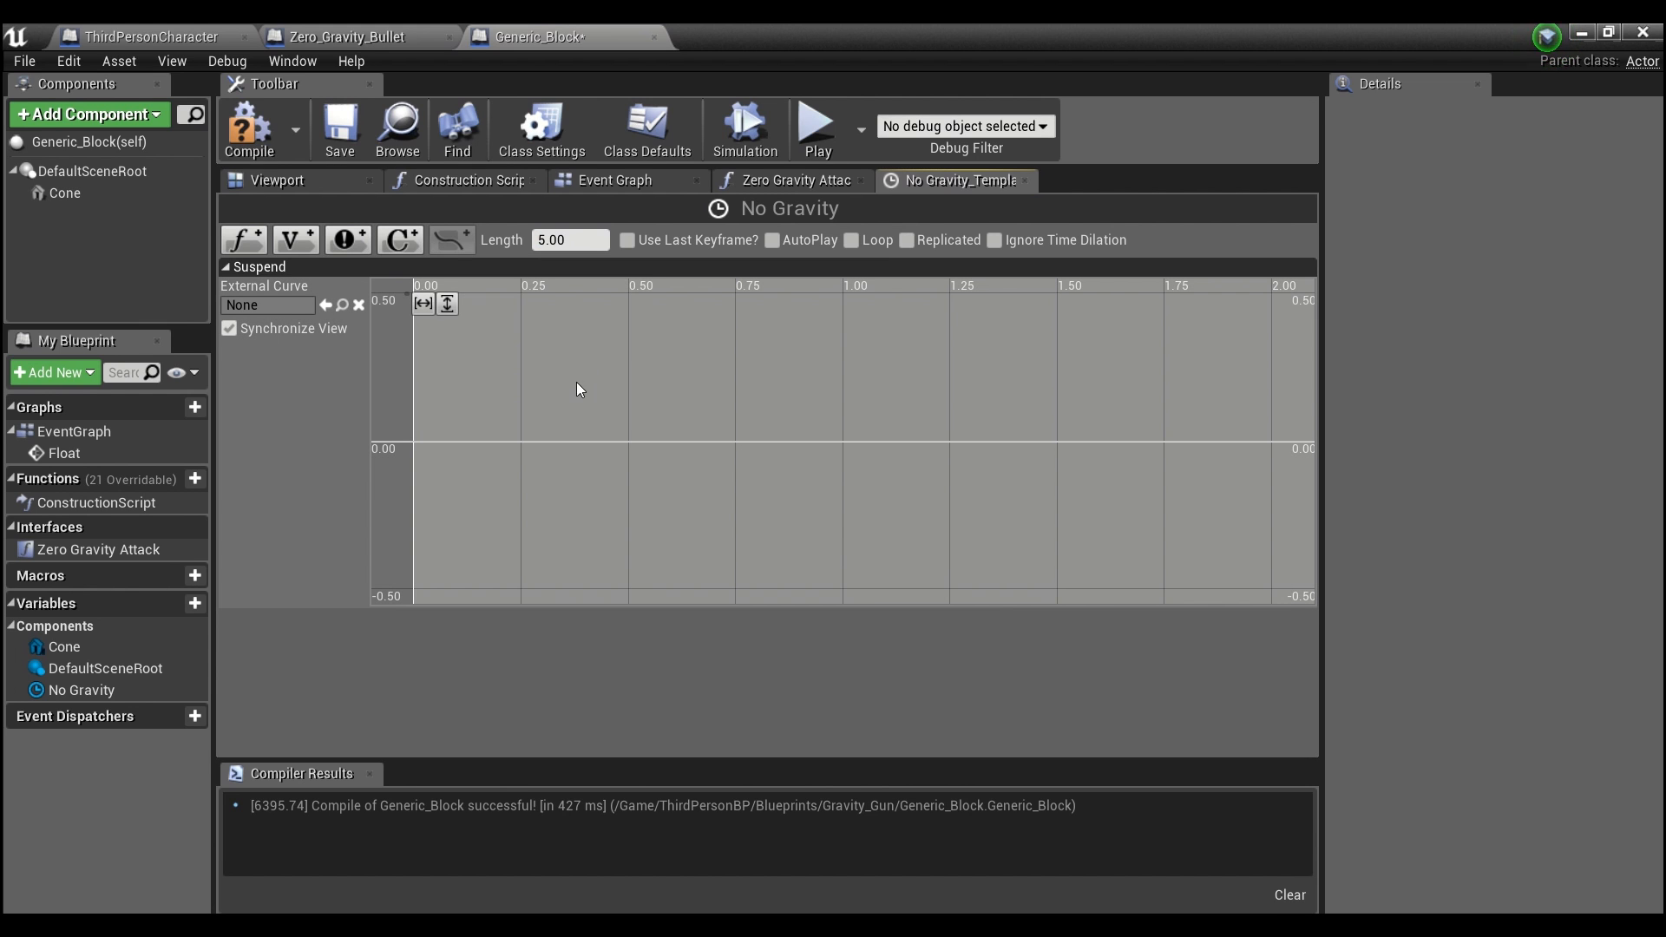
text(3.00)
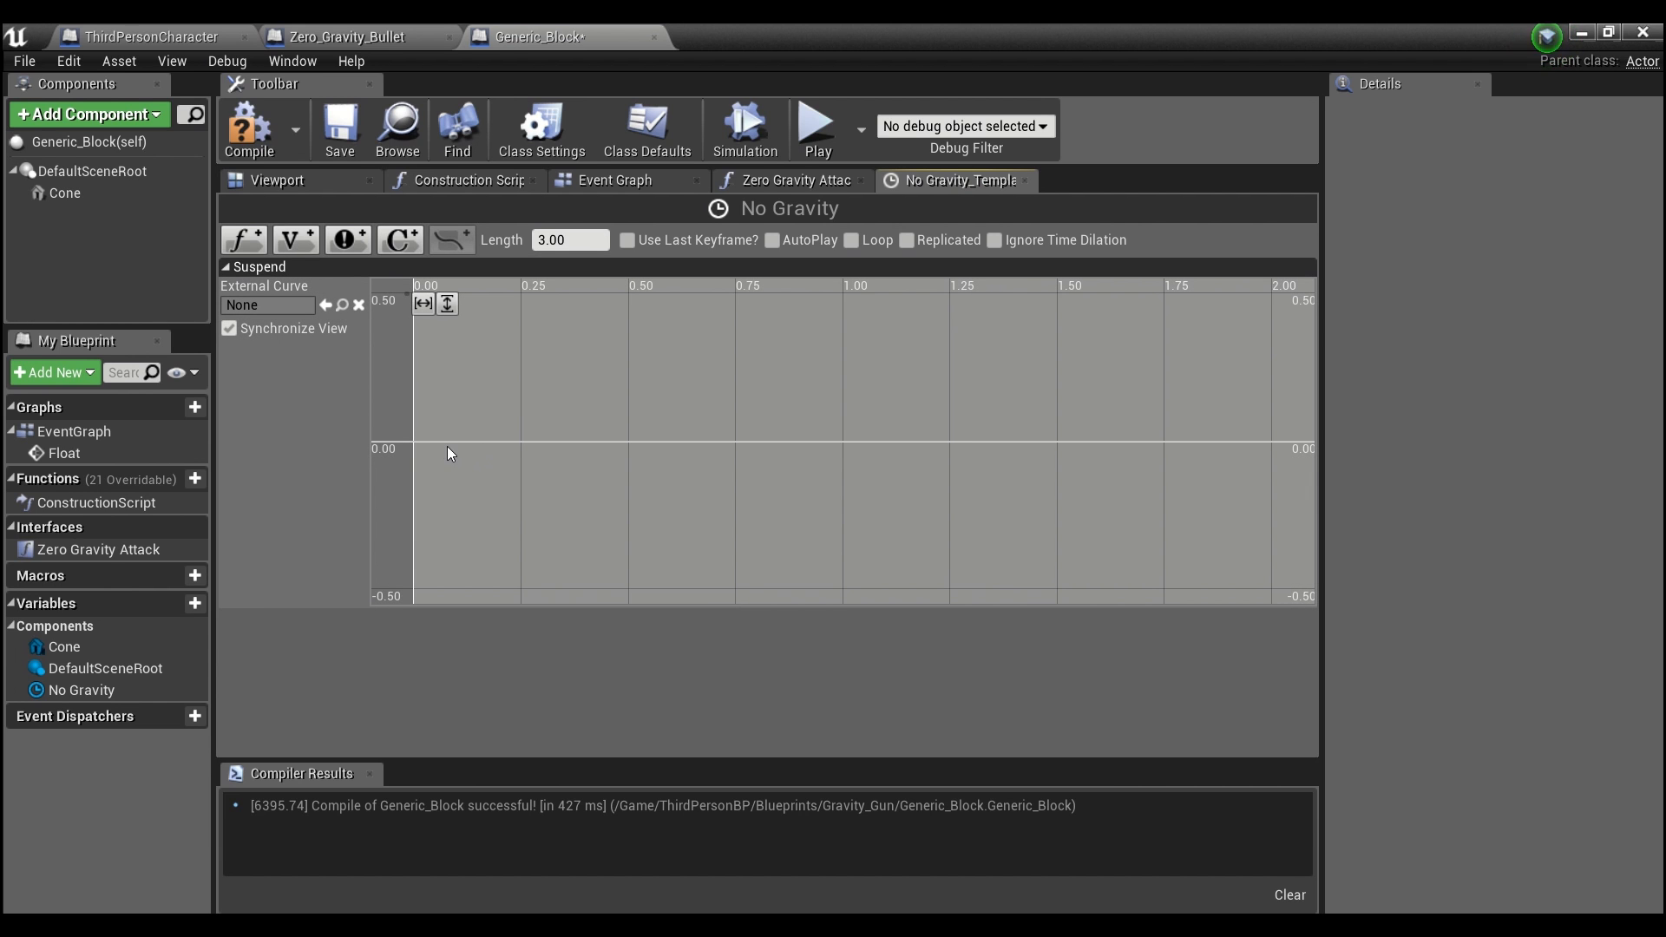
- Key the Suspend curve at 0,0 and at time 3 with value 1
right_click(449, 455)
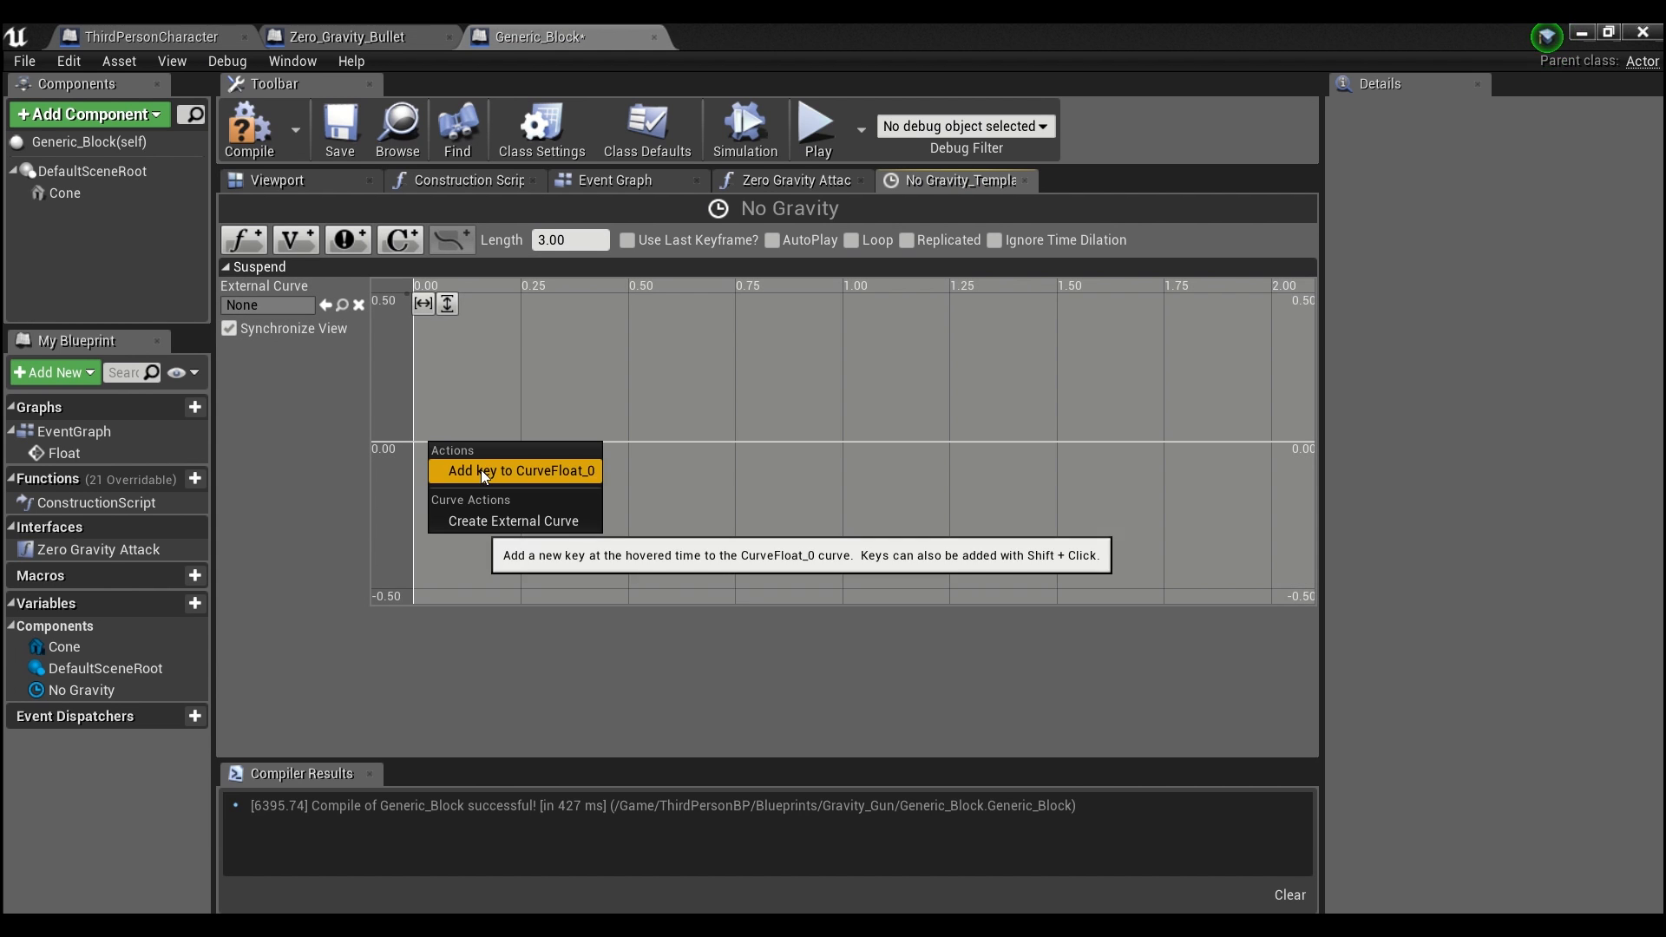
click(513, 470)
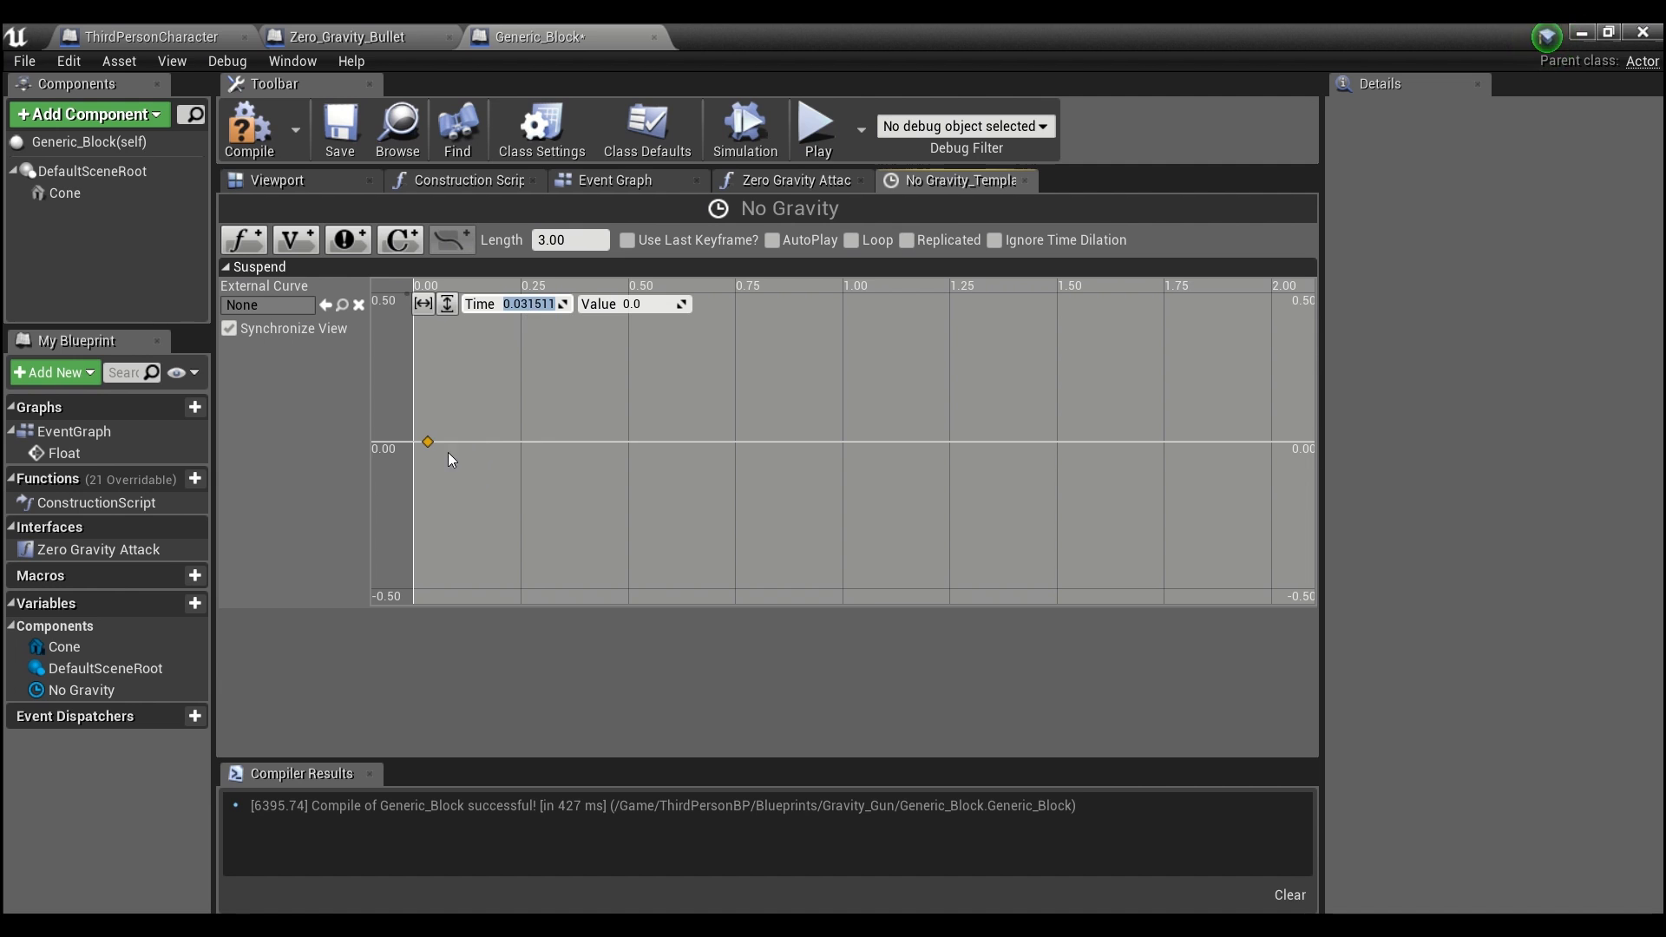
mouse_move(428, 446)
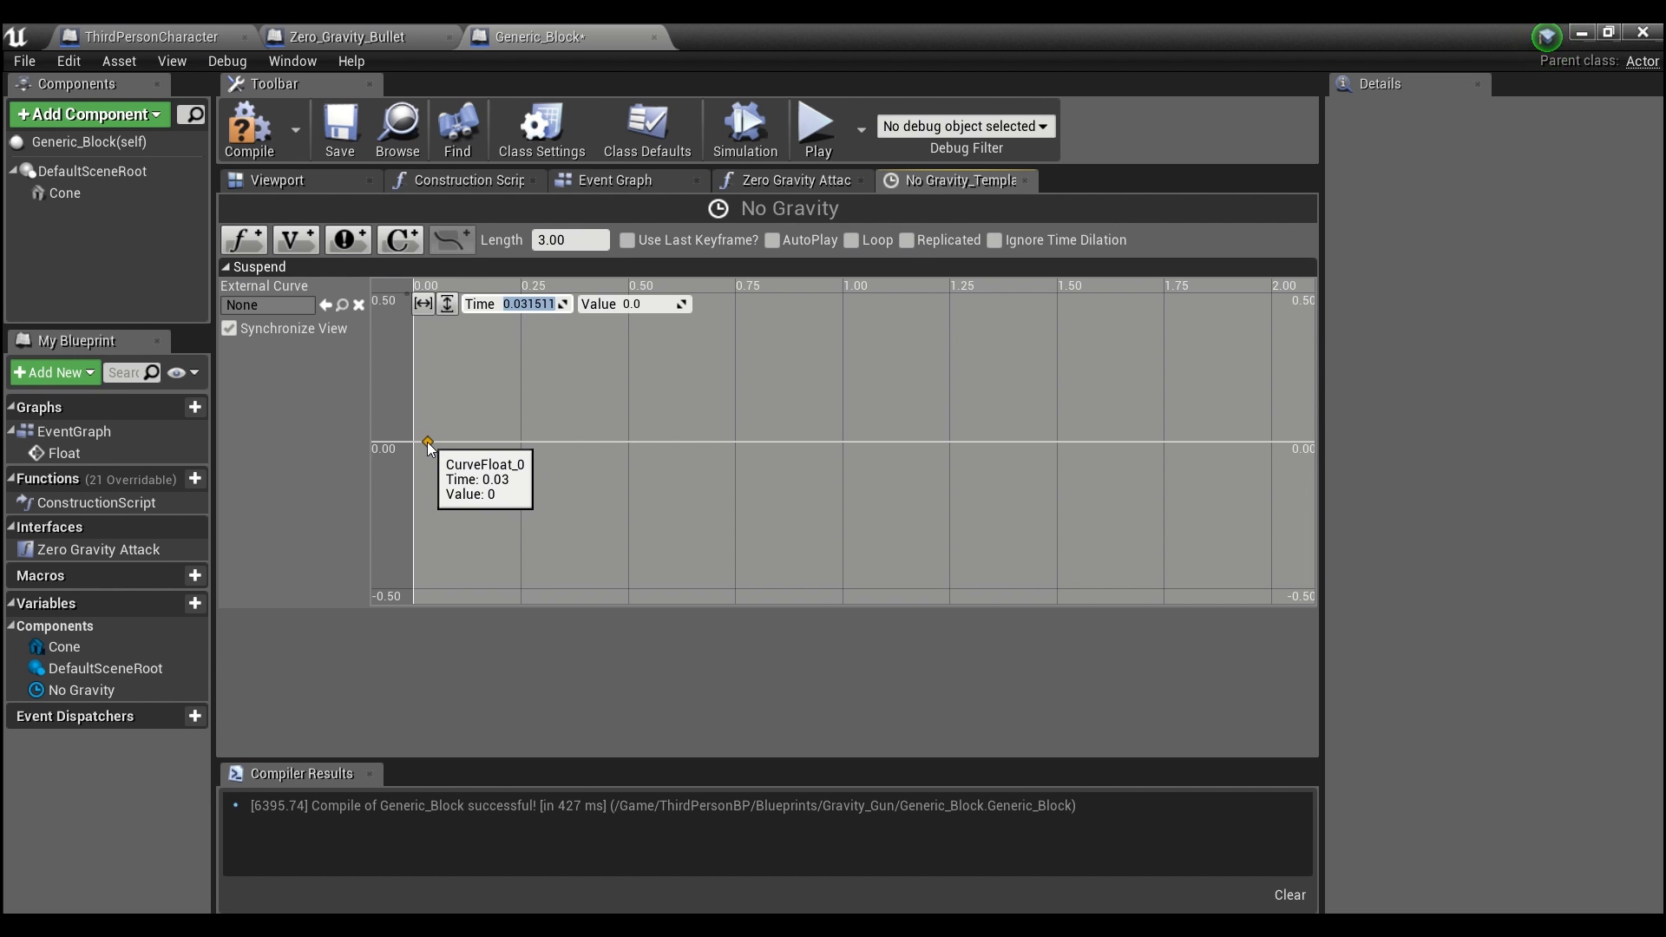
mouse_move(522, 330)
text(0)
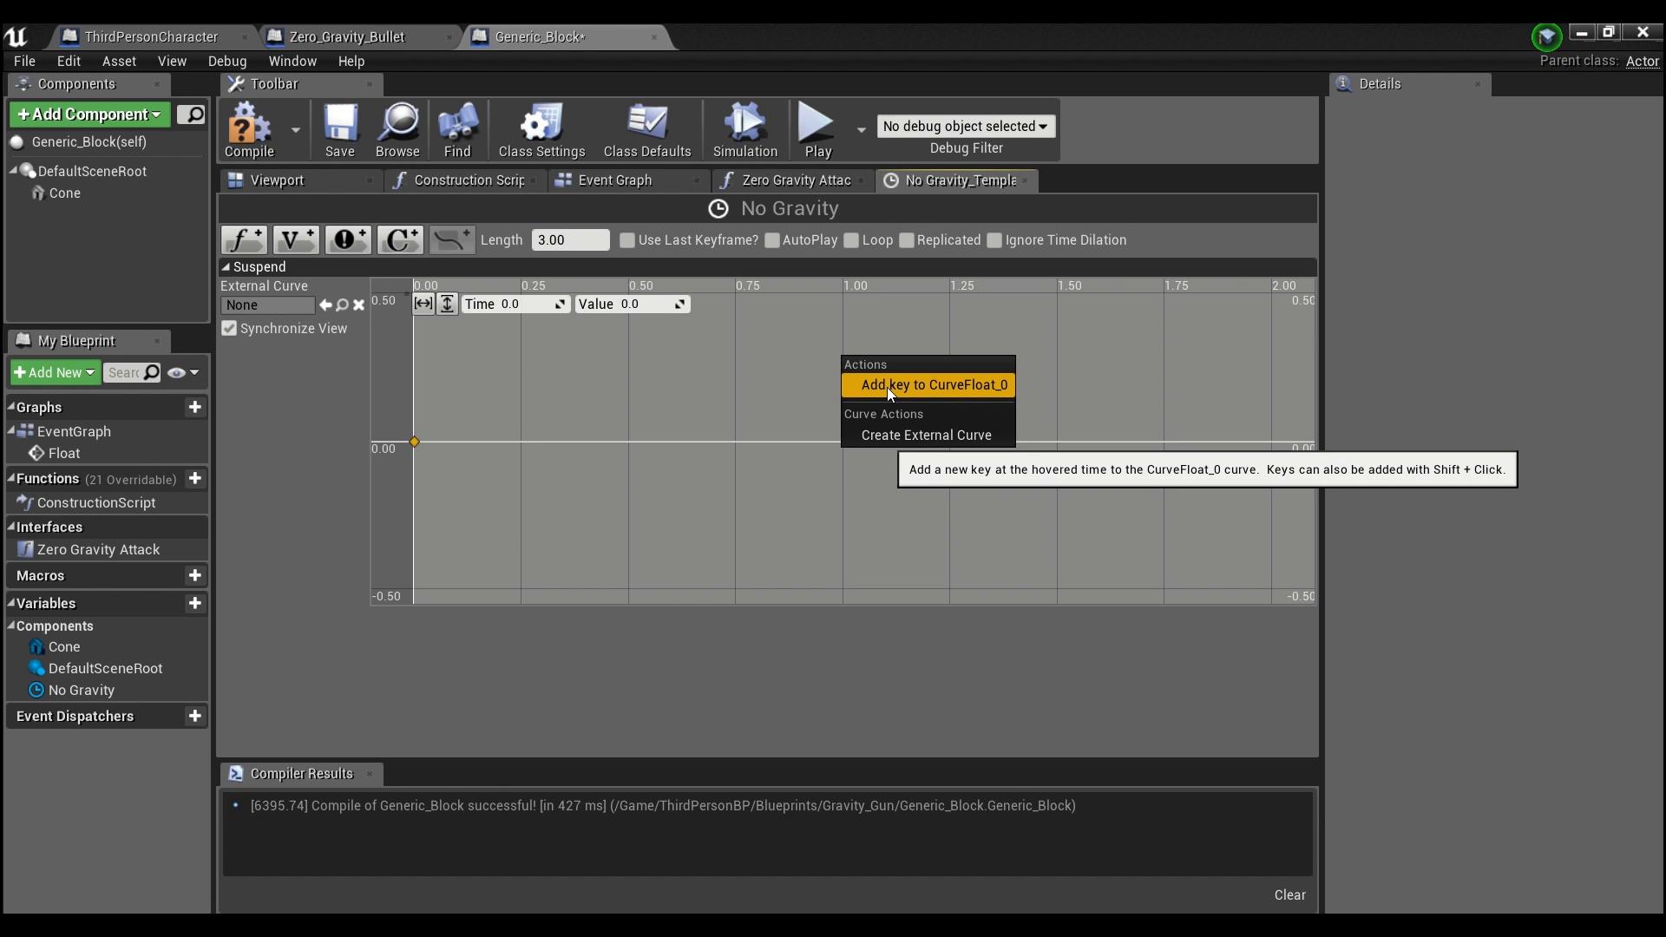
click(927, 385)
text(3)
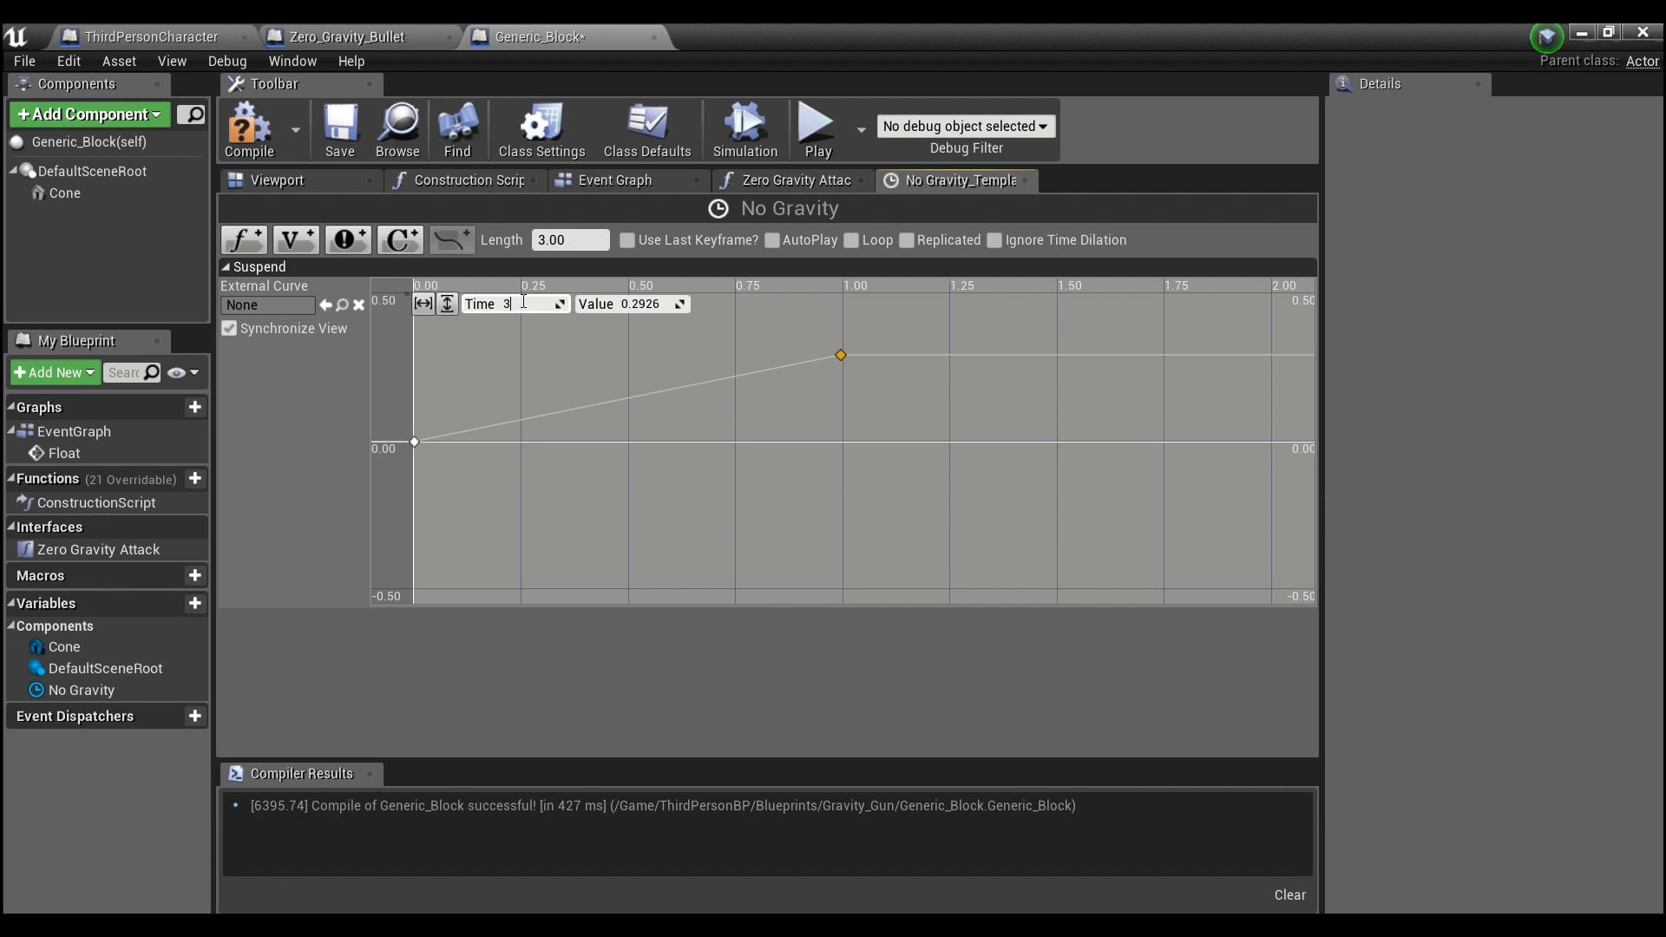
text(1.0)
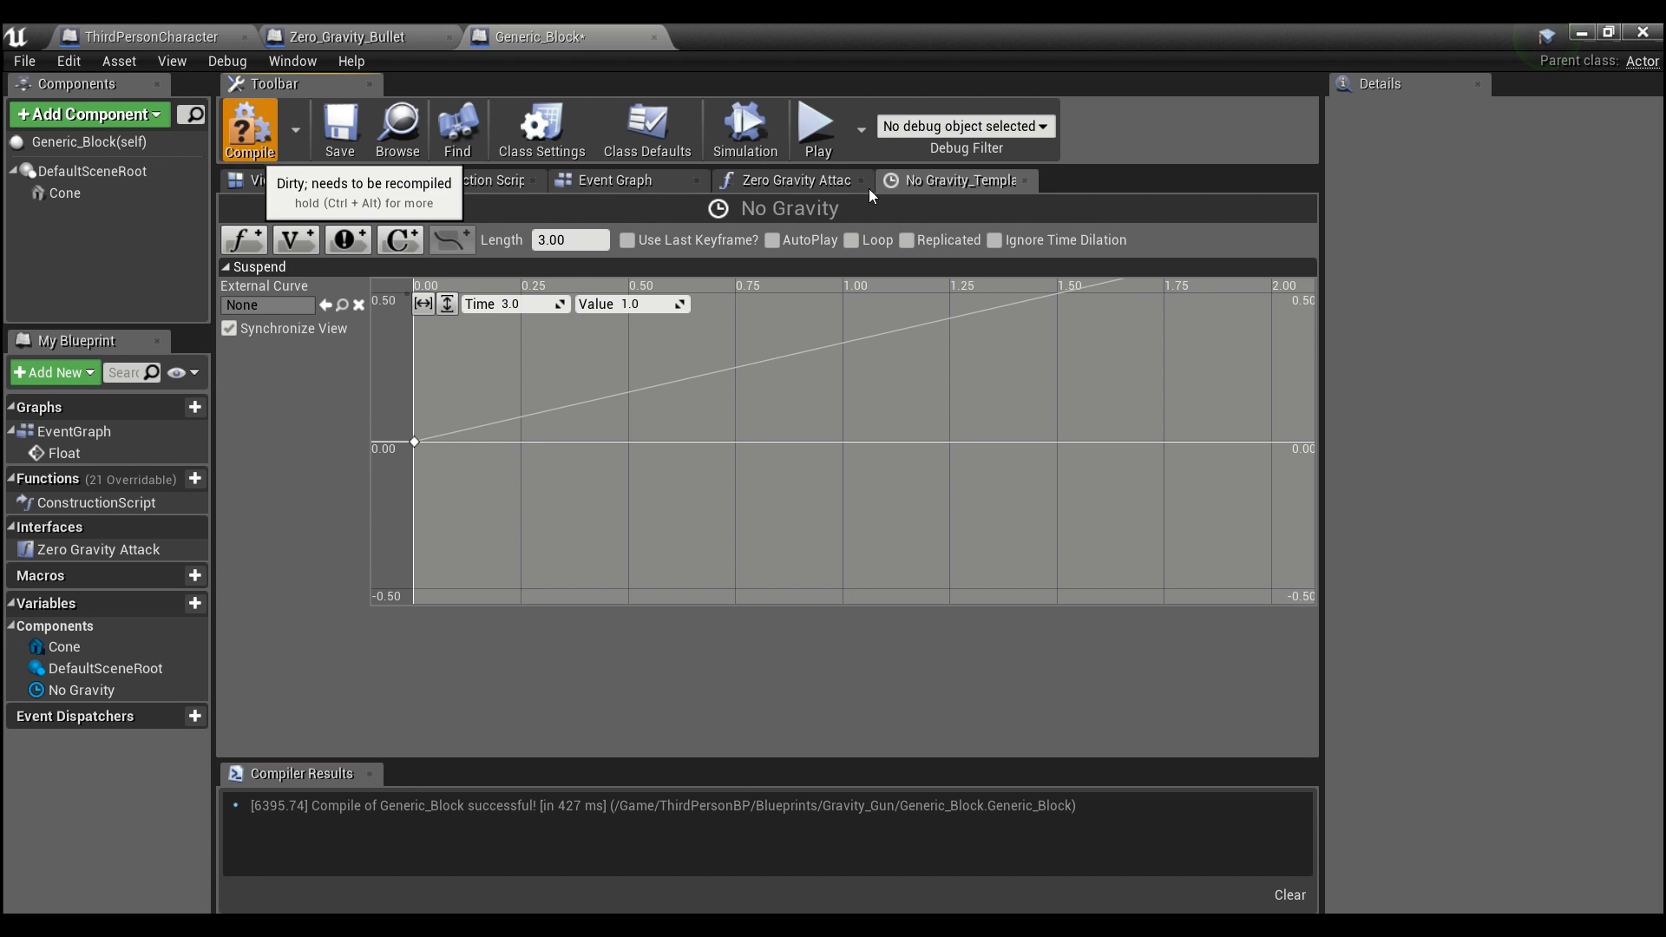
- Wire No Gravity's Update to SetWorldLocationAndRotation on Cone with a Lerp (Vector) from Current Loc and Suspend
click(616, 180)
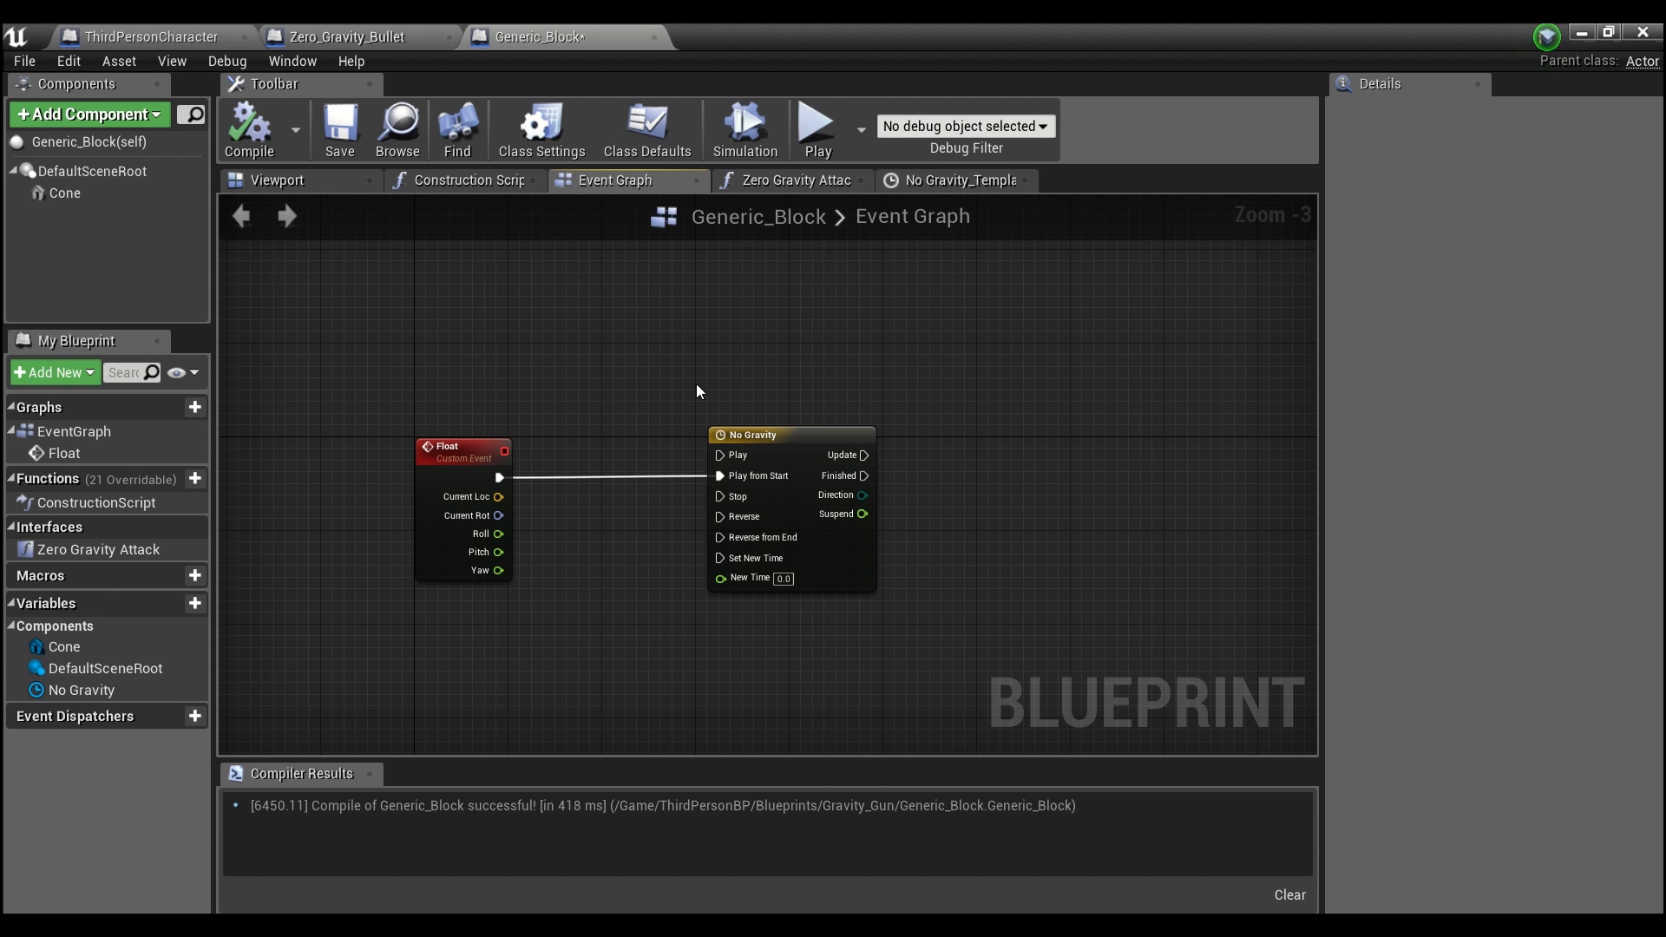
click(764, 434)
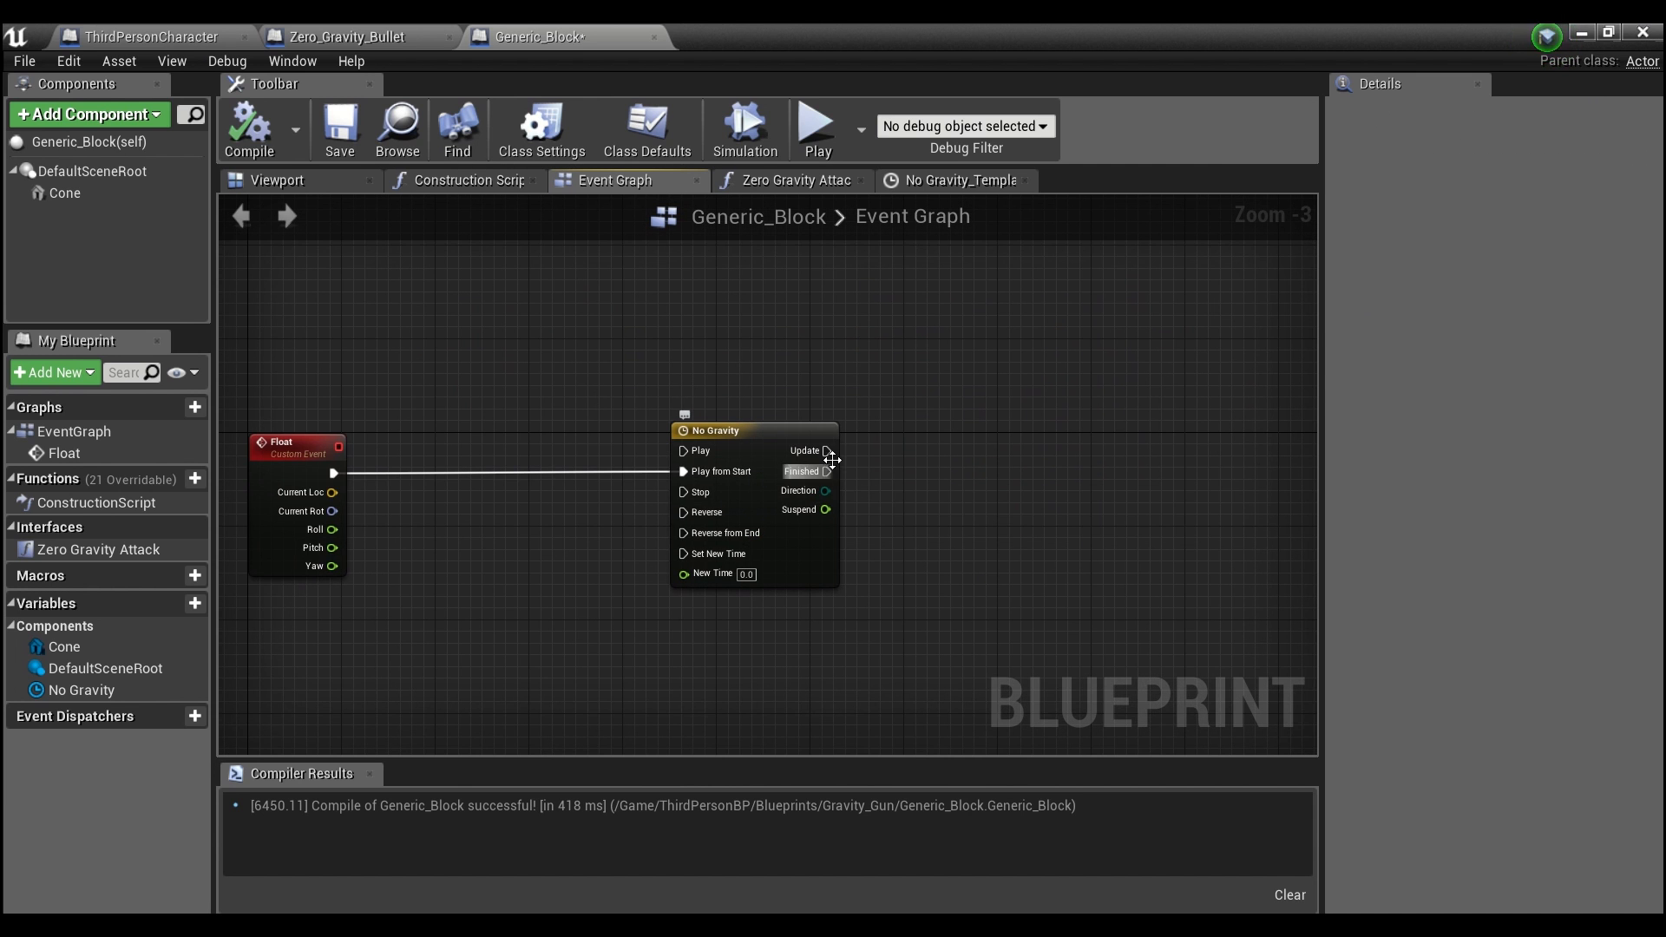
drag(823, 451, 949, 465)
text(lerp)
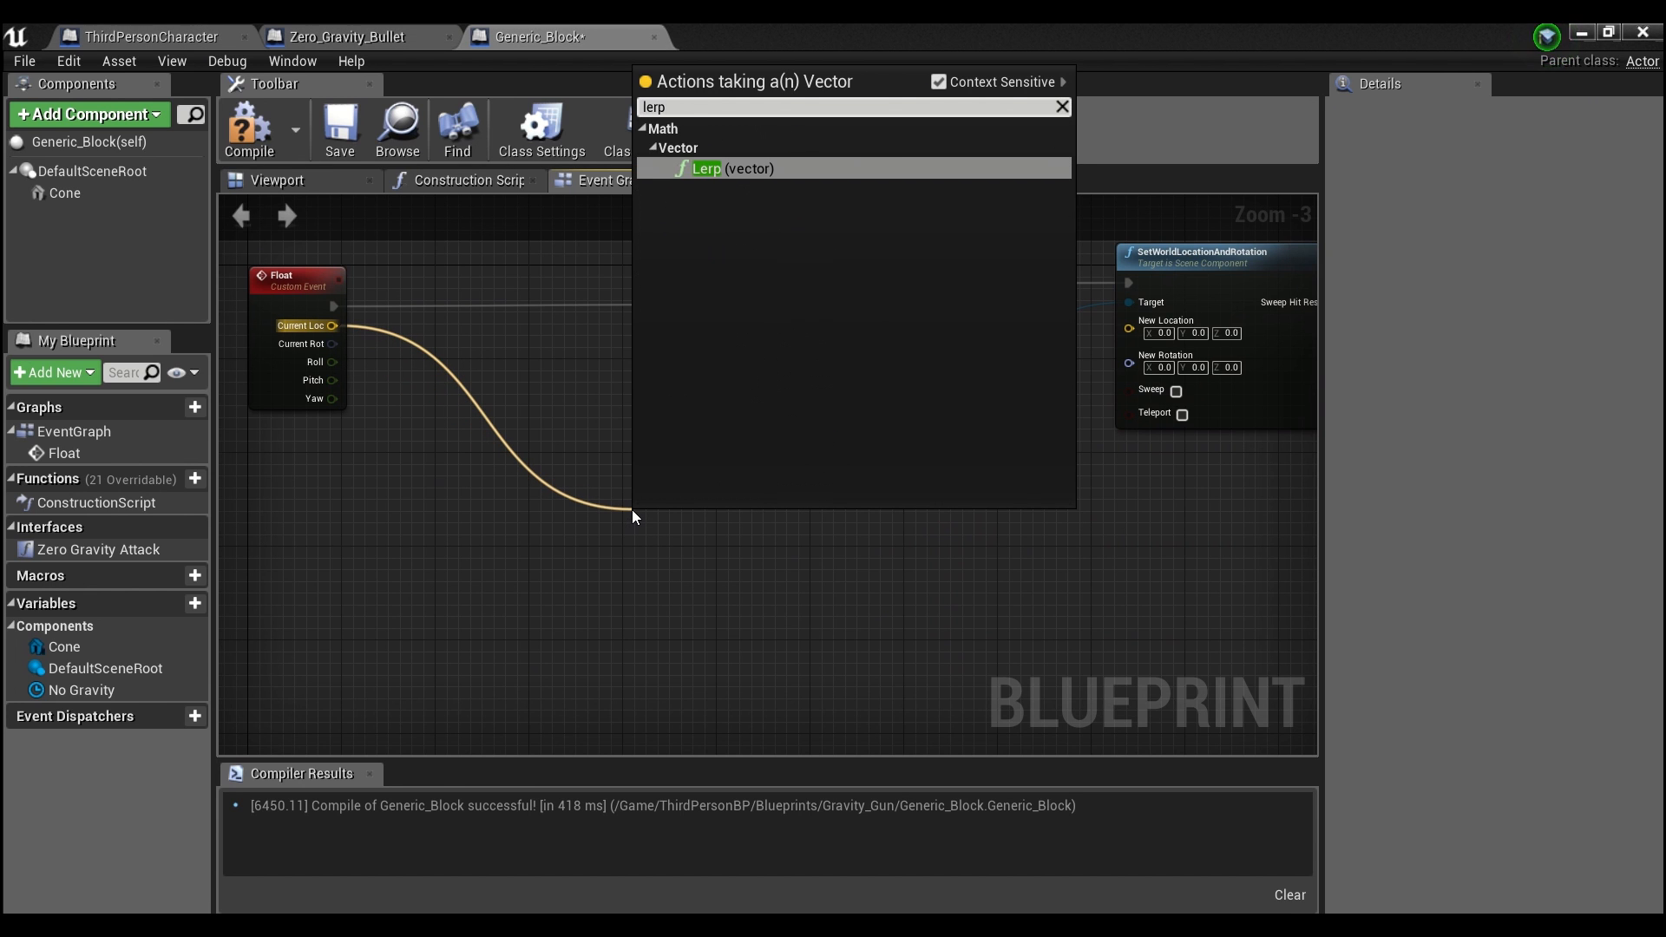
click(706, 168)
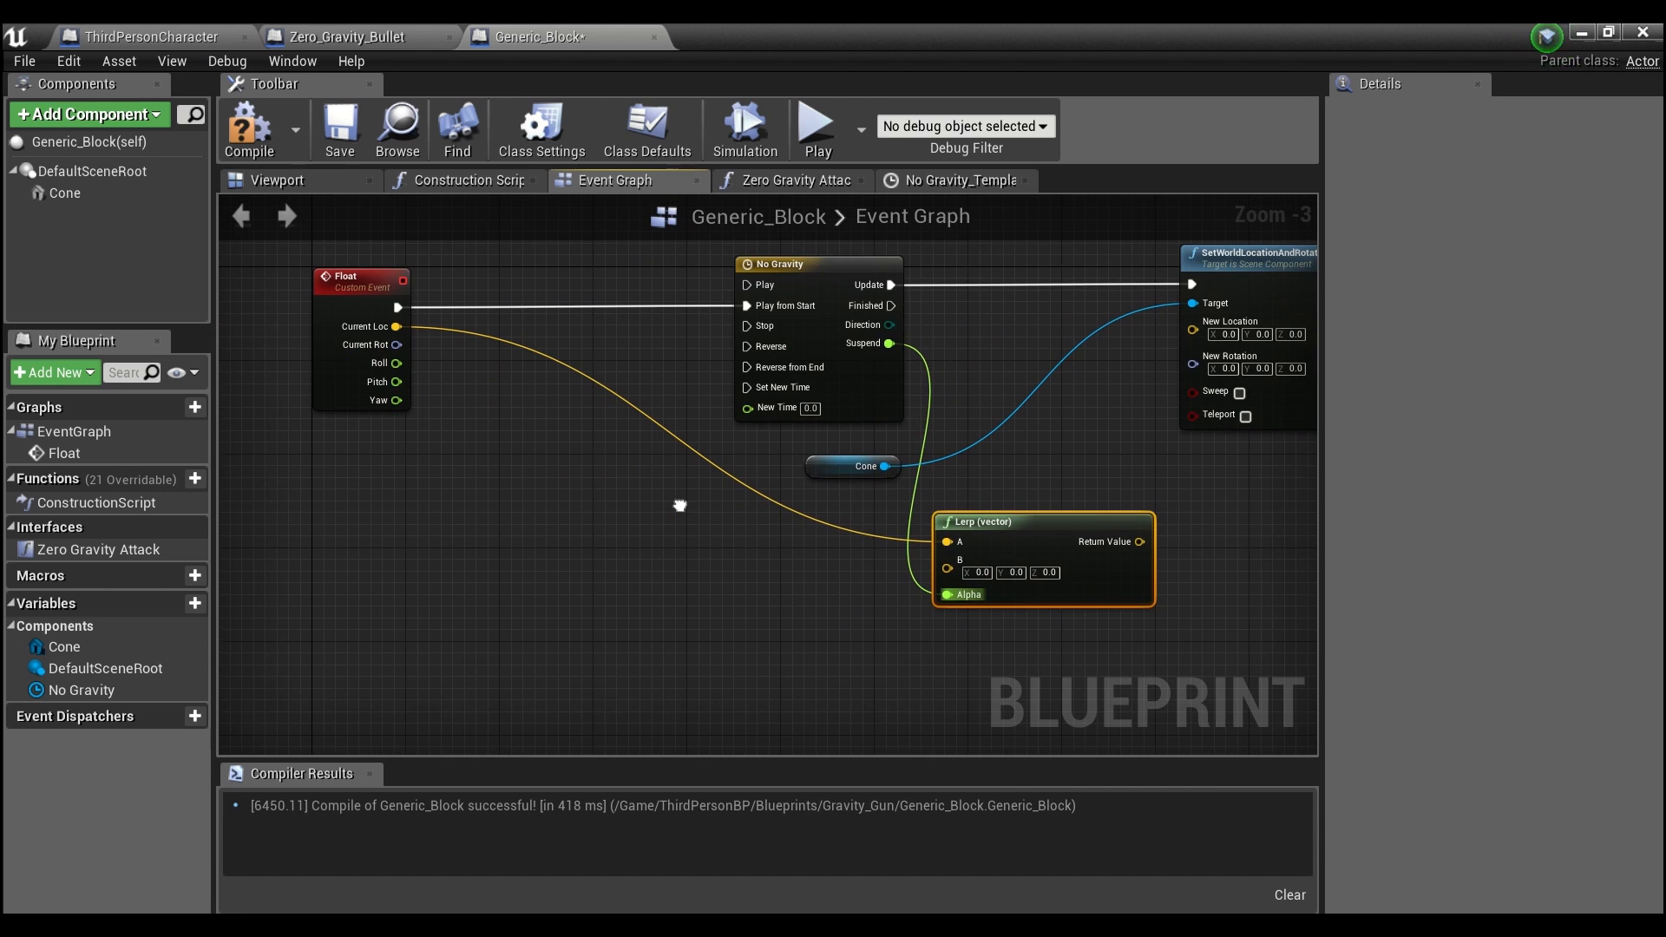
mouse_move(868, 456)
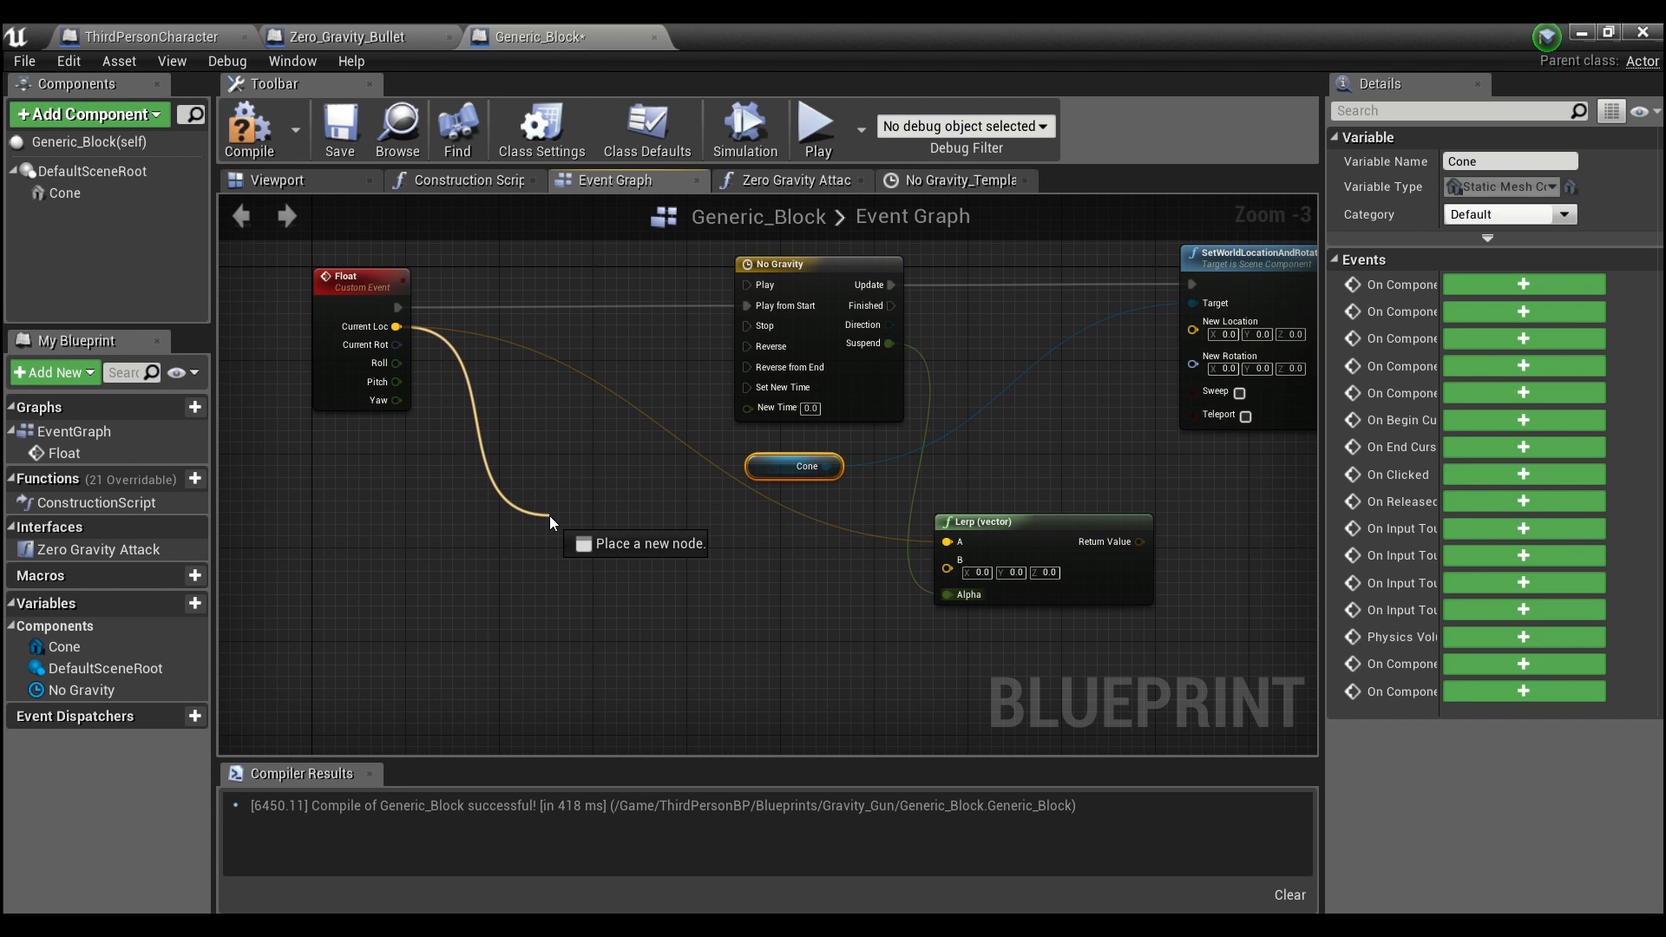
- Feed Current Loc plus a 150 Z offset into the vector lerp's B input
text(add vec)
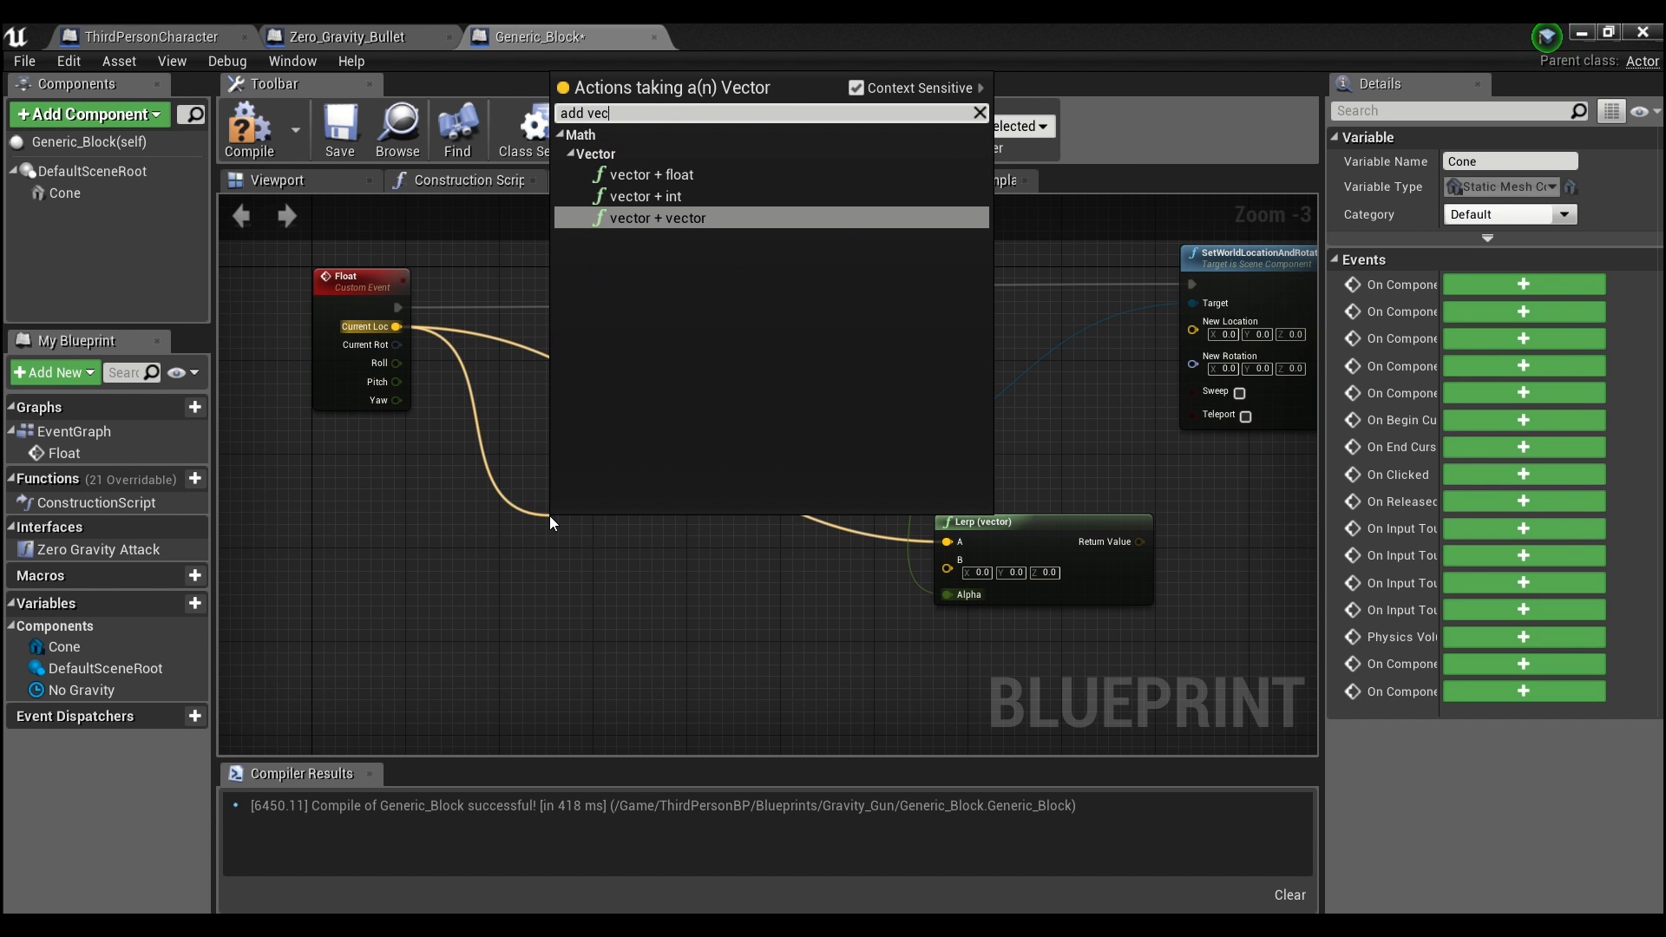
click(656, 219)
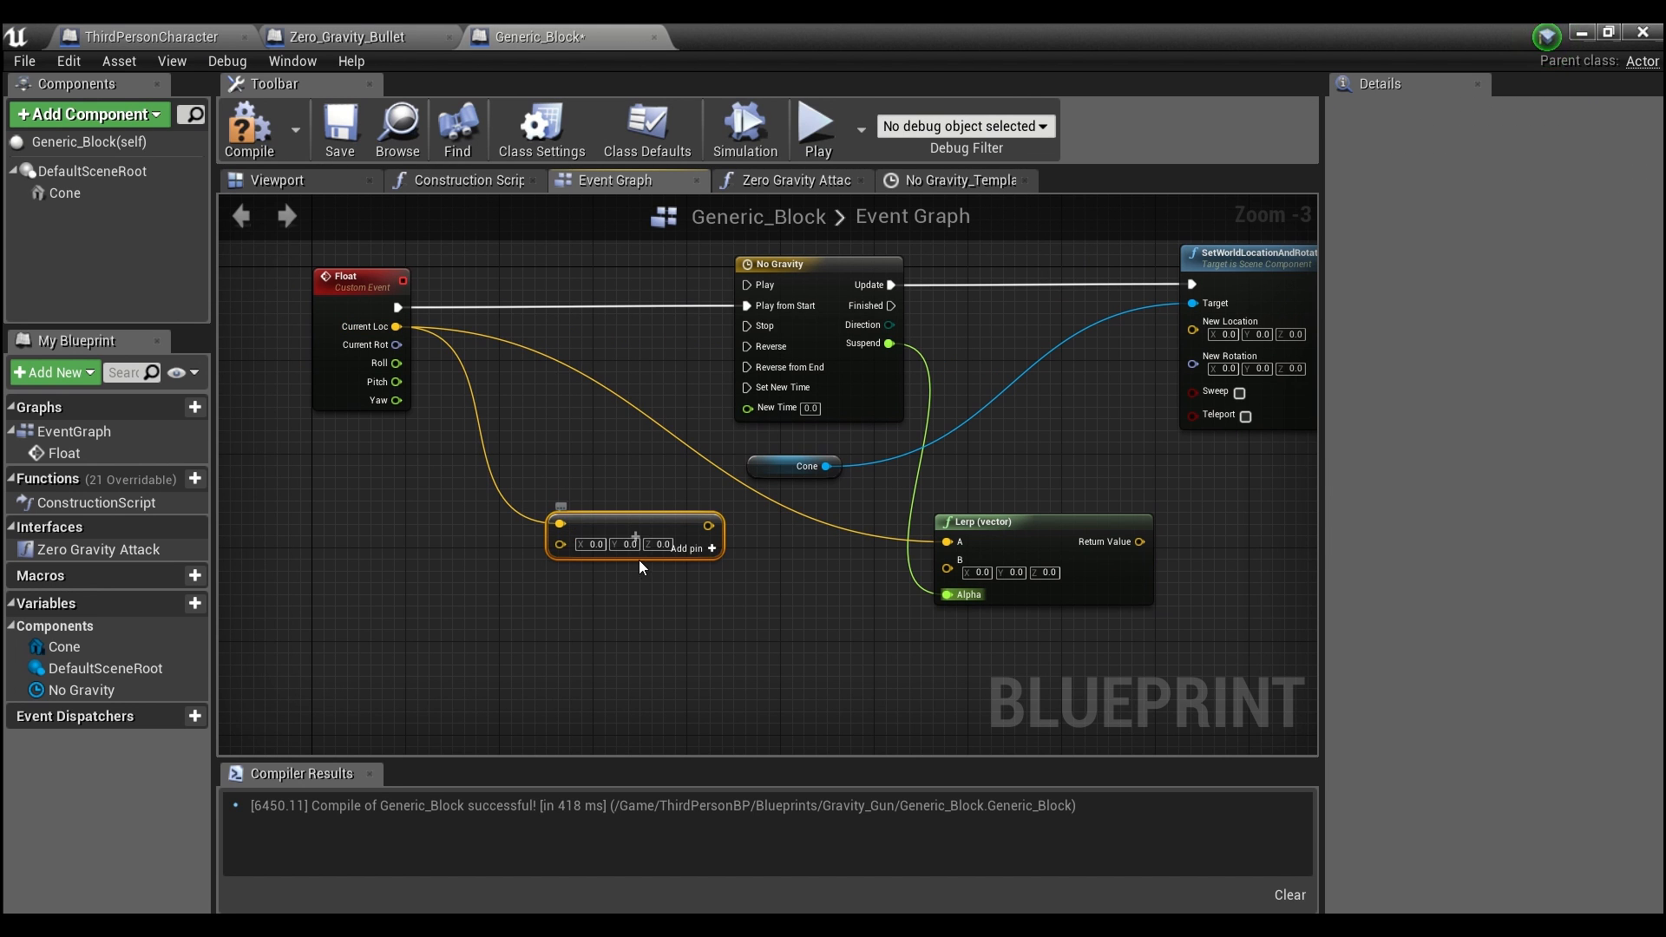
click(661, 543)
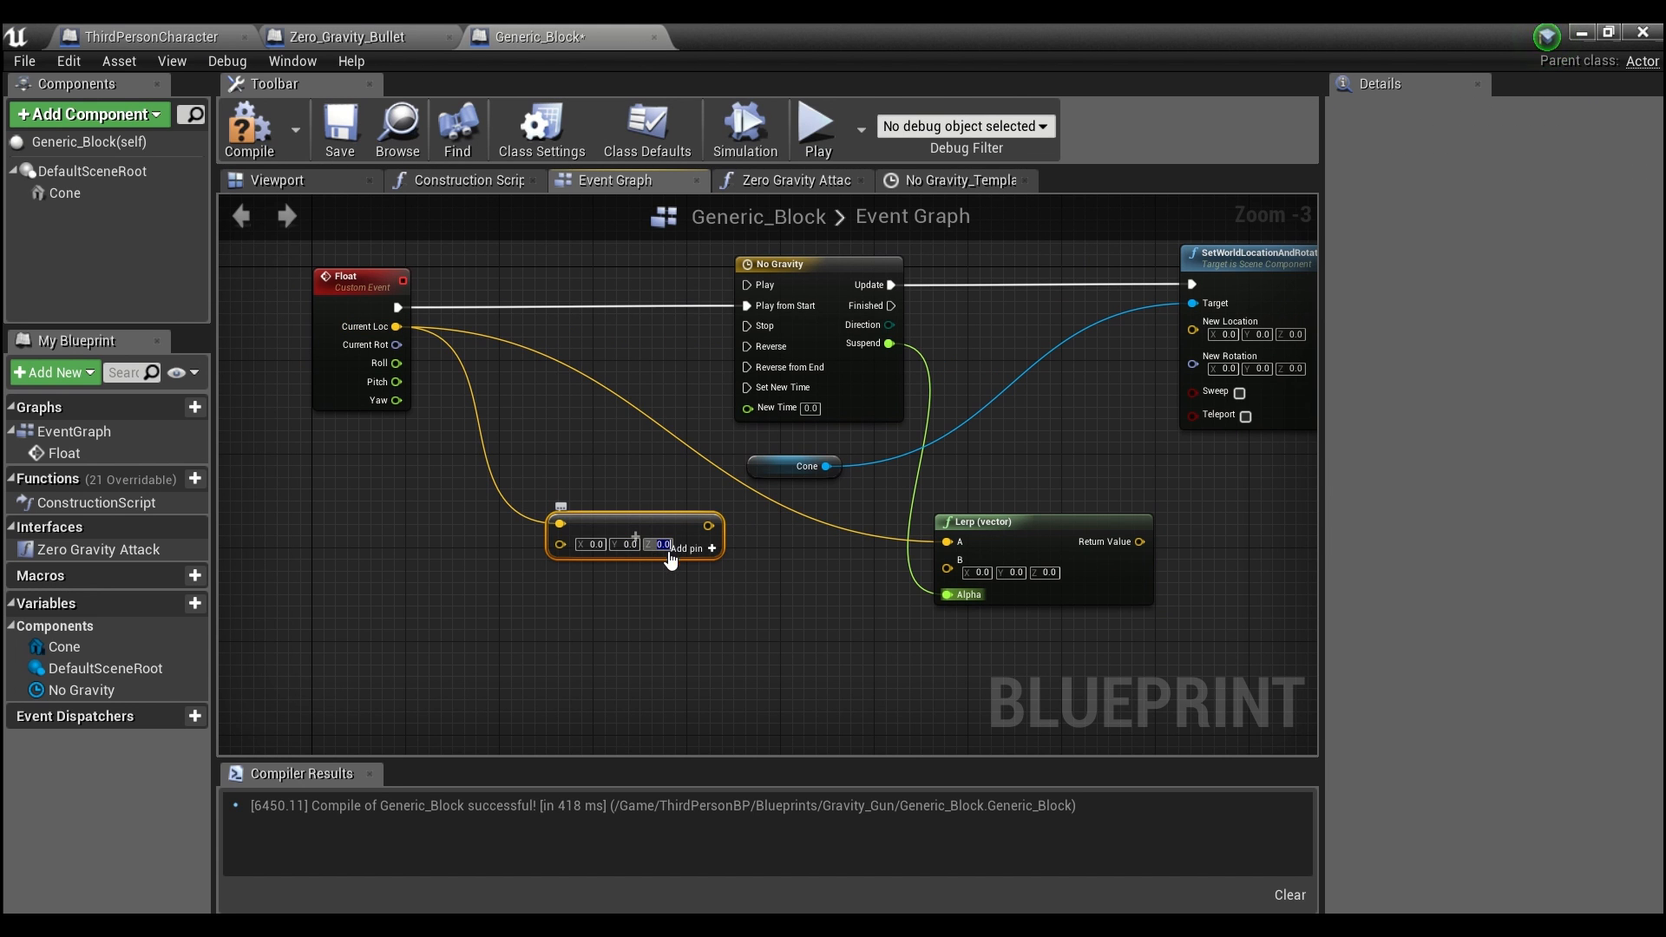
text(150.0)
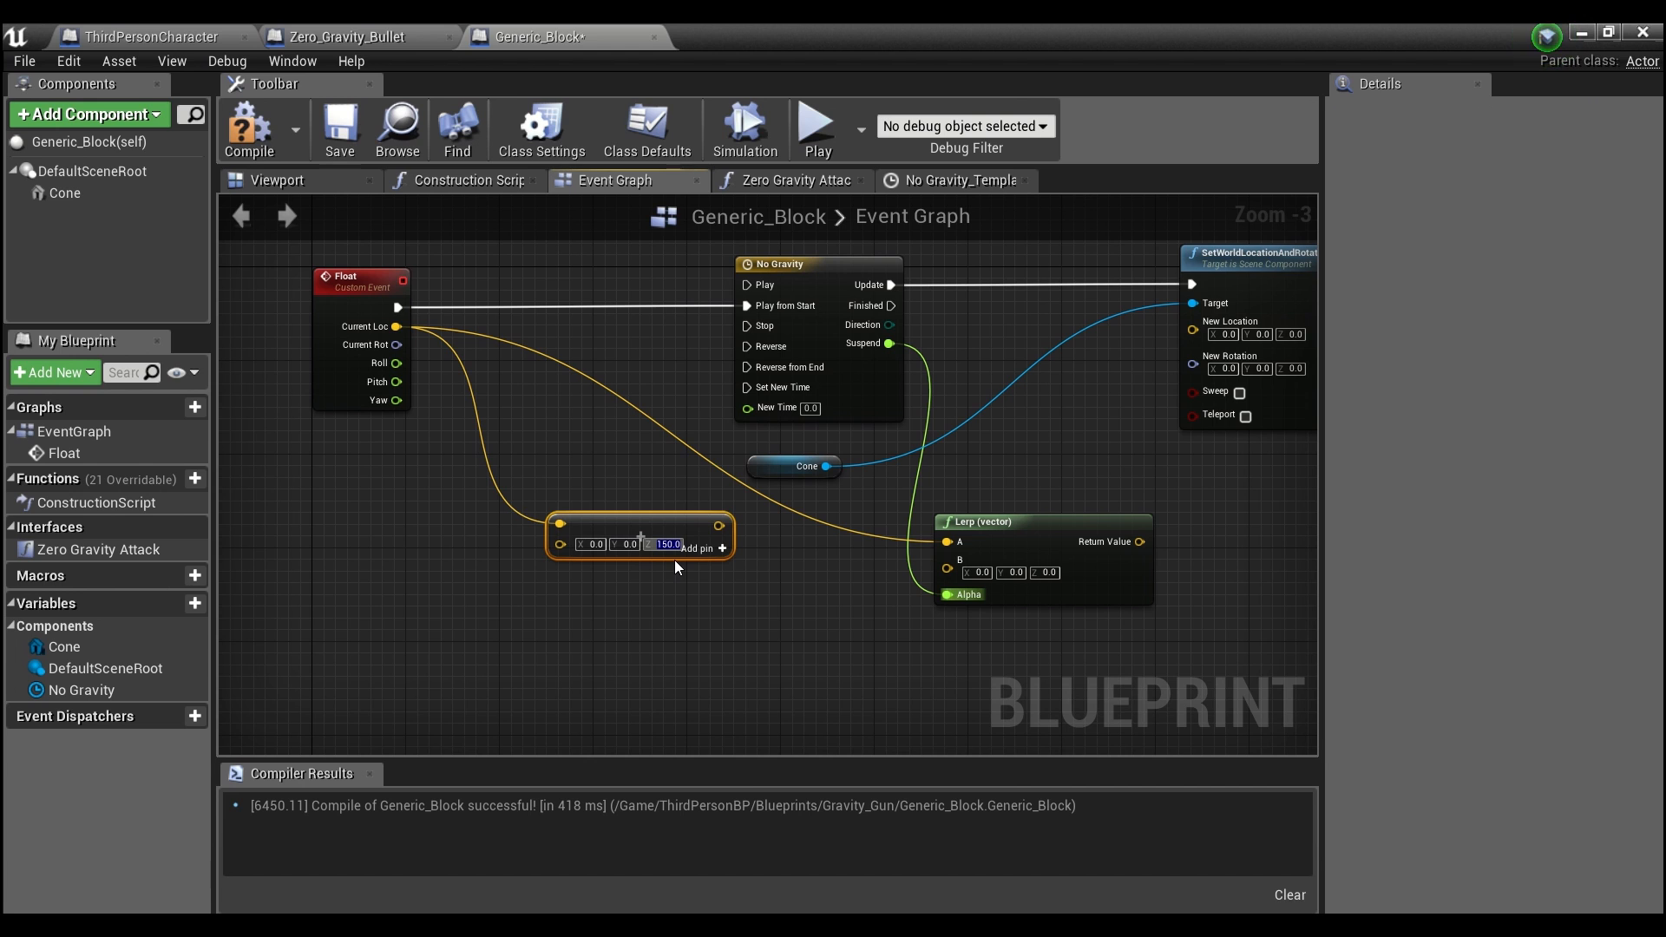
drag(637, 531, 757, 571)
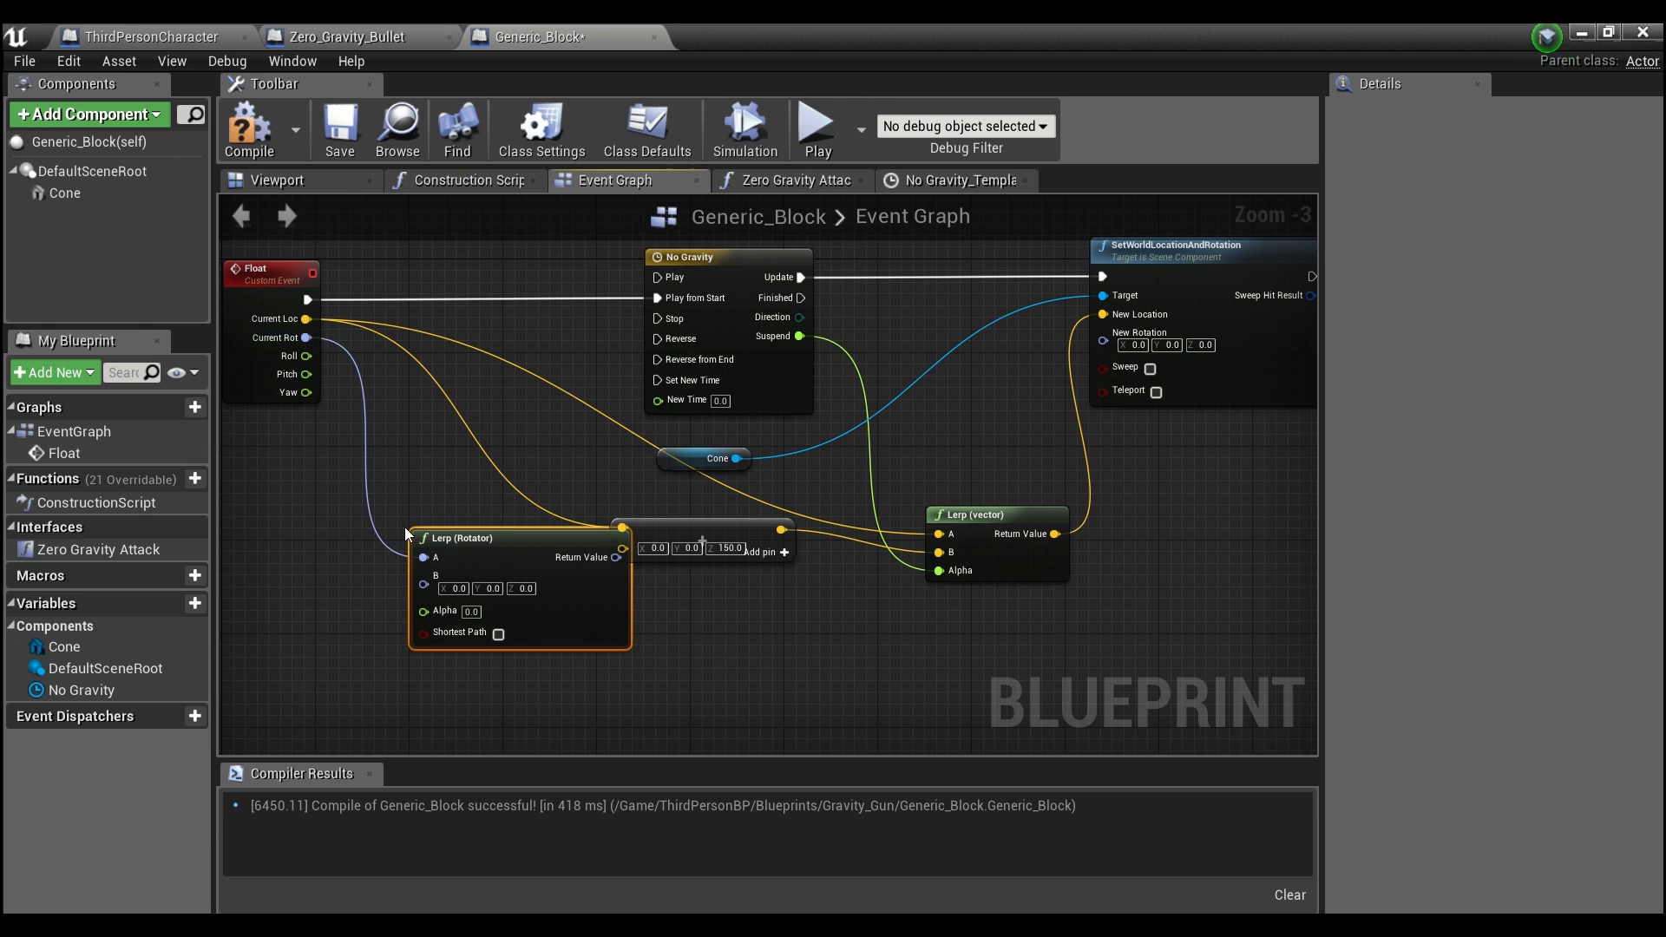
- Add a Lerp (Rotator) fed by a Make Rotator to drive the cone's New Rotation
drag(520, 536, 776, 595)
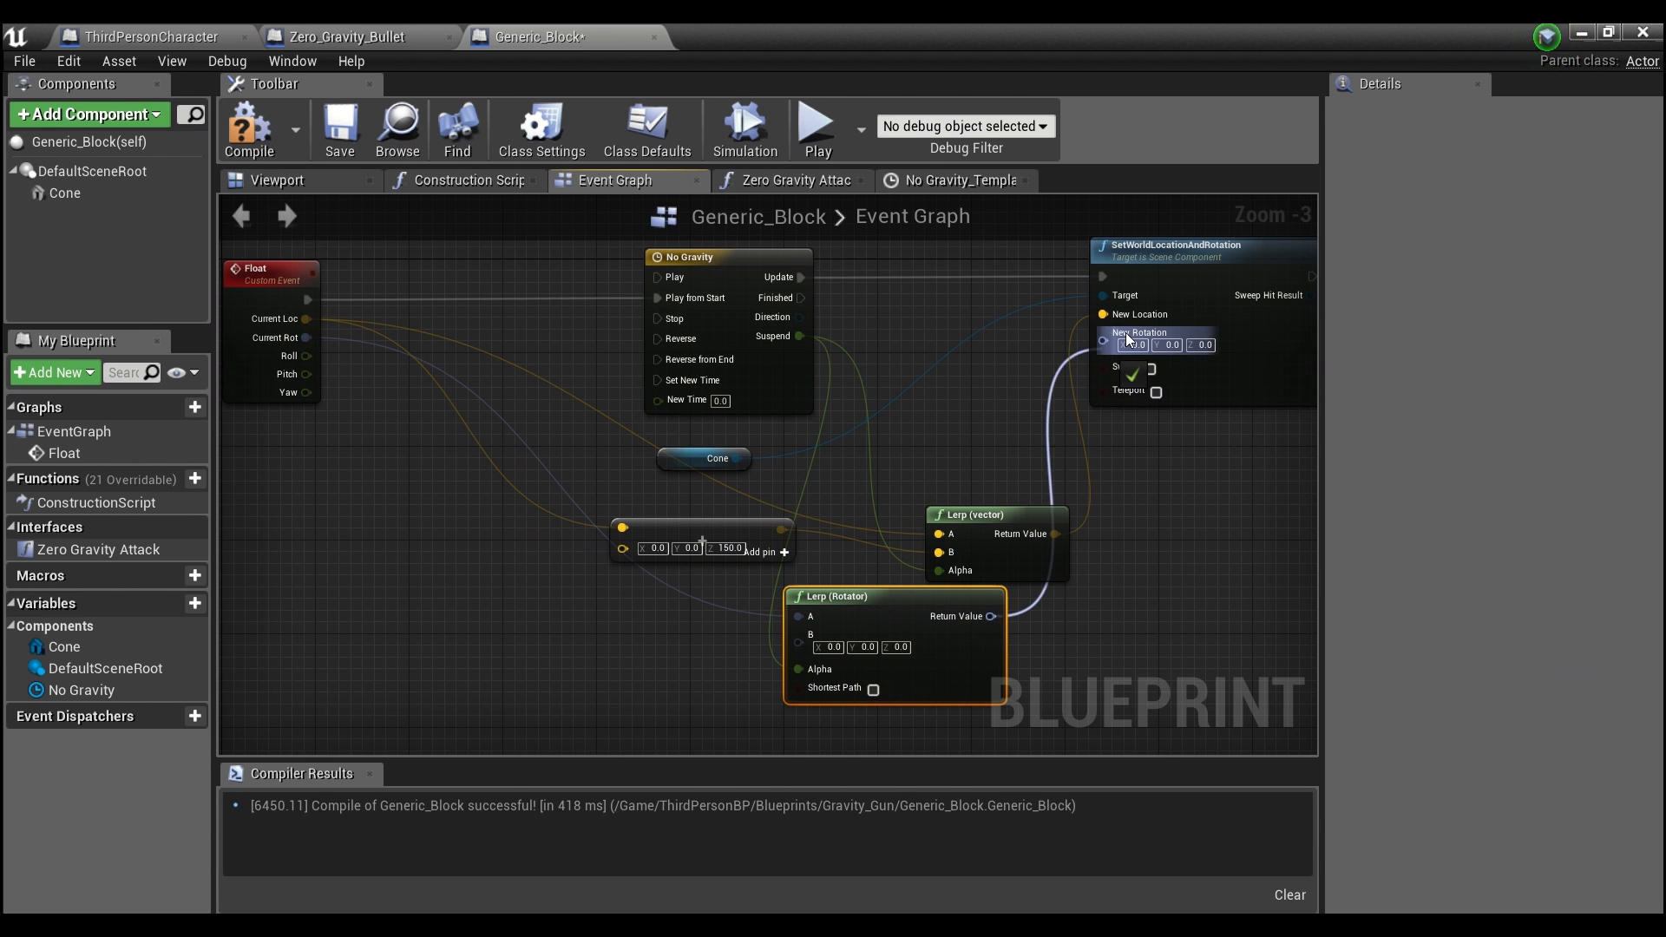
mouse_move(1011, 621)
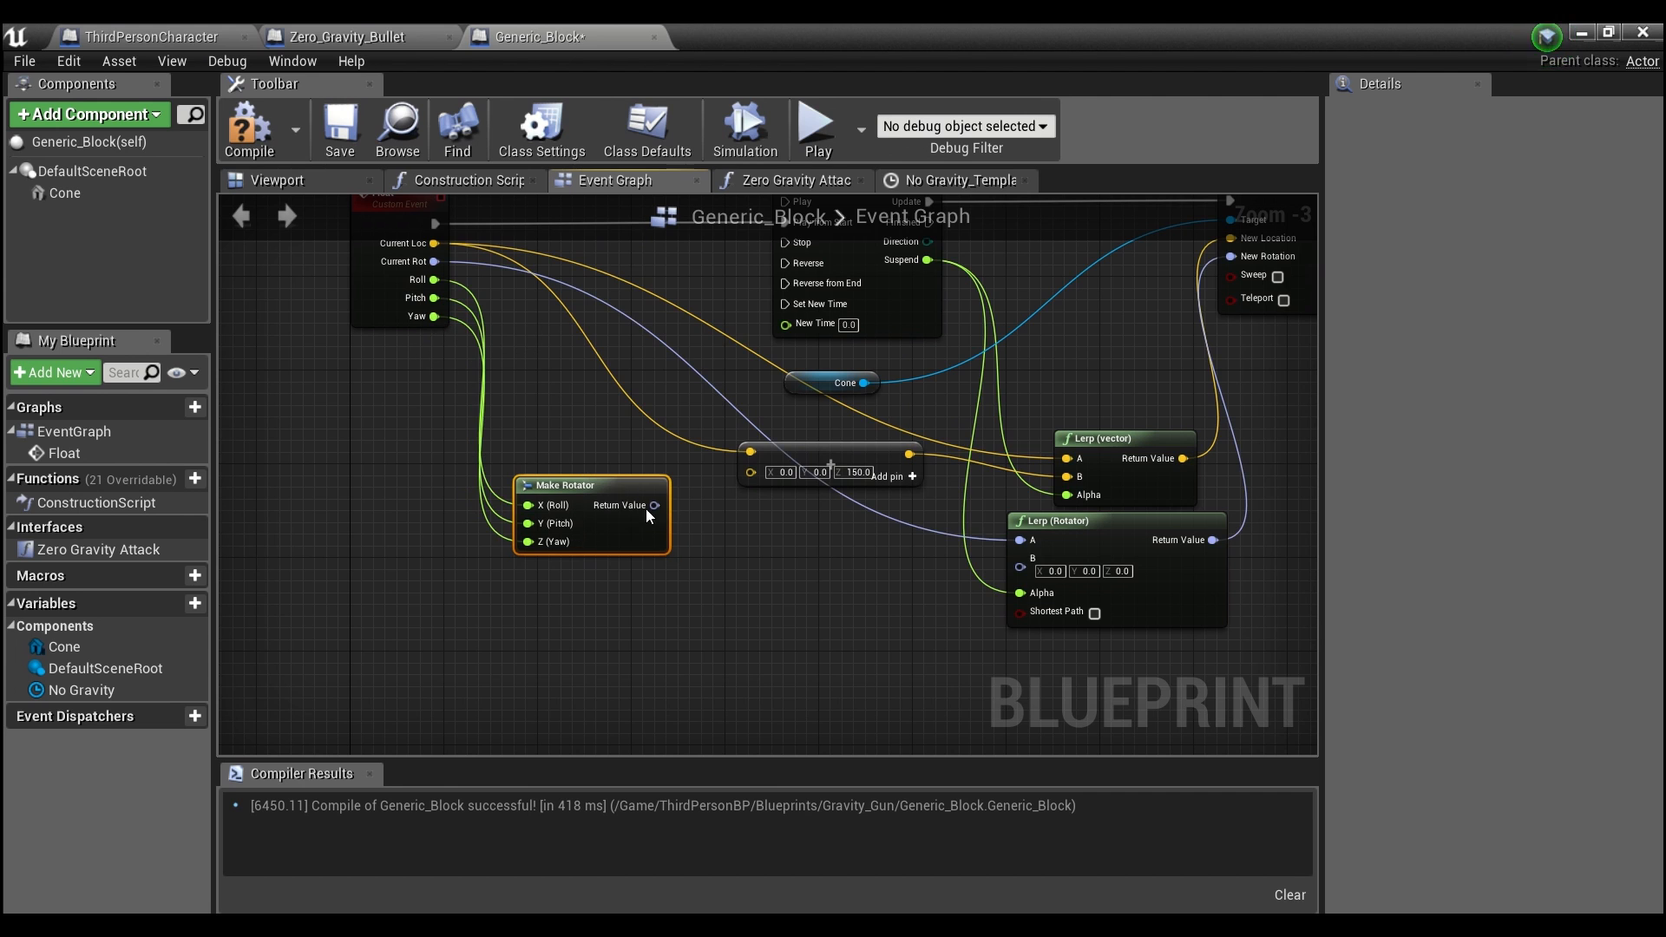
drag(590, 516, 779, 584)
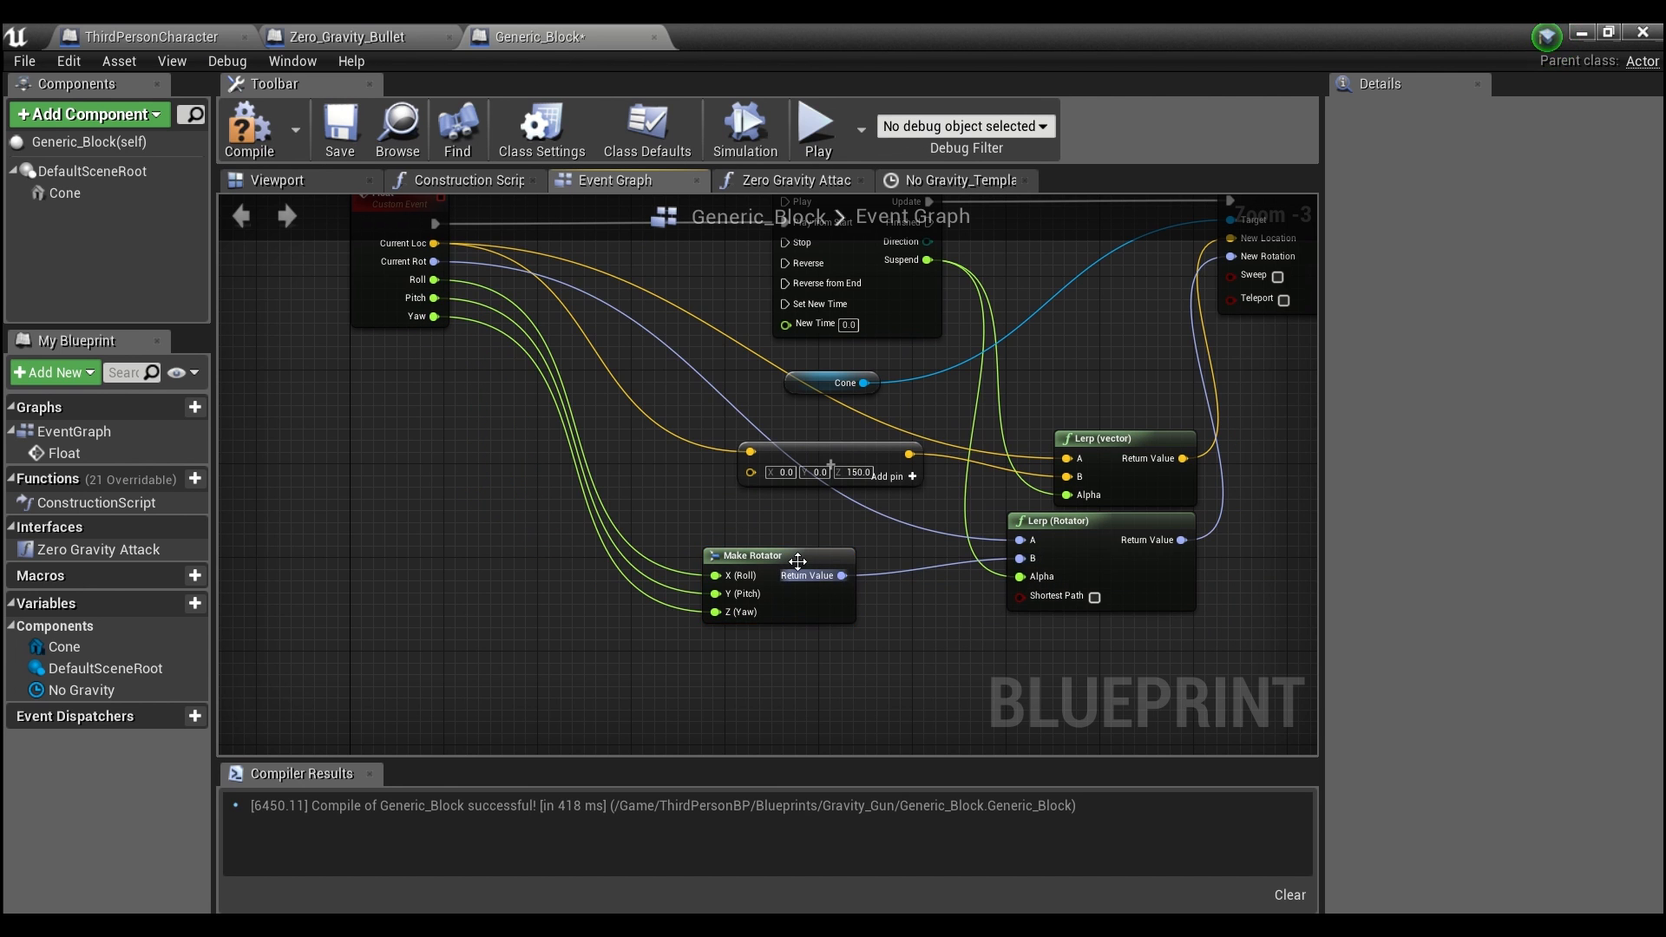
drag(796, 560, 776, 550)
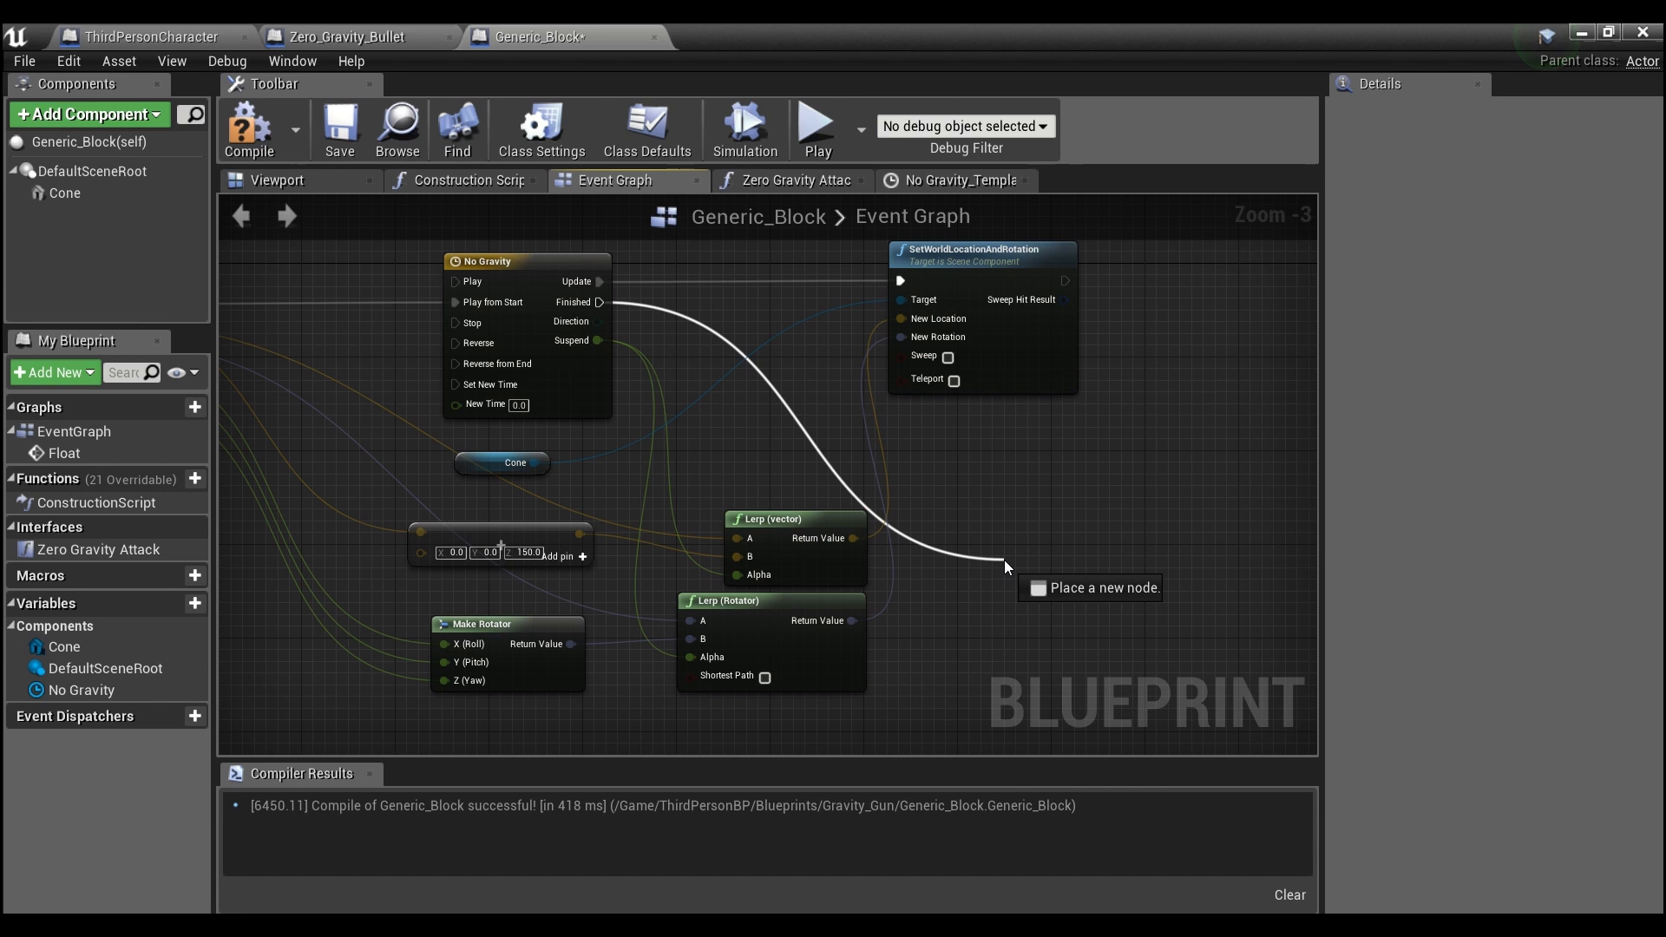
- Re-enable the cone's gravity on the timeline's Finished pin and compile Generic_Block
text(set grav)
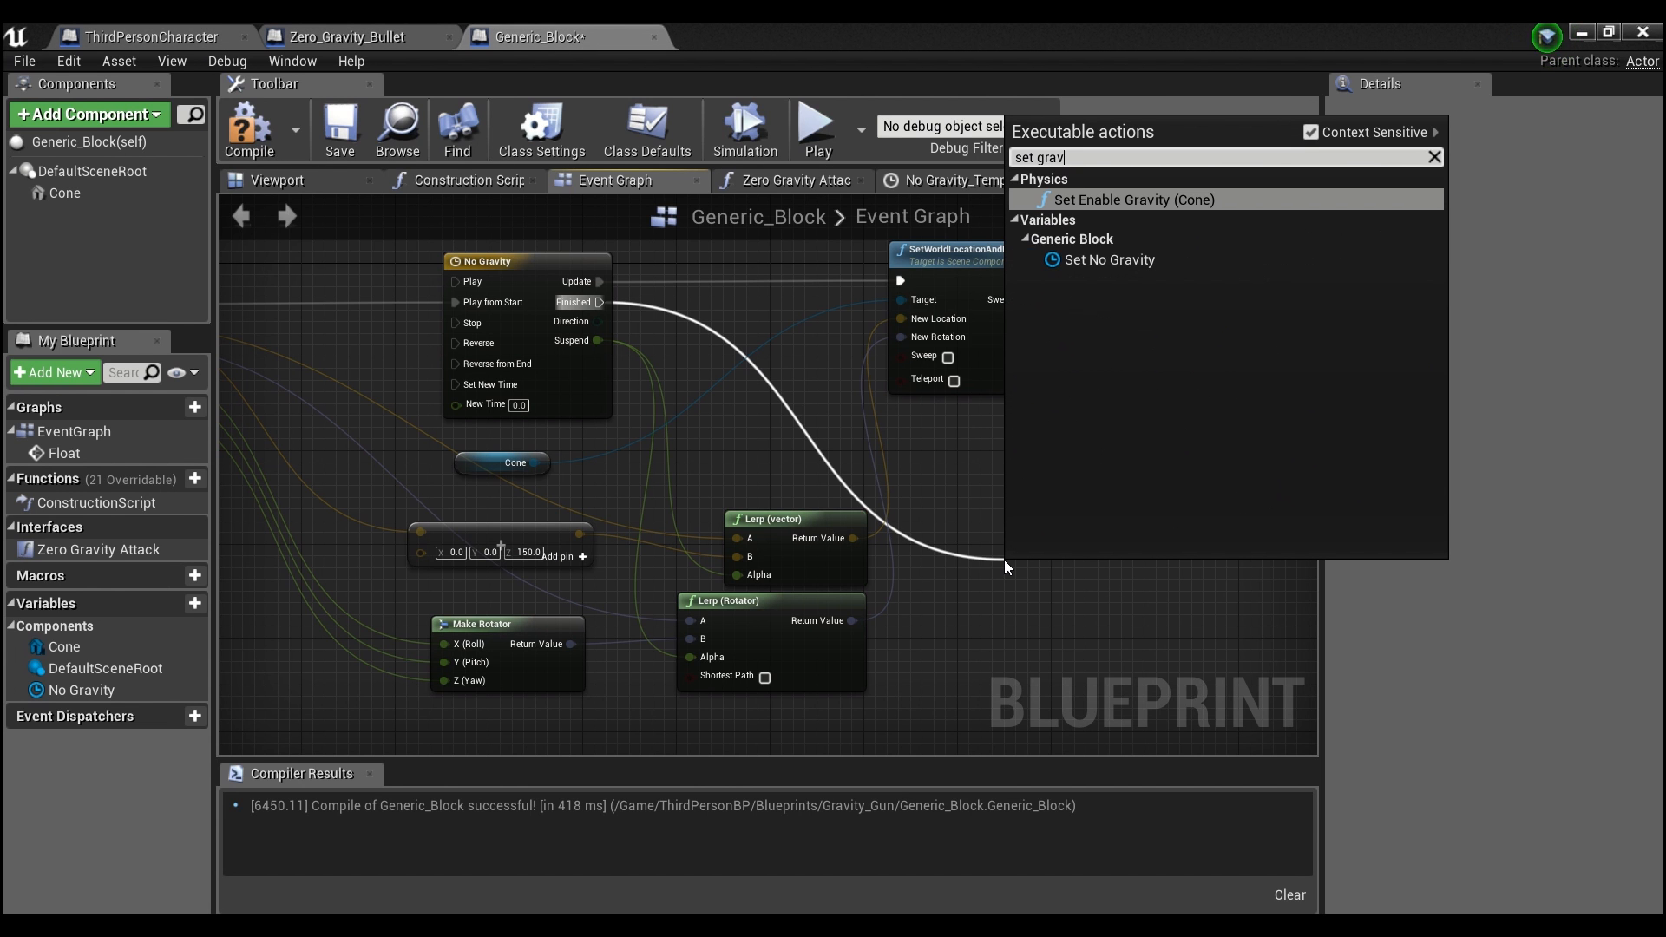
click(1134, 200)
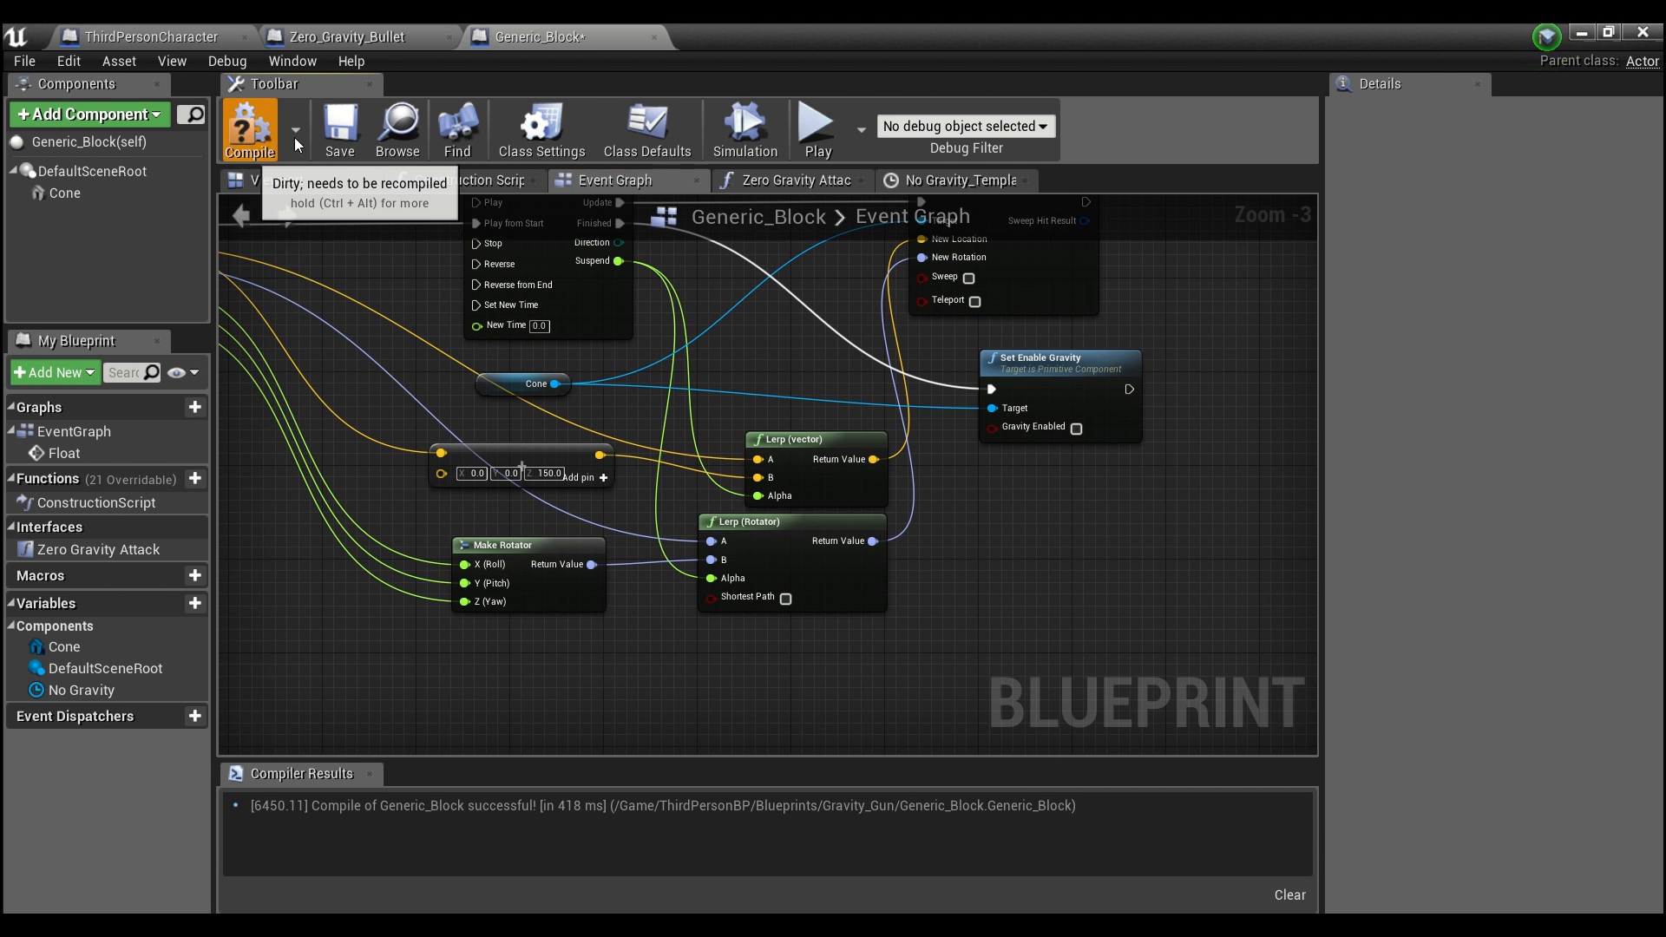
click(250, 129)
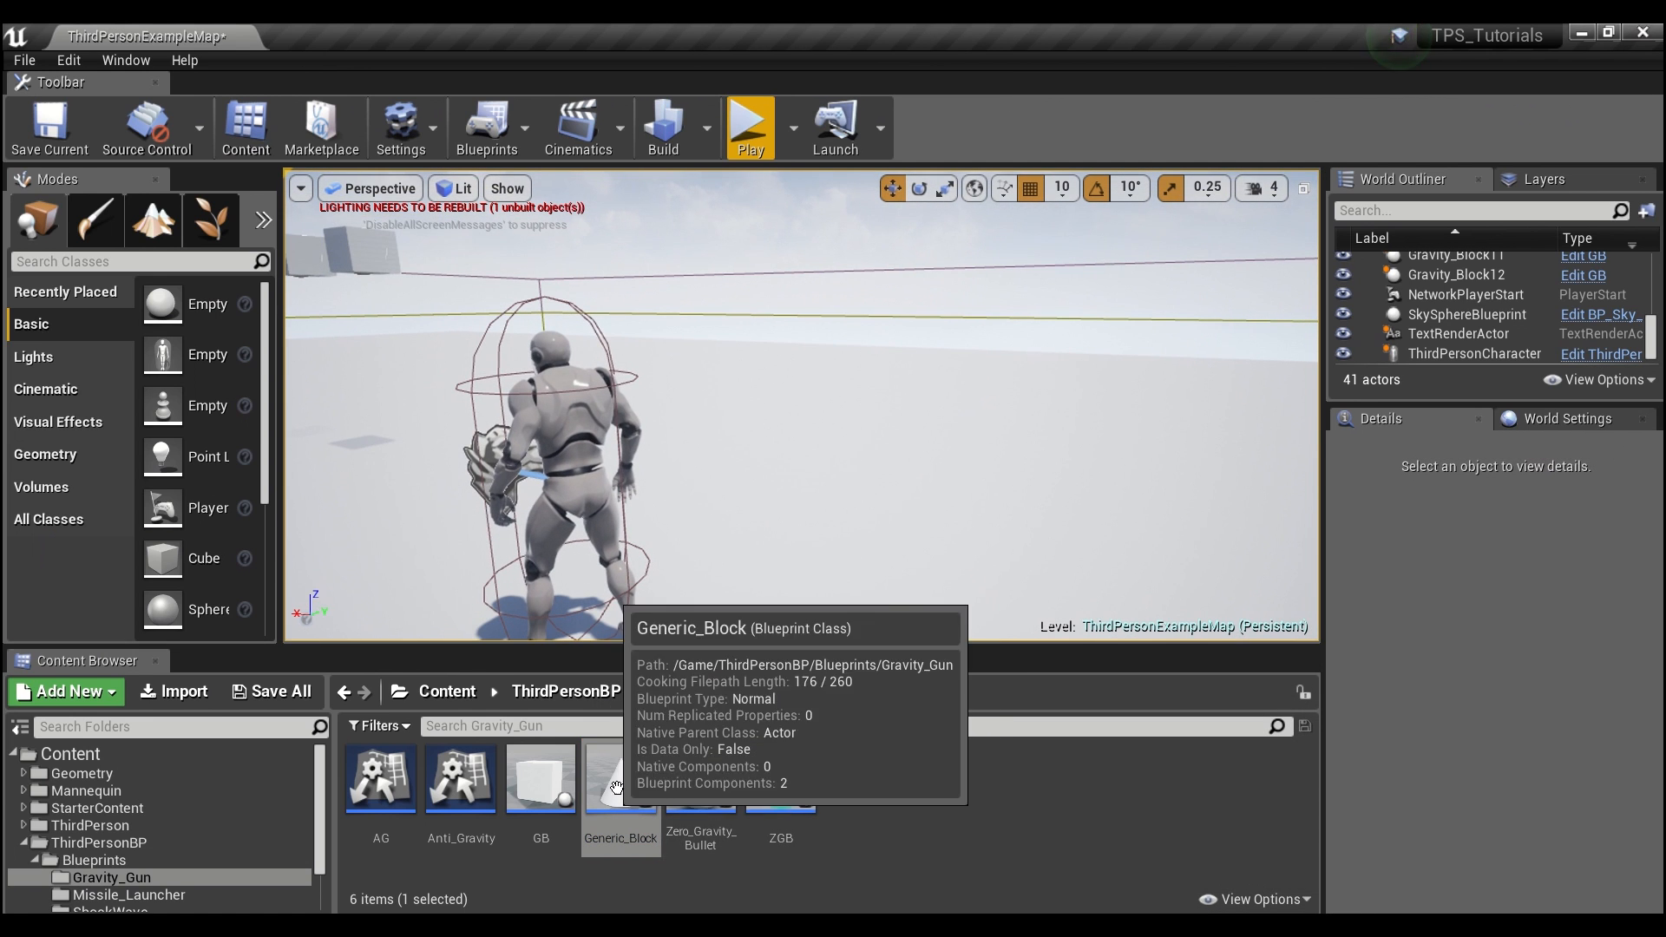
- Place Generic_Block cones in the level and return to the Generic_Block blueprint
drag(619, 780, 812, 381)
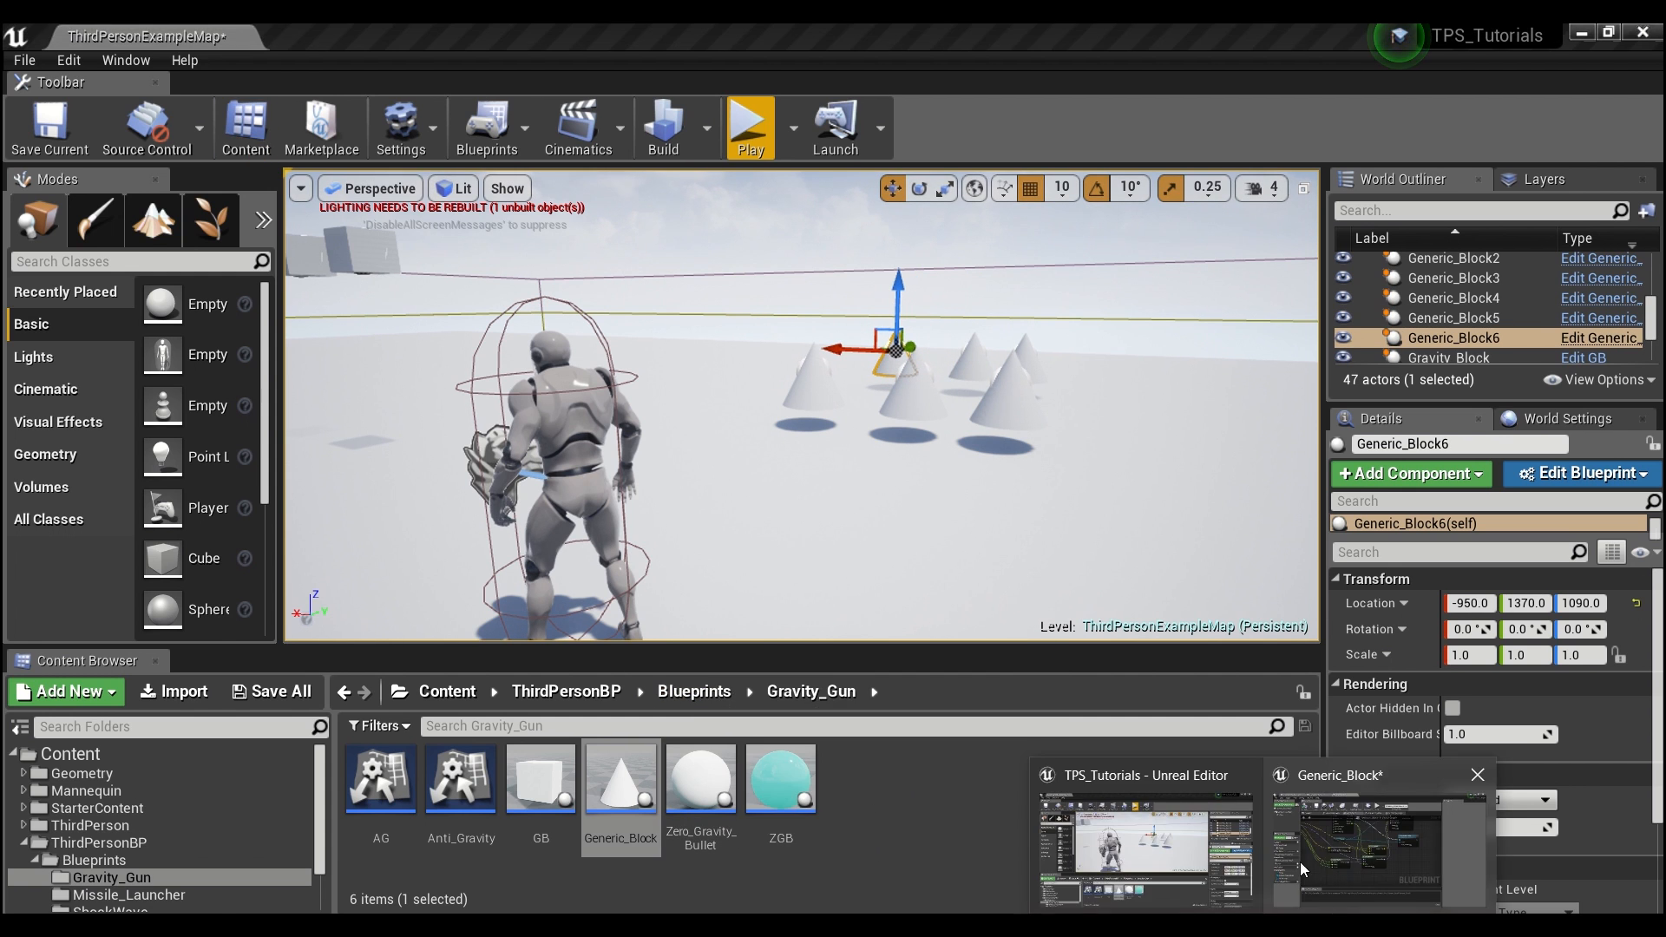
click(1357, 847)
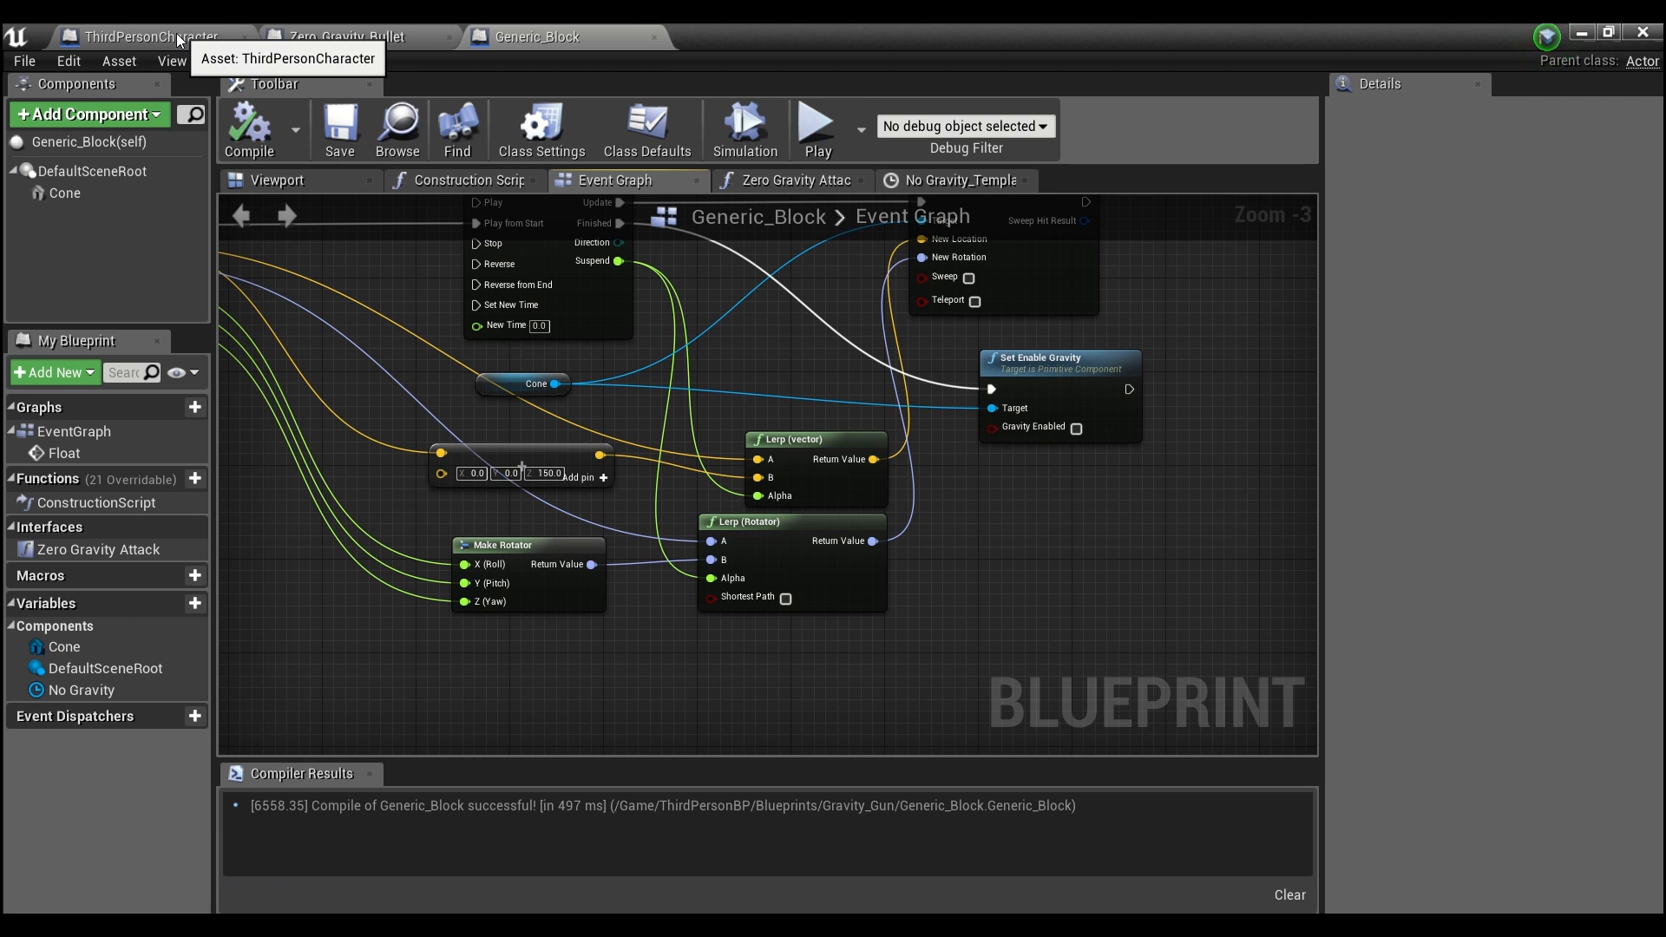
- Set the ThirdPersonCharacter's X-key SpawnActor class to Zero_Gravity_Bullet instead of ZGB
click(139, 36)
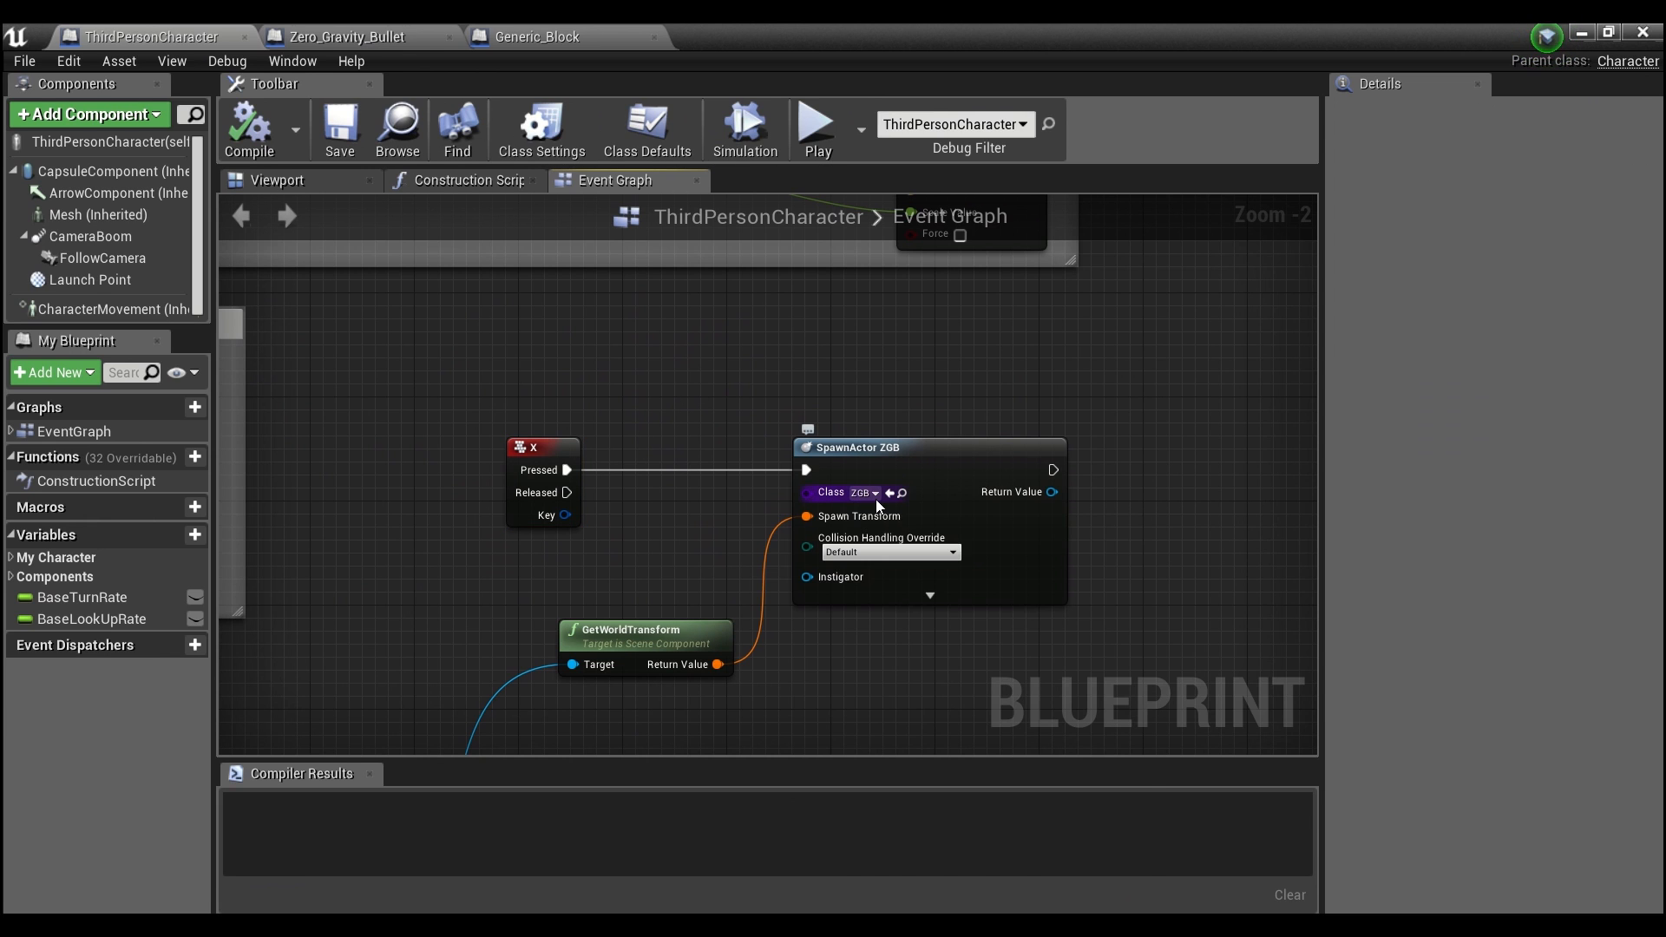
click(866, 492)
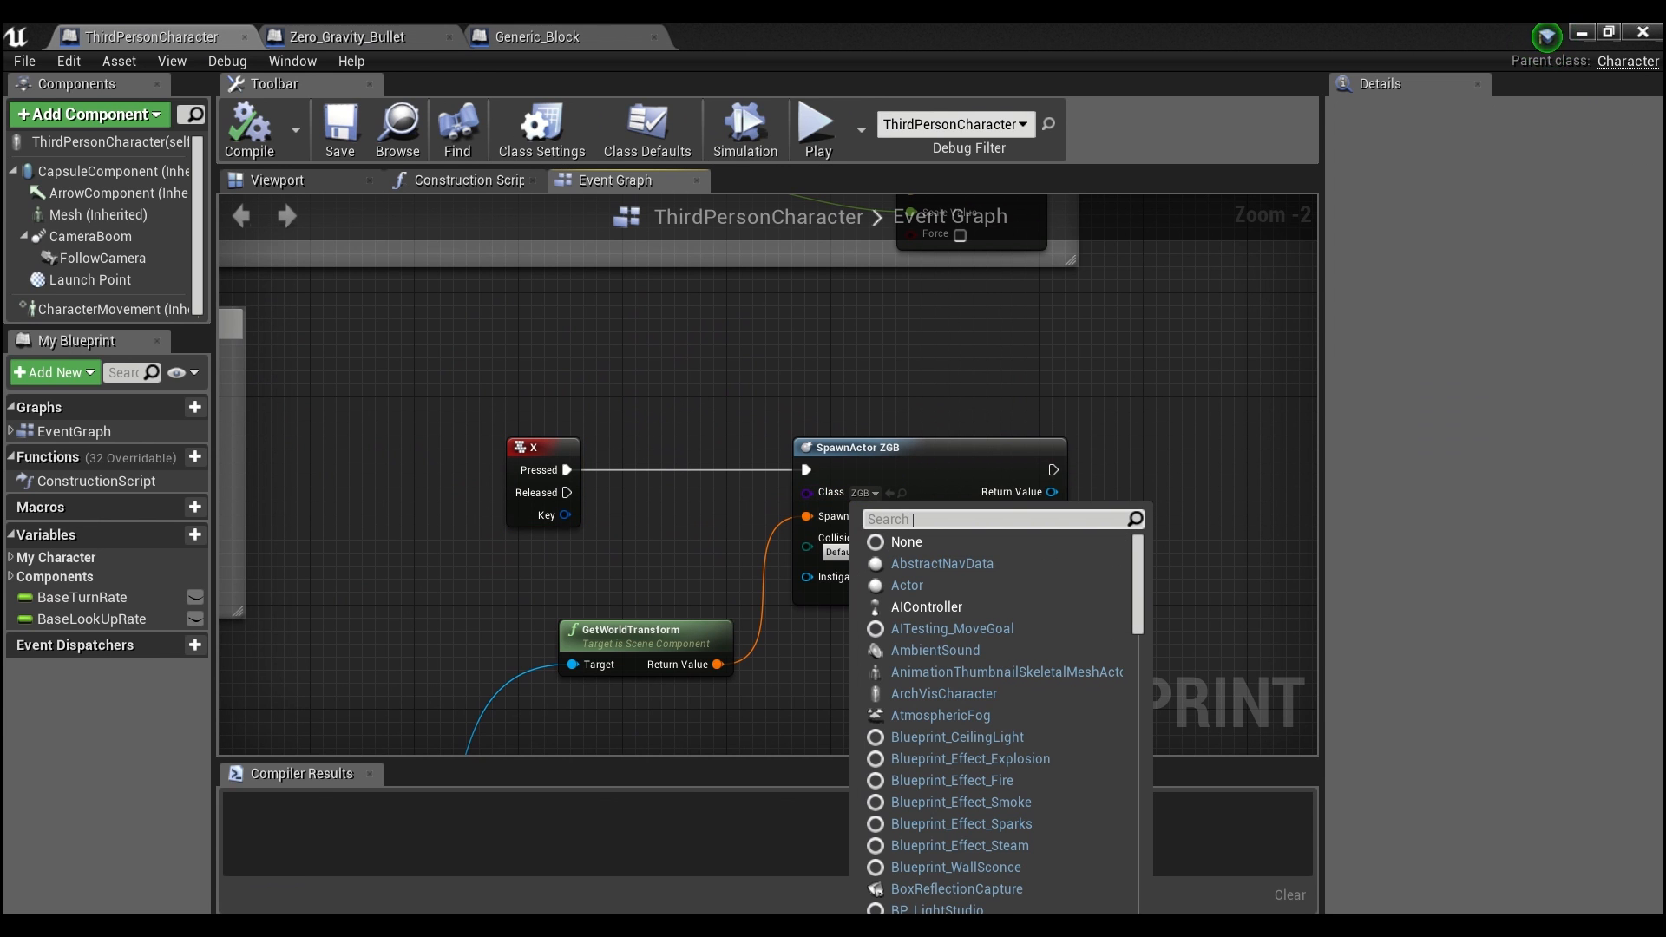
text(zer)
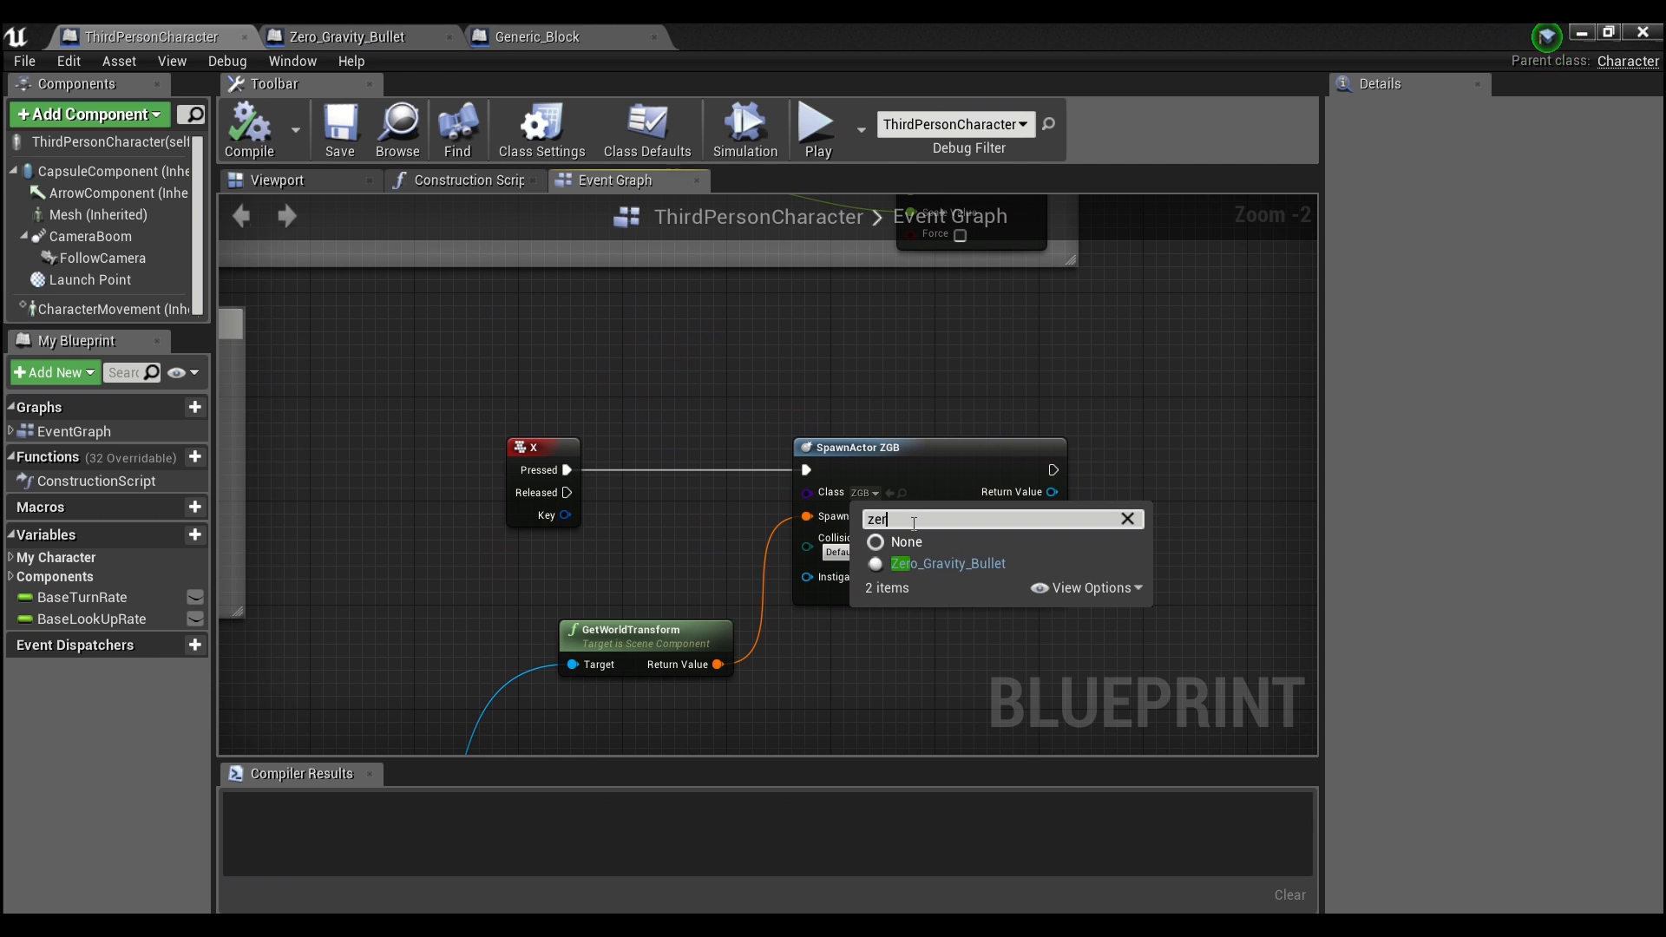
click(947, 562)
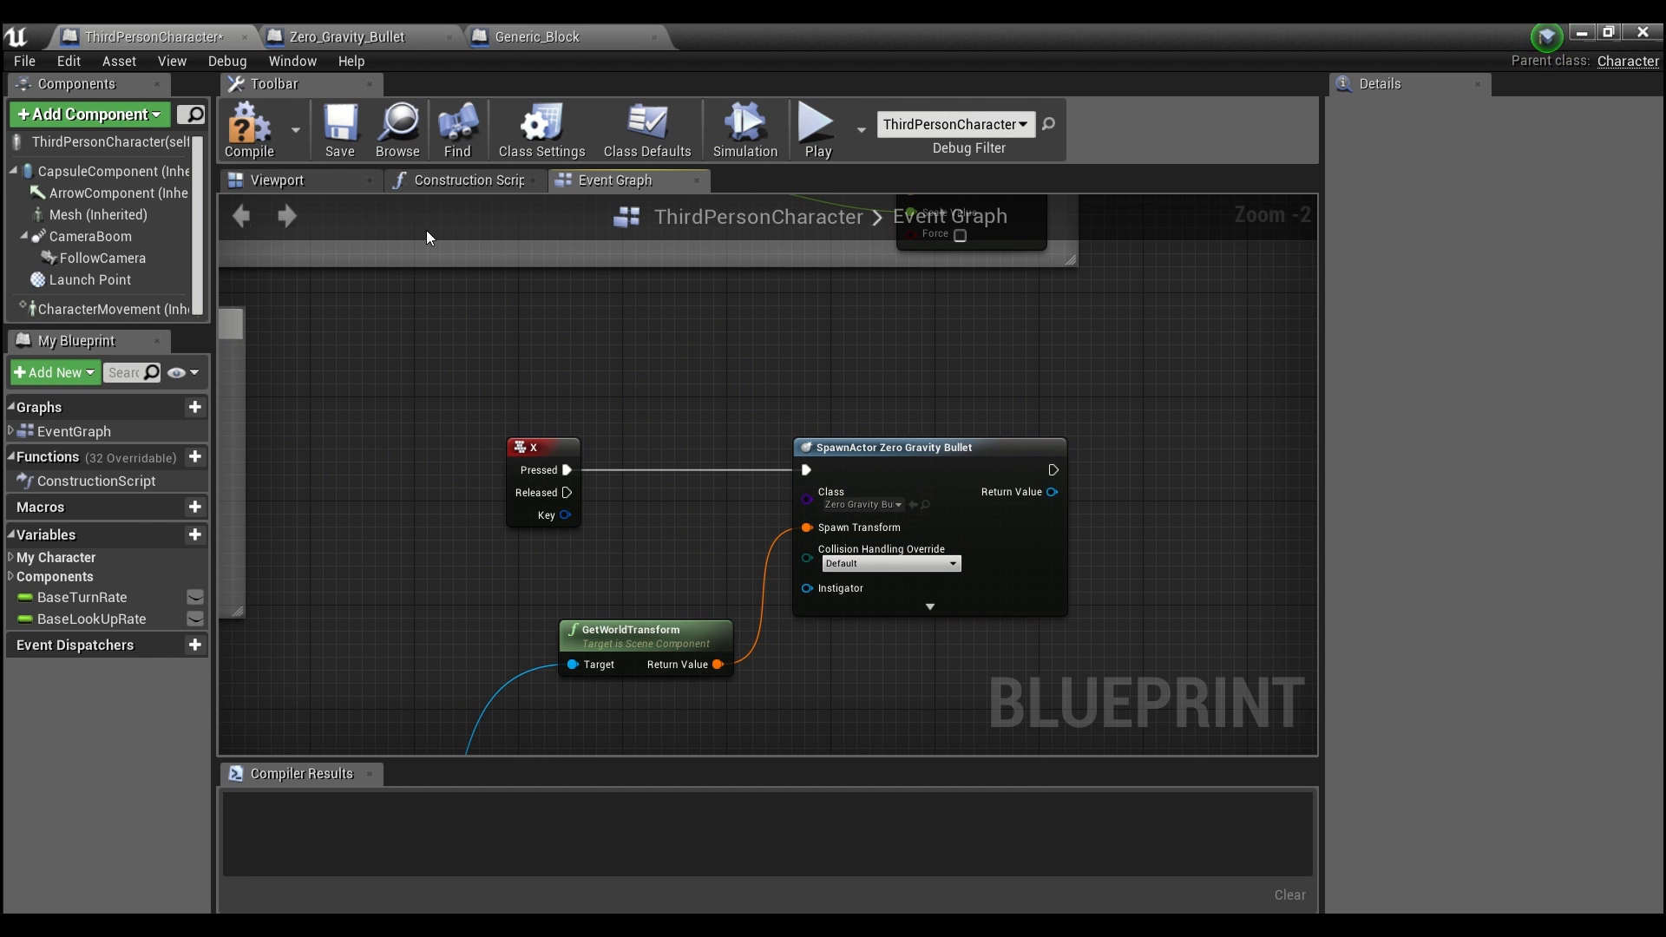
click(251, 125)
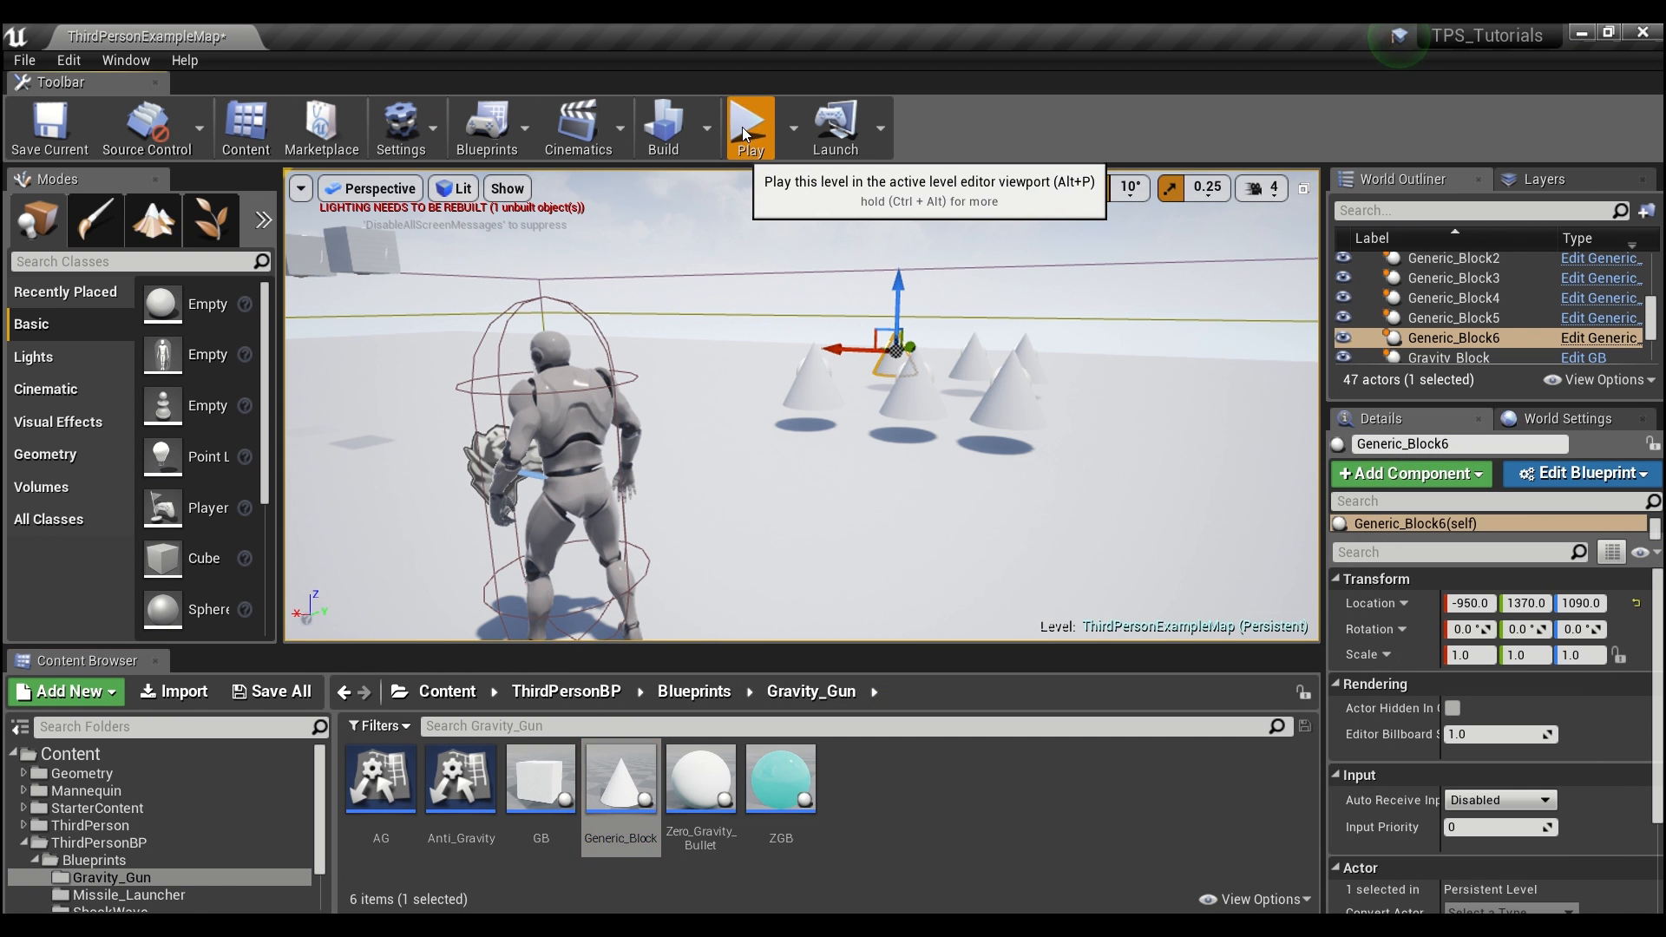
- Play the level to test the character spawning Zero_Gravity_Bullet
click(750, 122)
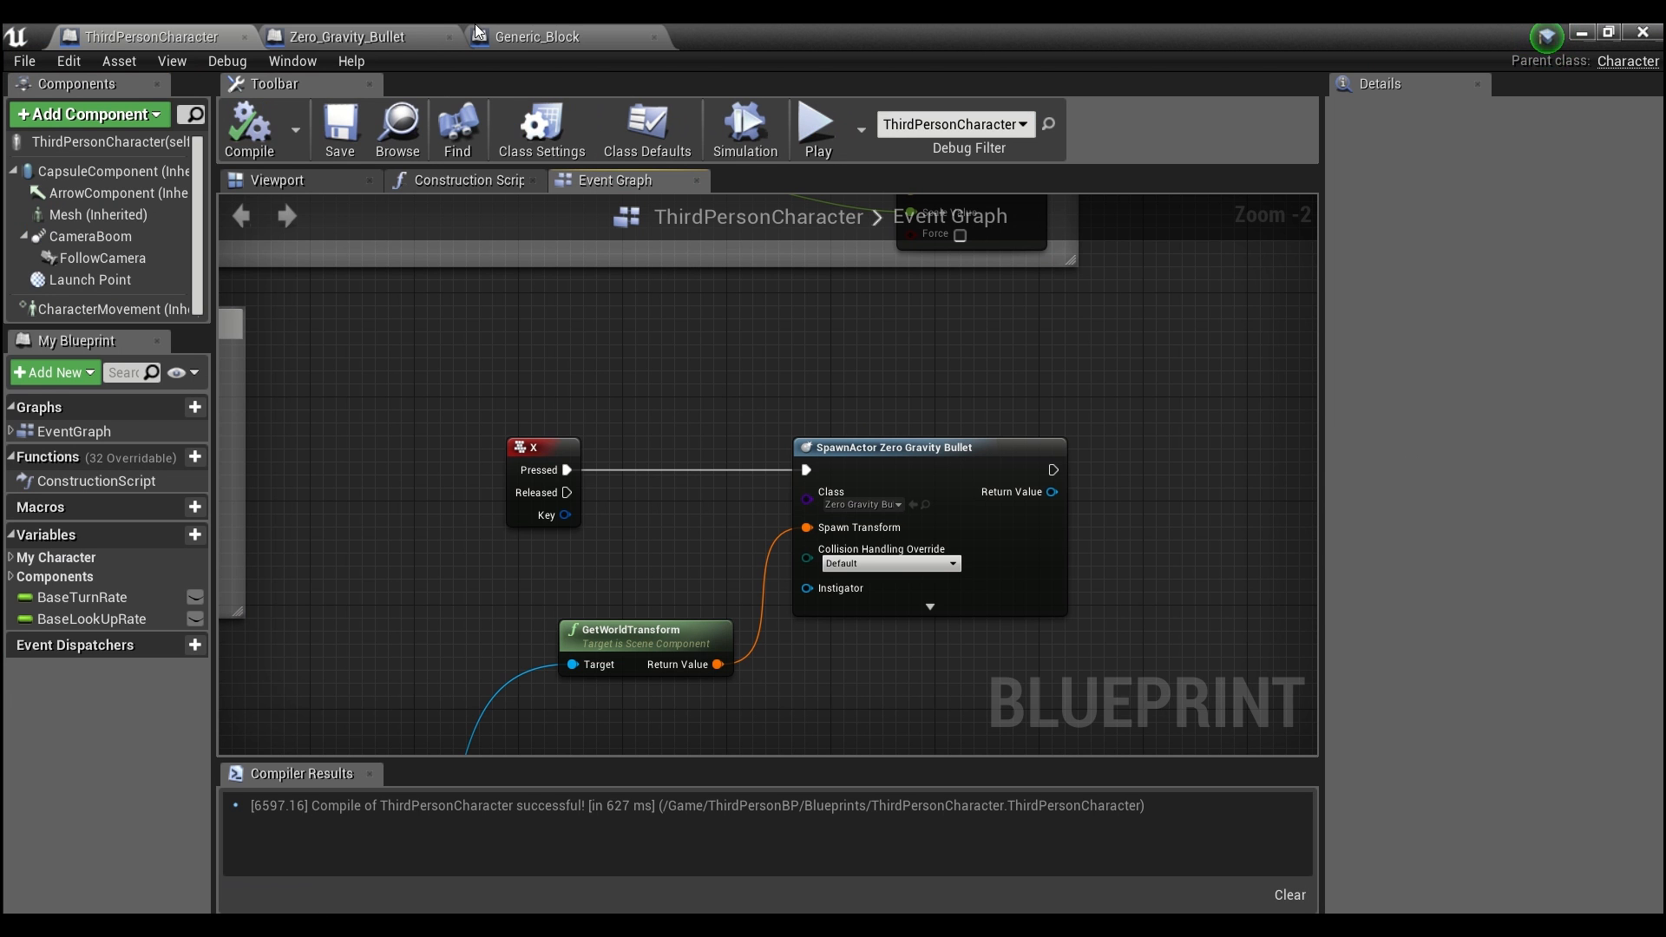
- Tick Gravity Enabled on Generic_Block's Set Enable Gravity node and recompile it
click(542, 35)
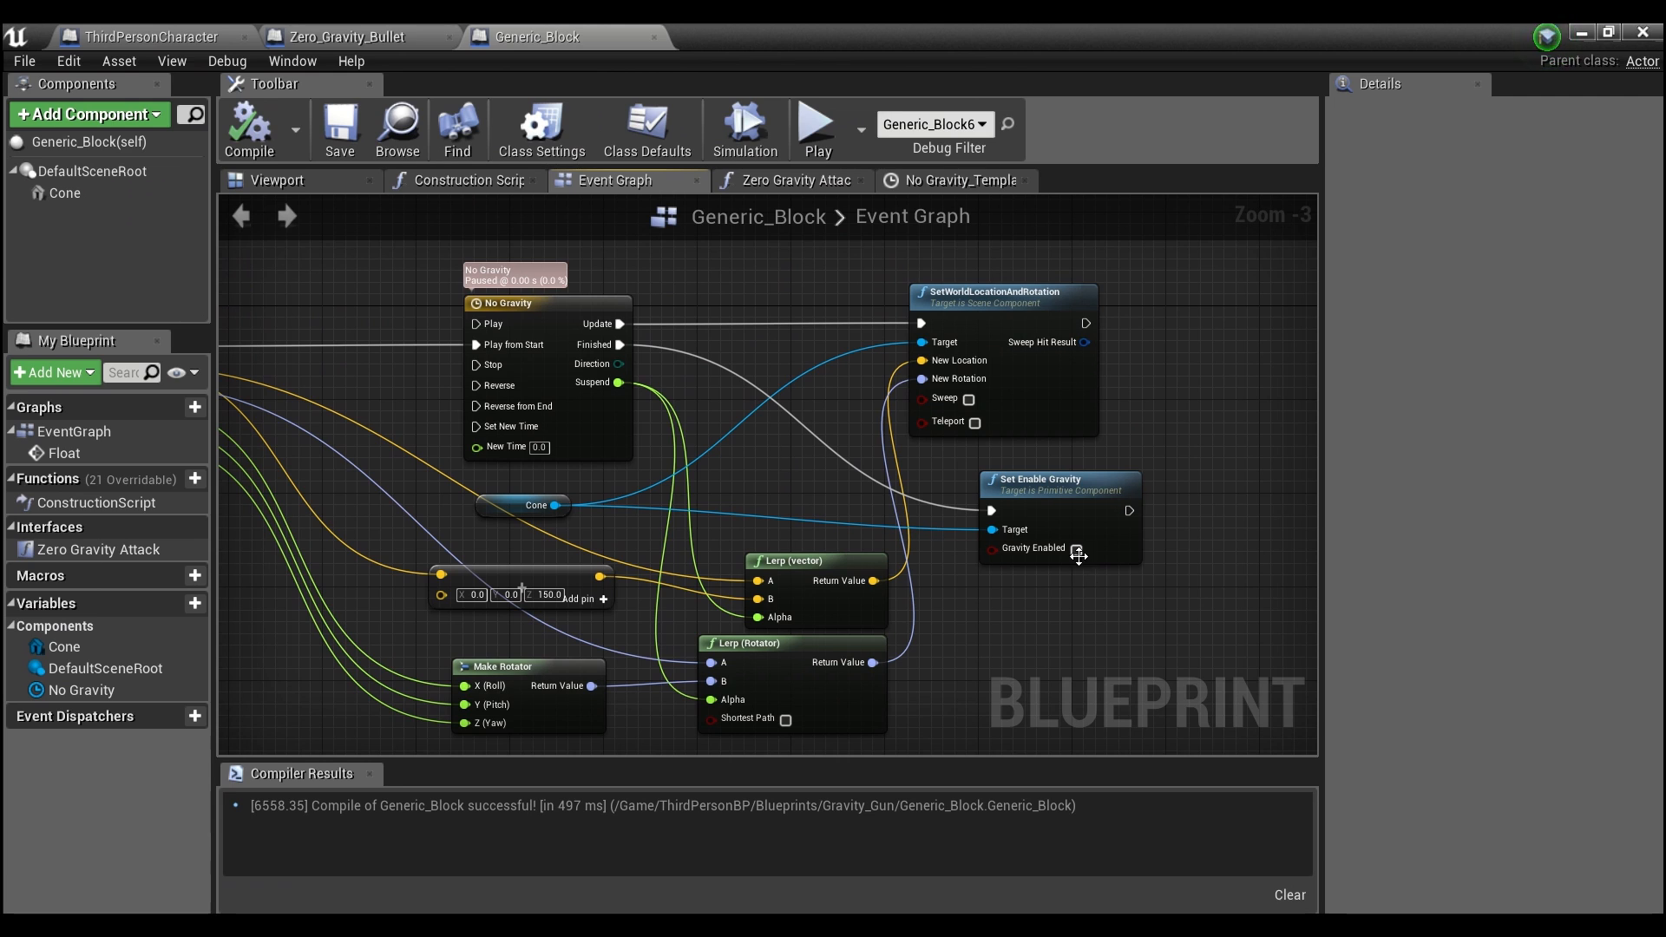
mouse_move(1075, 548)
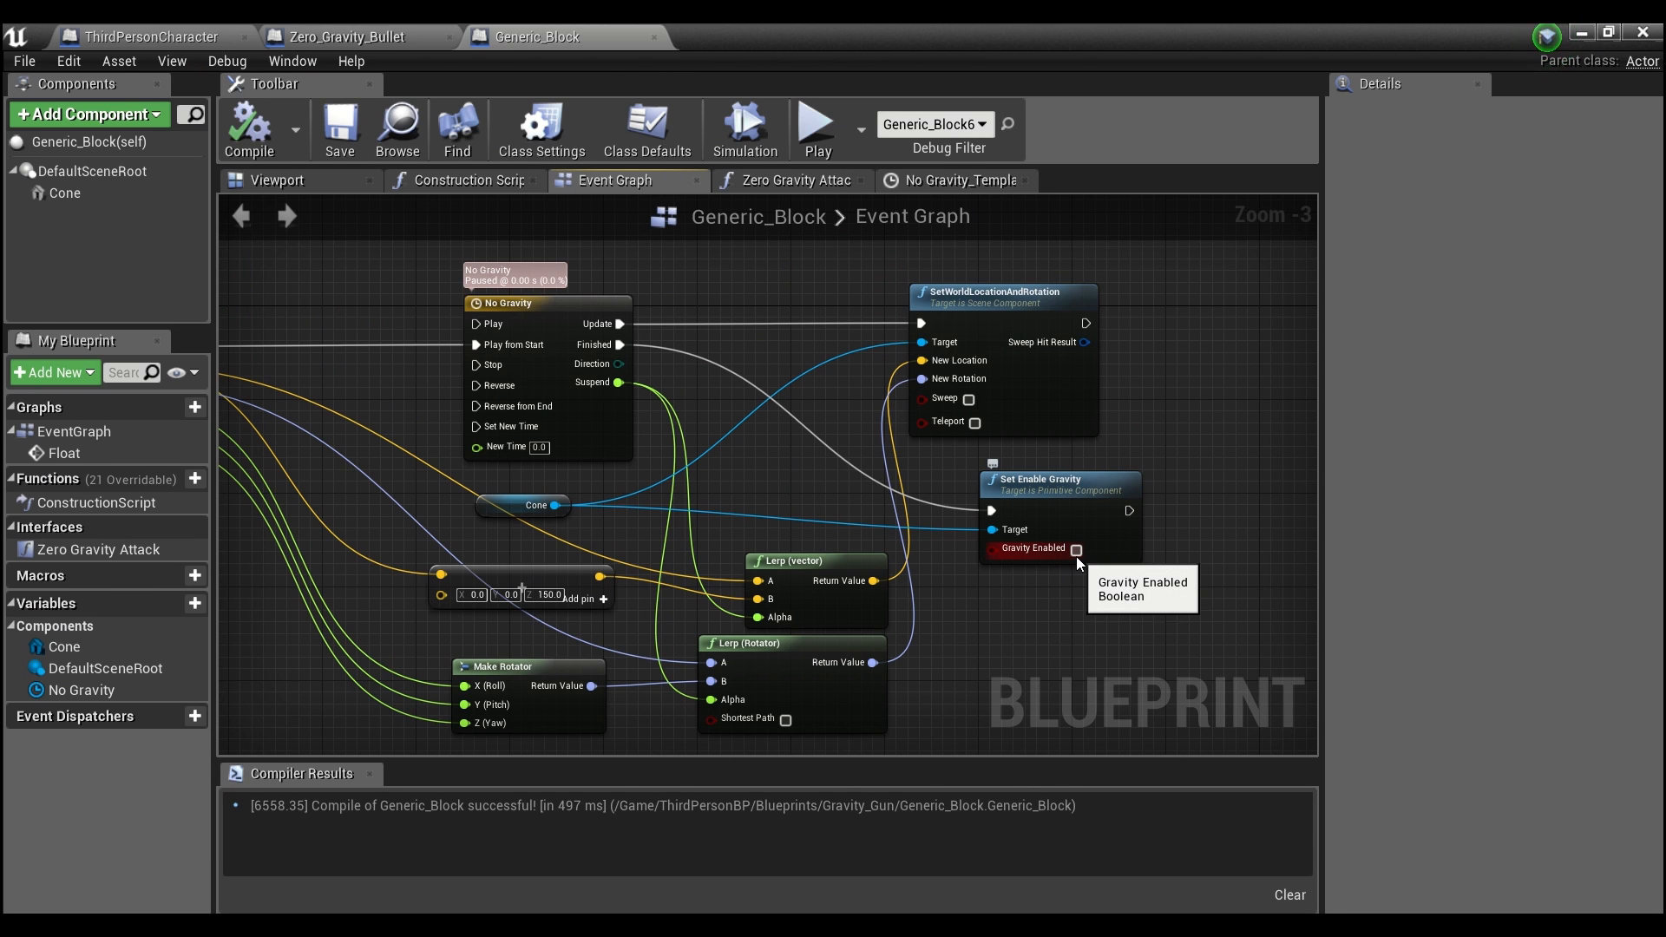
click(1076, 549)
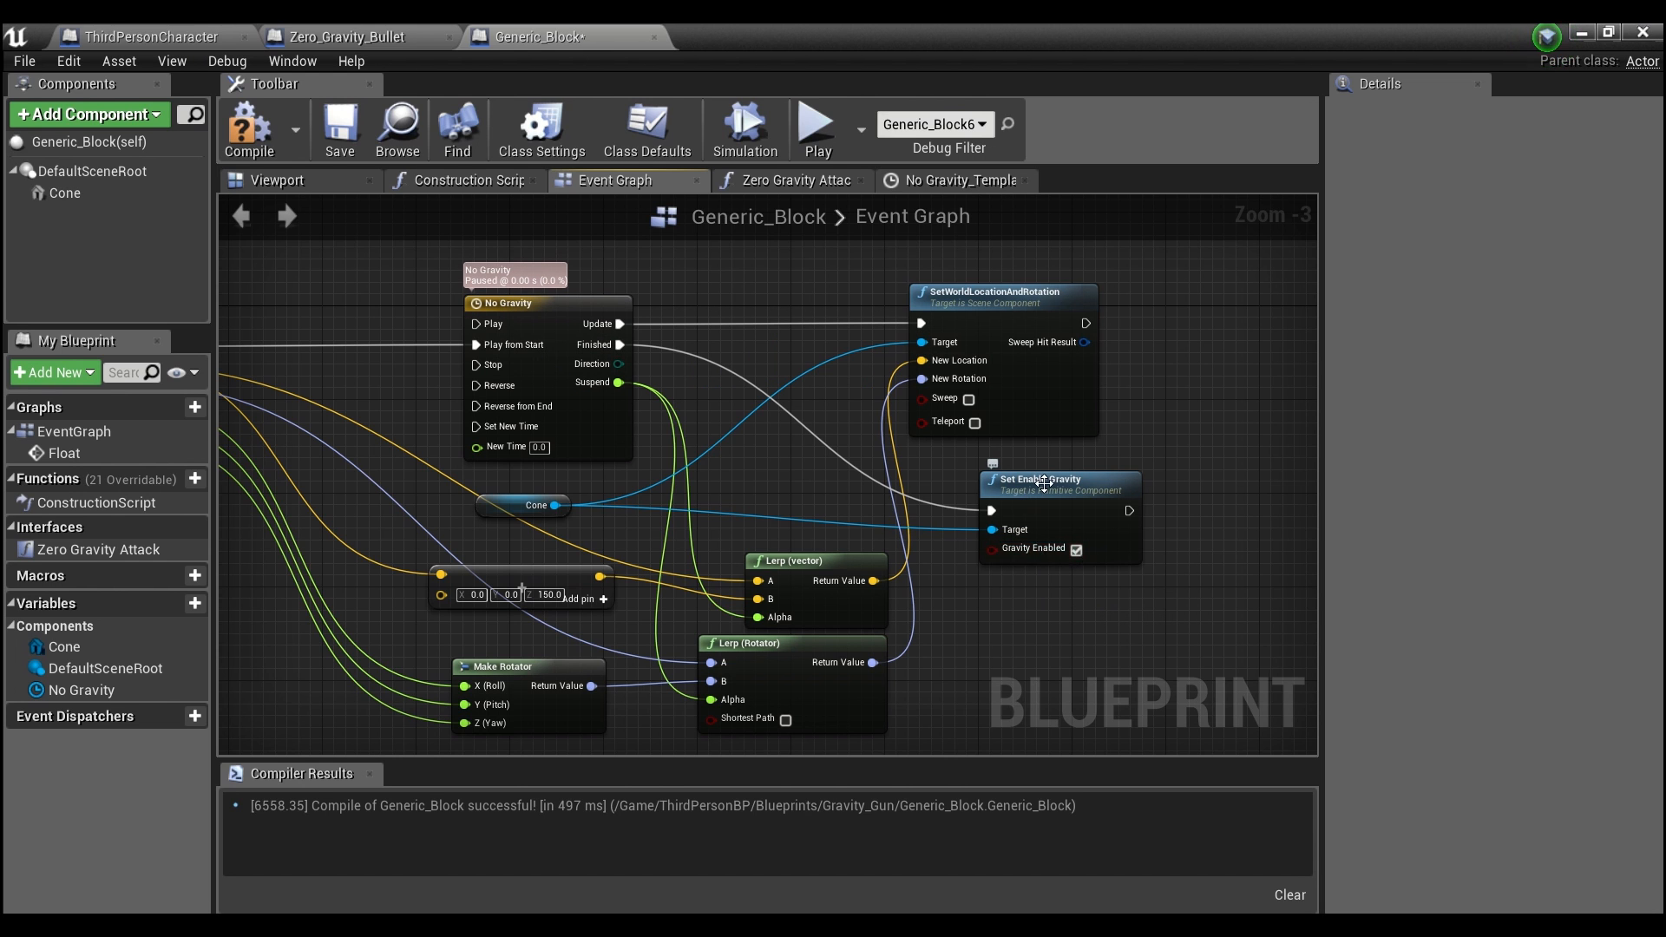
mouse_move(340, 130)
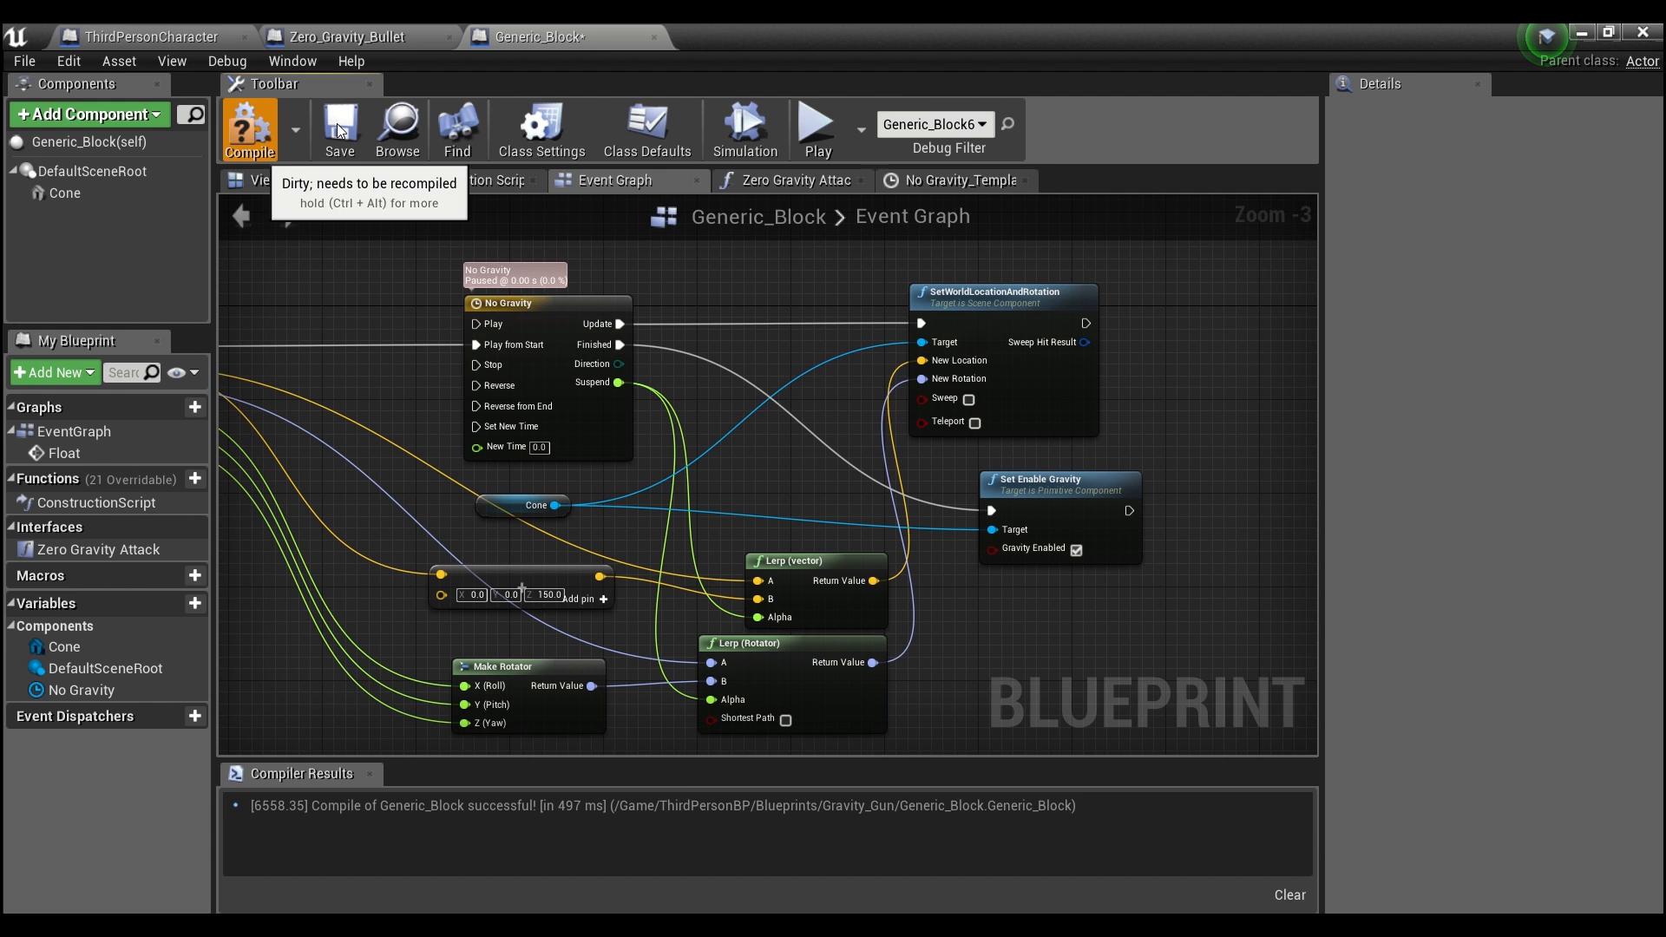
click(250, 129)
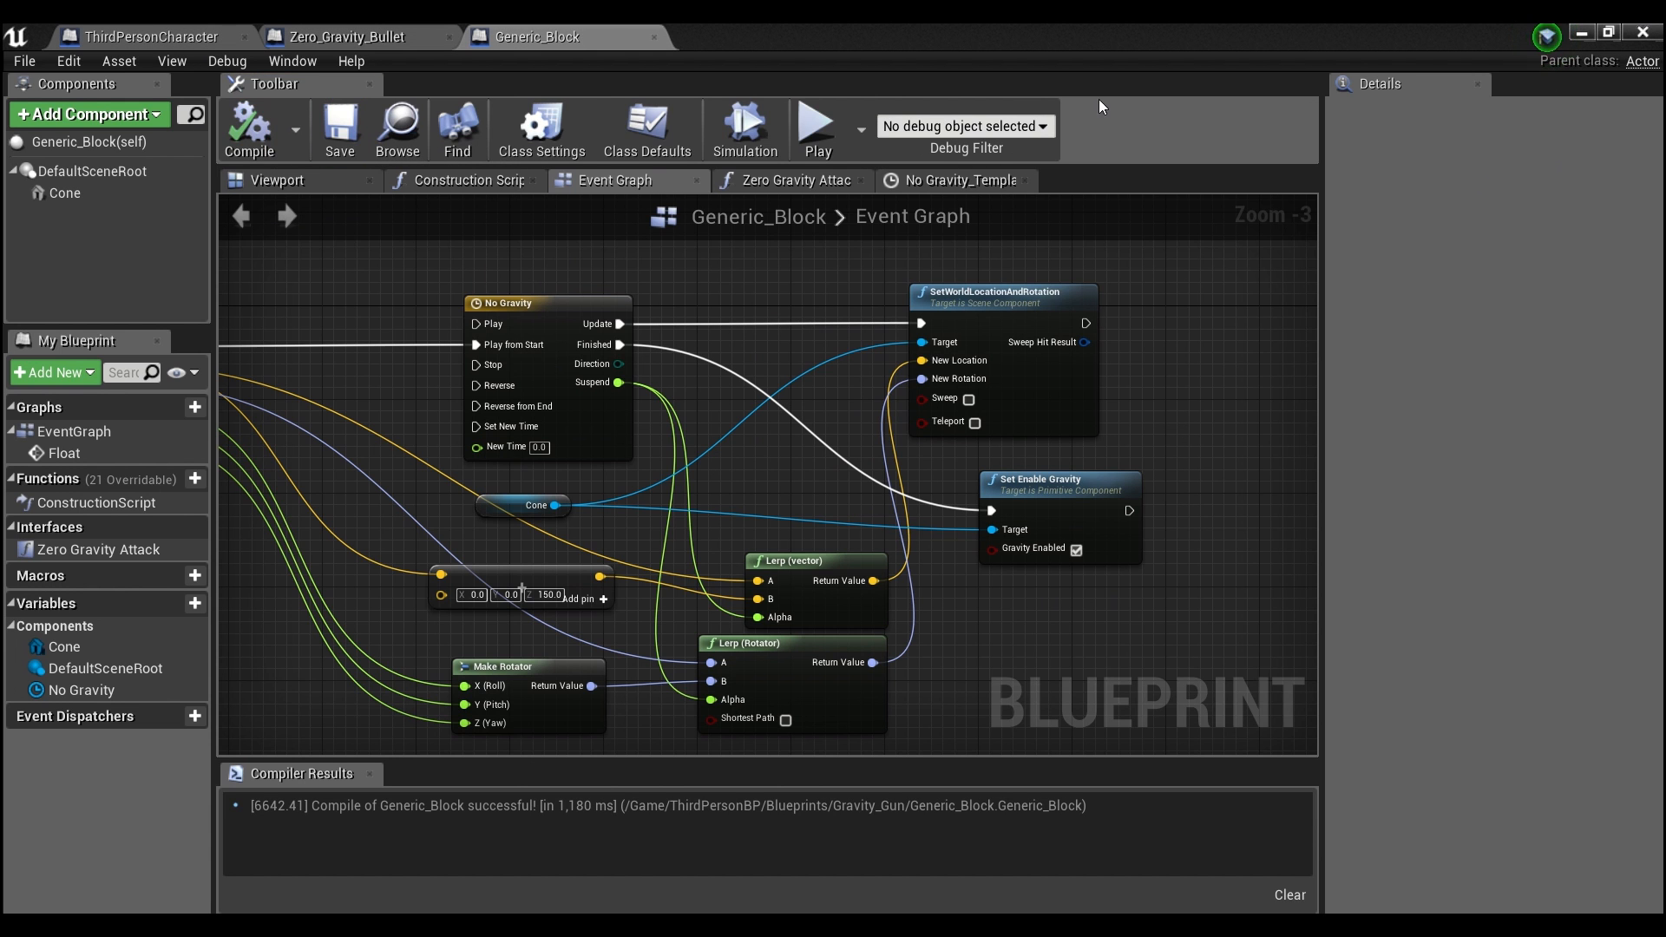
click(347, 36)
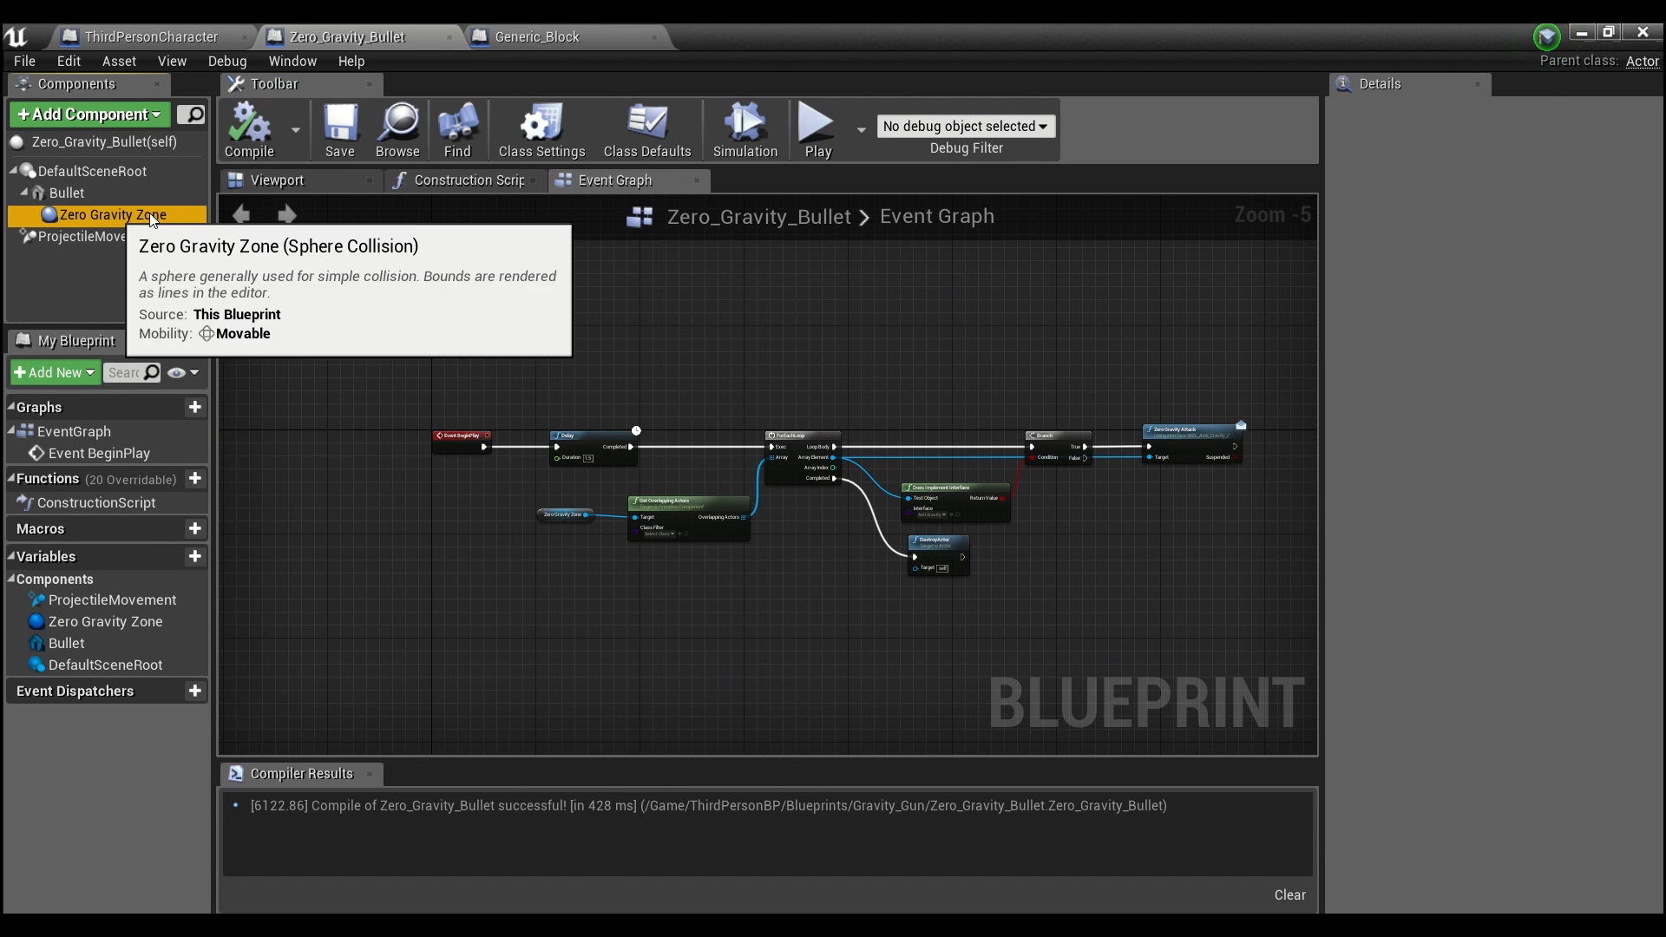
- Scale the bullet's Zero Gravity Zone component to 20.0 and play the level
click(101, 216)
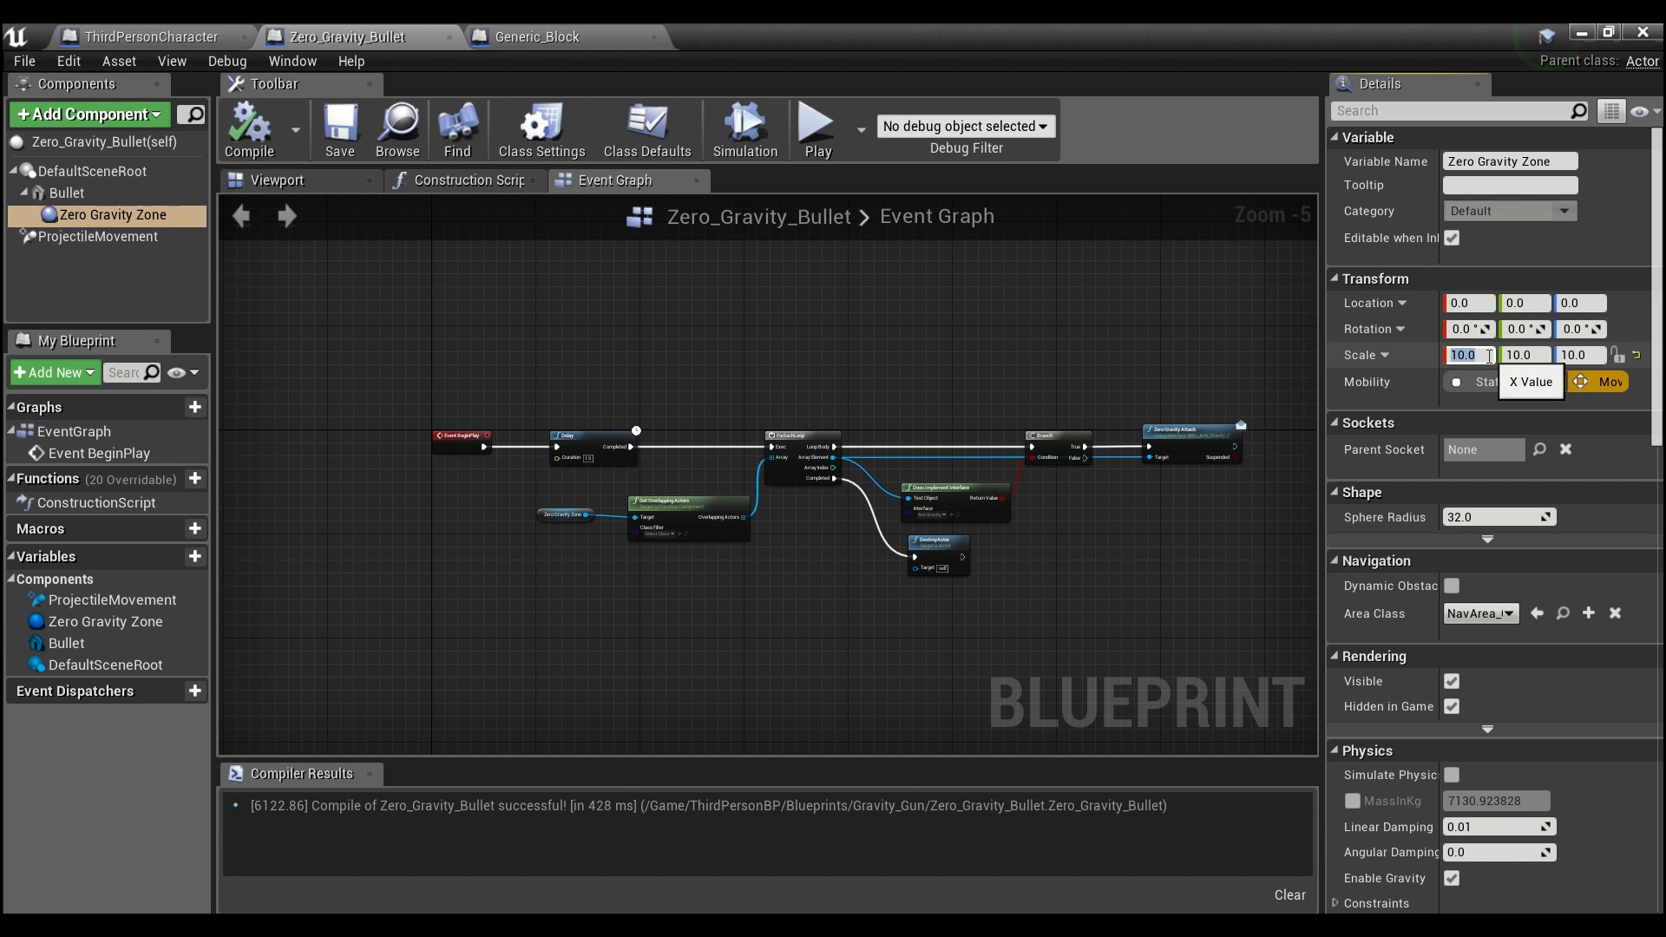
text(20.0)
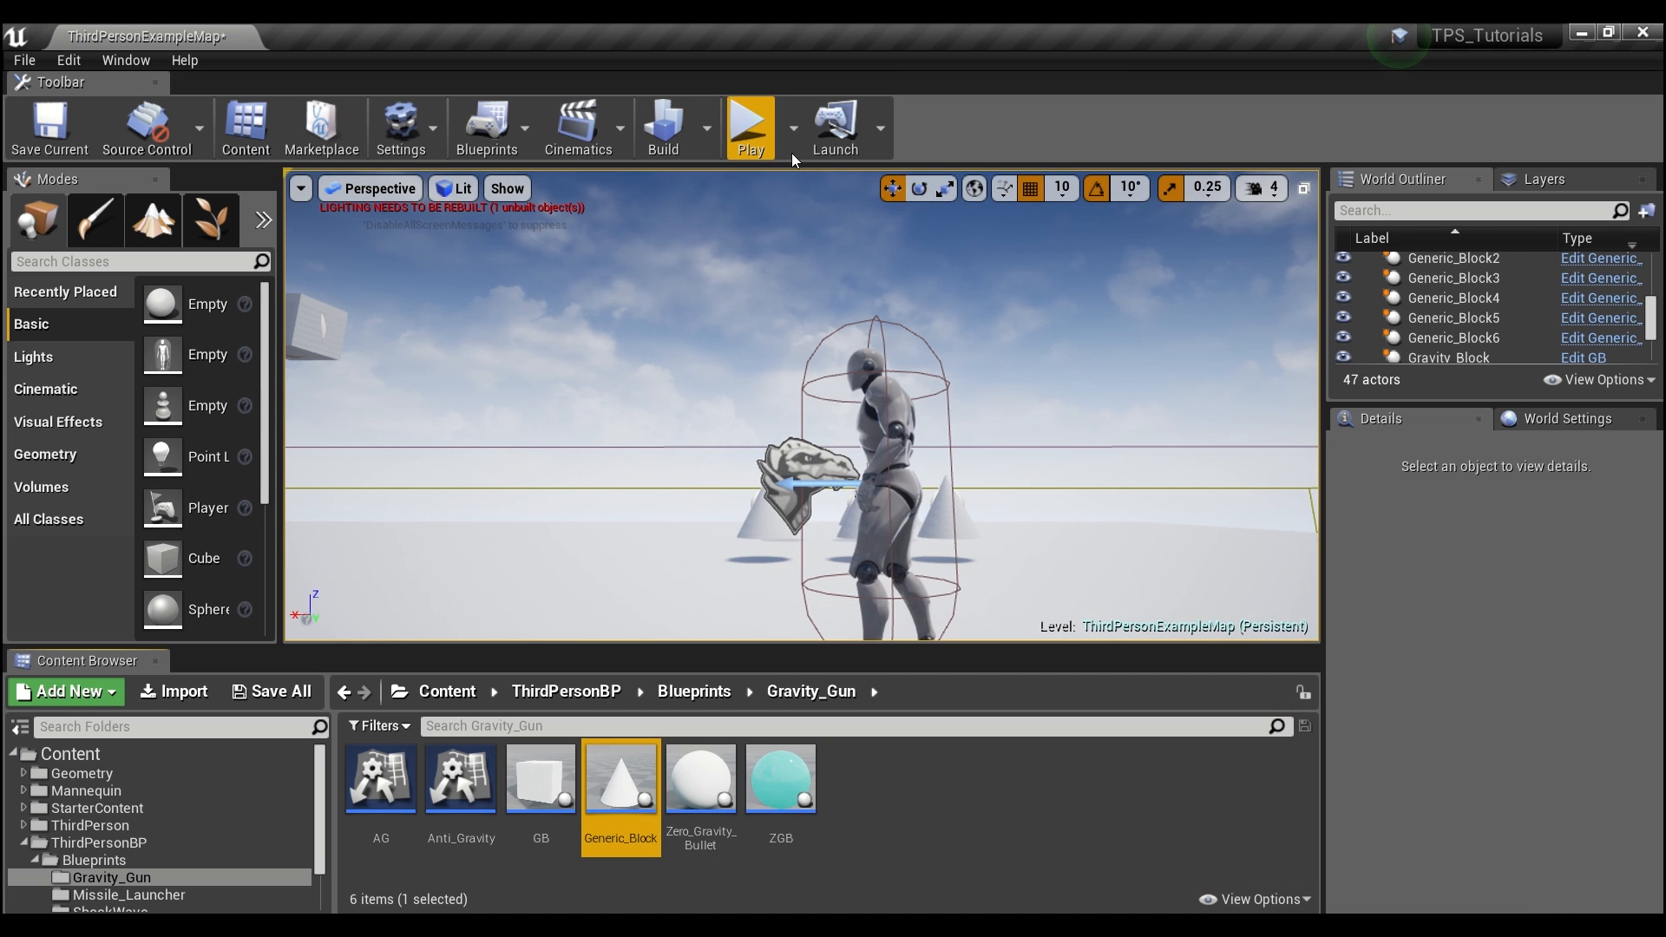
click(749, 118)
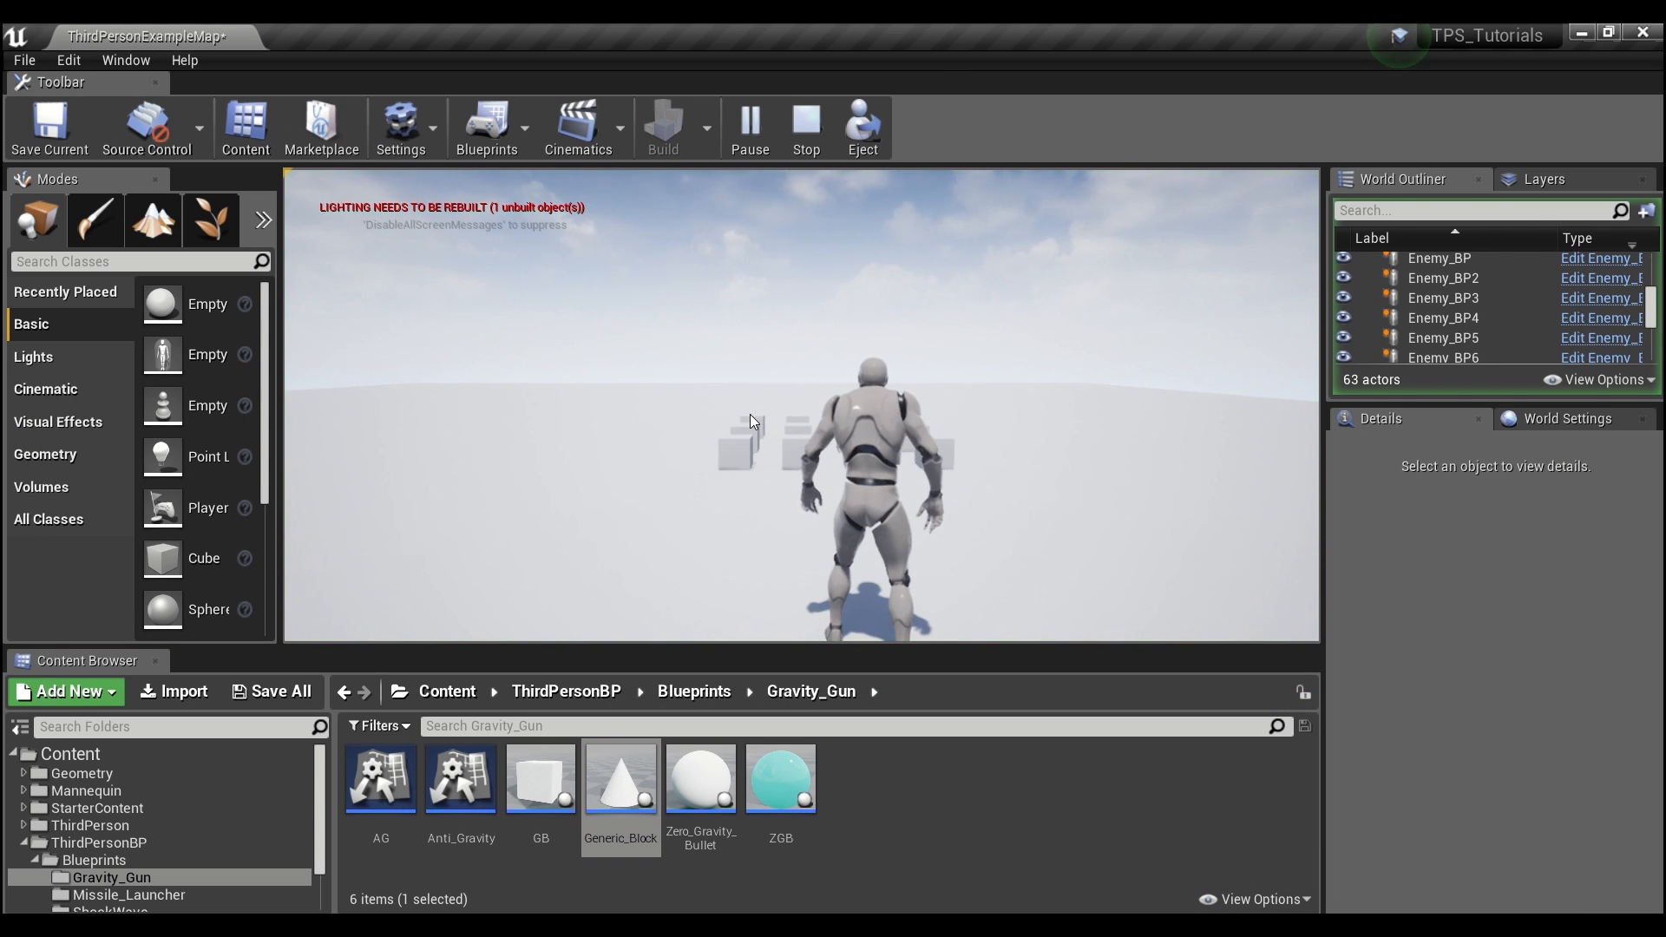